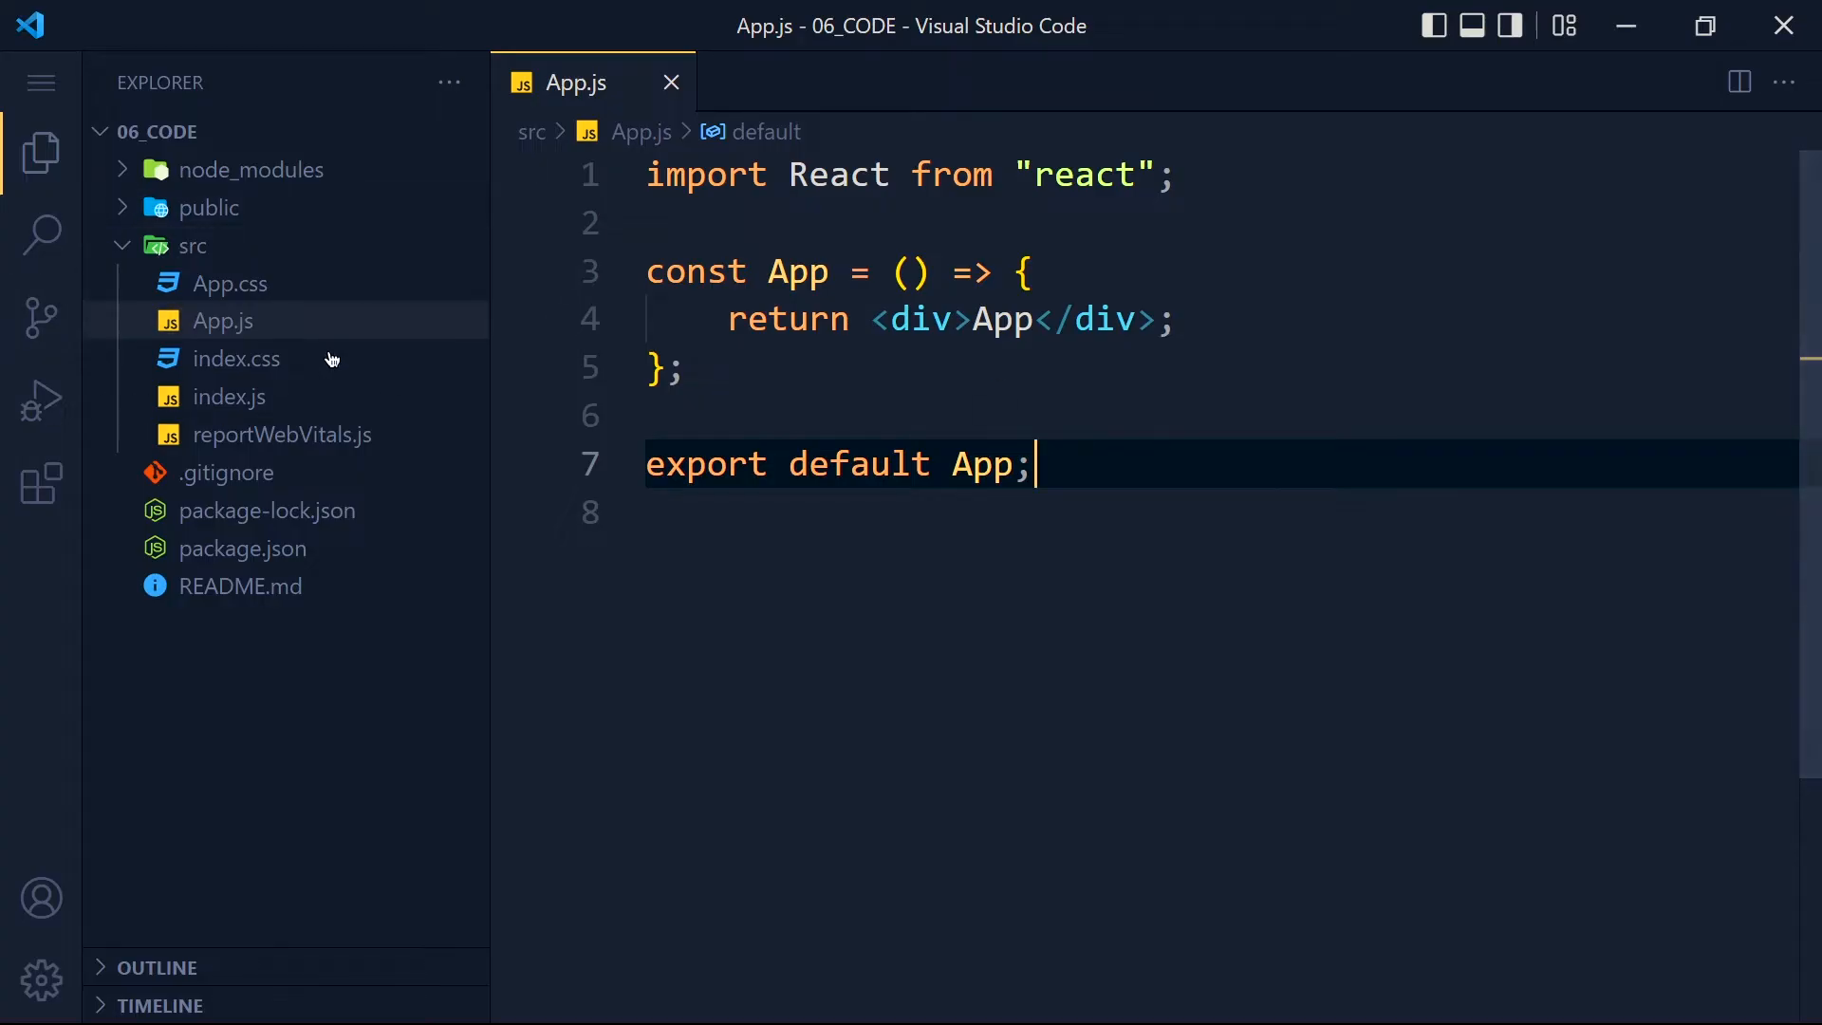
mouse_move(371, 304)
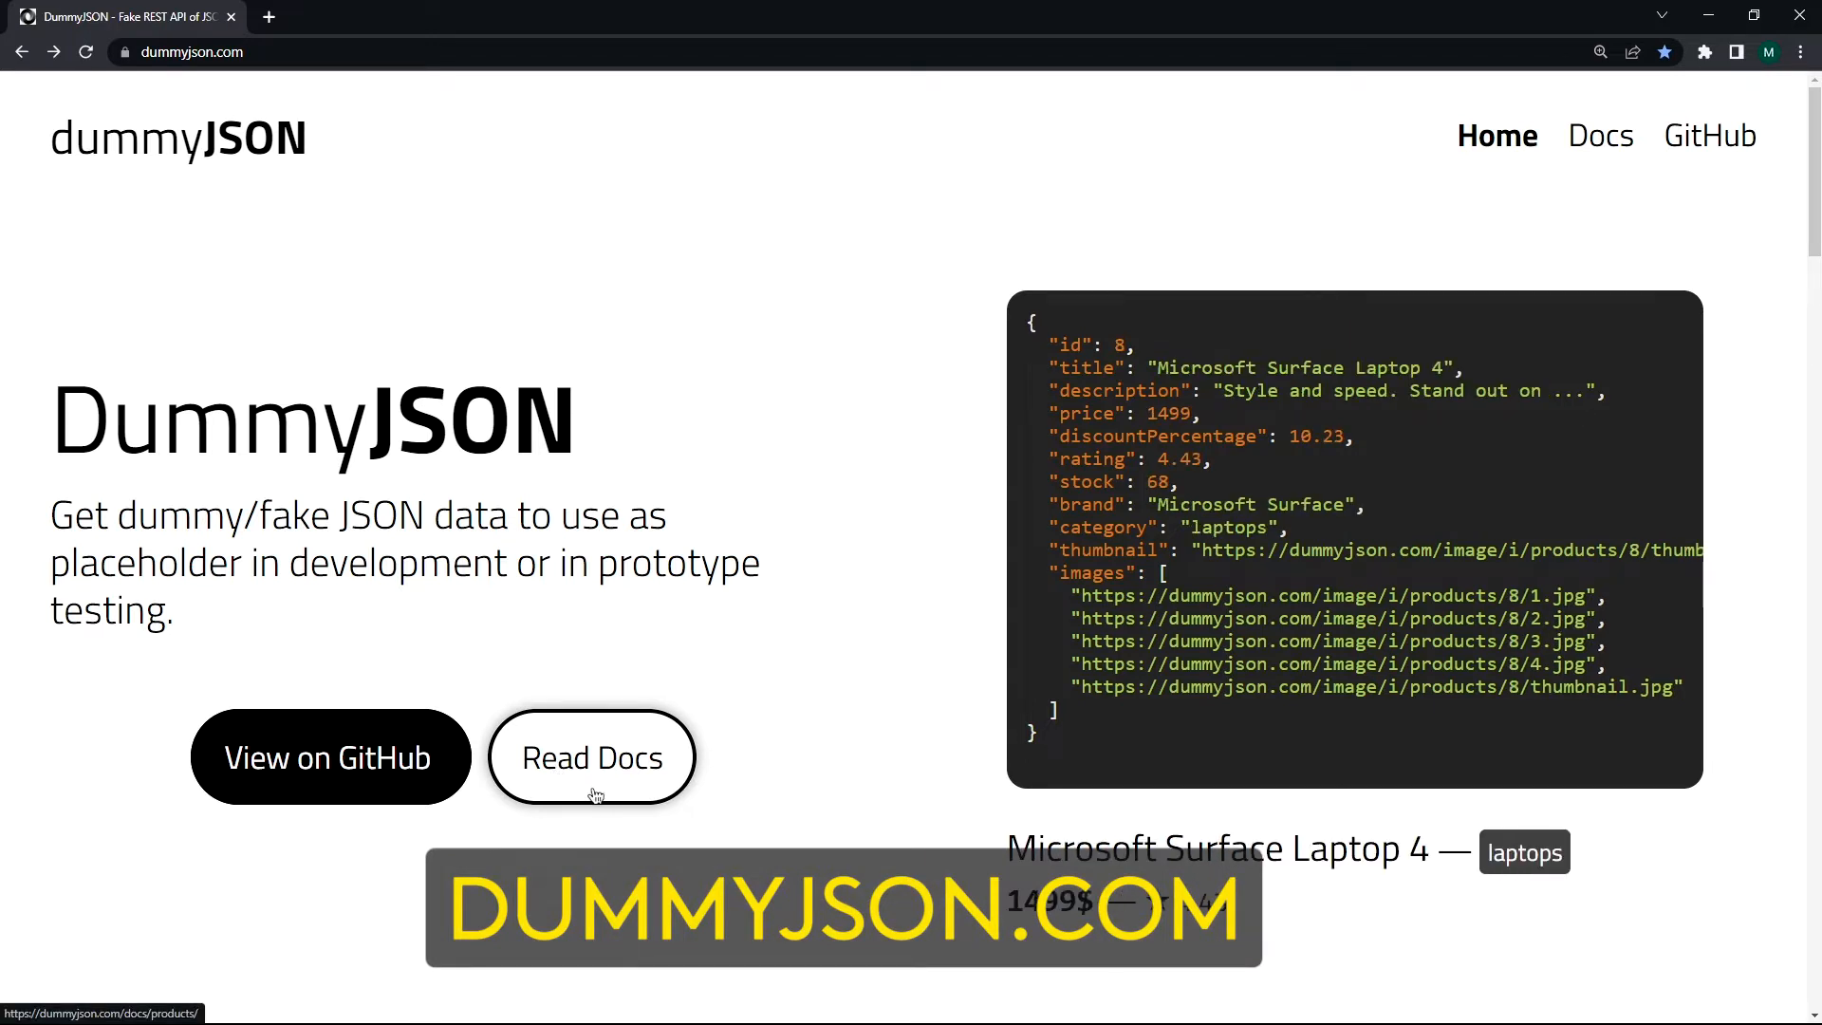
mouse_move(742, 520)
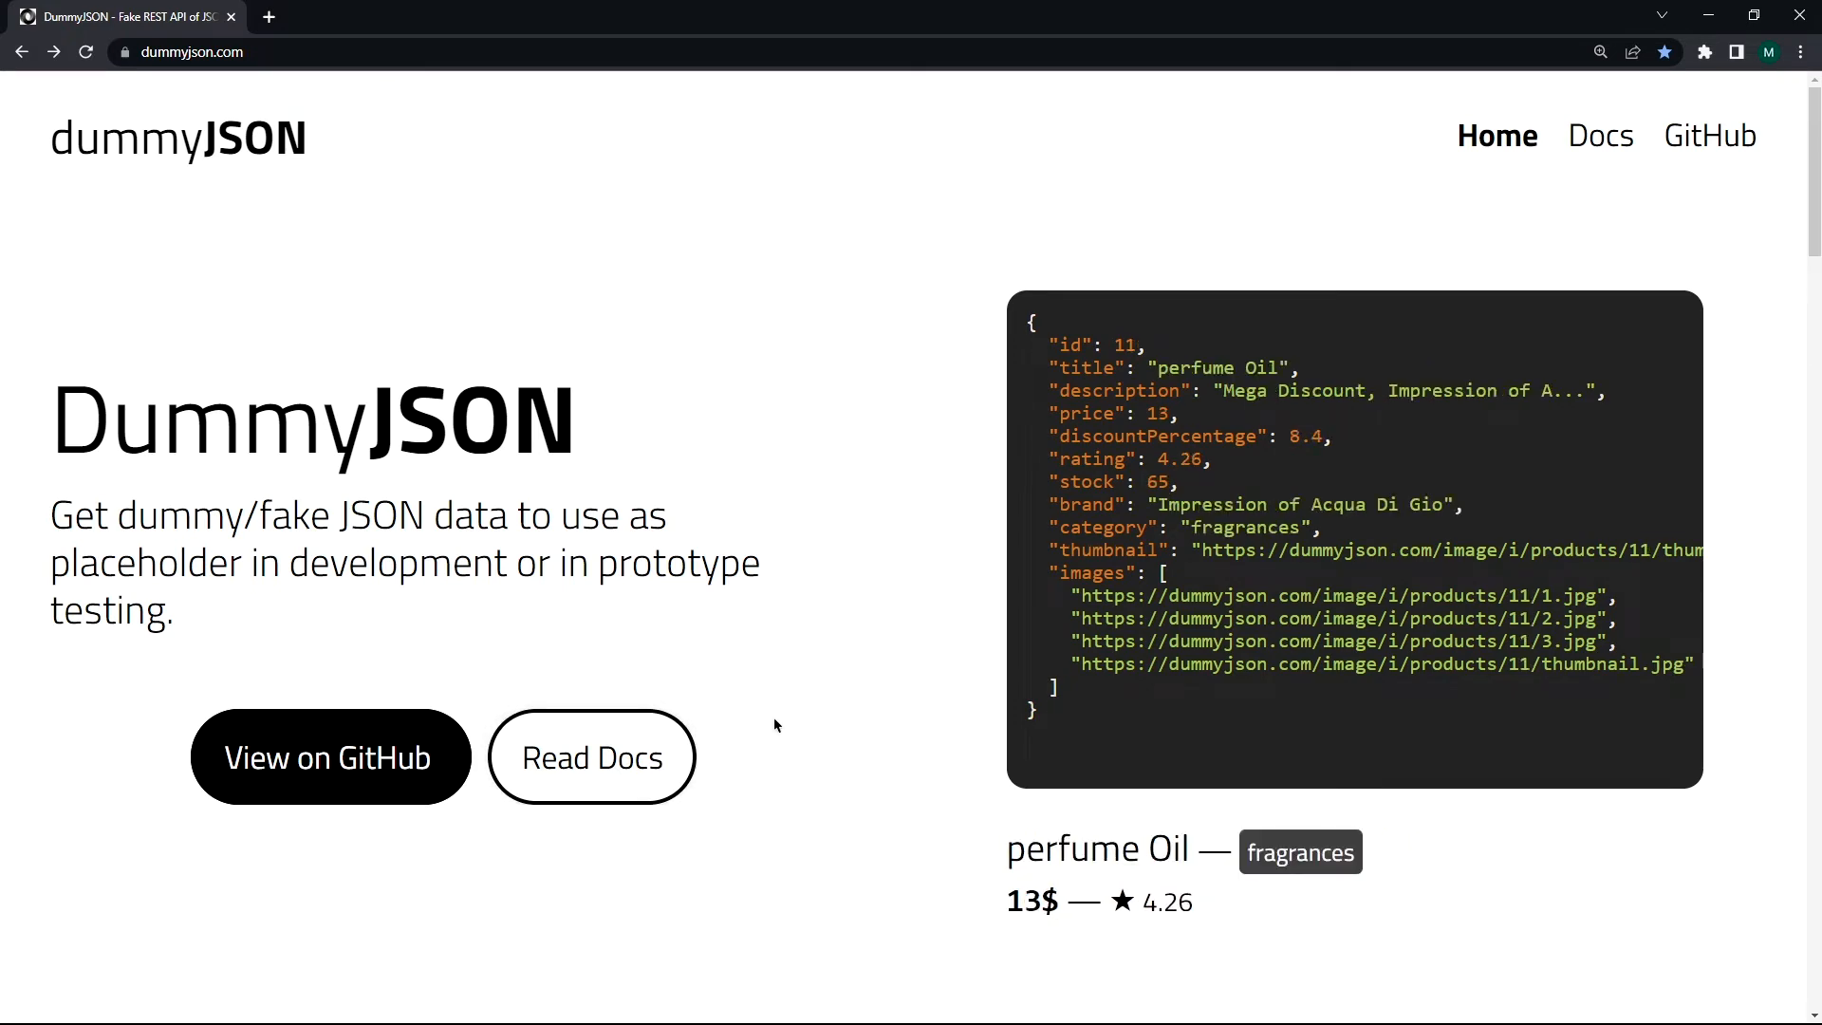
Scroll to the Routes section and follow the /products link to its JSON output
scroll("down", 3)
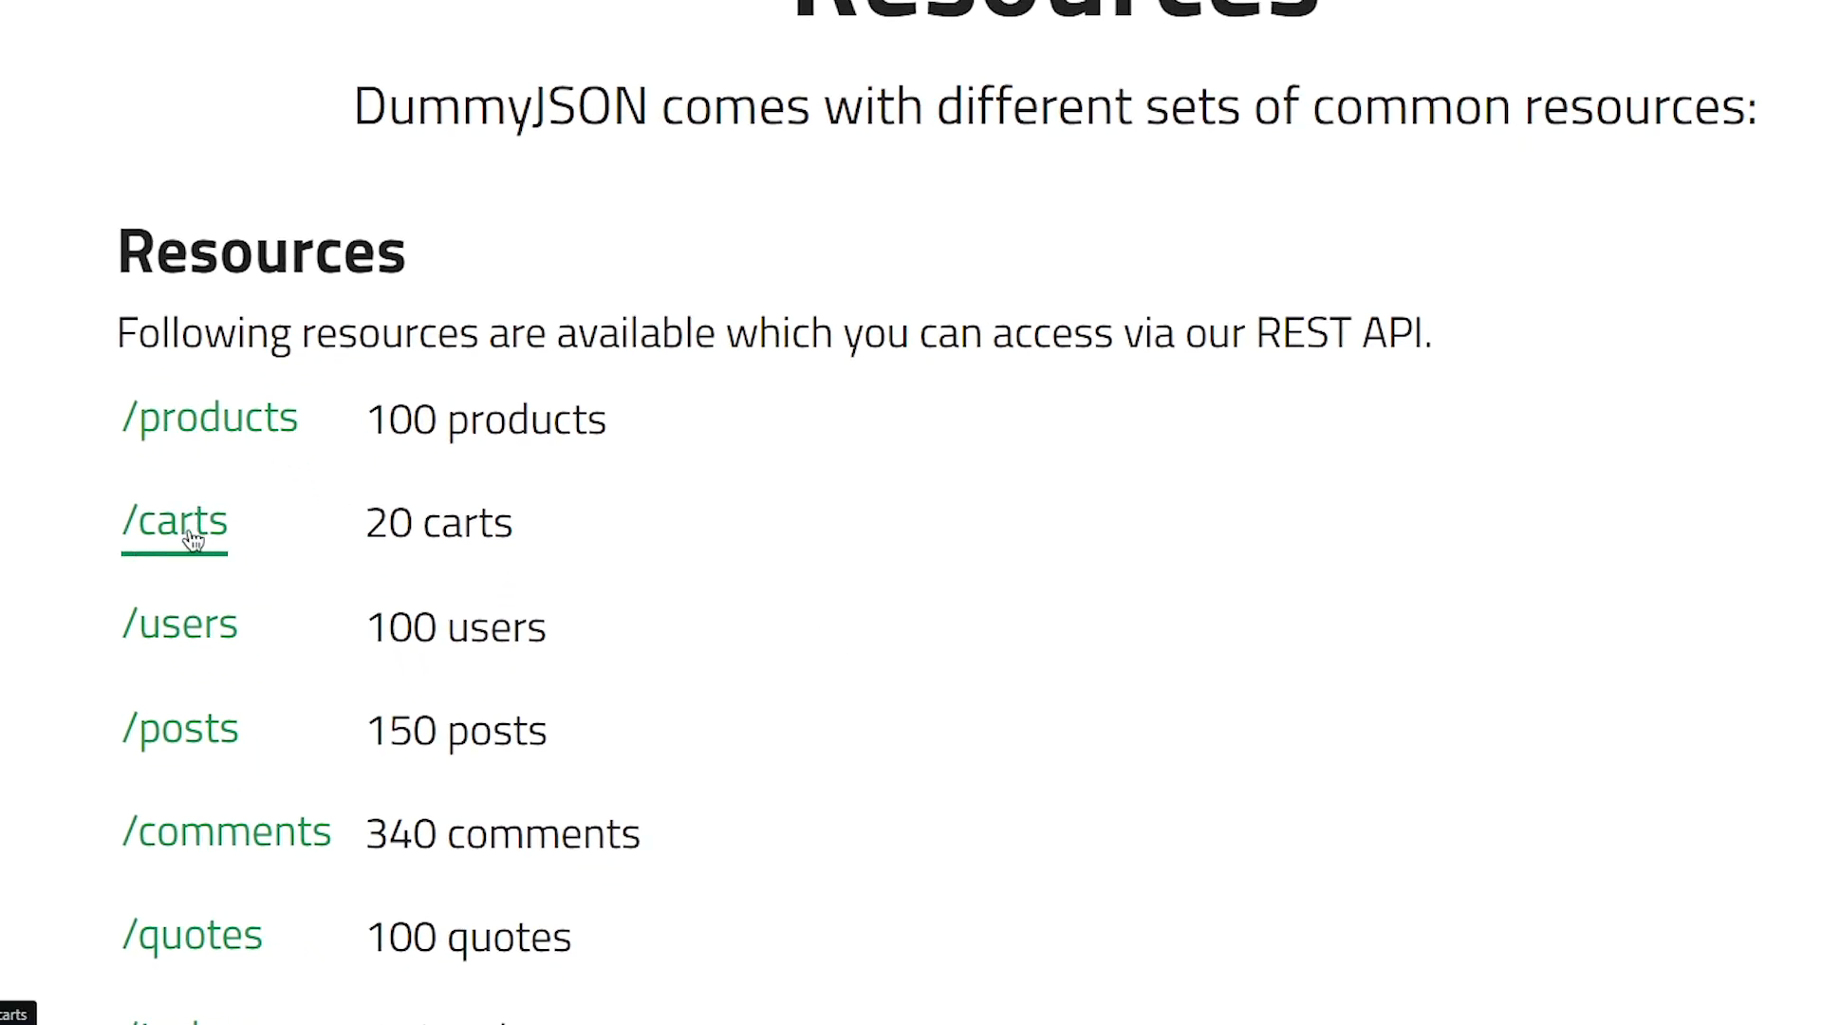
mouse_move(181, 729)
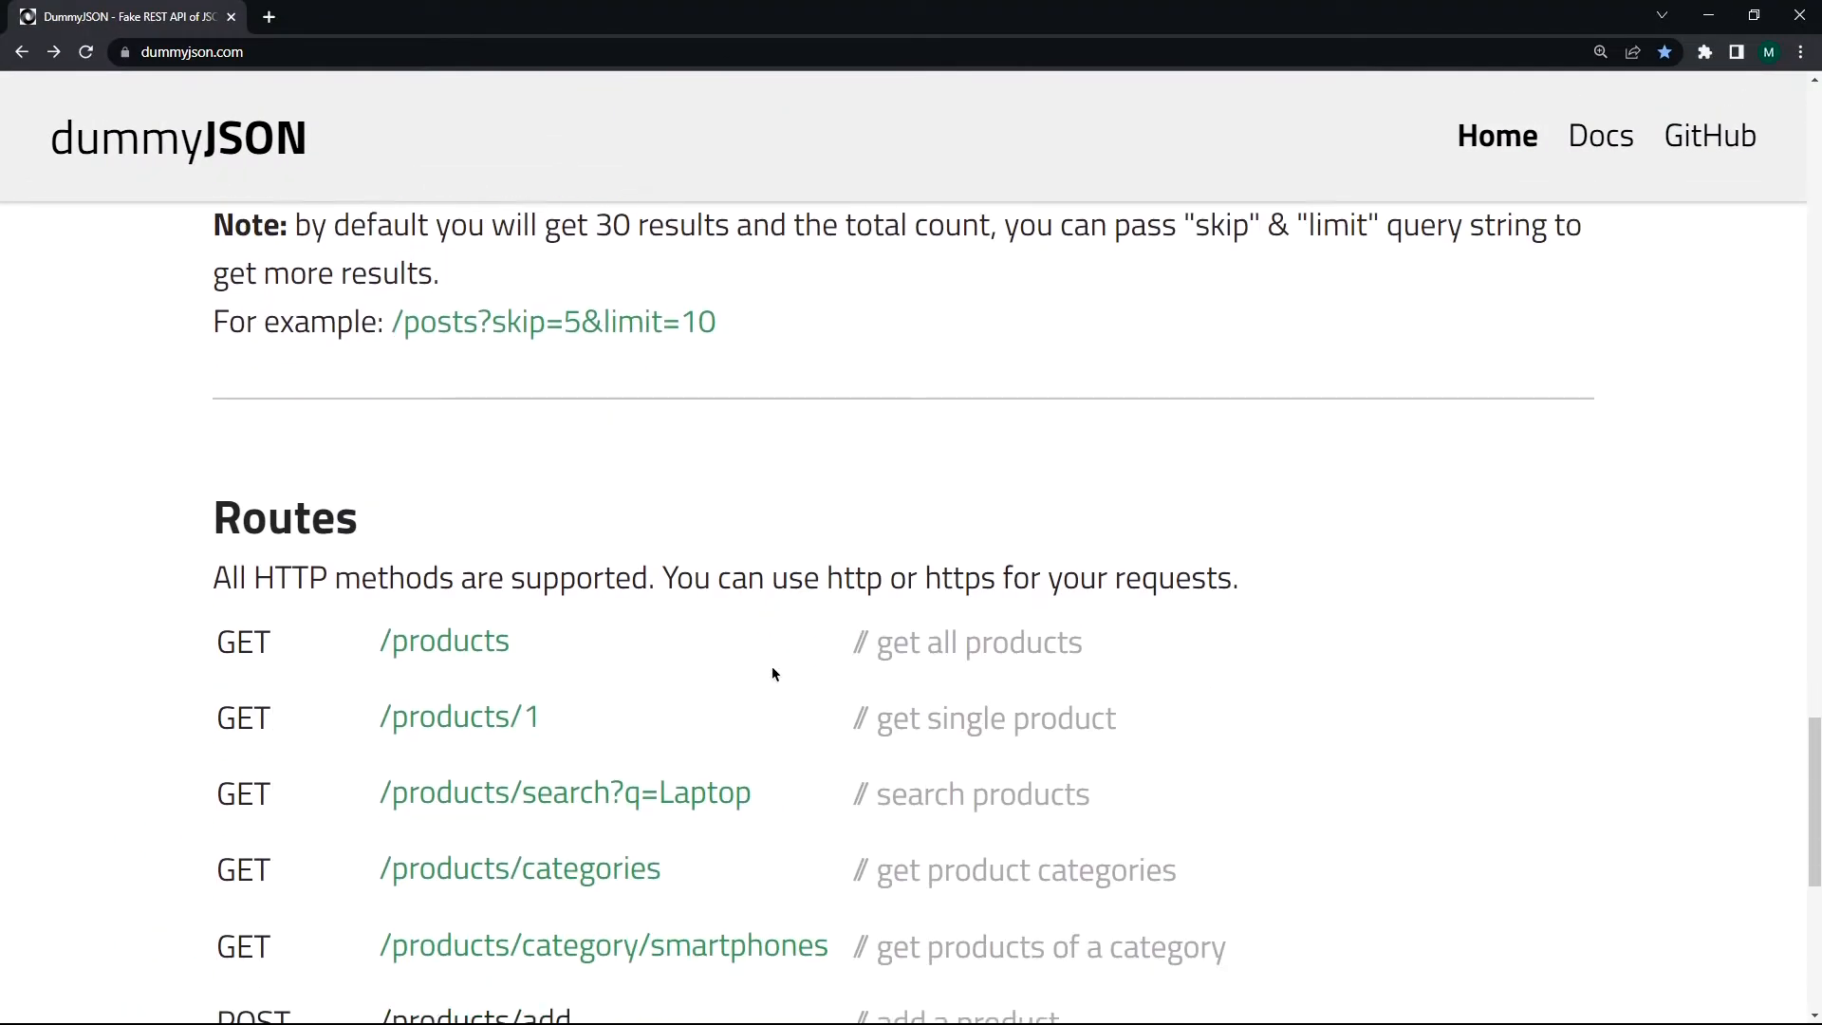
left_click(445, 640)
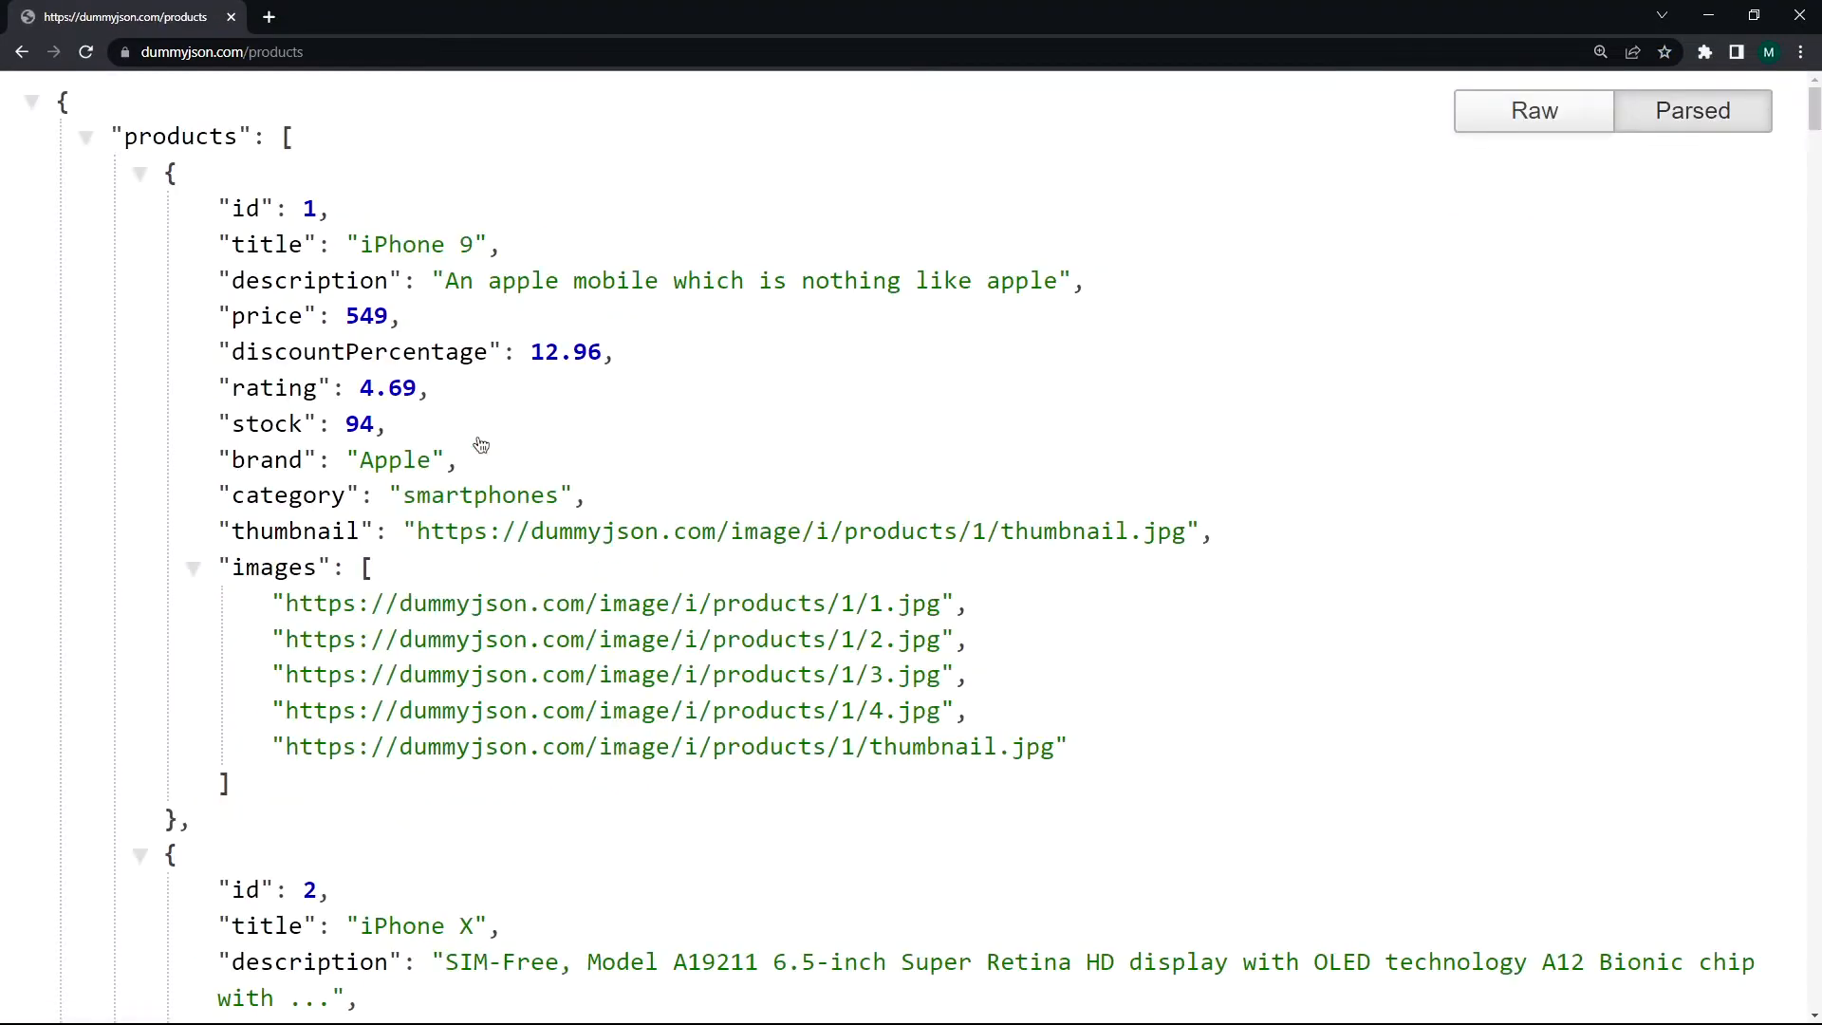
mouse_move(765, 423)
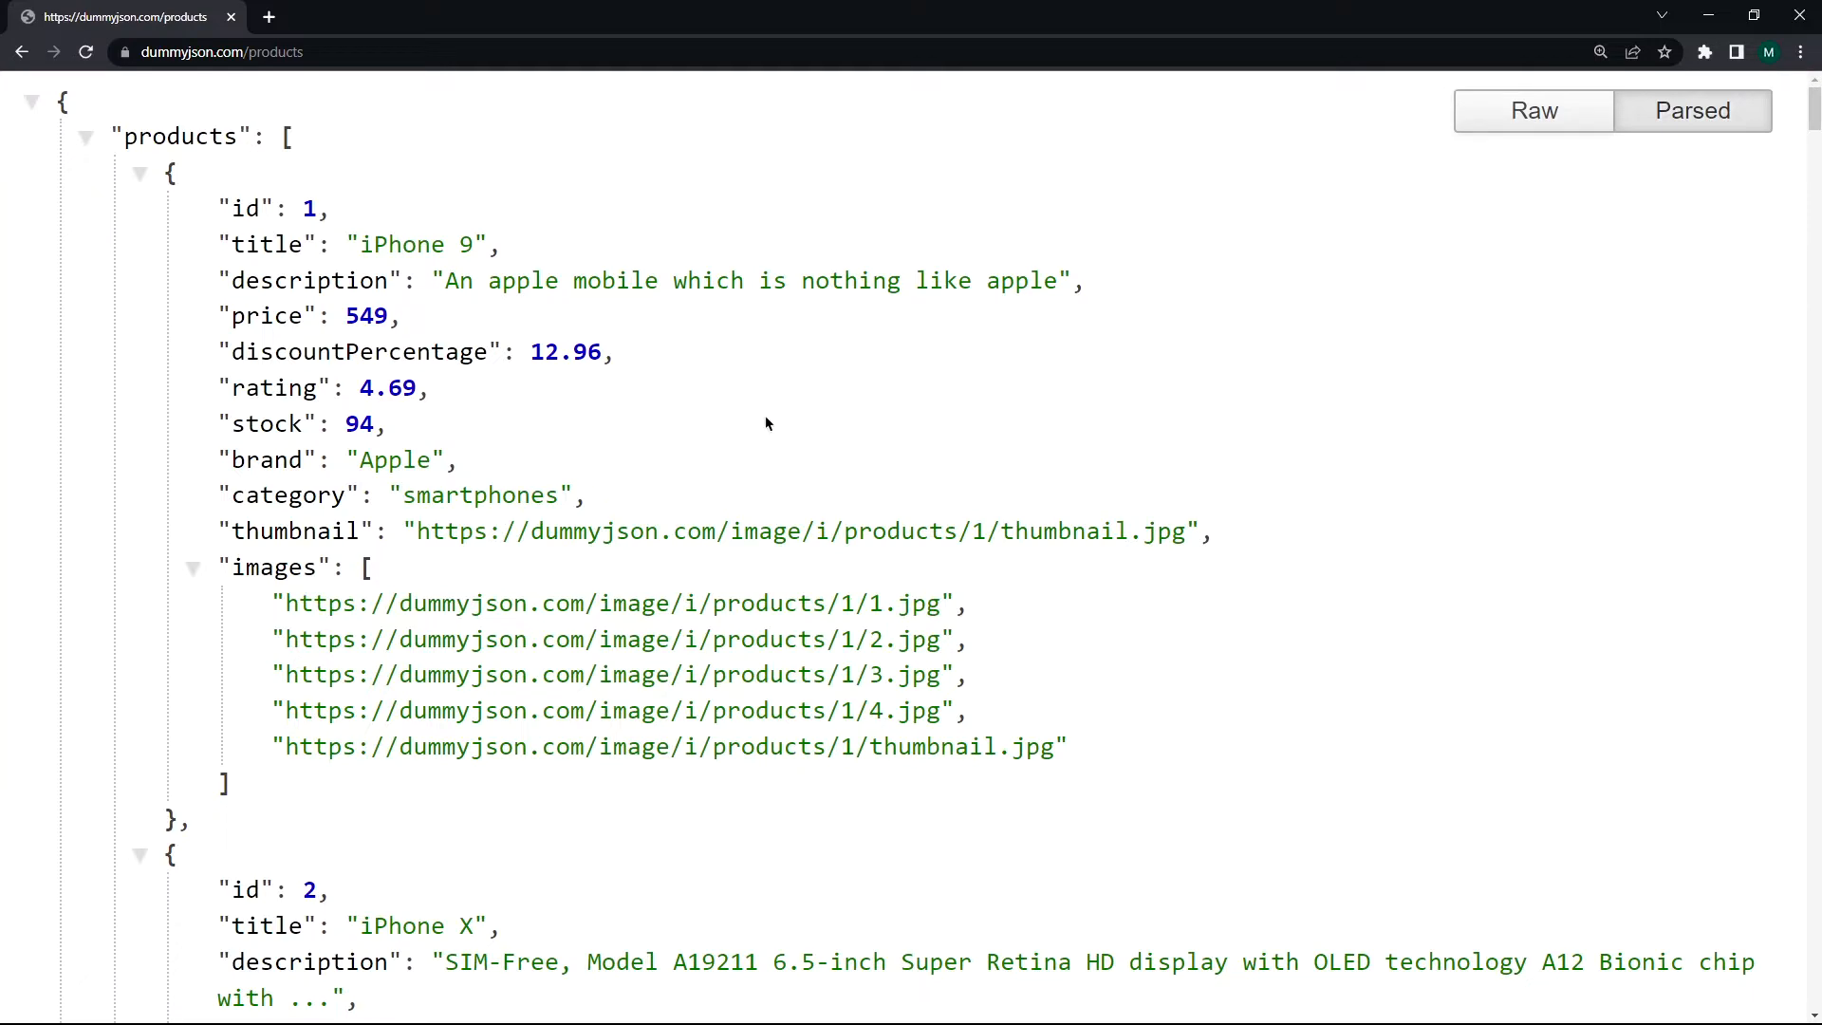
mouse_move(881, 364)
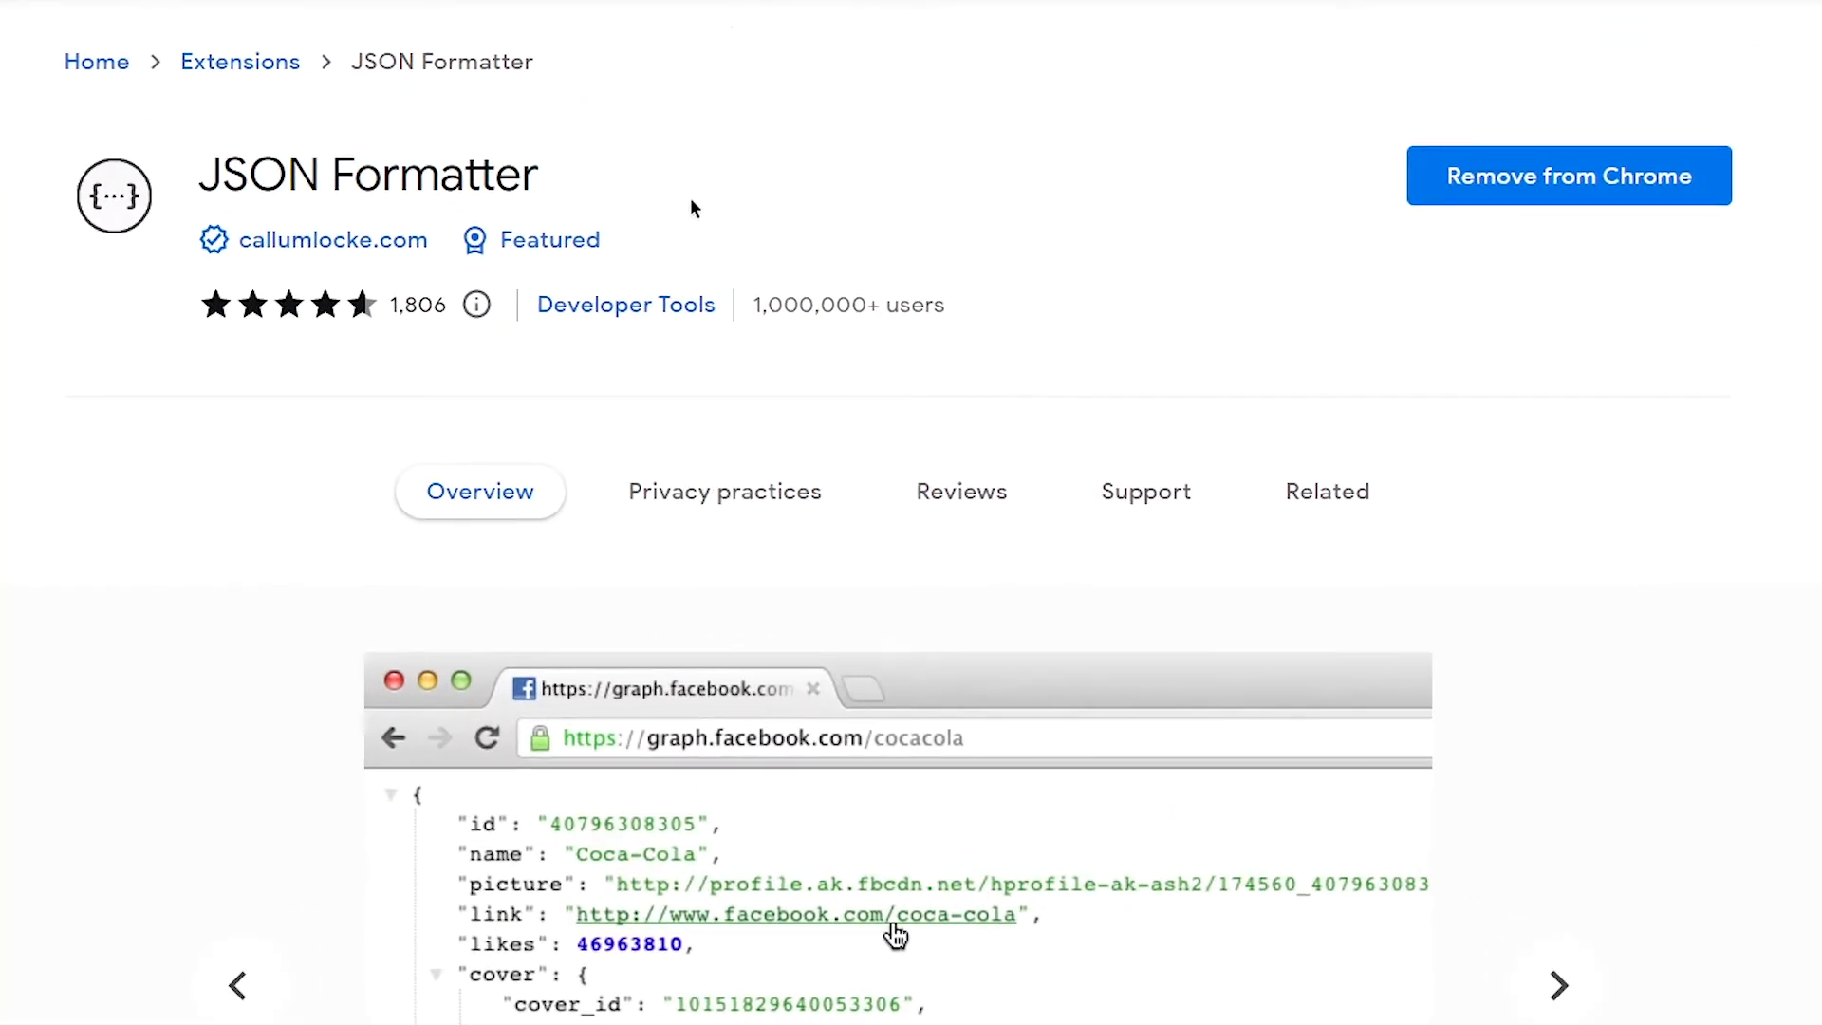
scroll("down", 3)
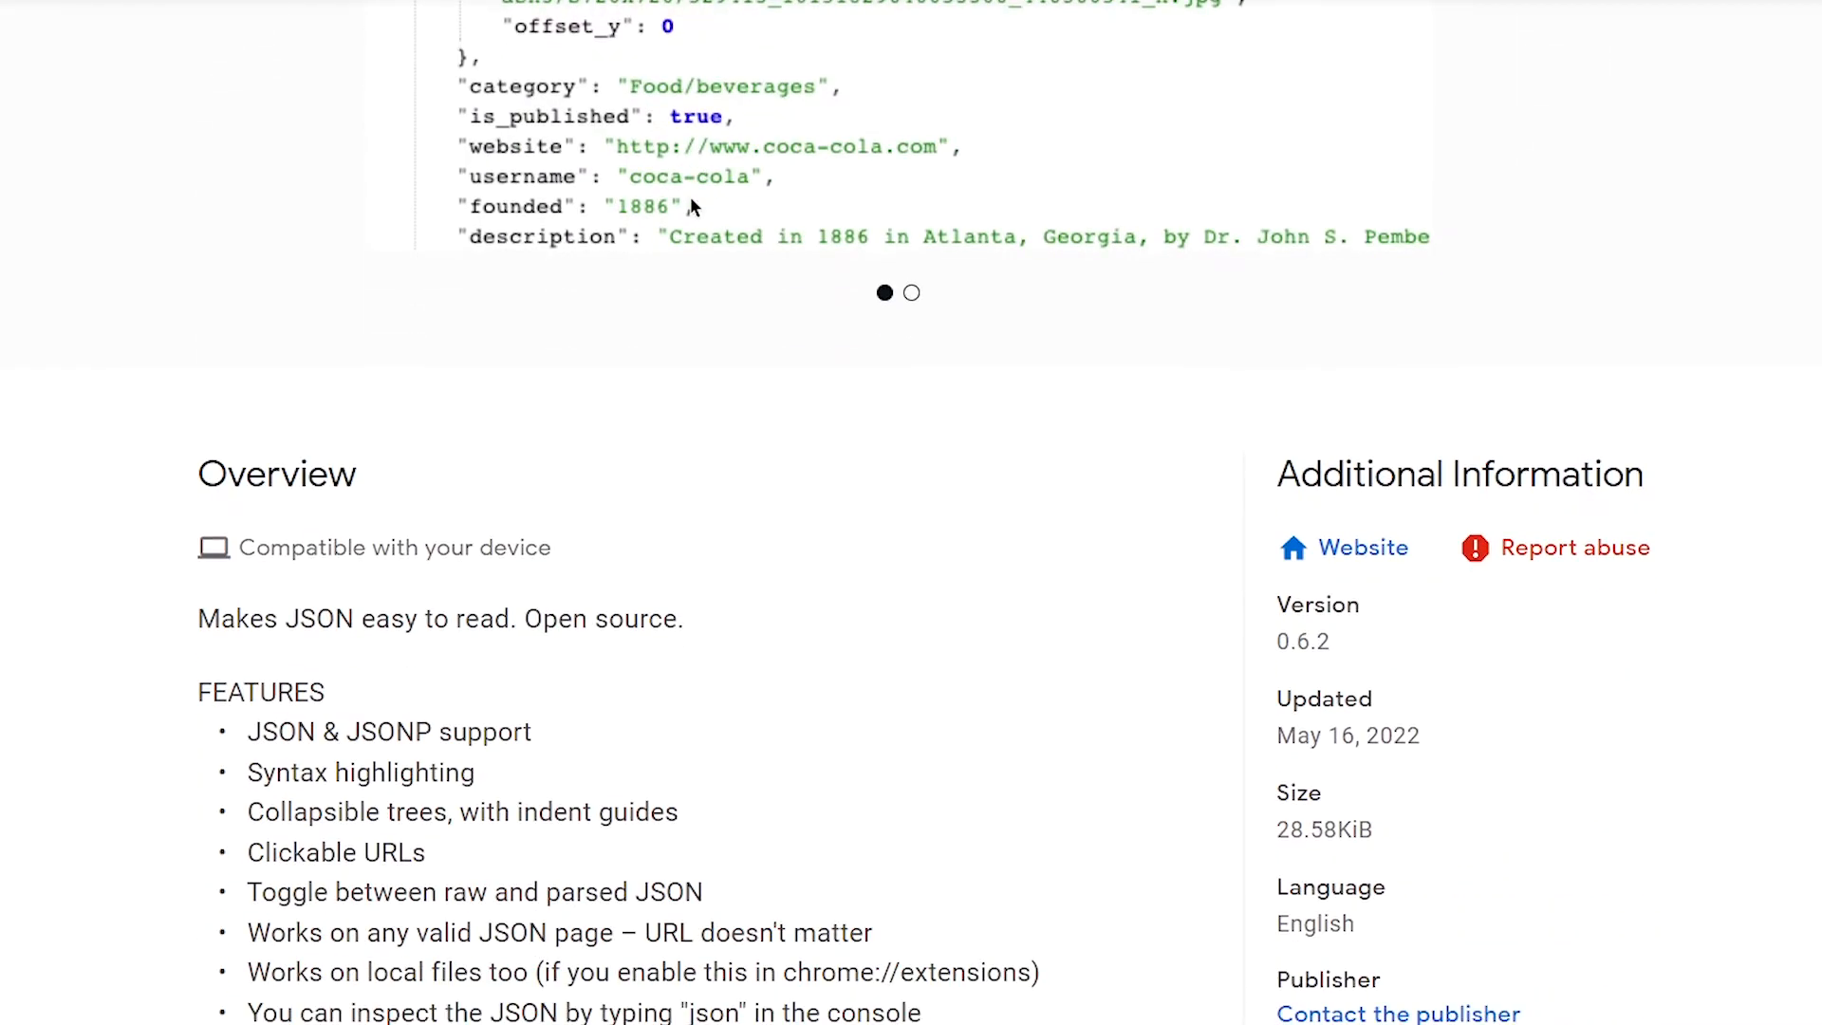
scroll("down", 3)
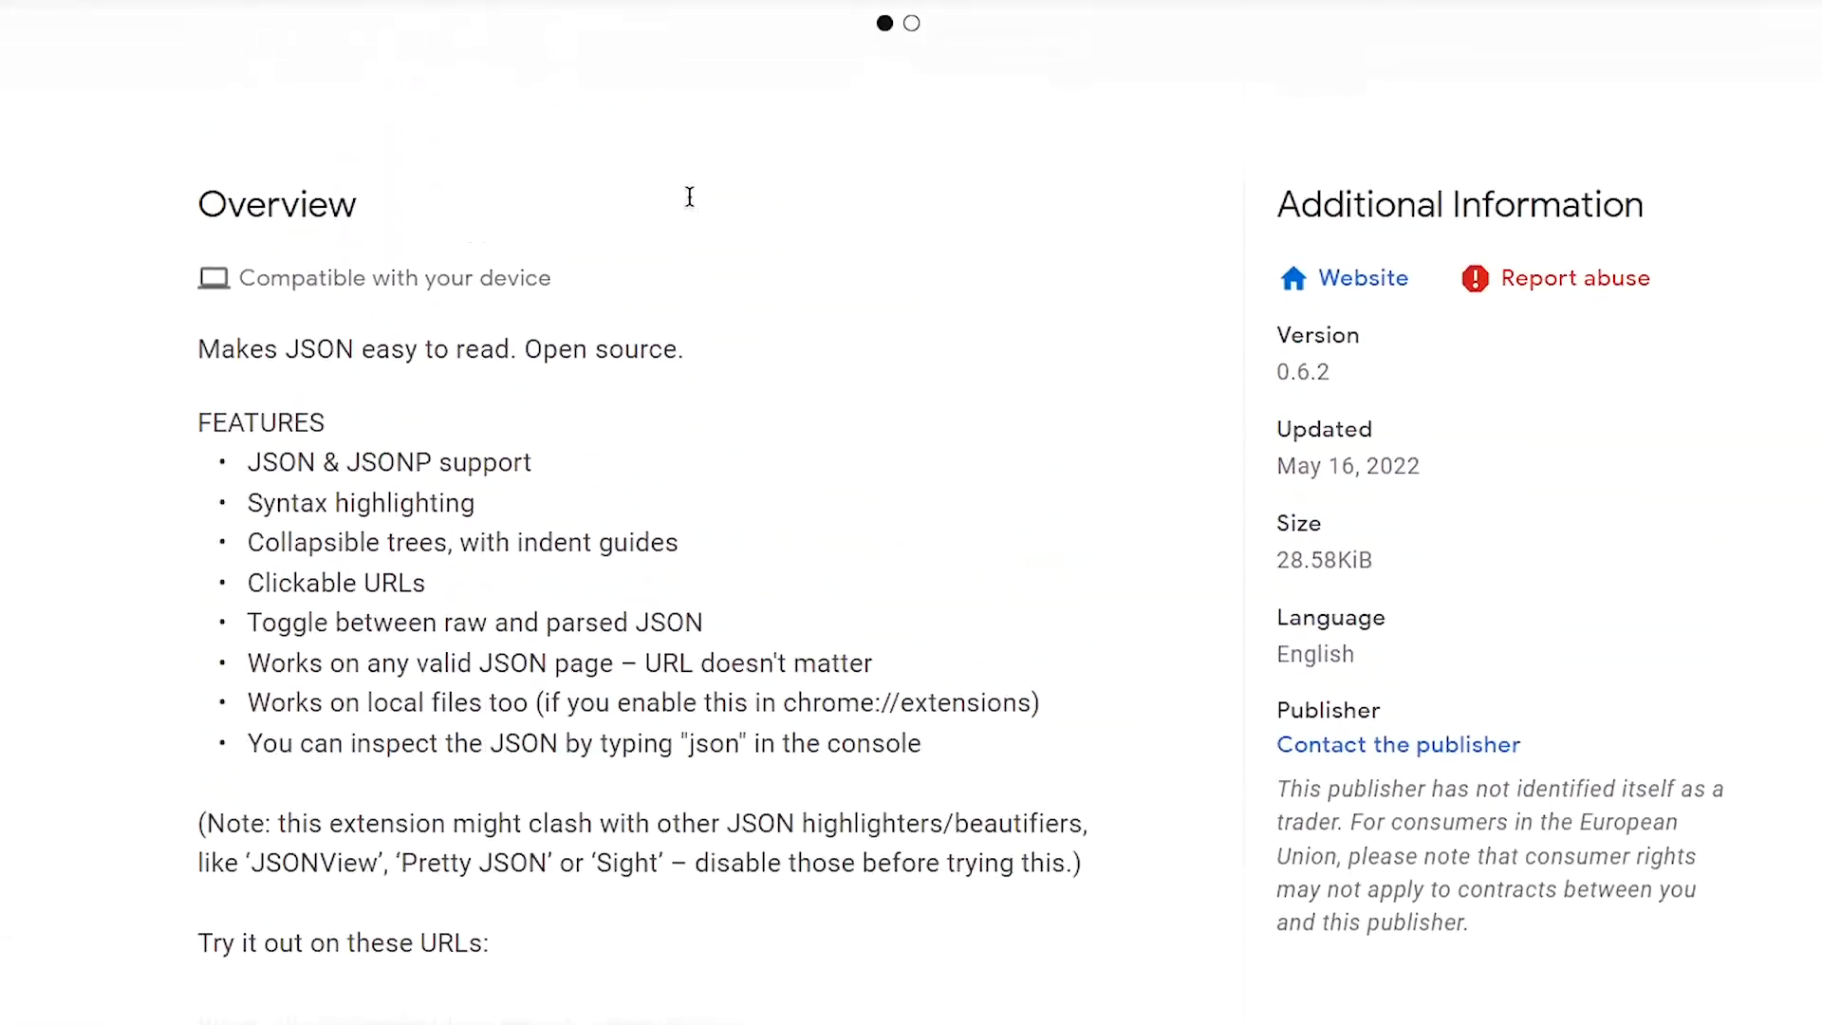
scroll("up", 3)
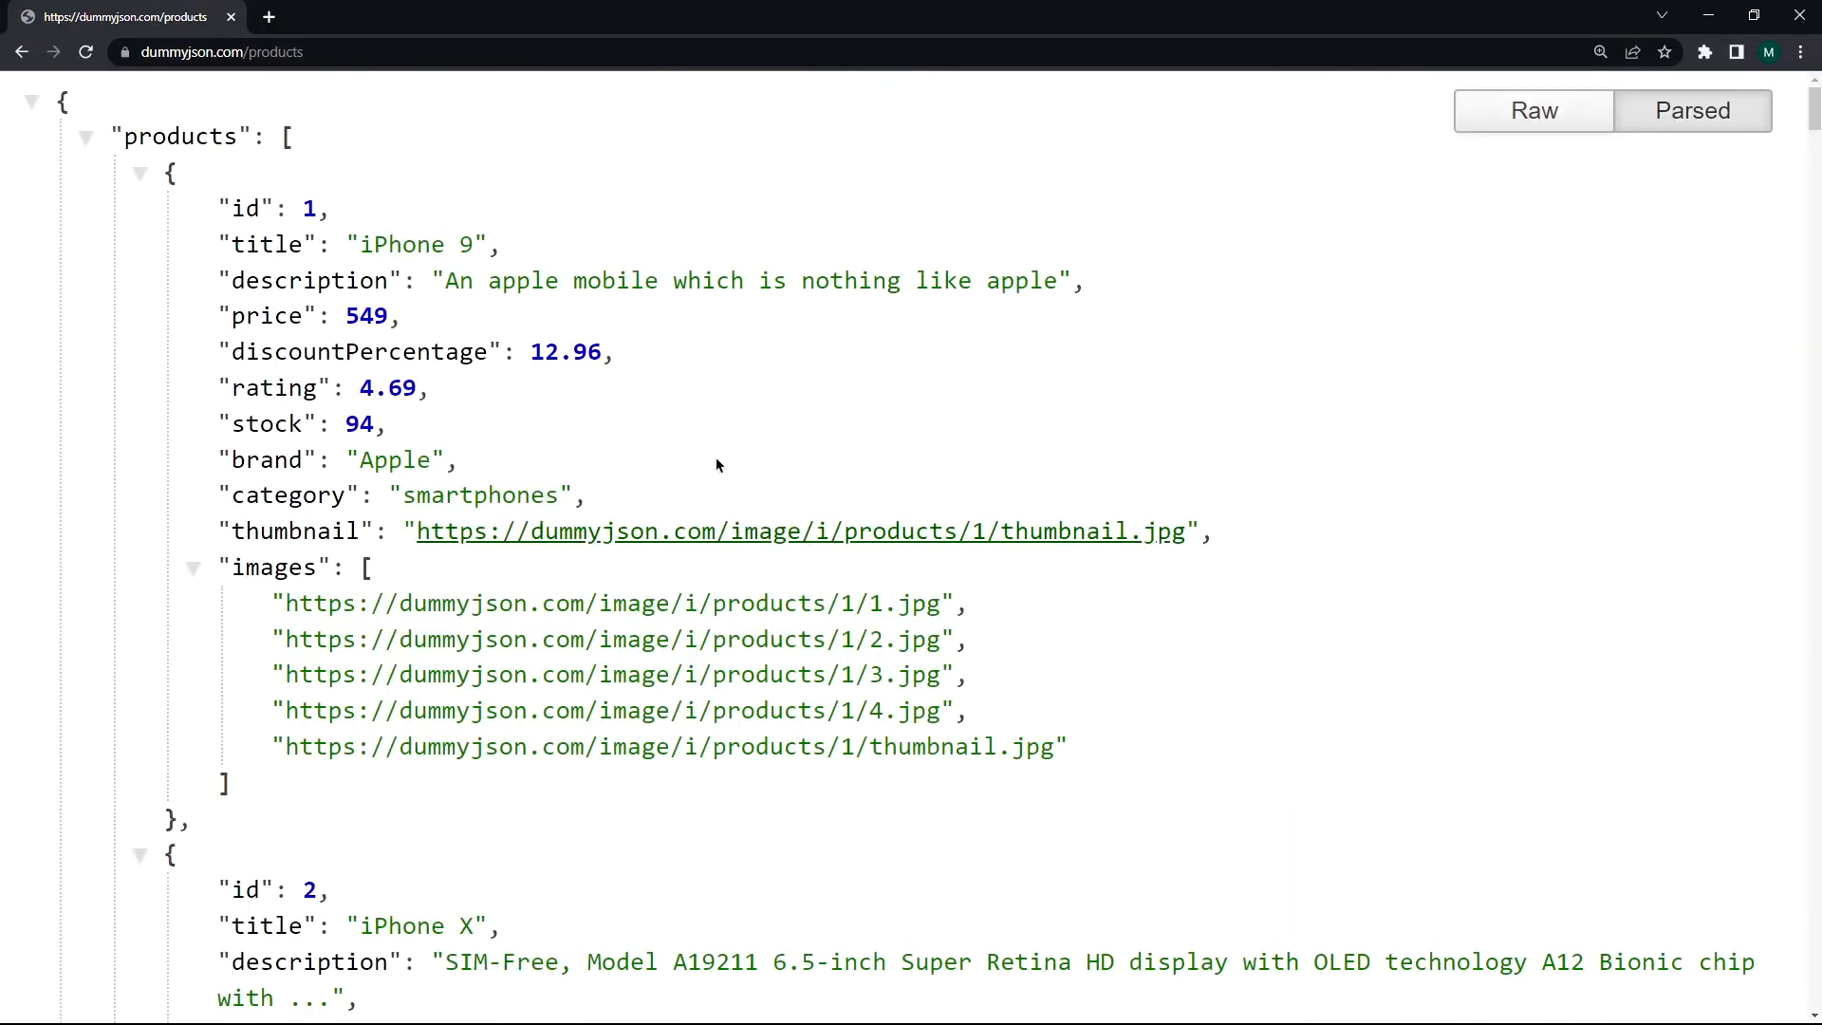
mouse_move(773, 395)
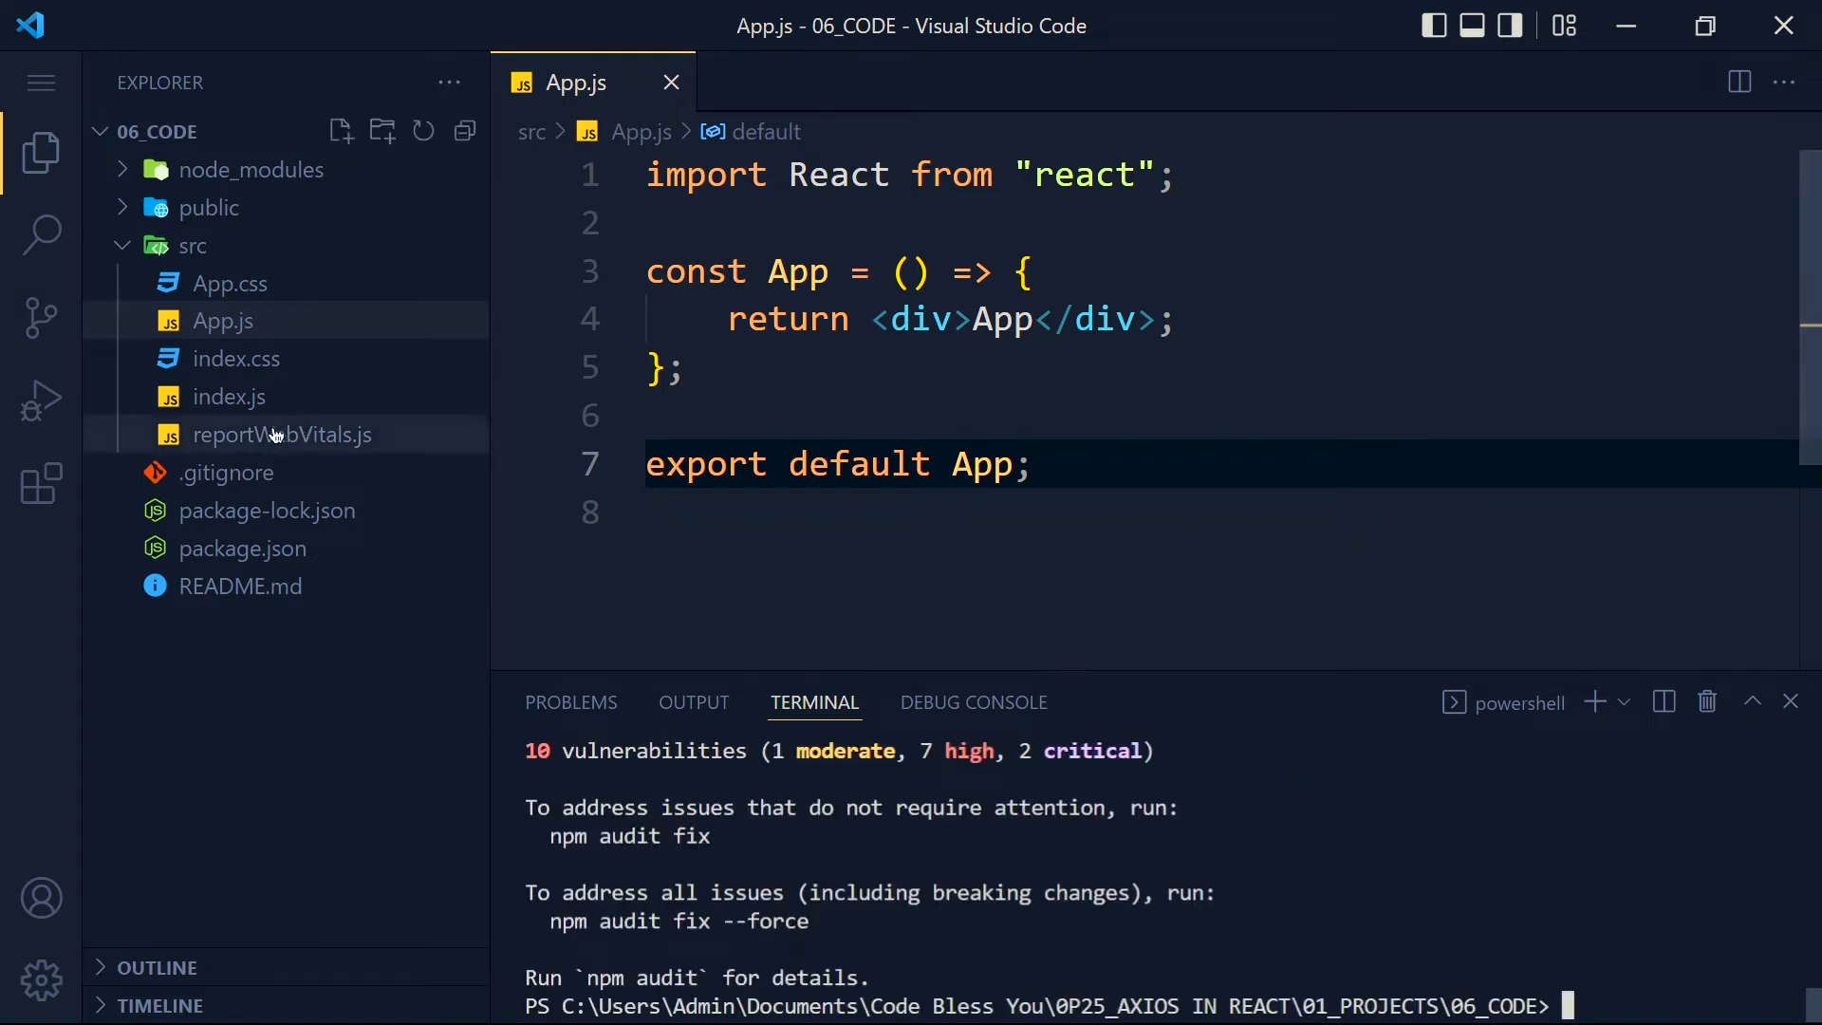
Check that axios 0.27.2 appears in package.json's dependencies block
left_click(243, 549)
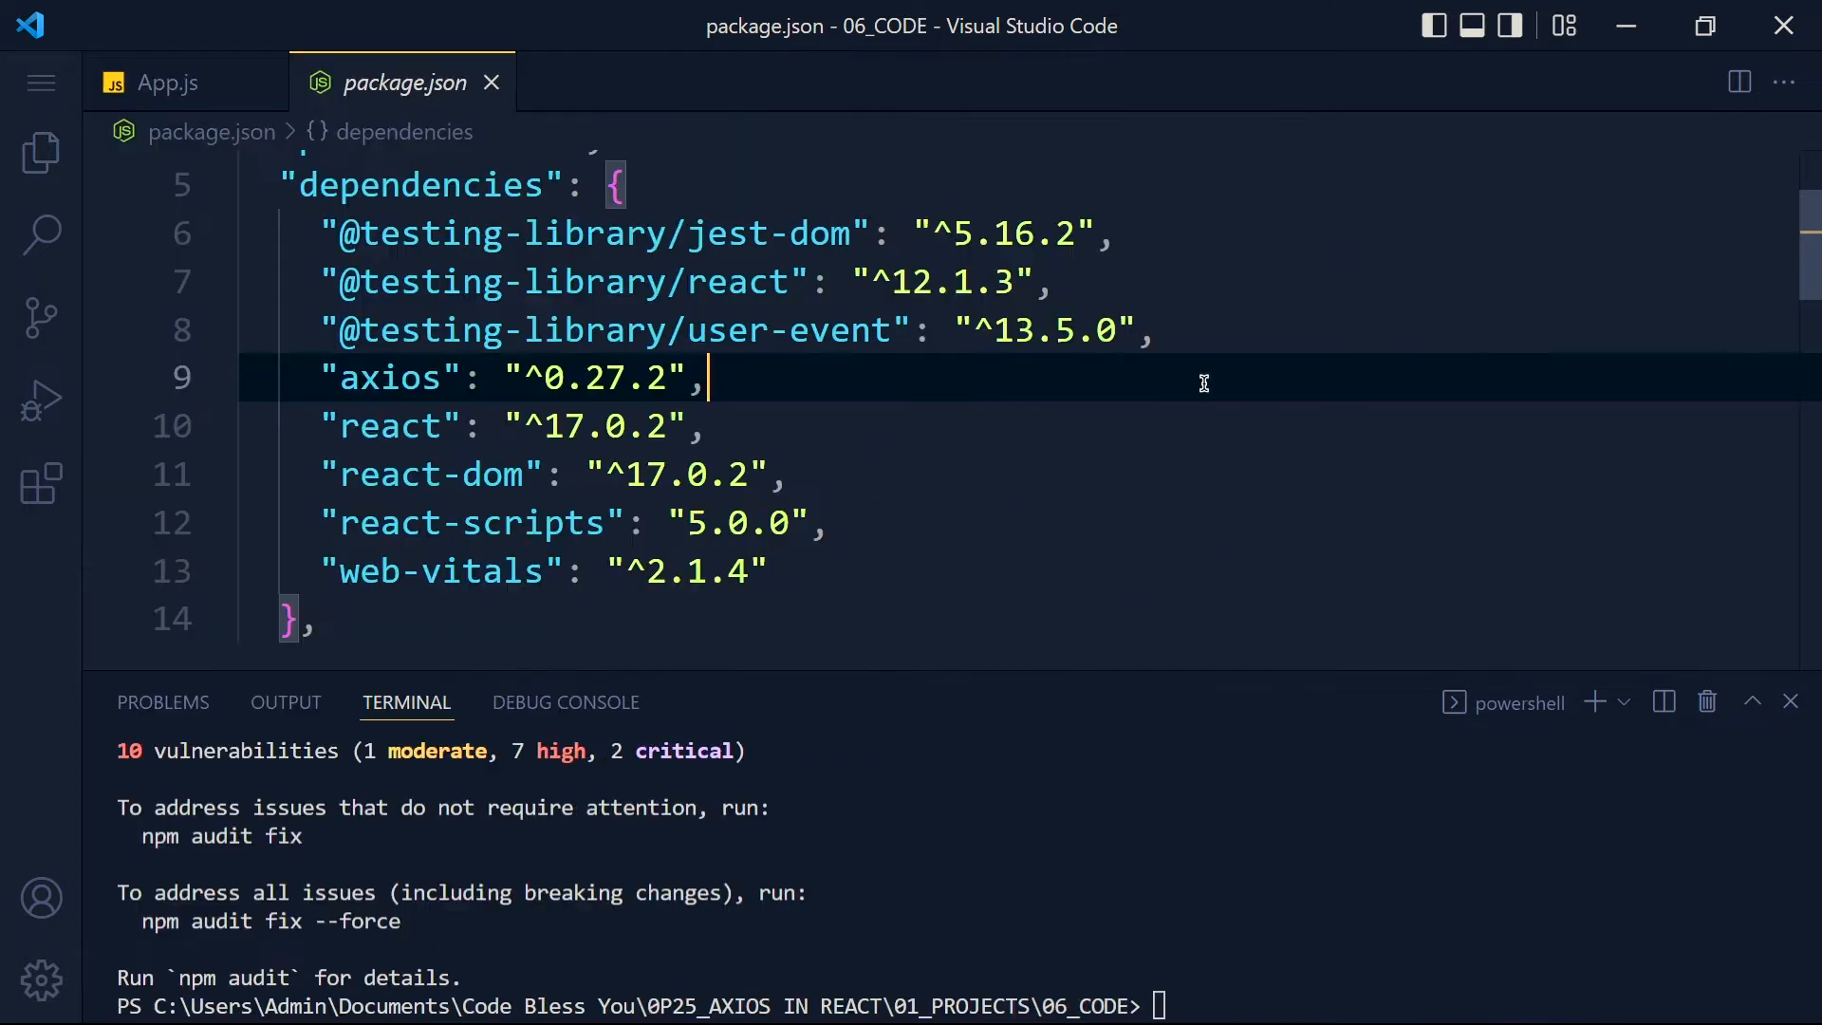
left_click(167, 82)
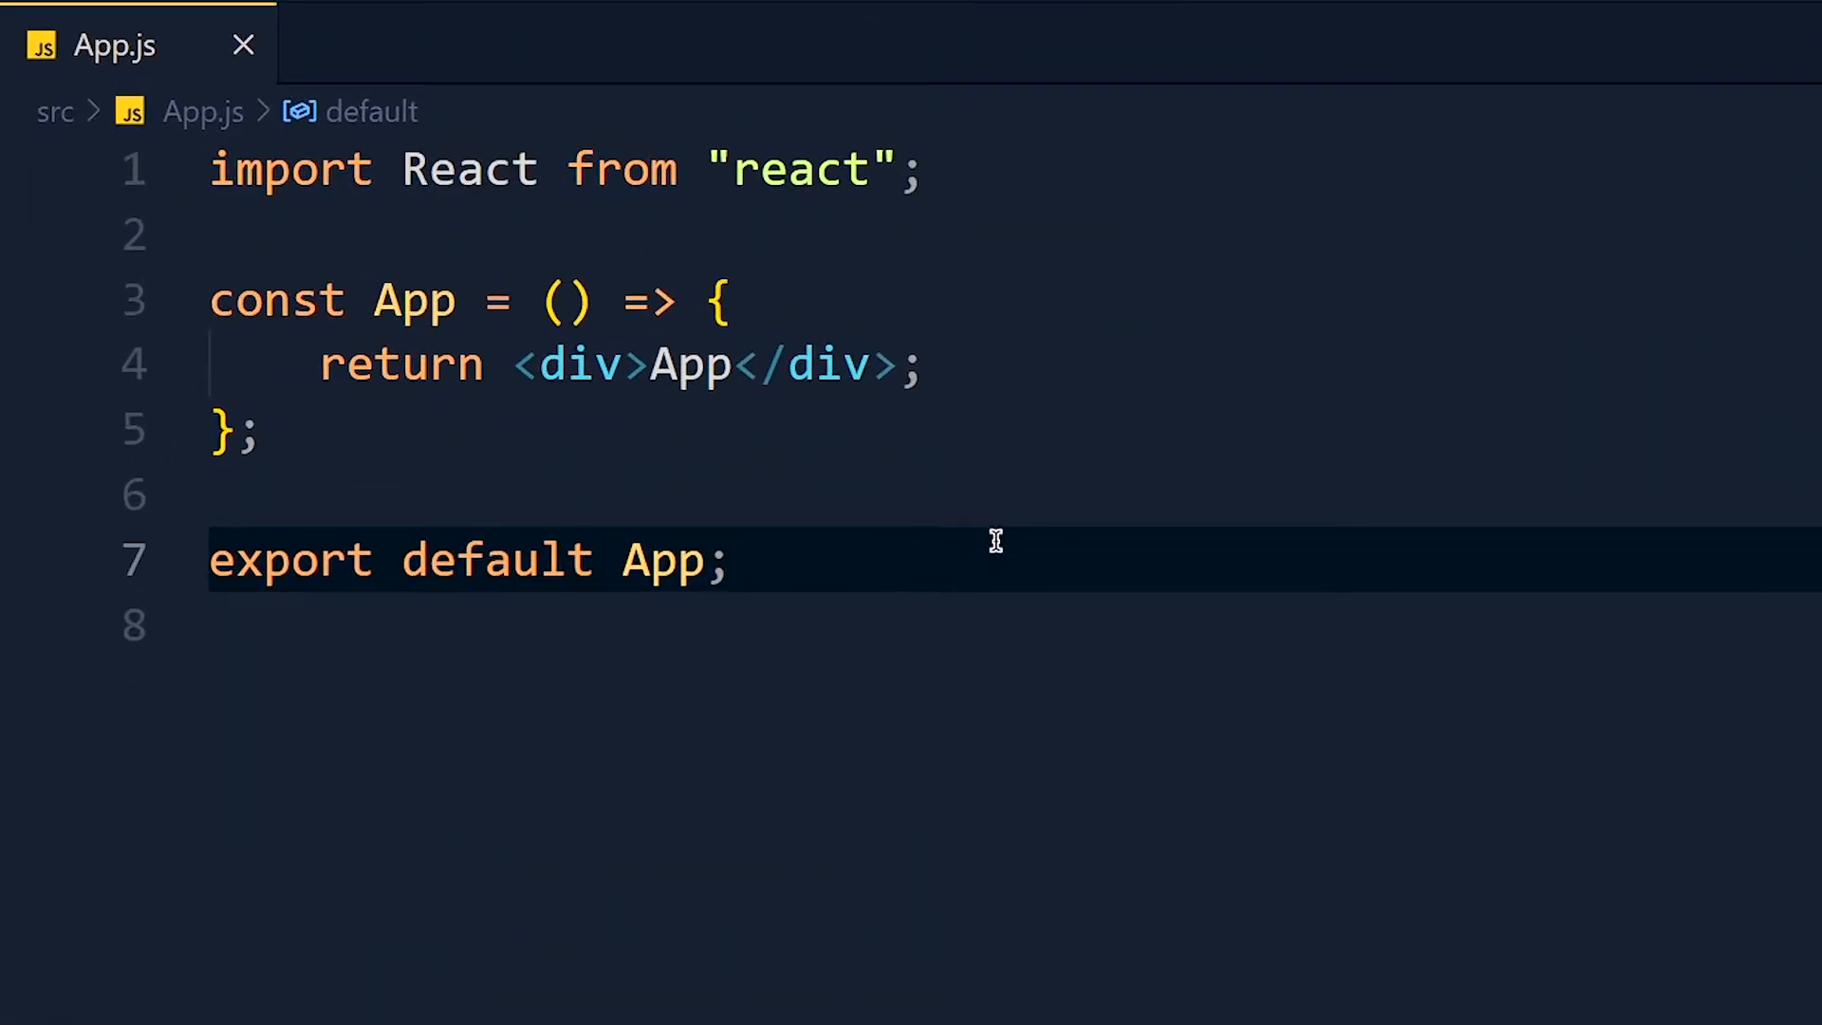
Add import axios from "axios" and a blank line inside the App component
type("import axios")
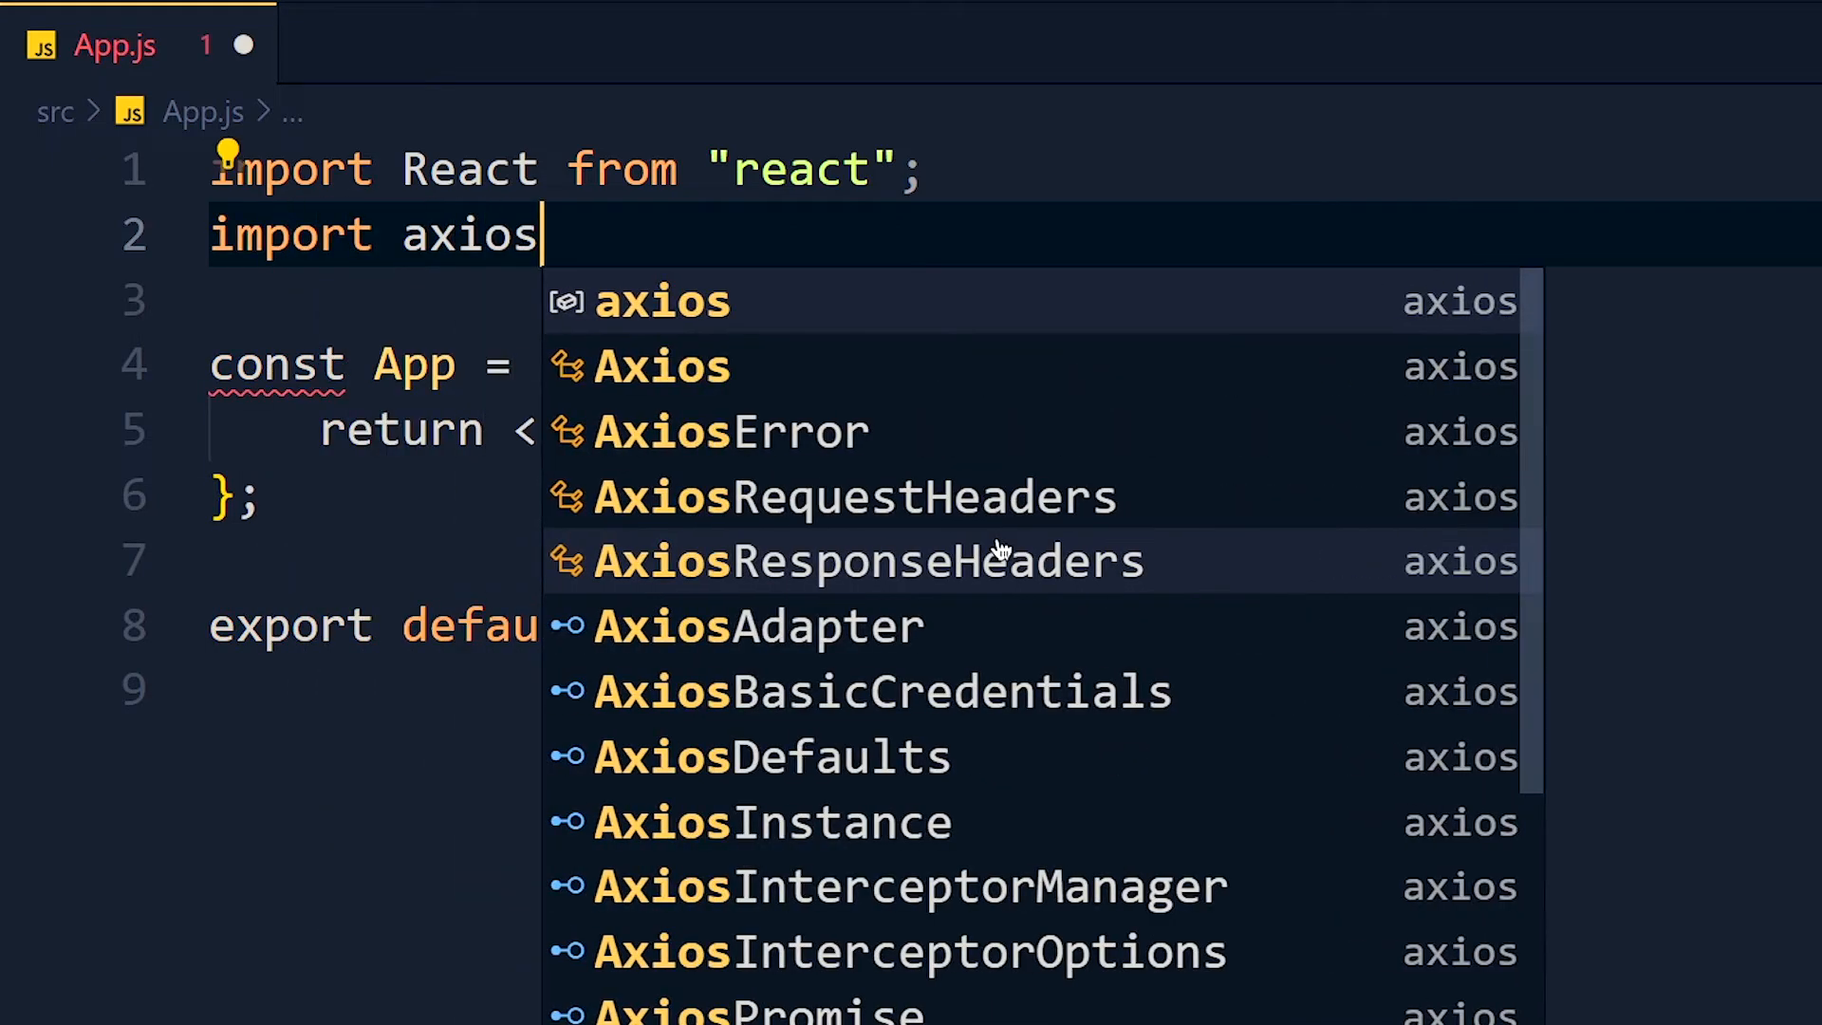
left_click(660, 302)
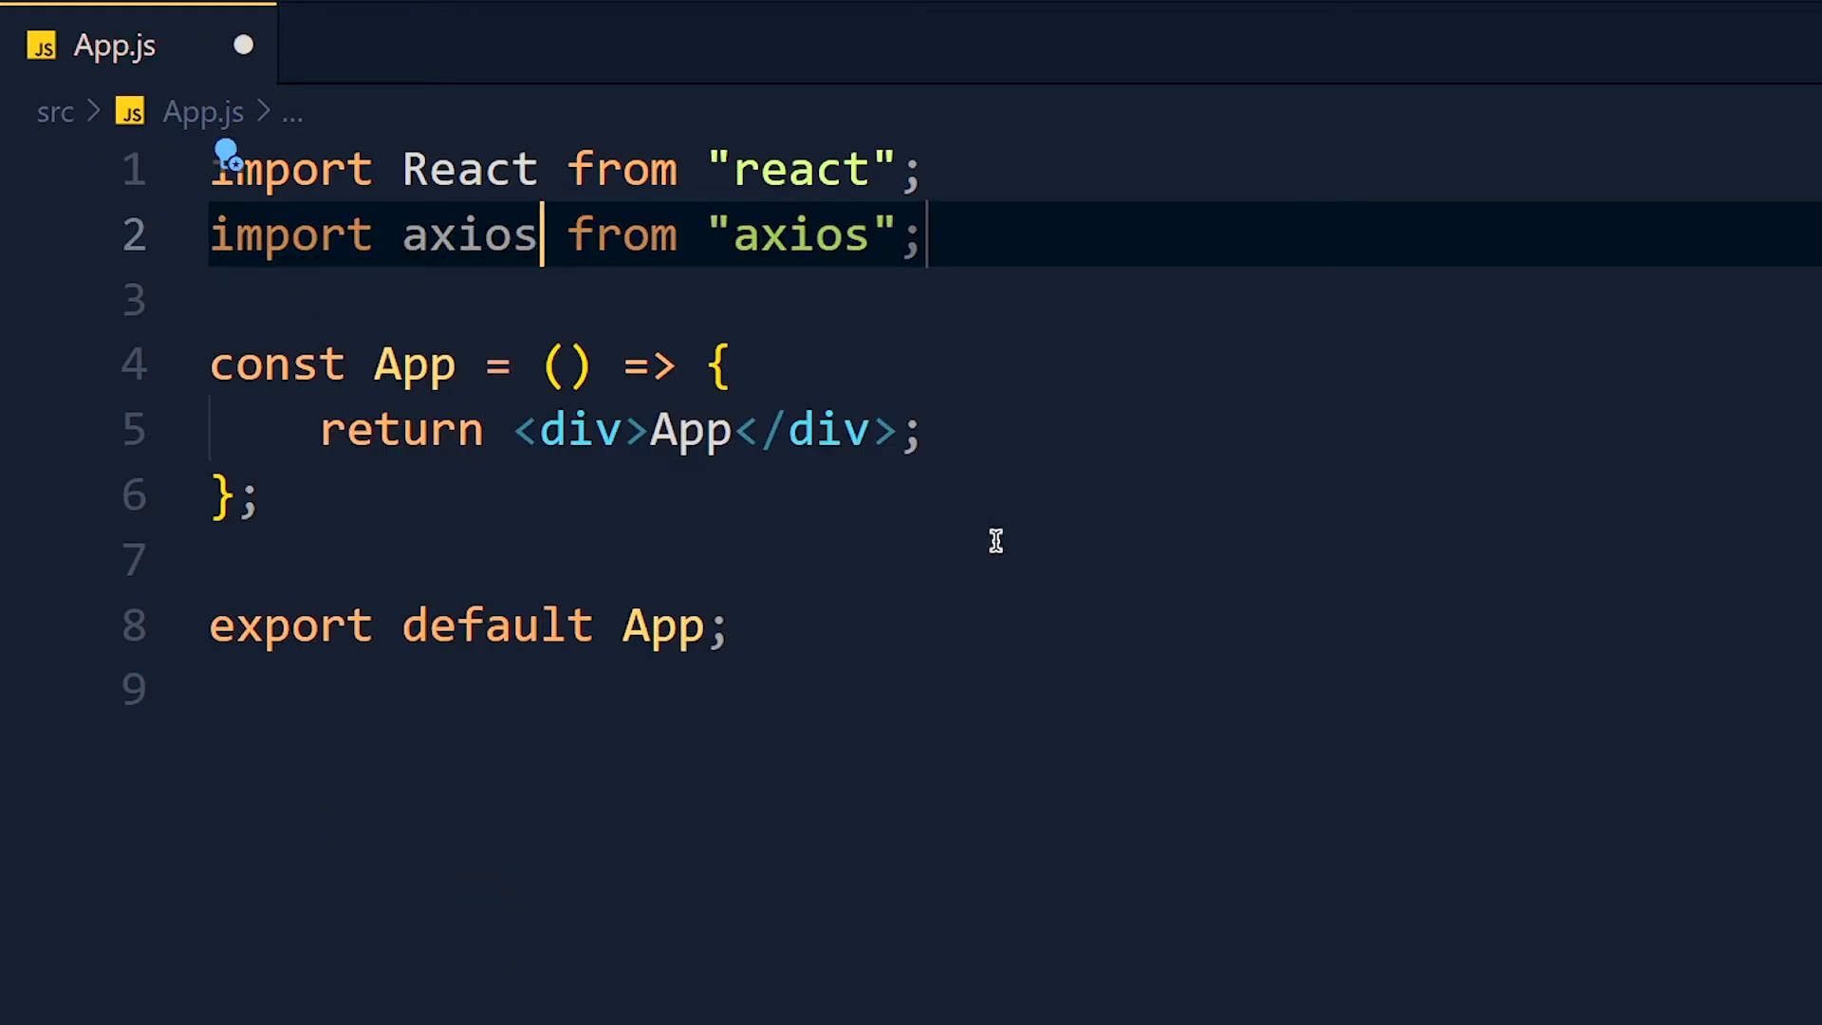
mouse_move(959, 448)
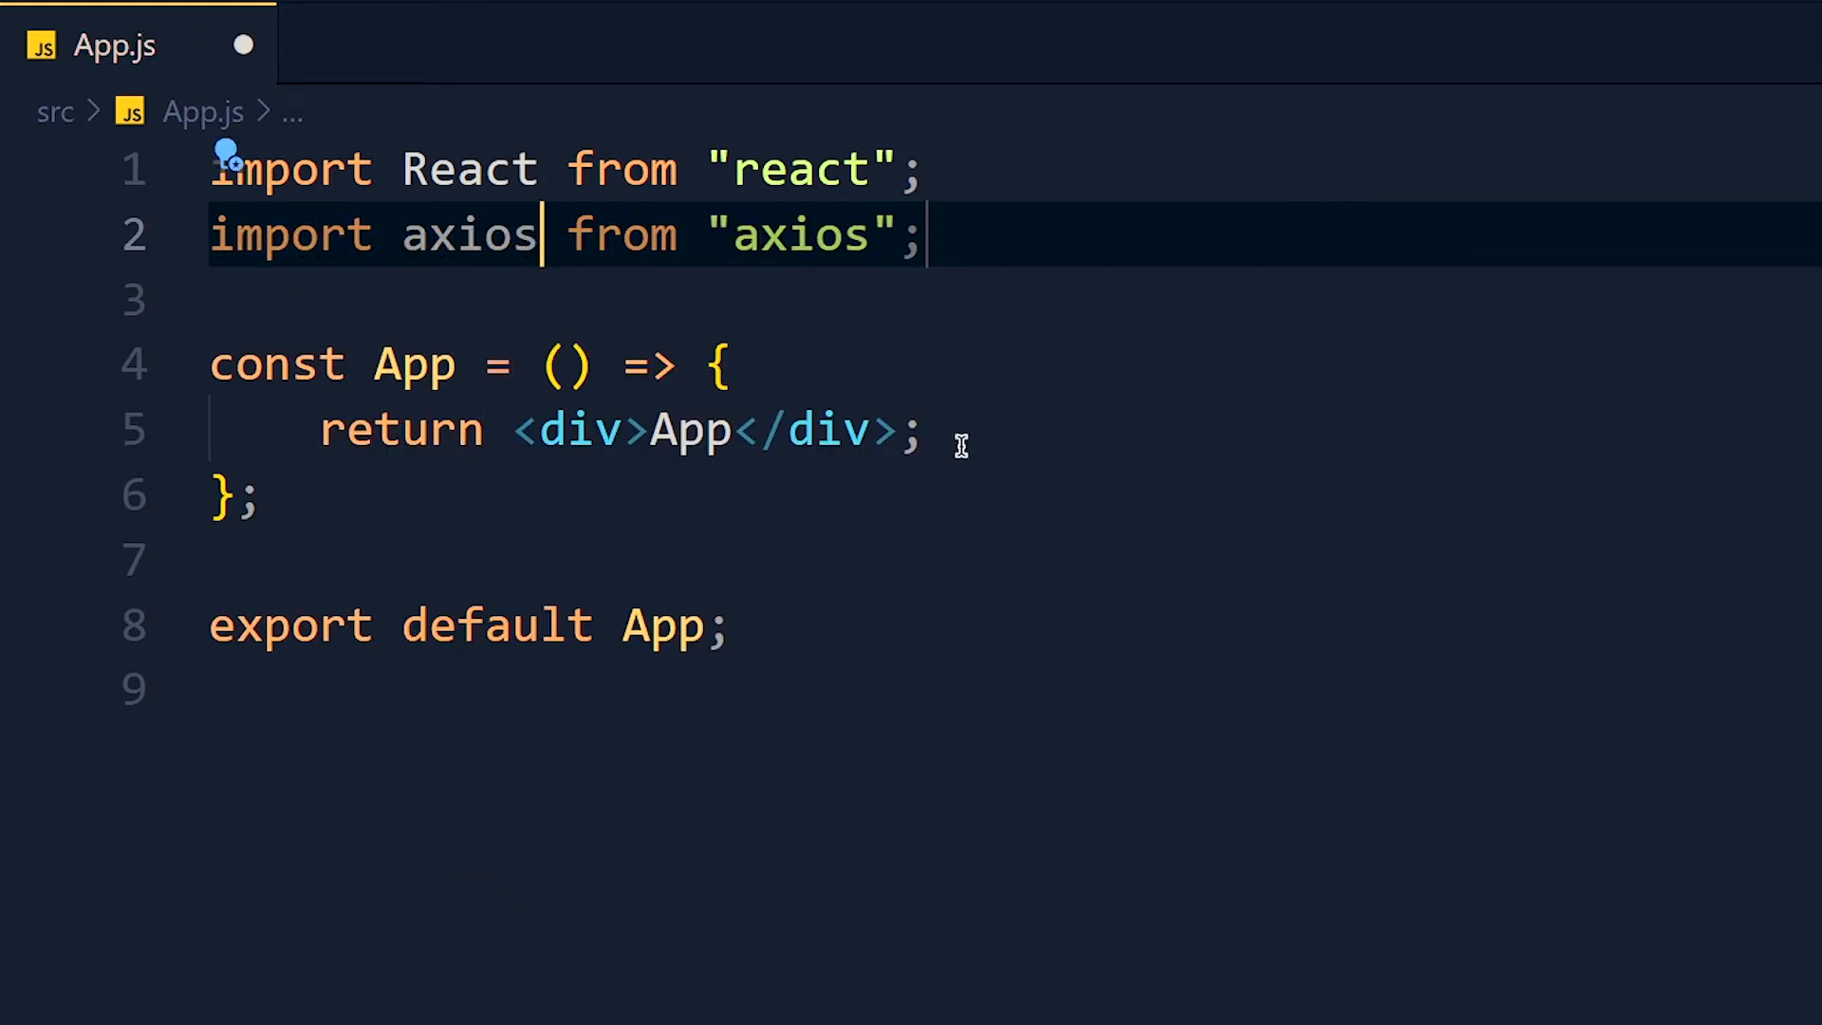
key("Enter")
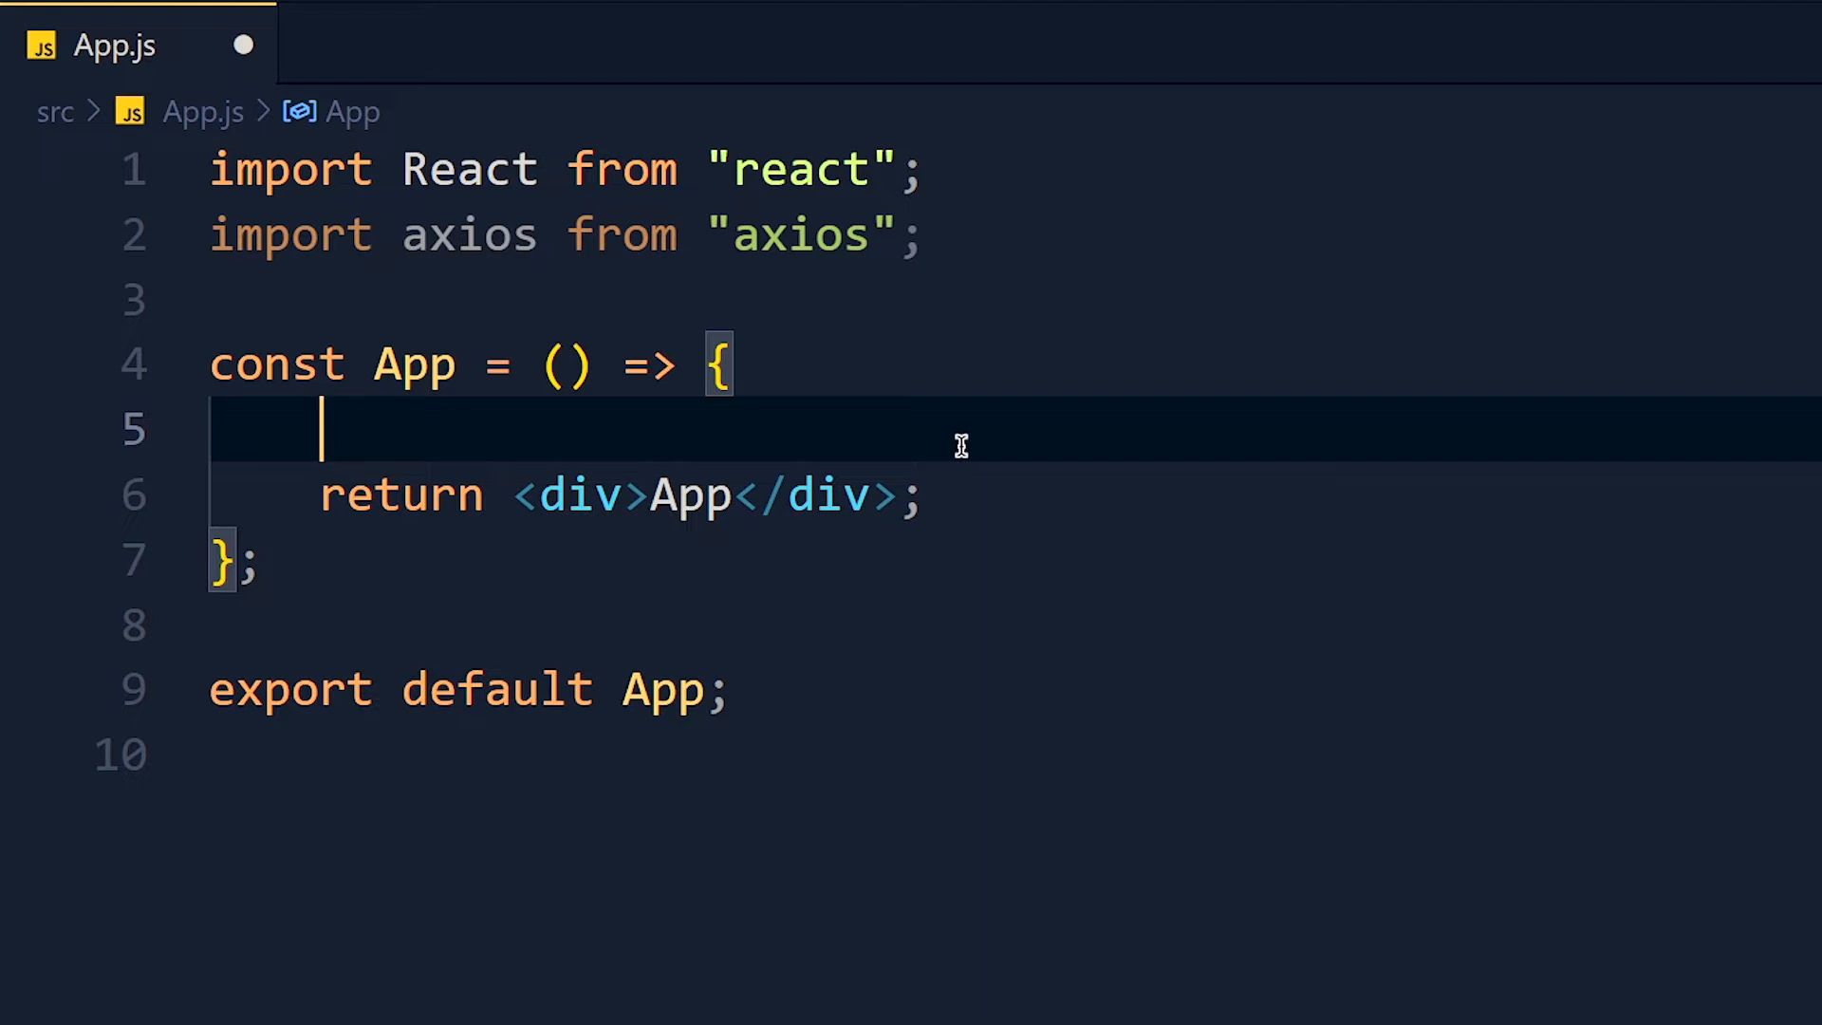
Write a useEffect with an arrow callback and an empty dependency array
type("useEffect()")
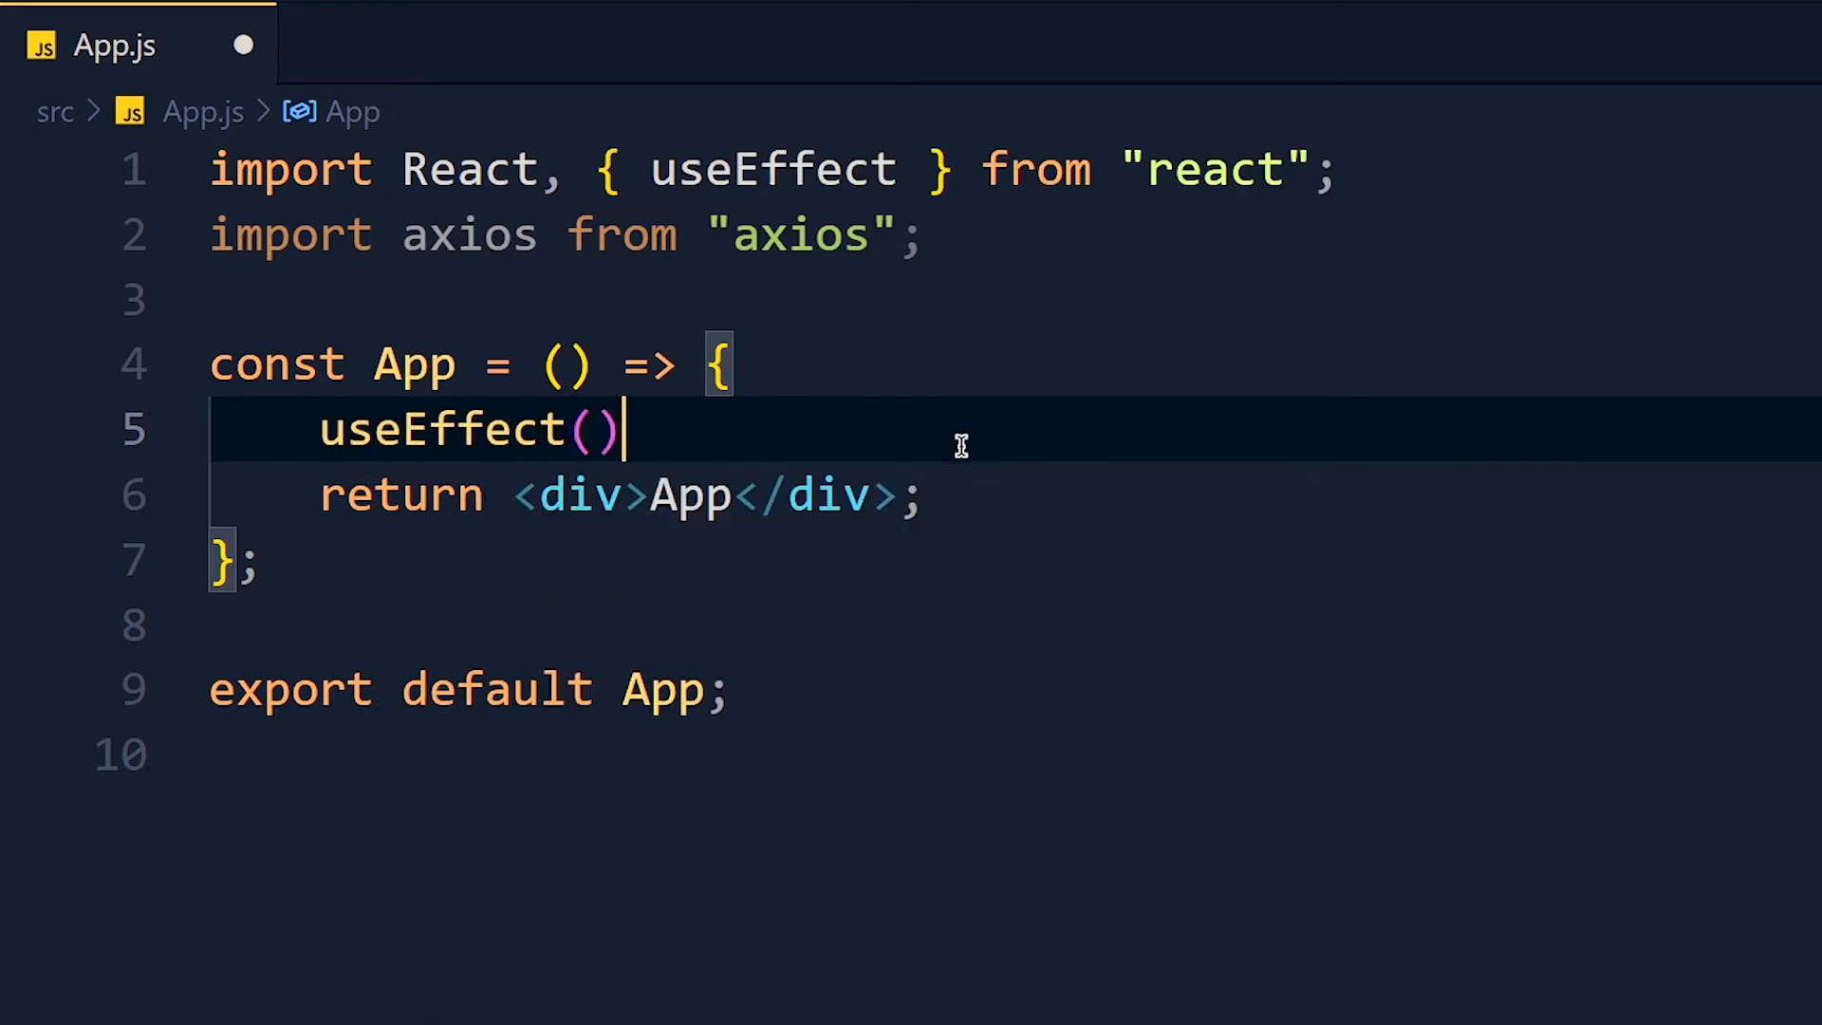
type("() =>)")
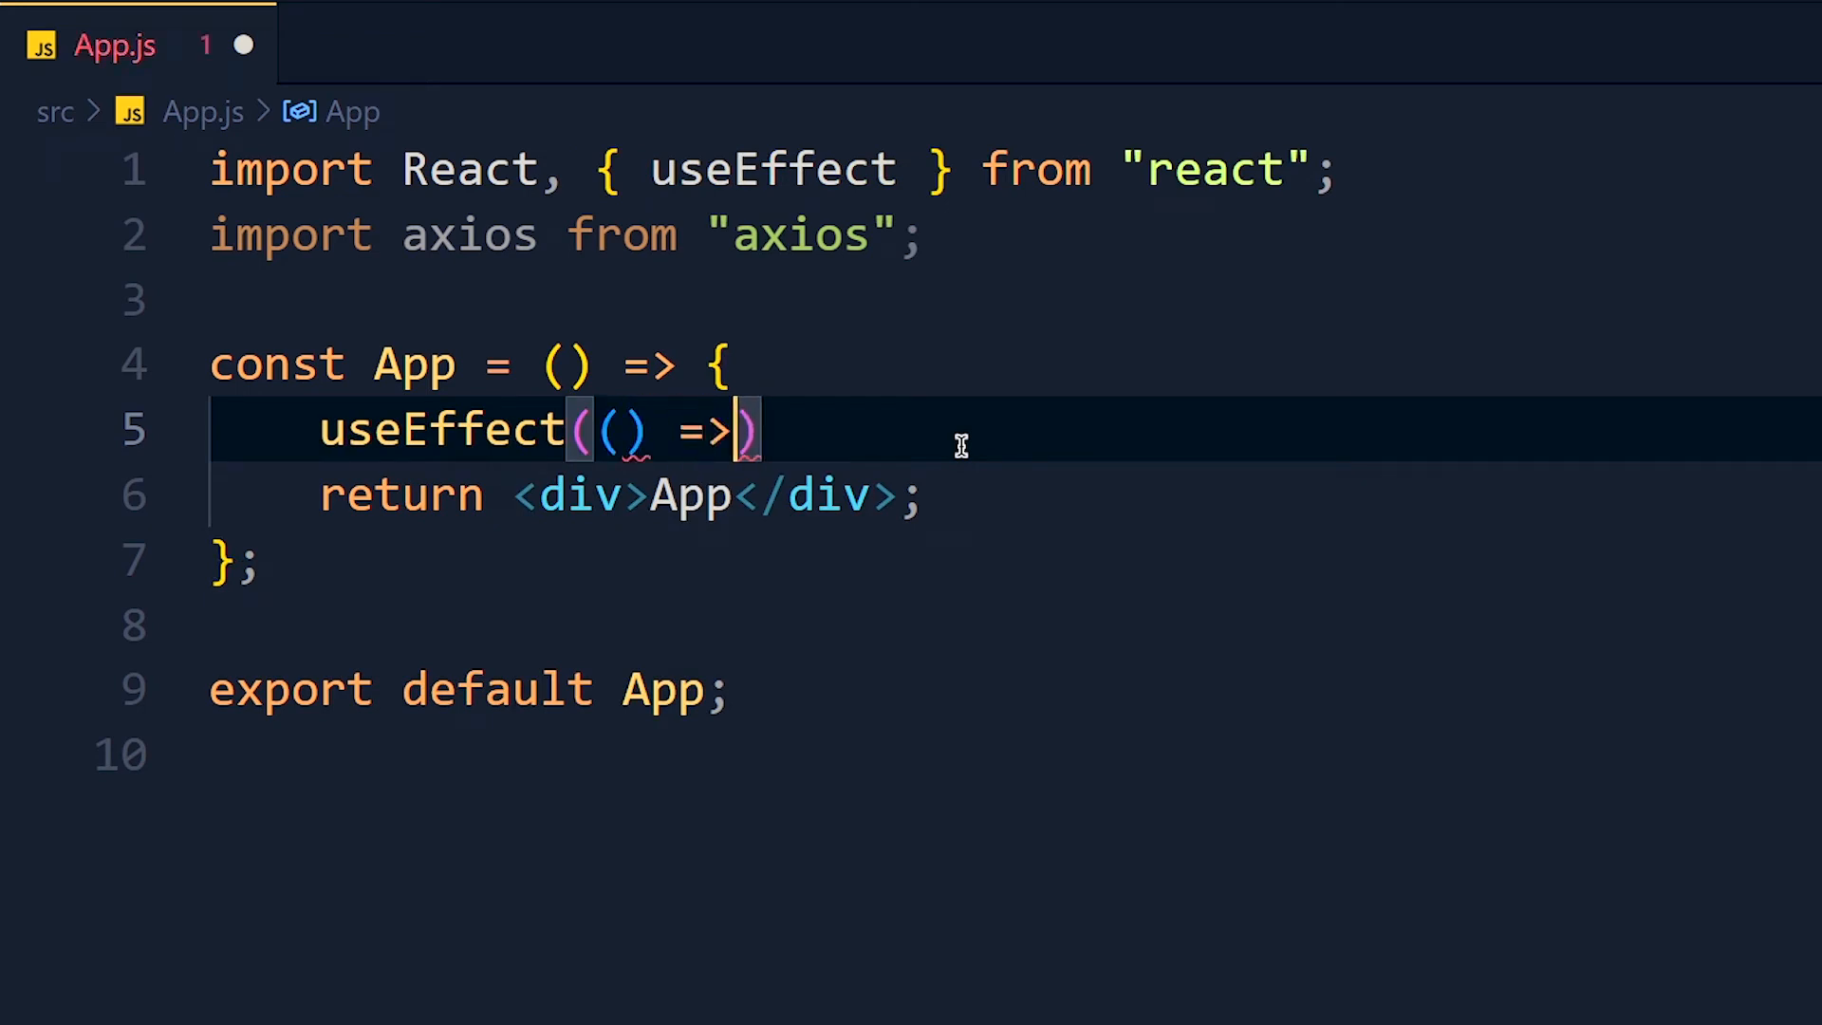
type("{},")
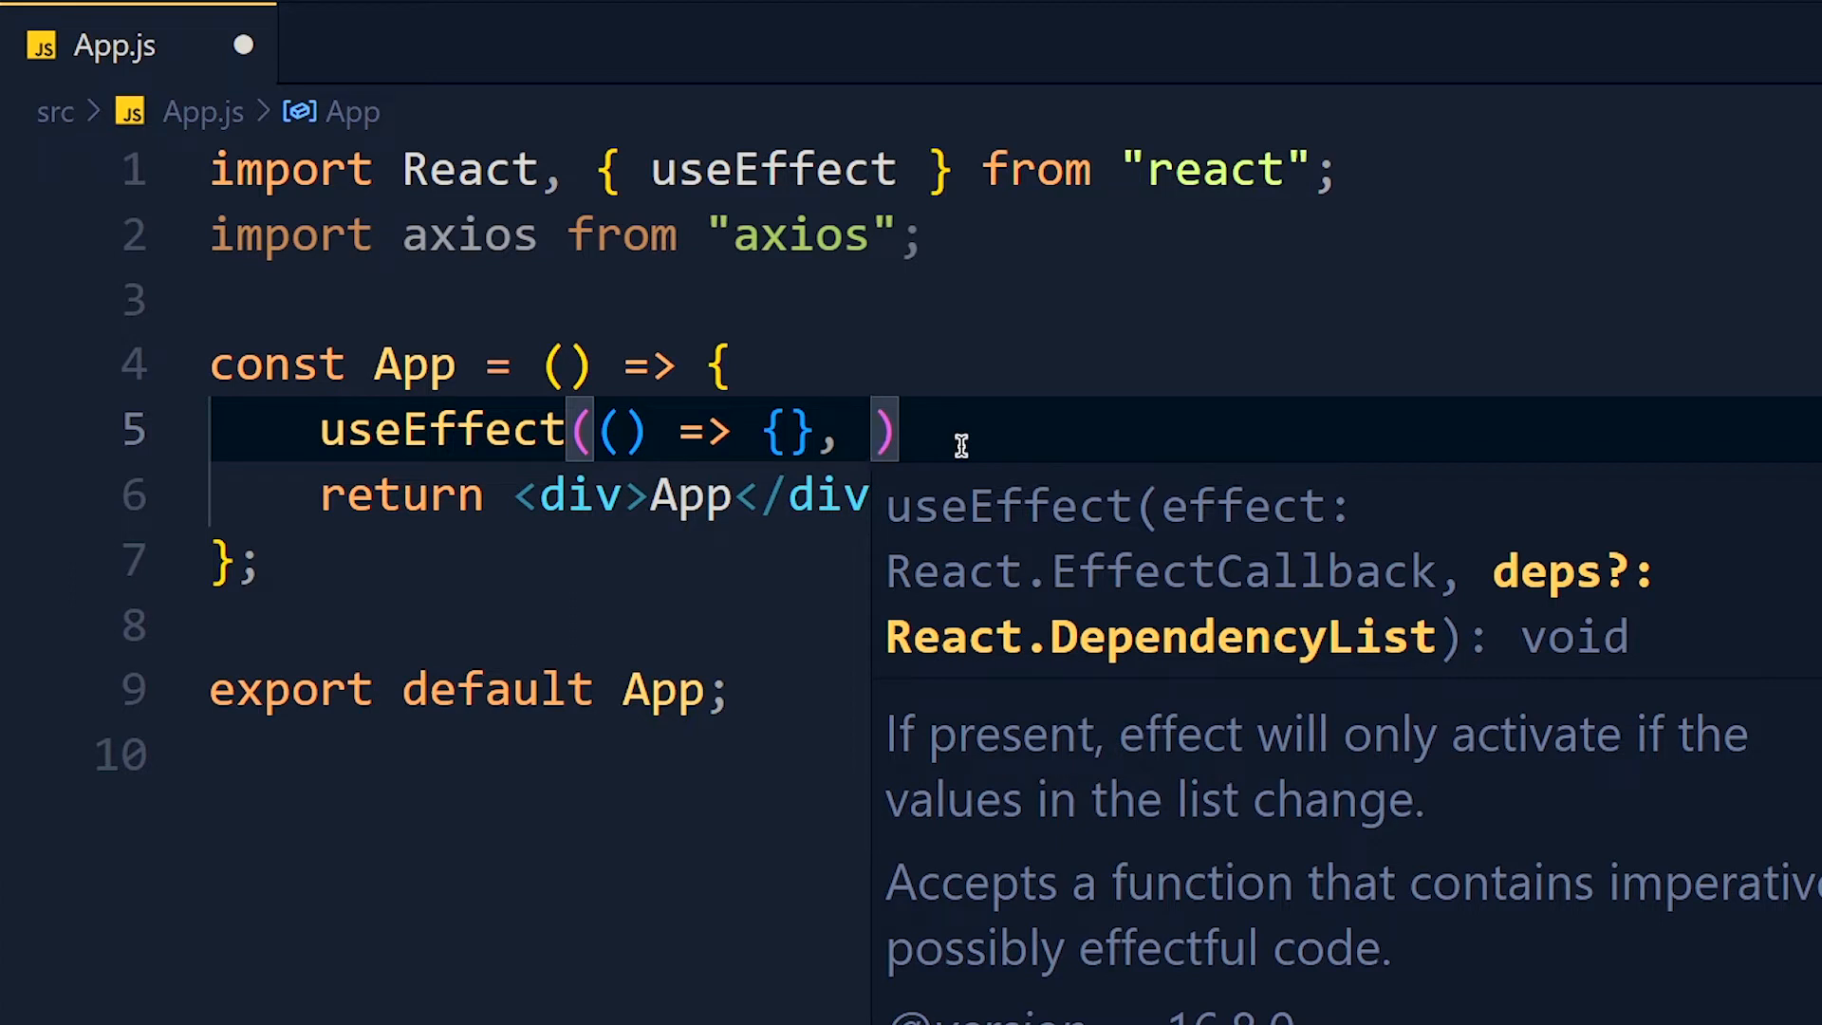
type("[]")
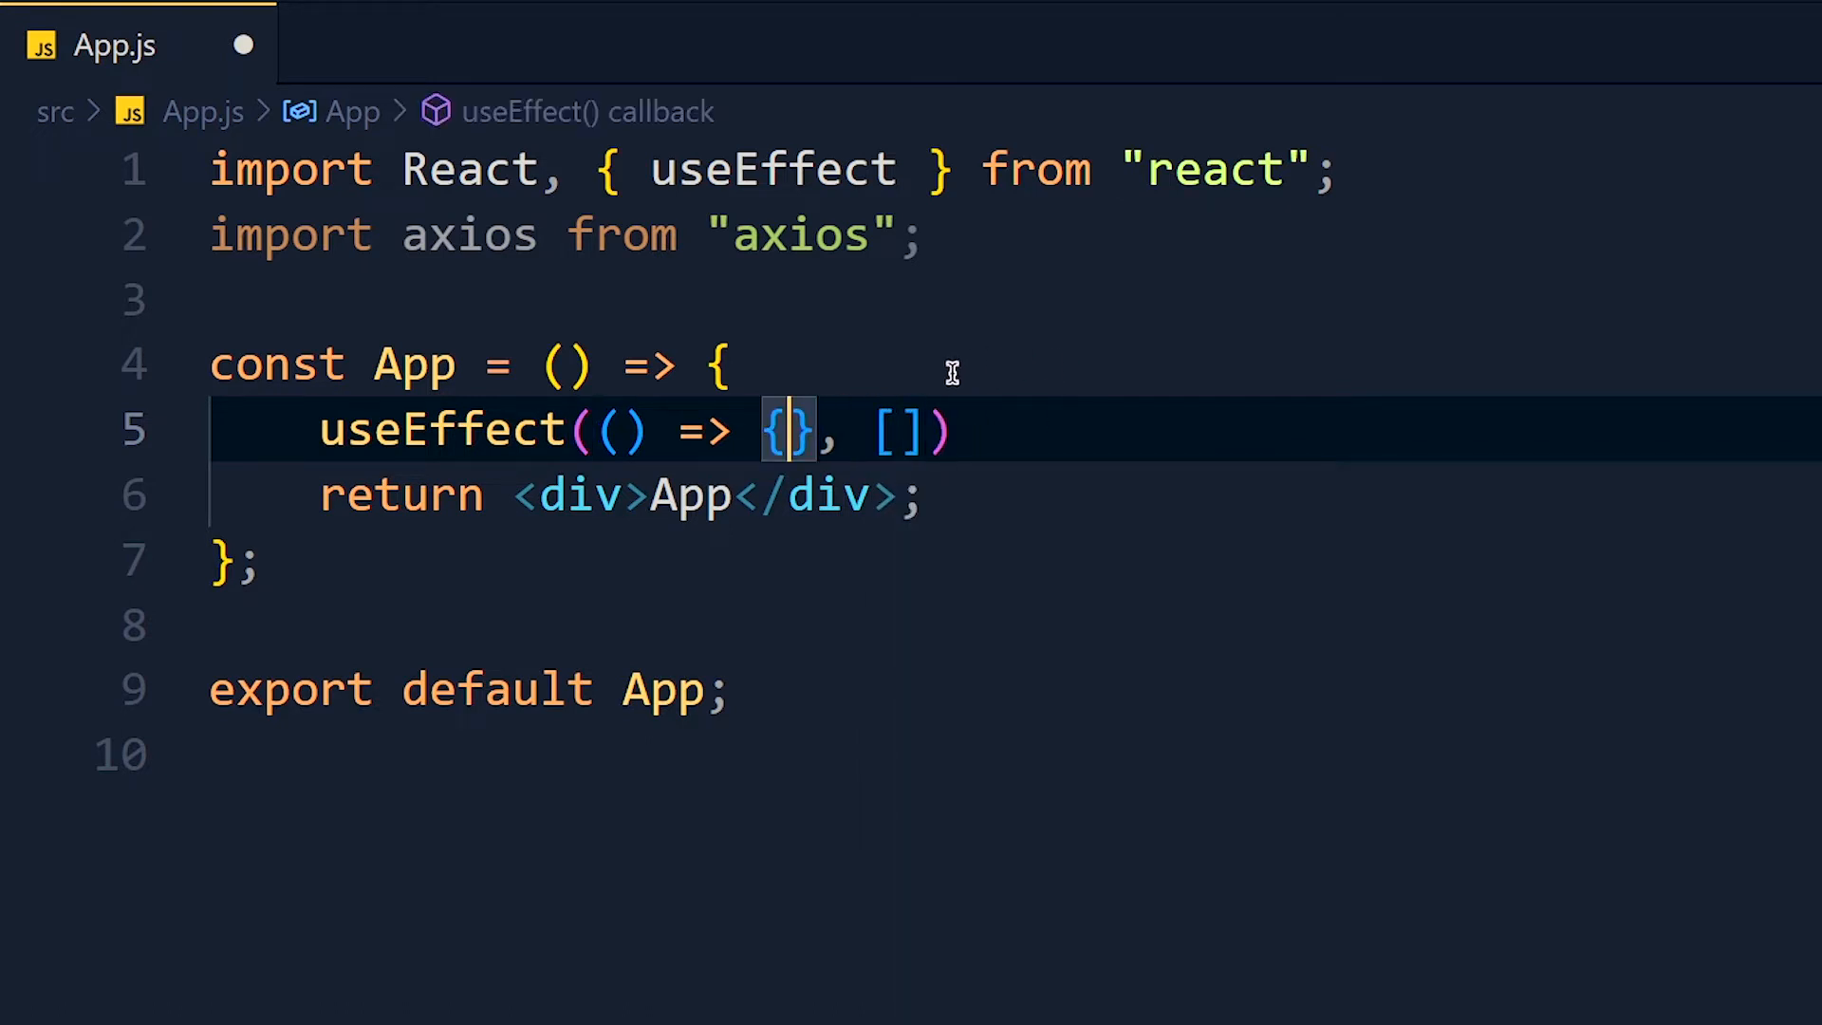
key("Enter")
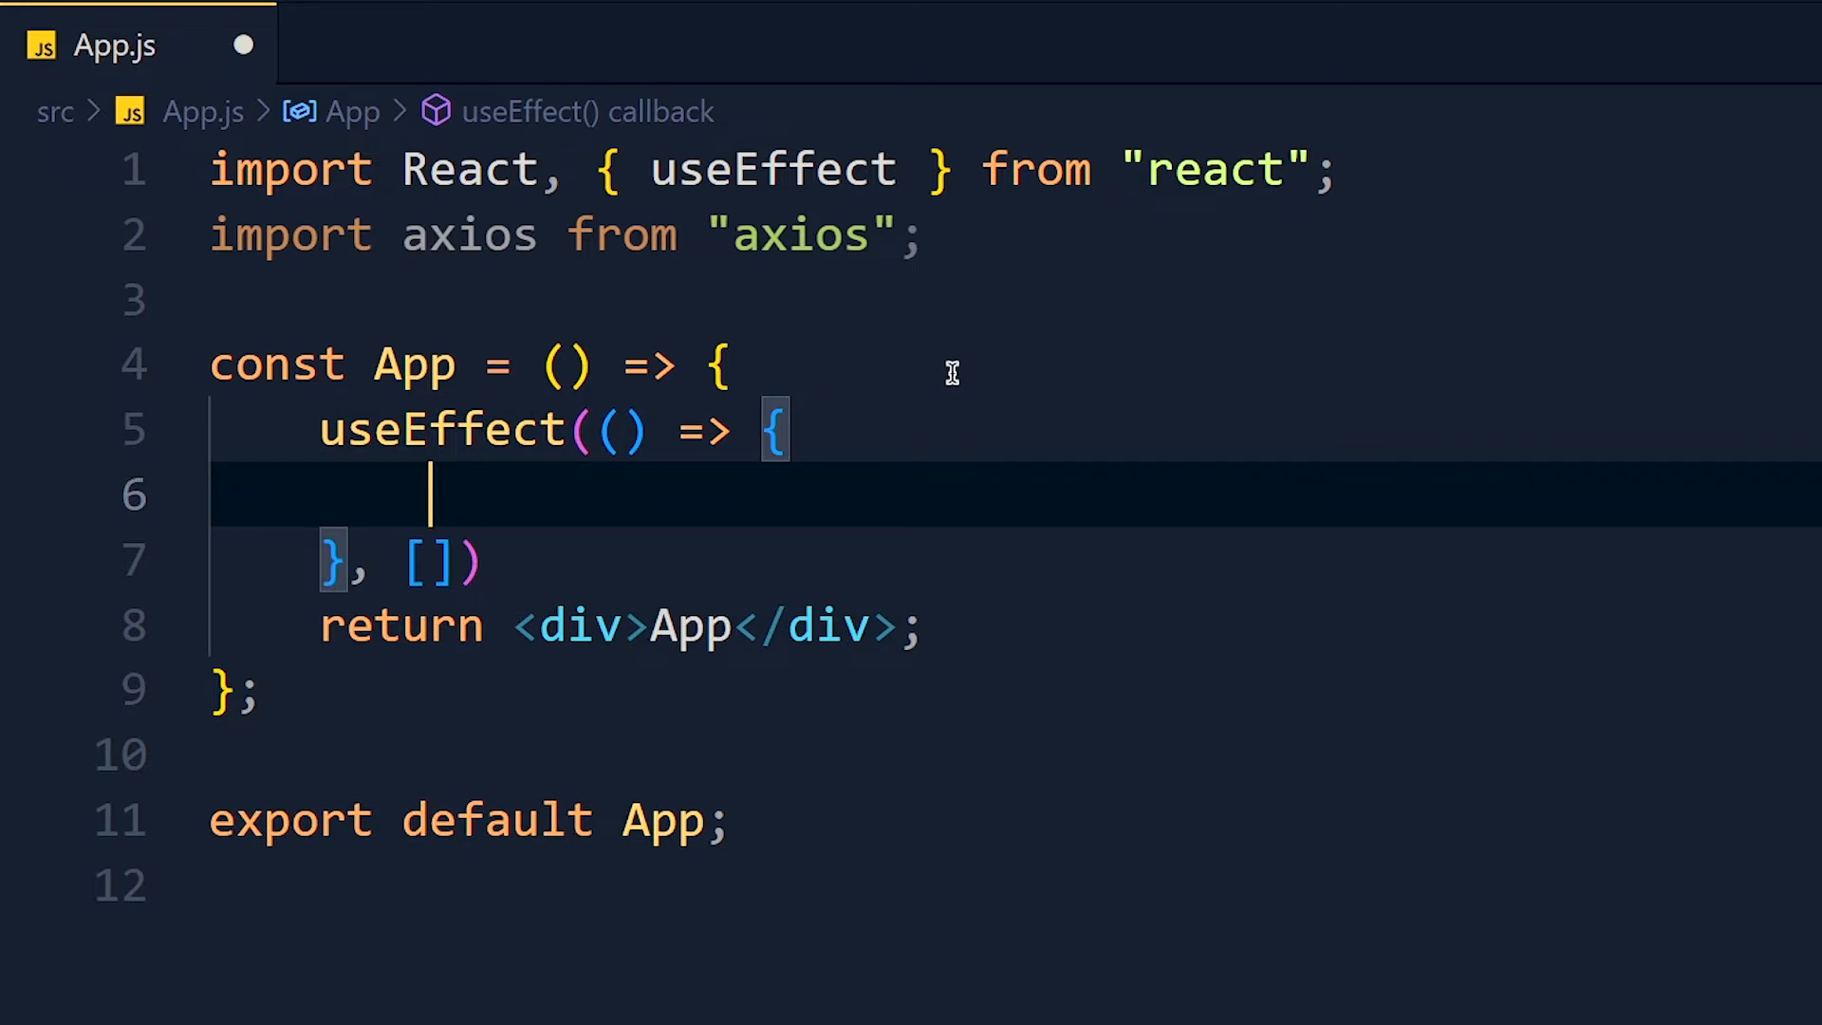
type("axios.")
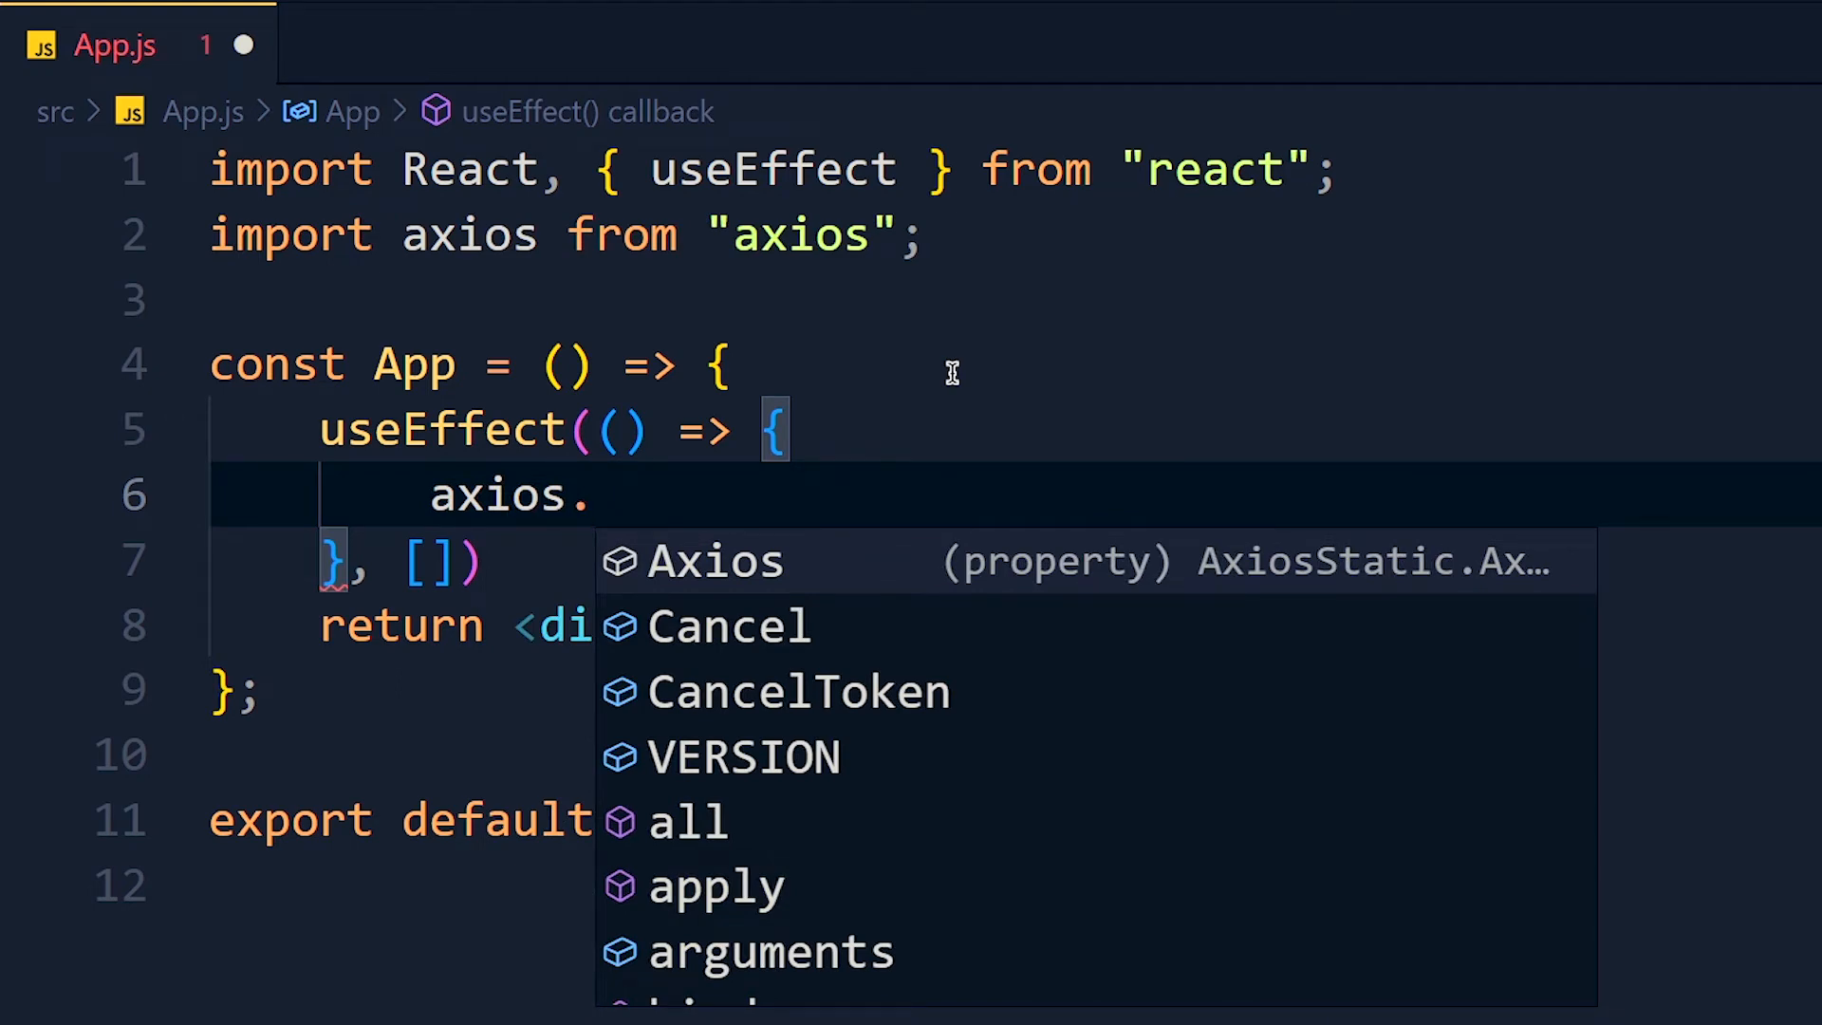
type("get()")
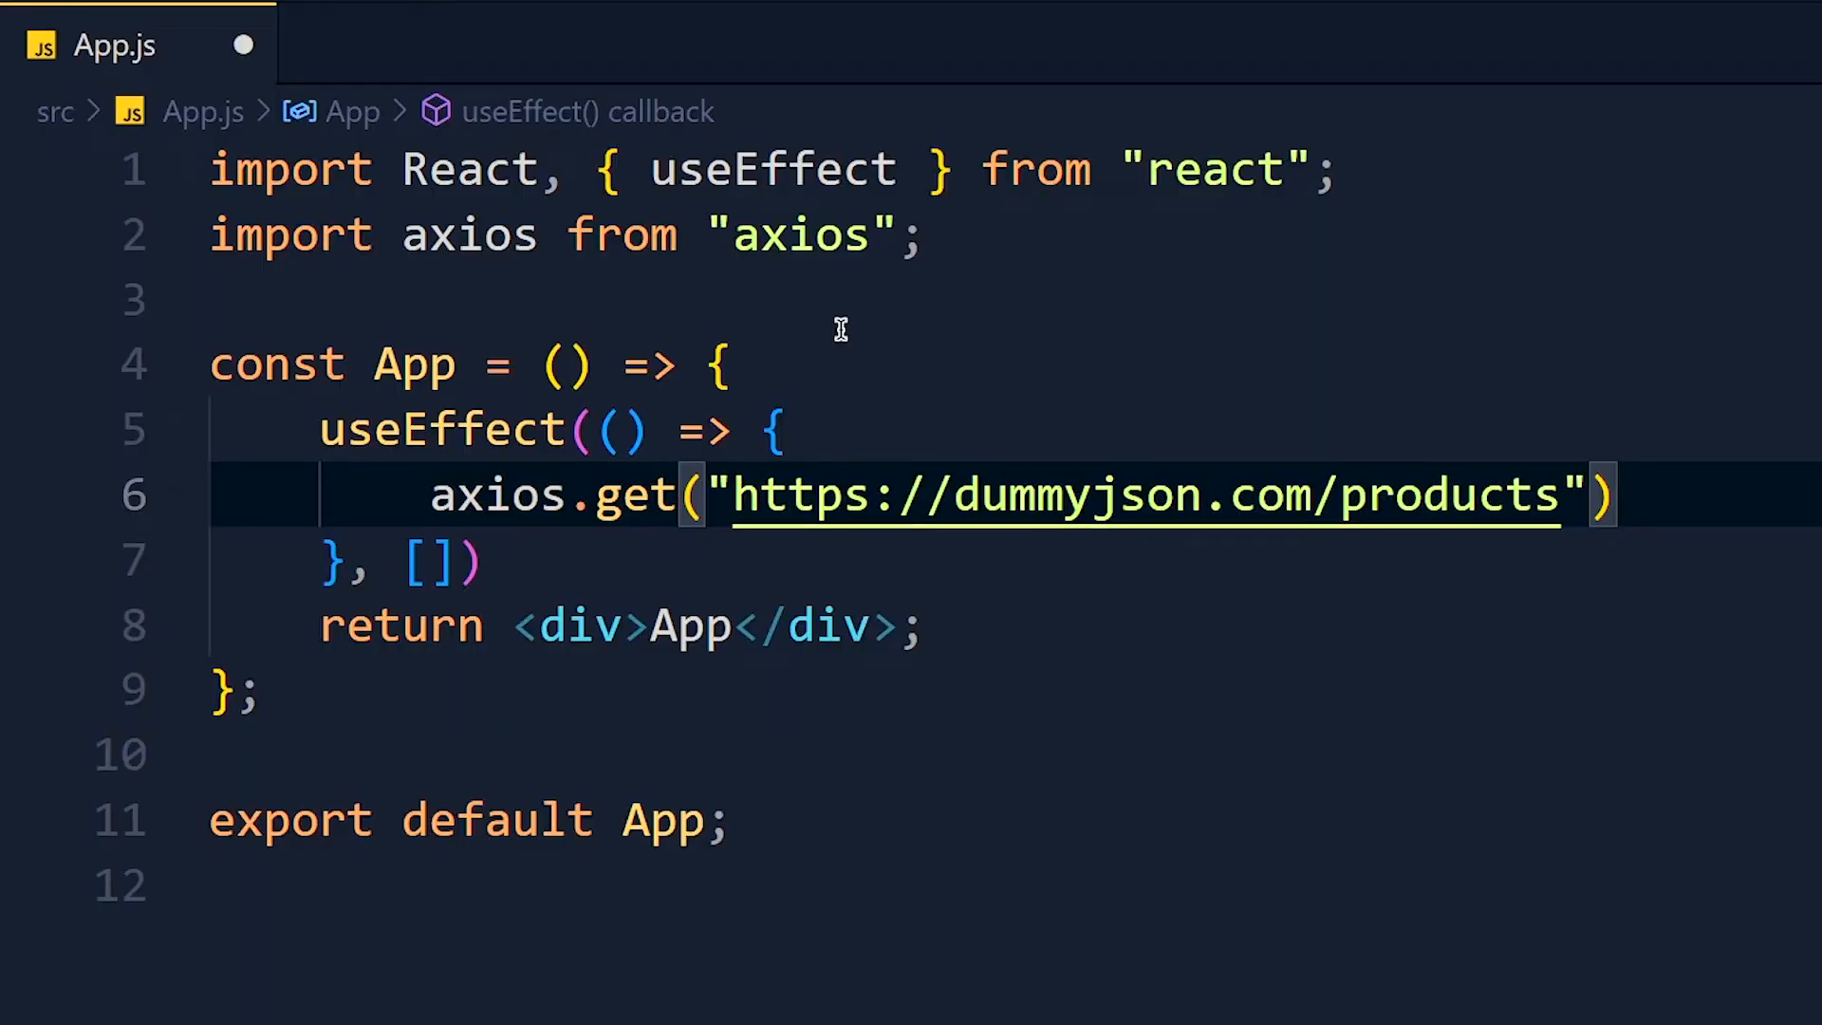
type(".then()")
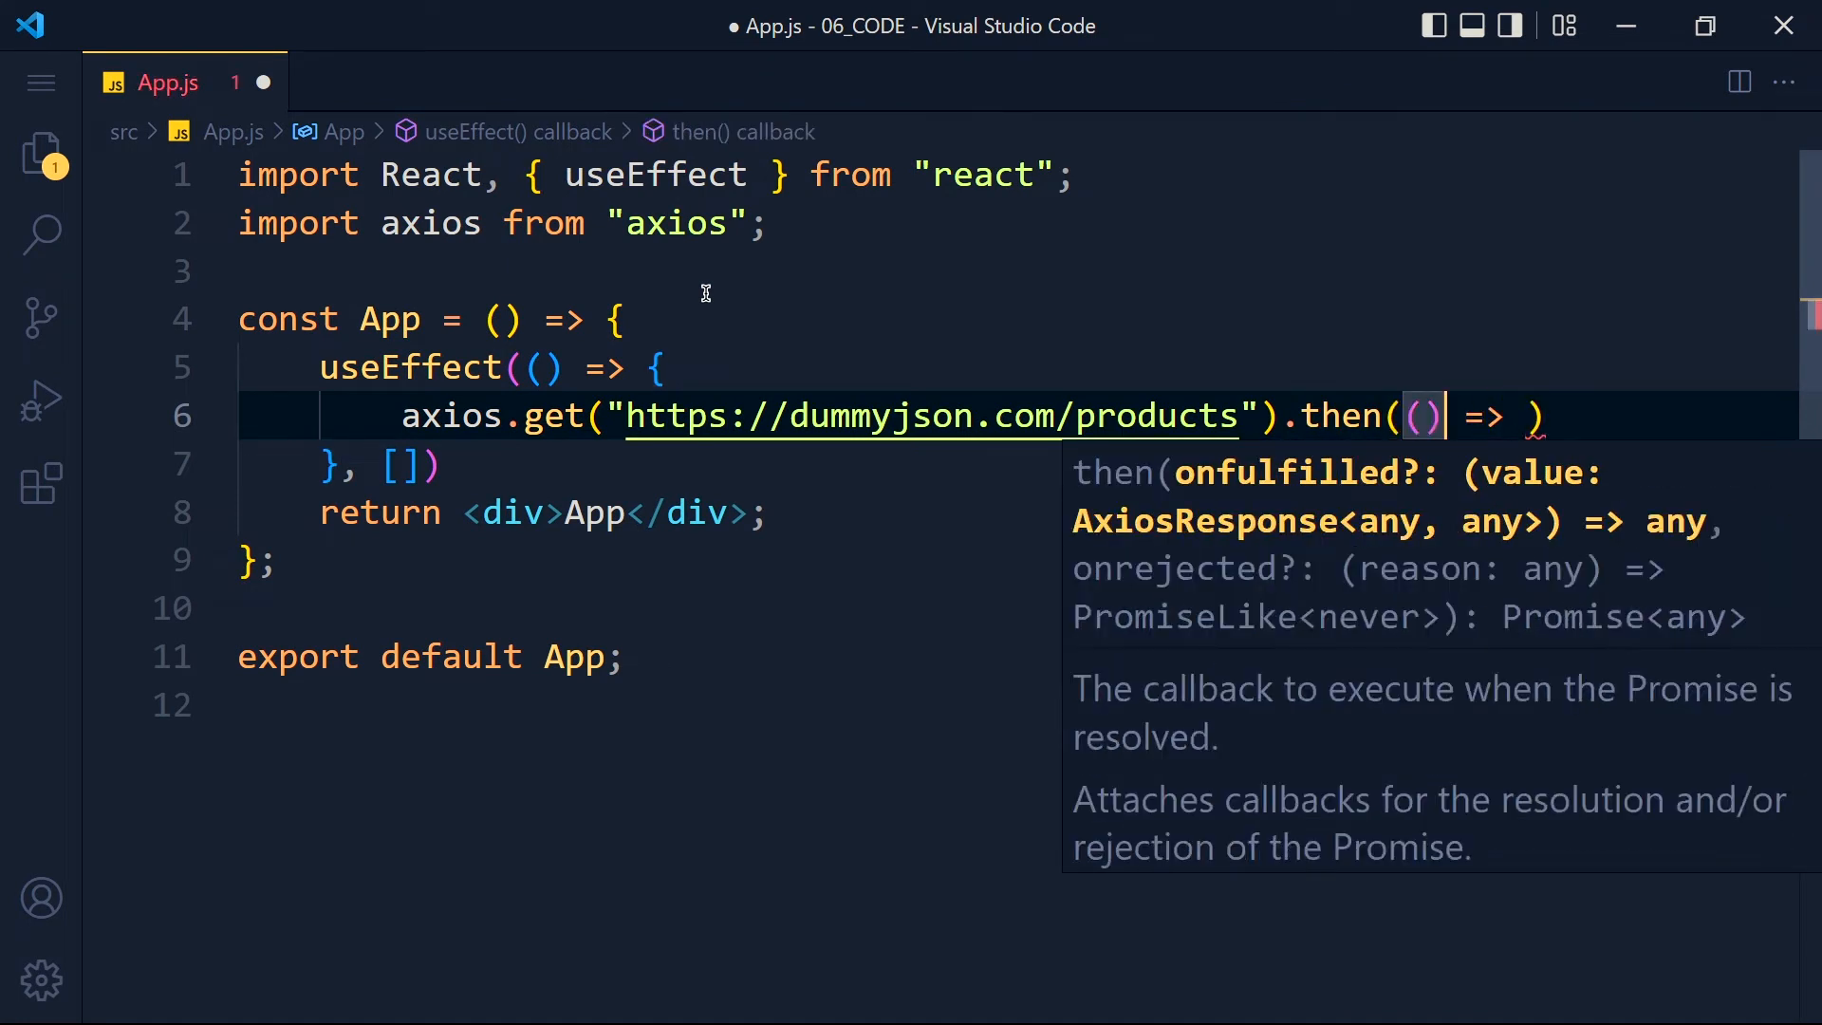
type("response")
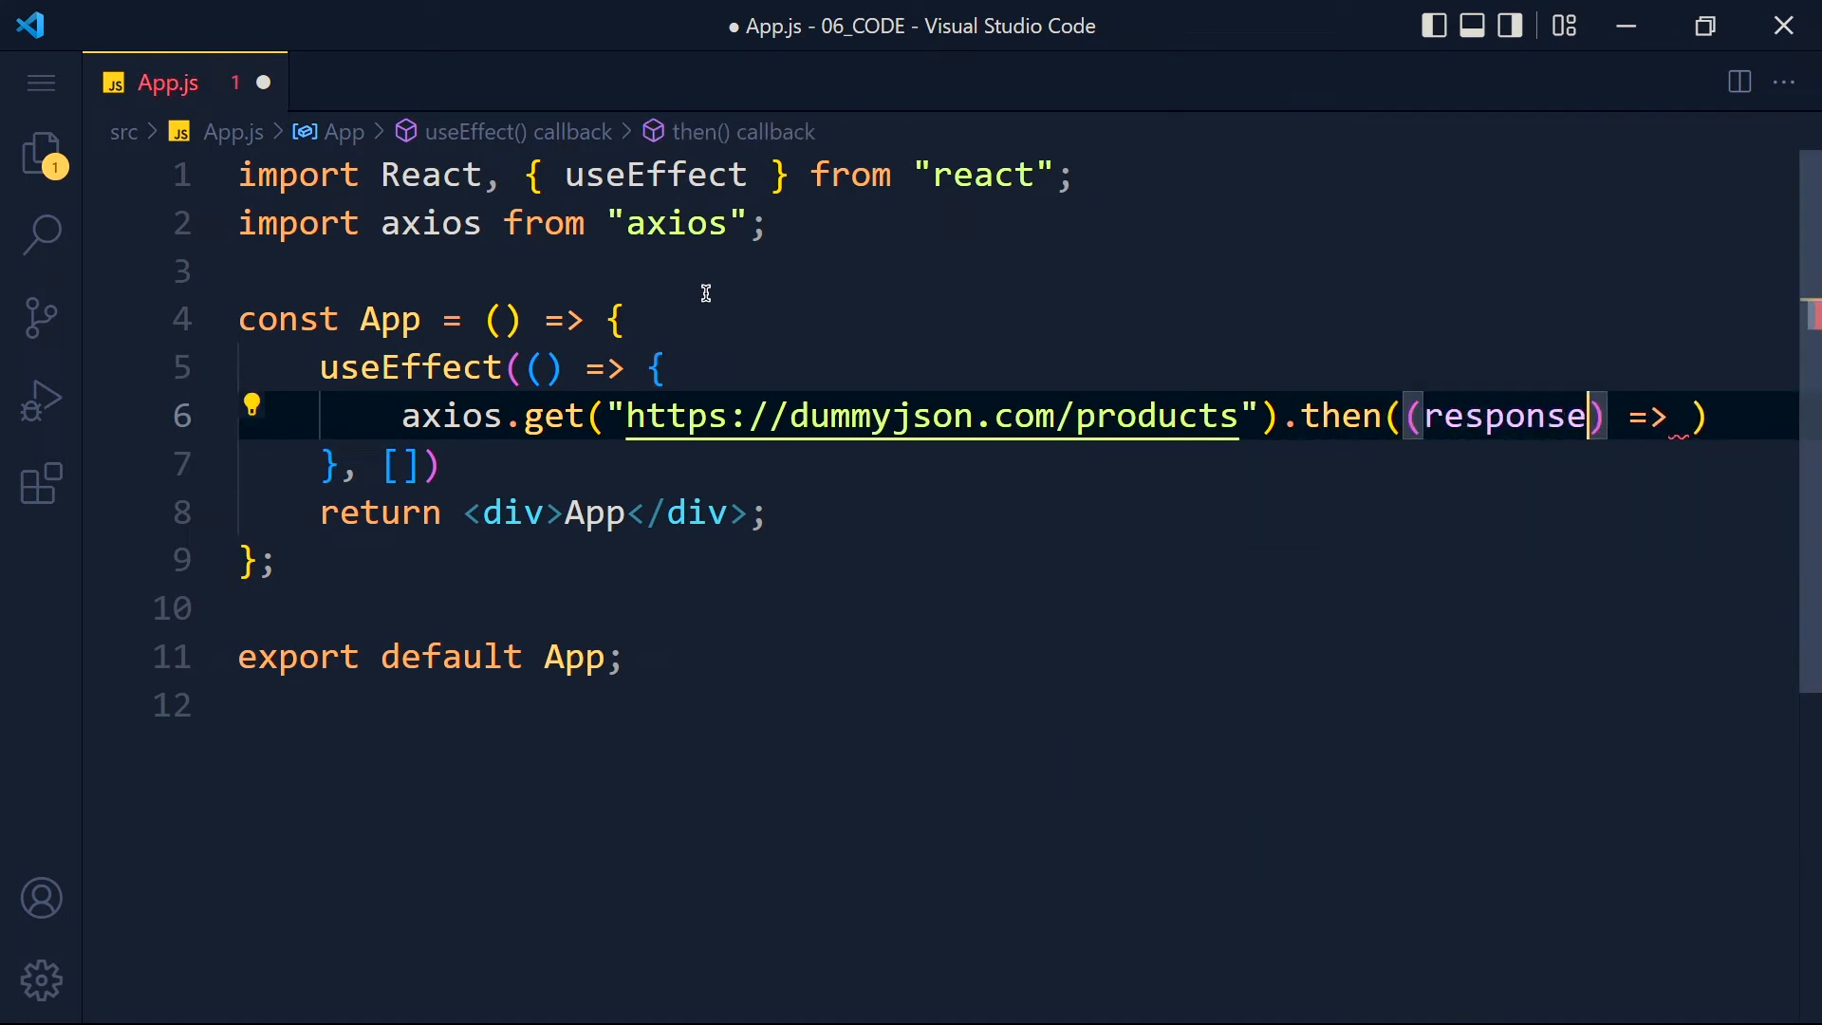
type("console.lo")
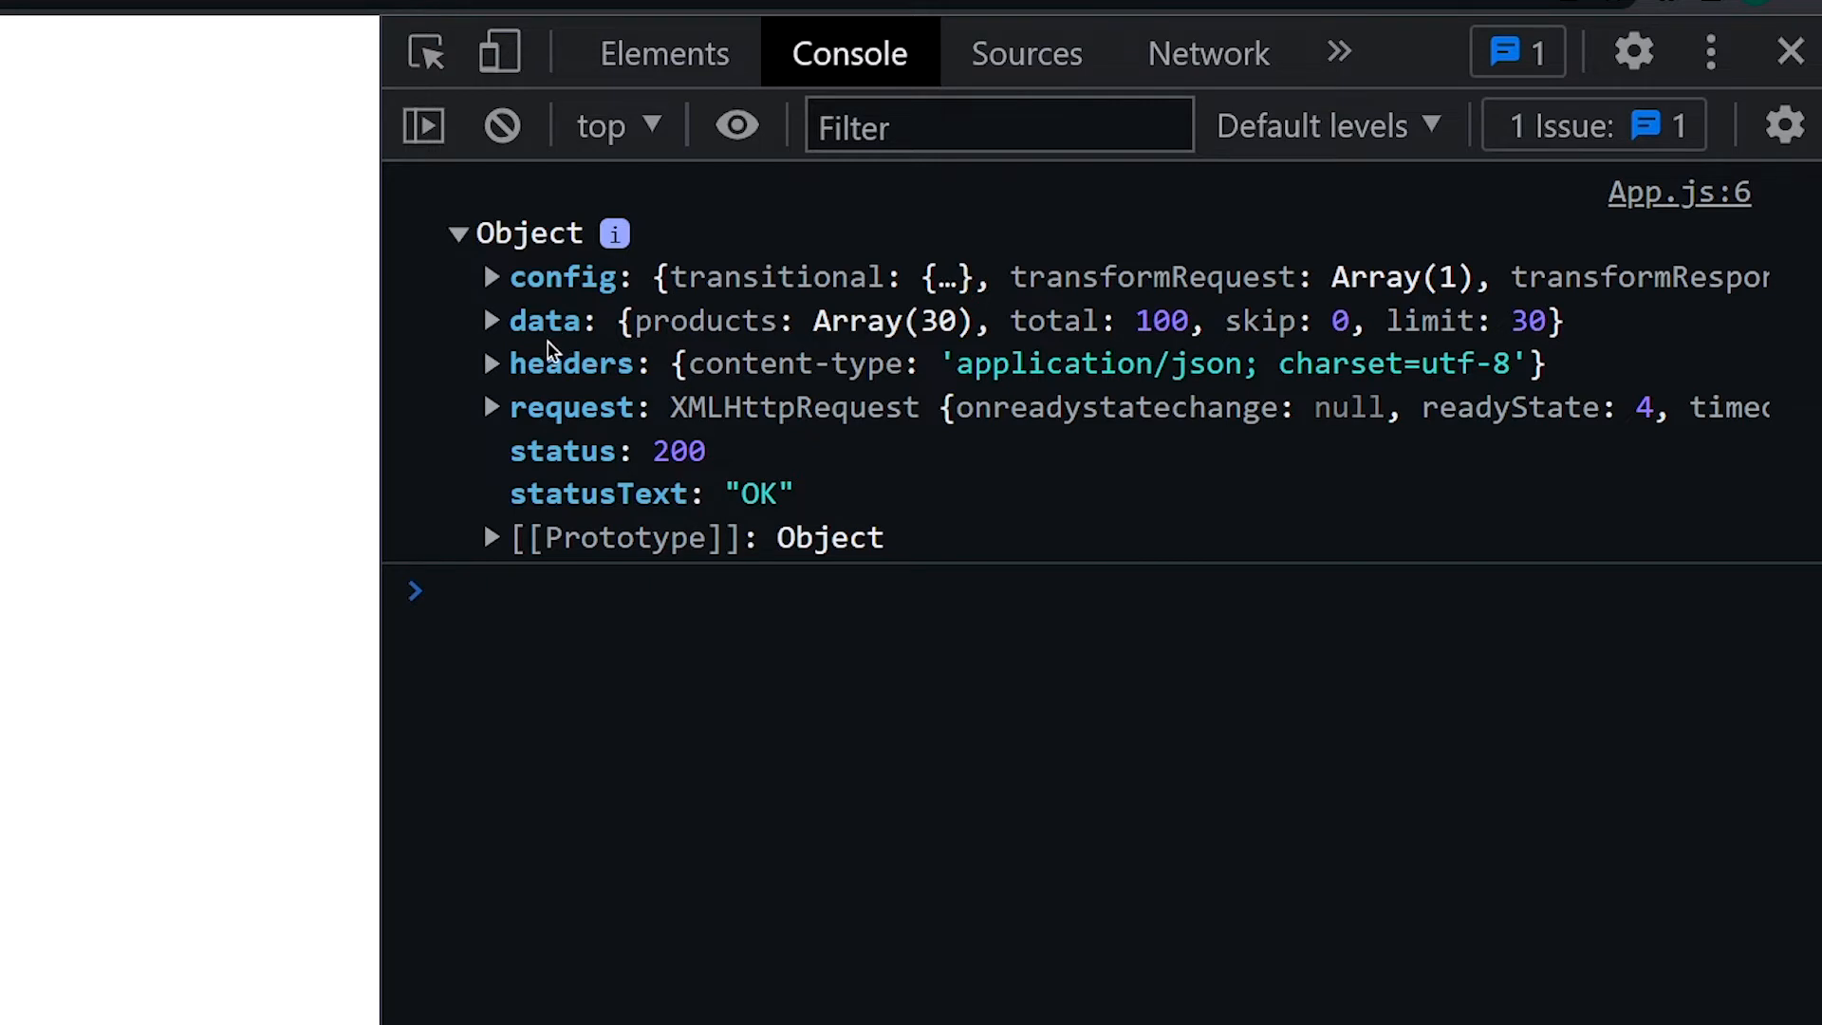
mouse_move(684, 421)
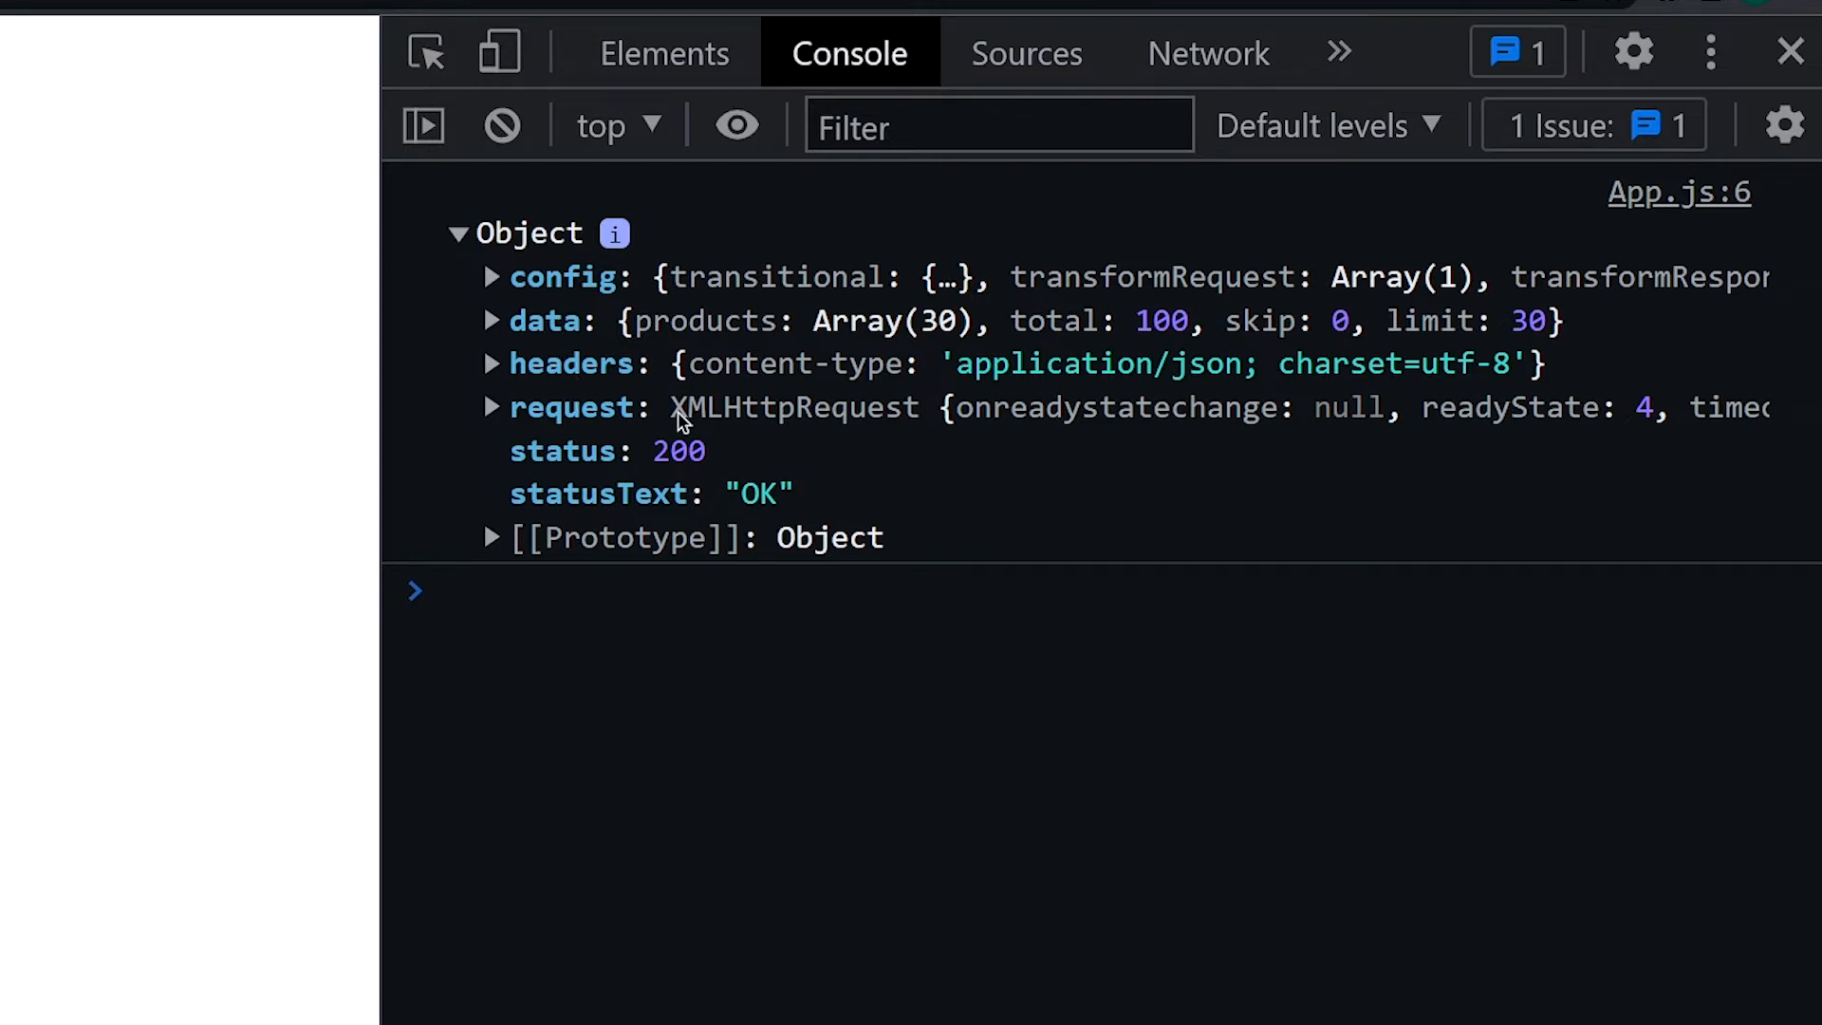
Expand the data field of the logged response to see products, limit, skip and total
left_click(490, 321)
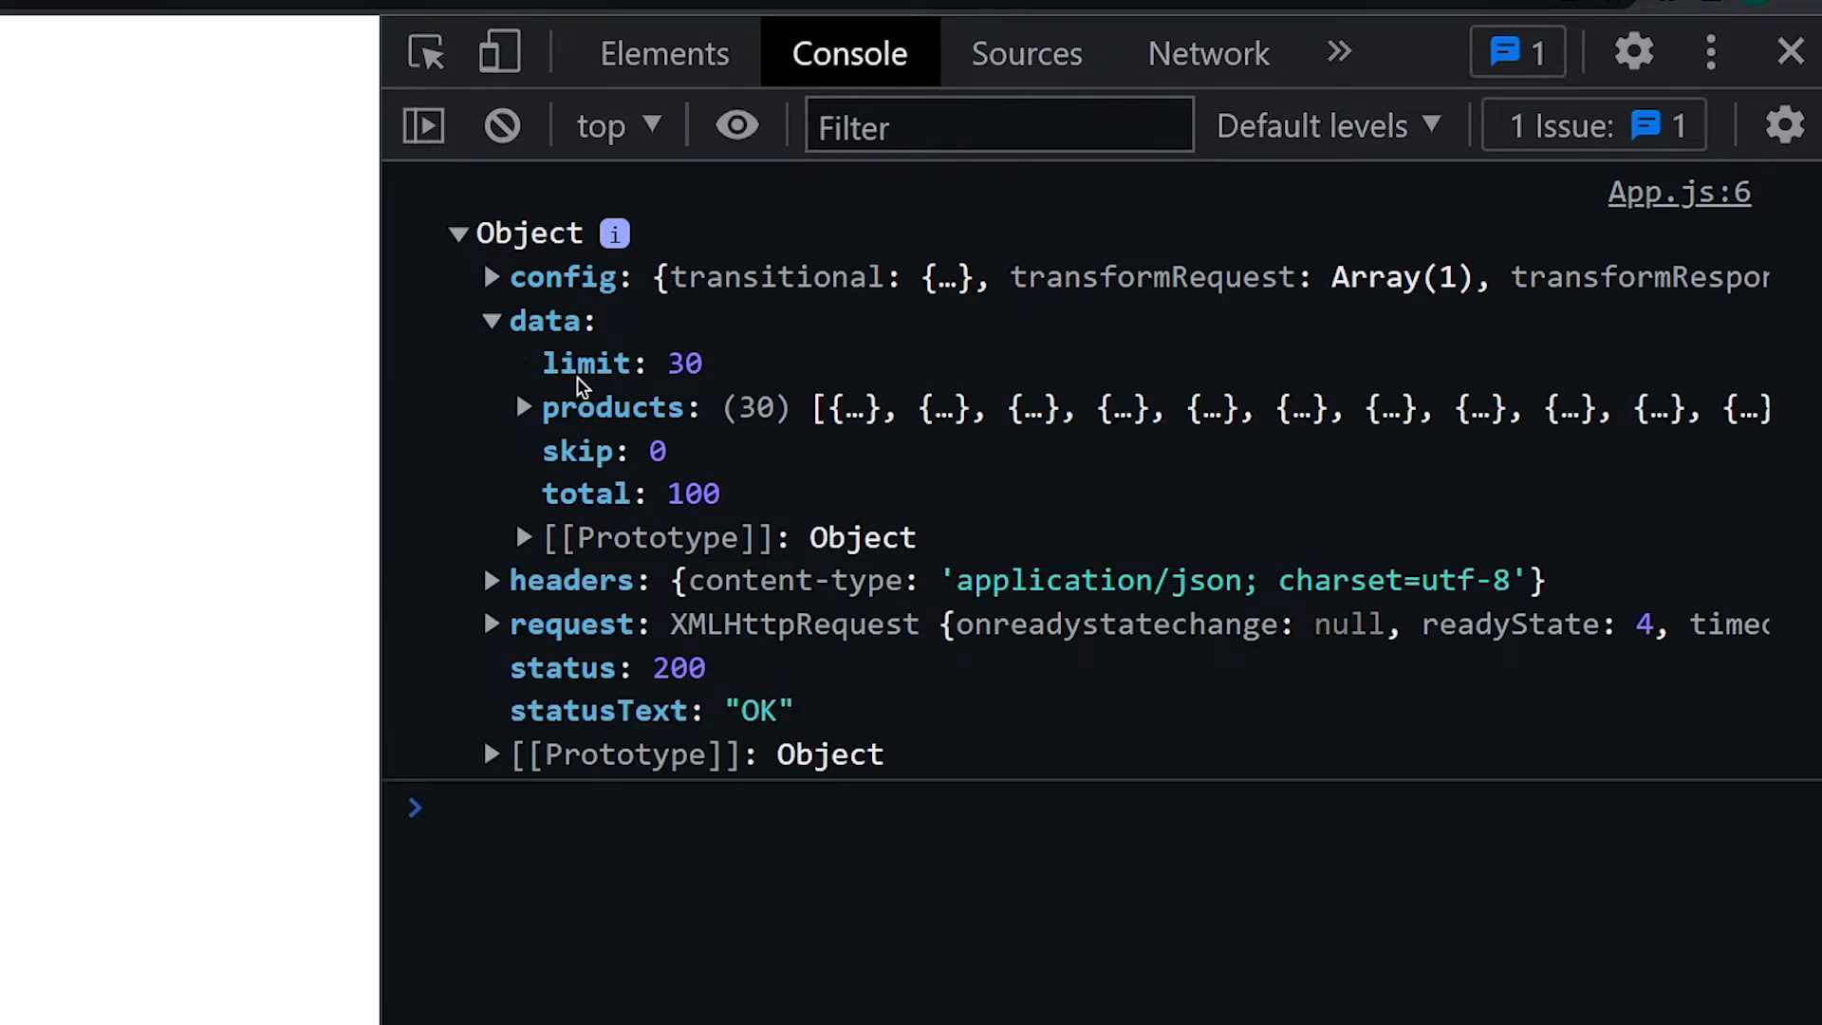
mouse_move(691, 423)
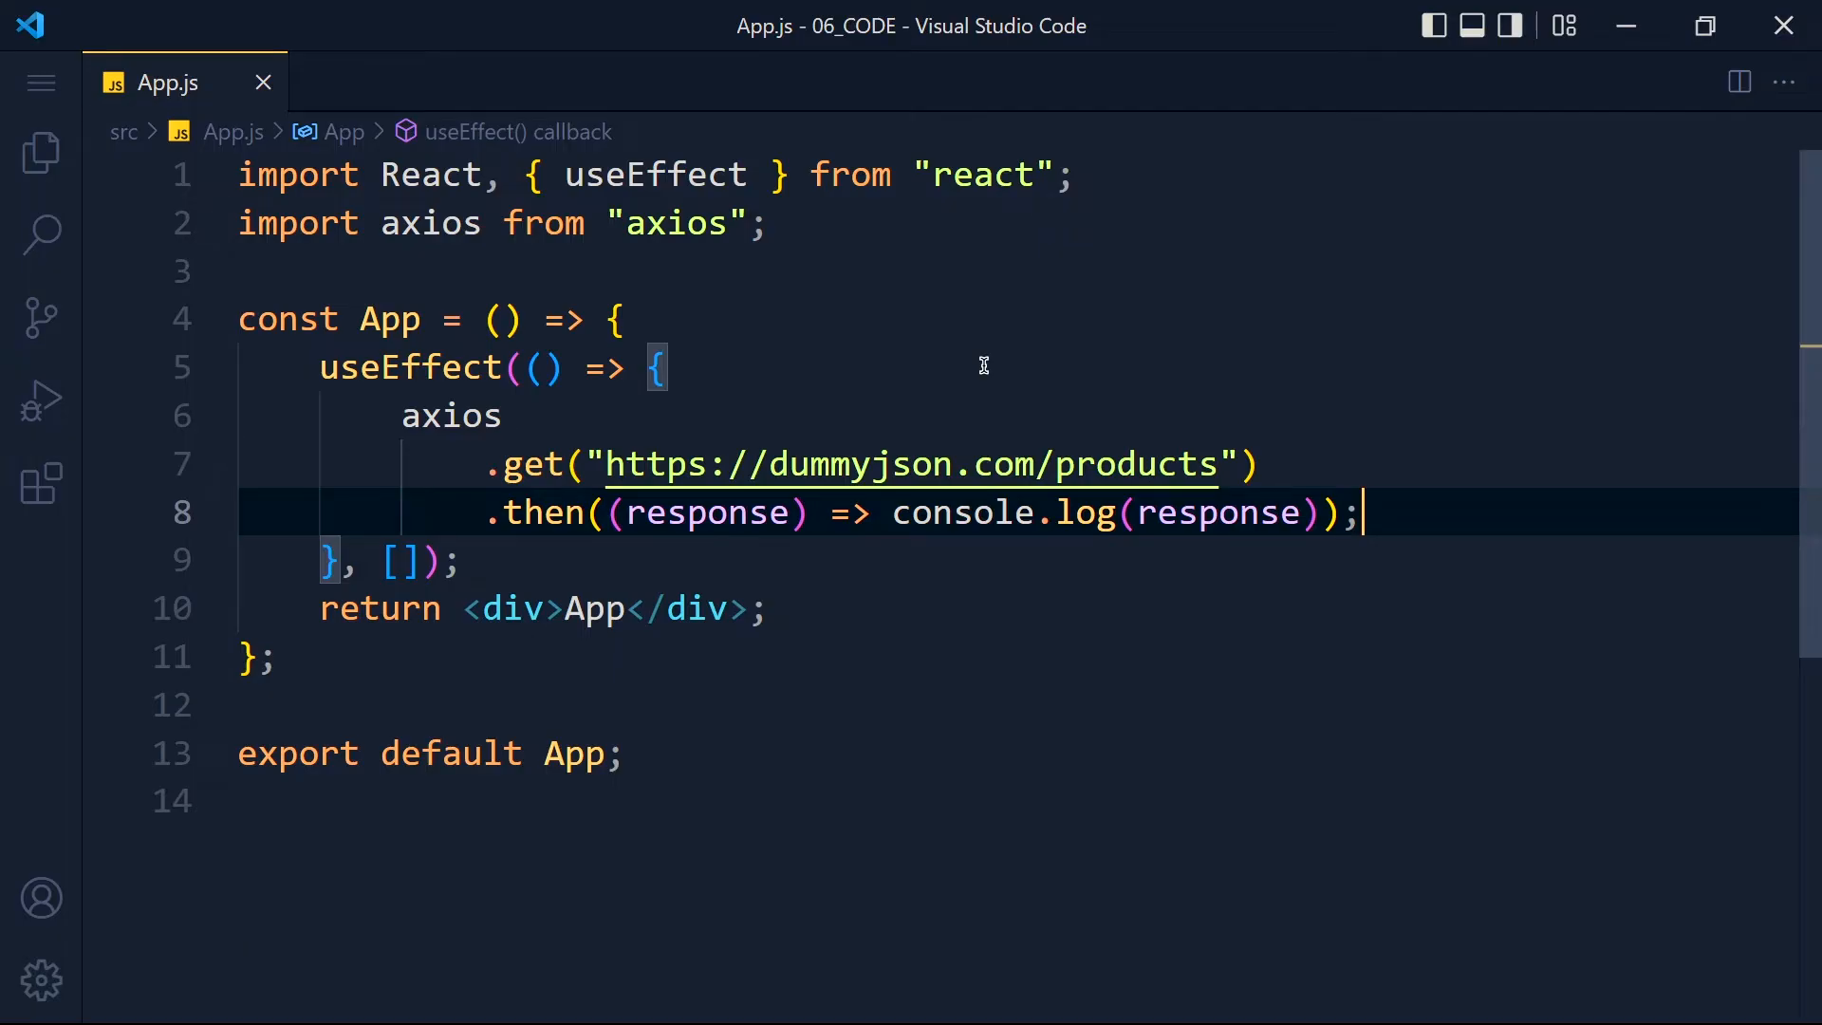
Create a products useState and call setProducts(response.data.products) in the .then handler
type("useState([")
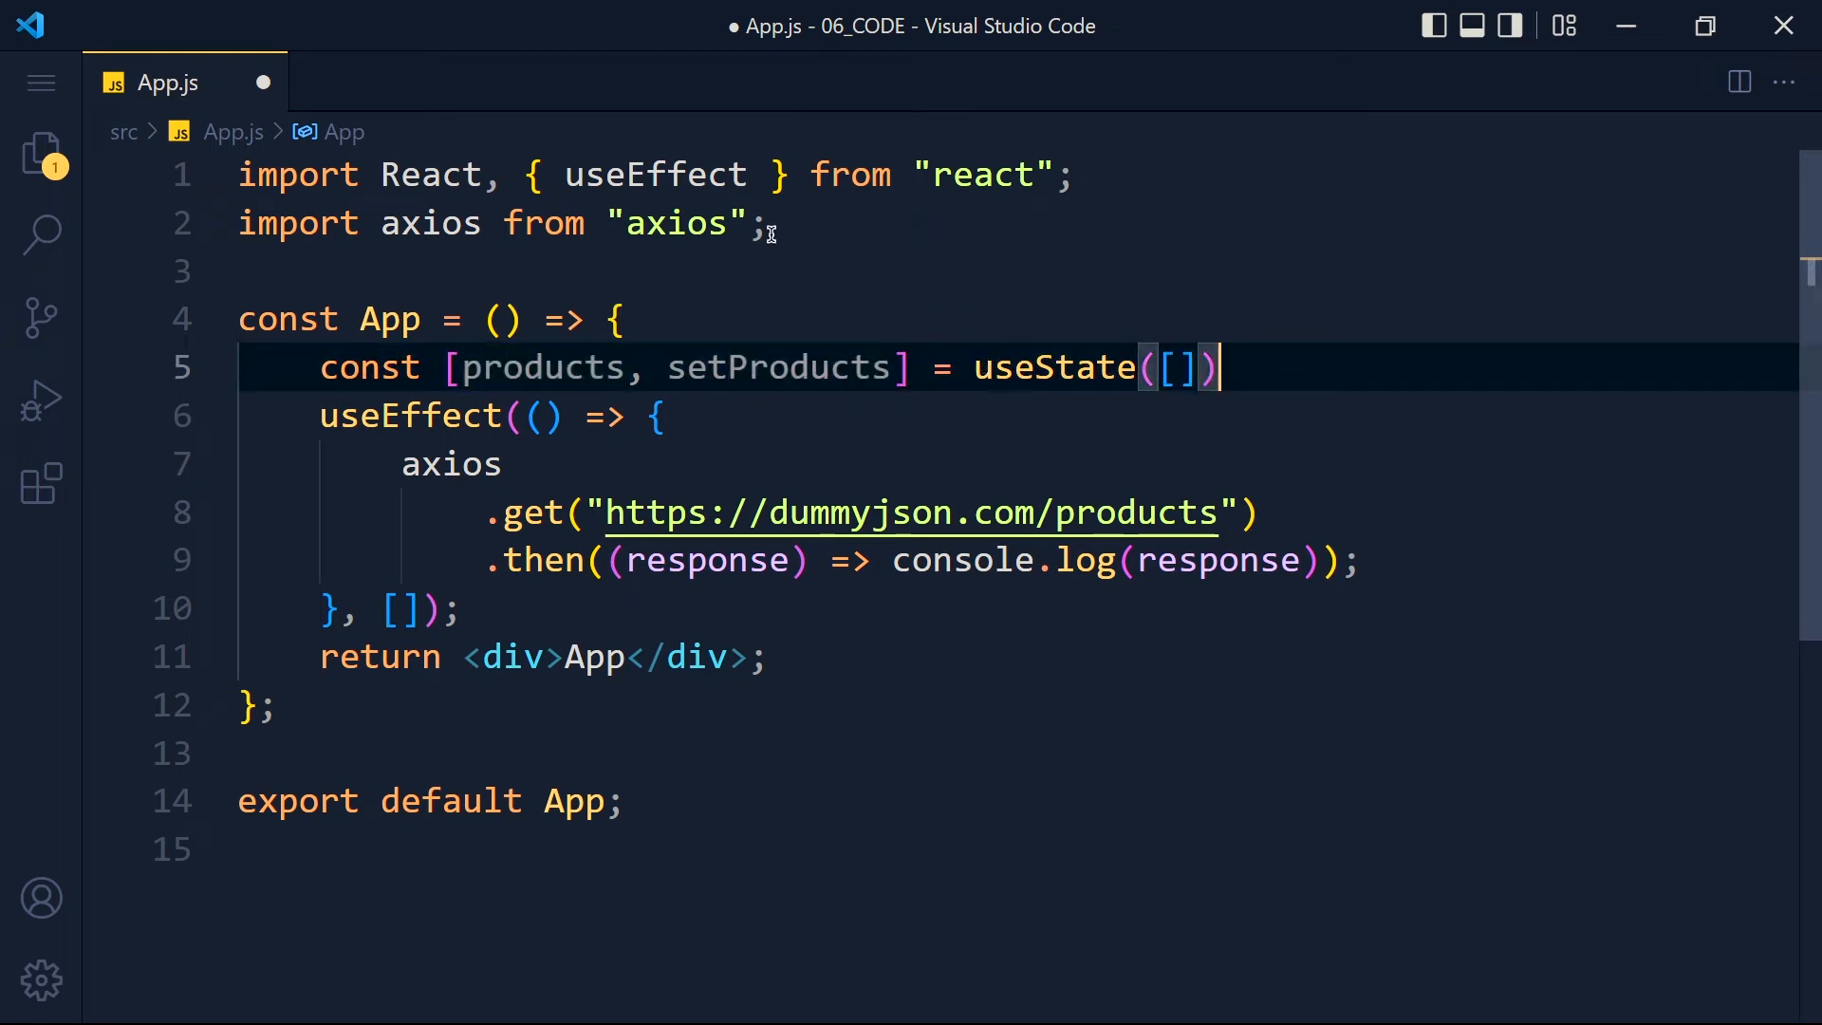
type("useState")
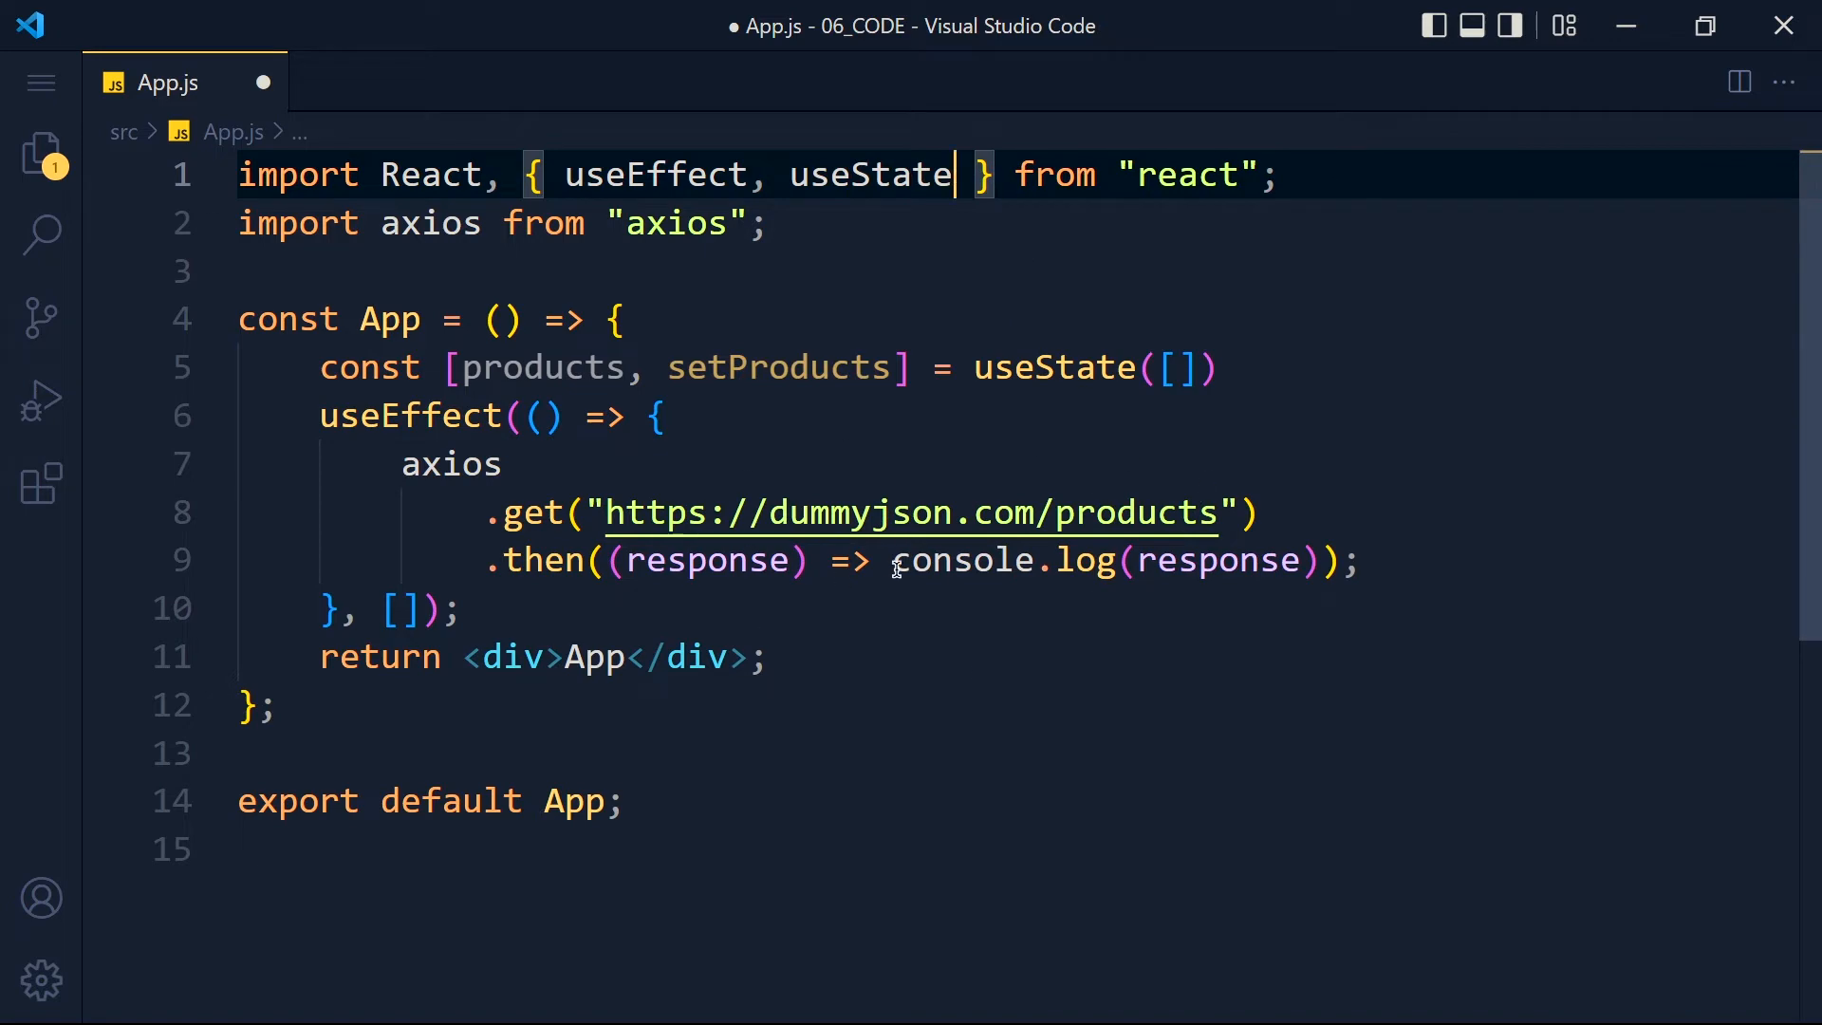
type("setProduct")
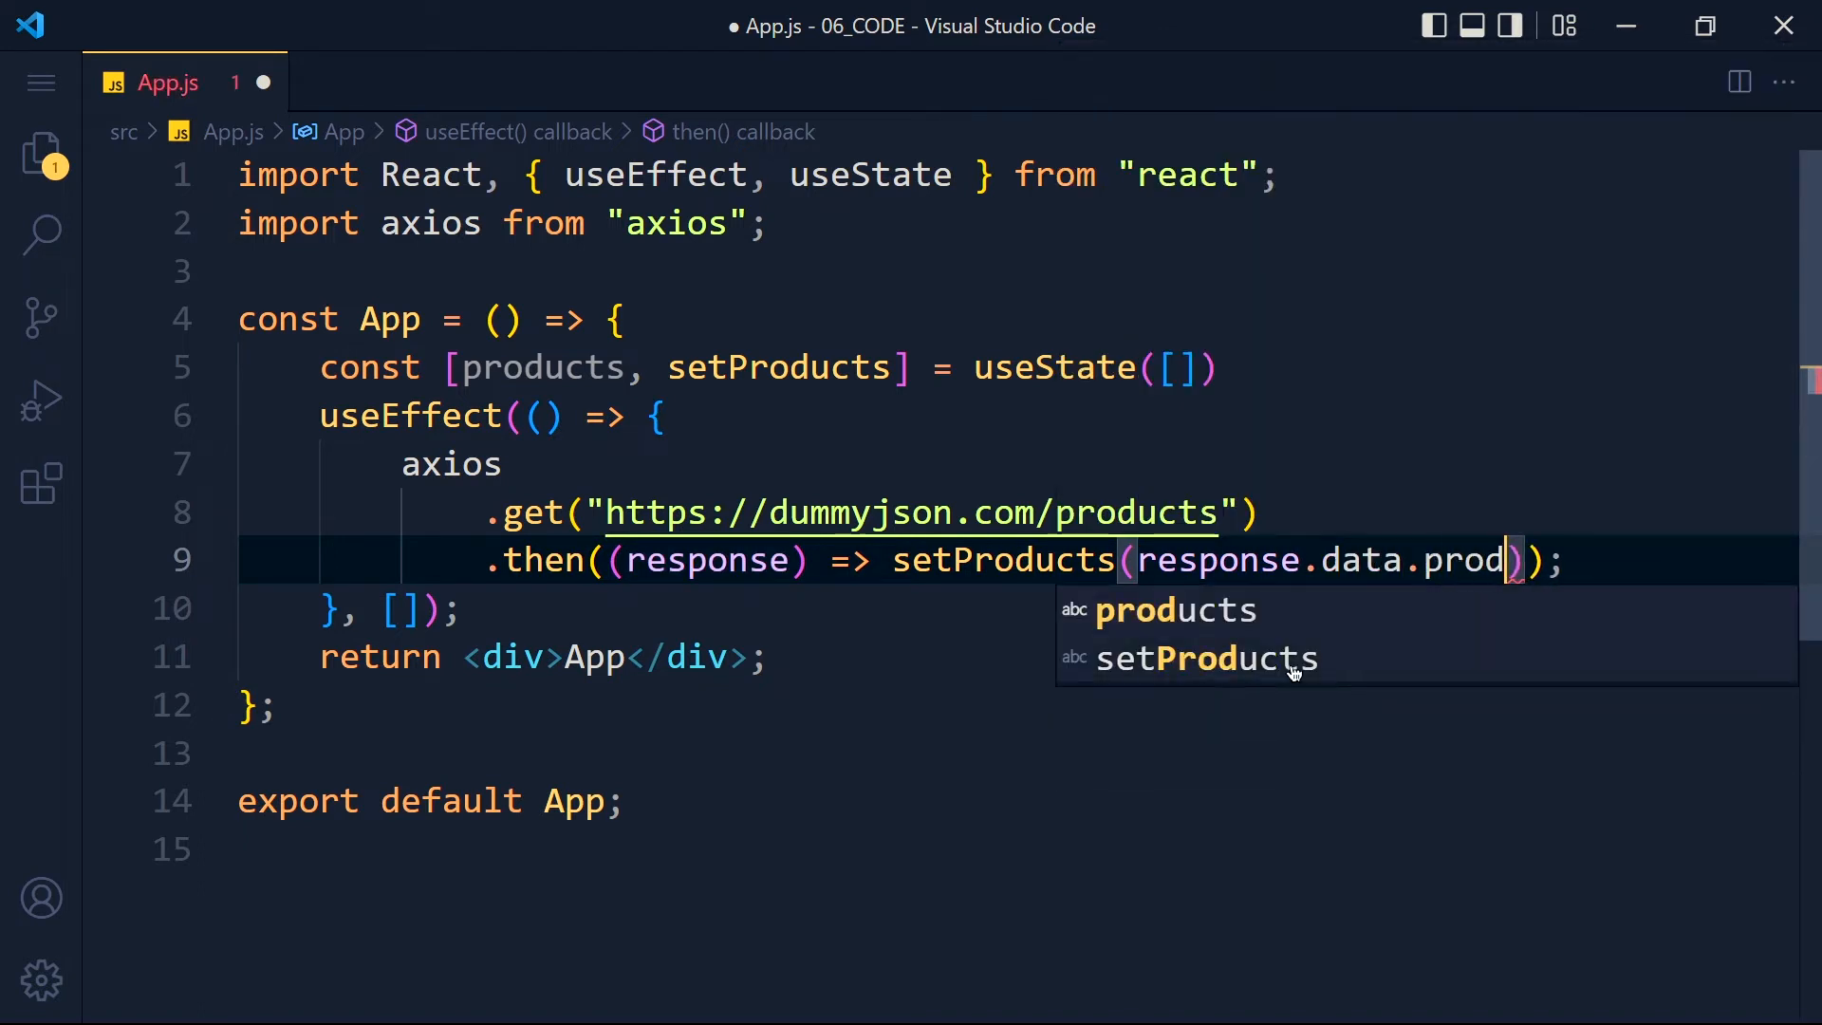
left_click(1173, 609)
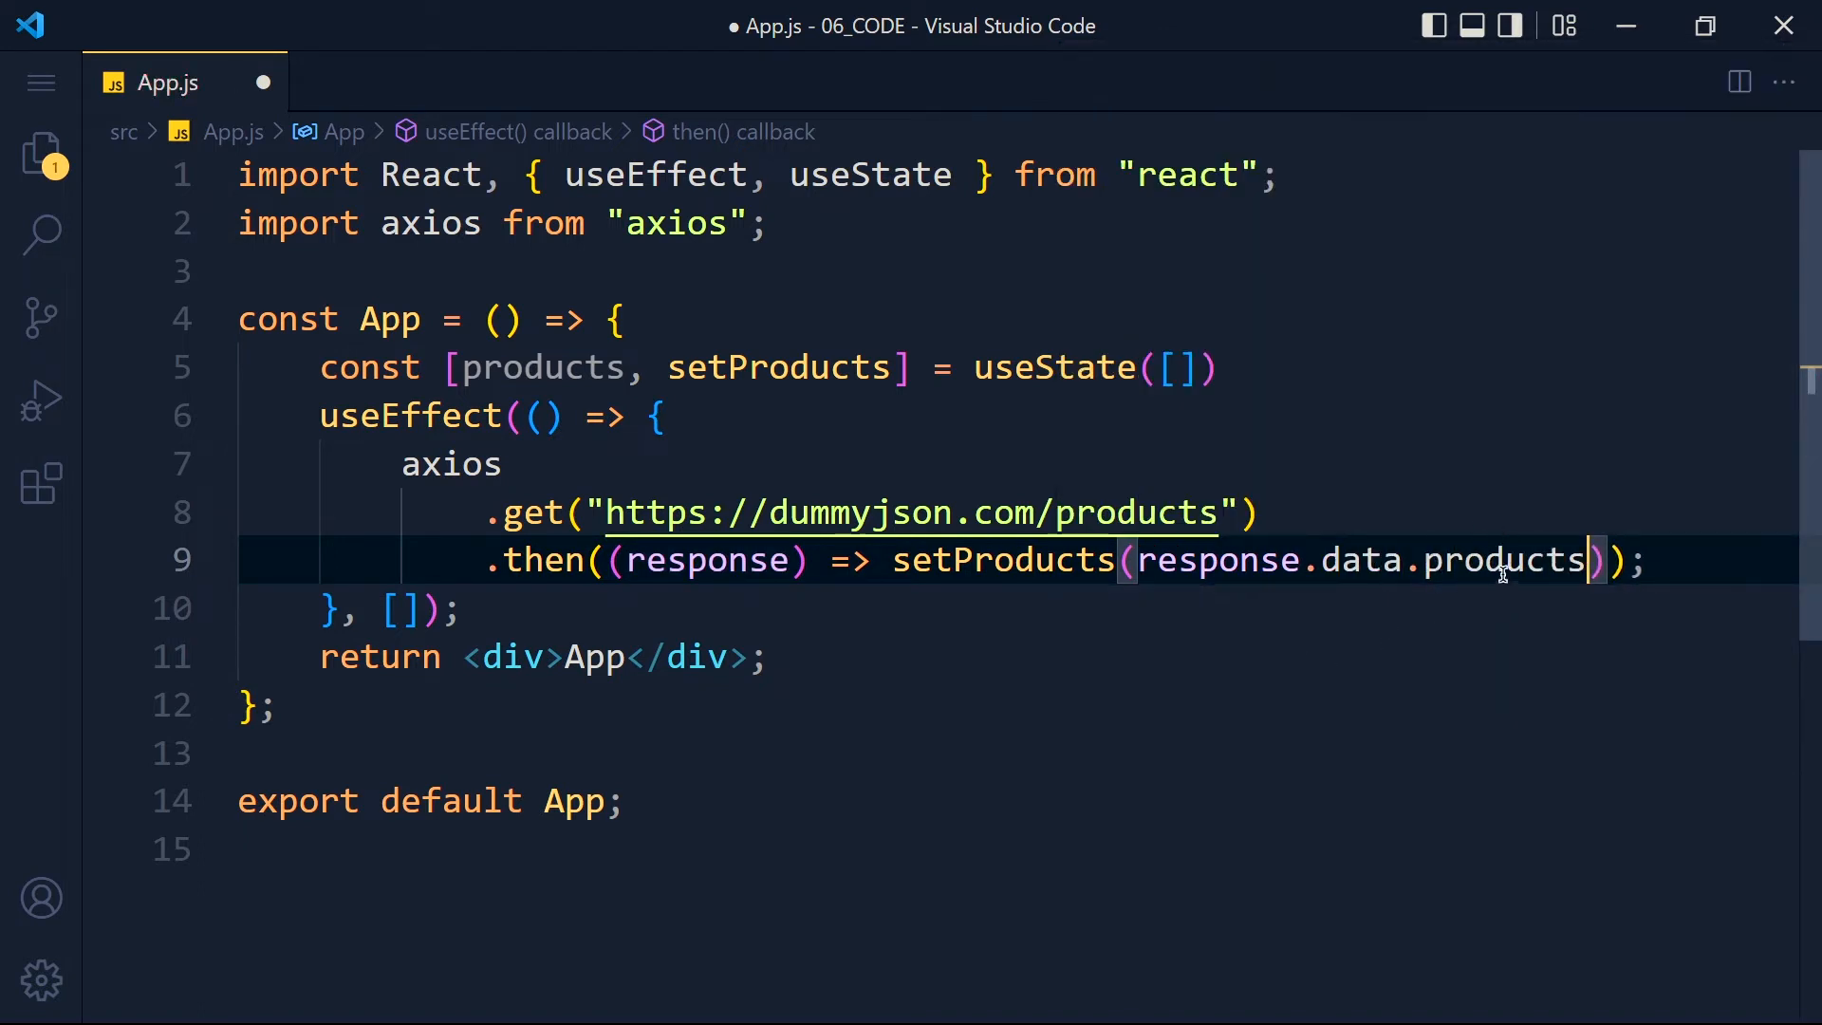
mouse_move(593, 410)
type("return <>")
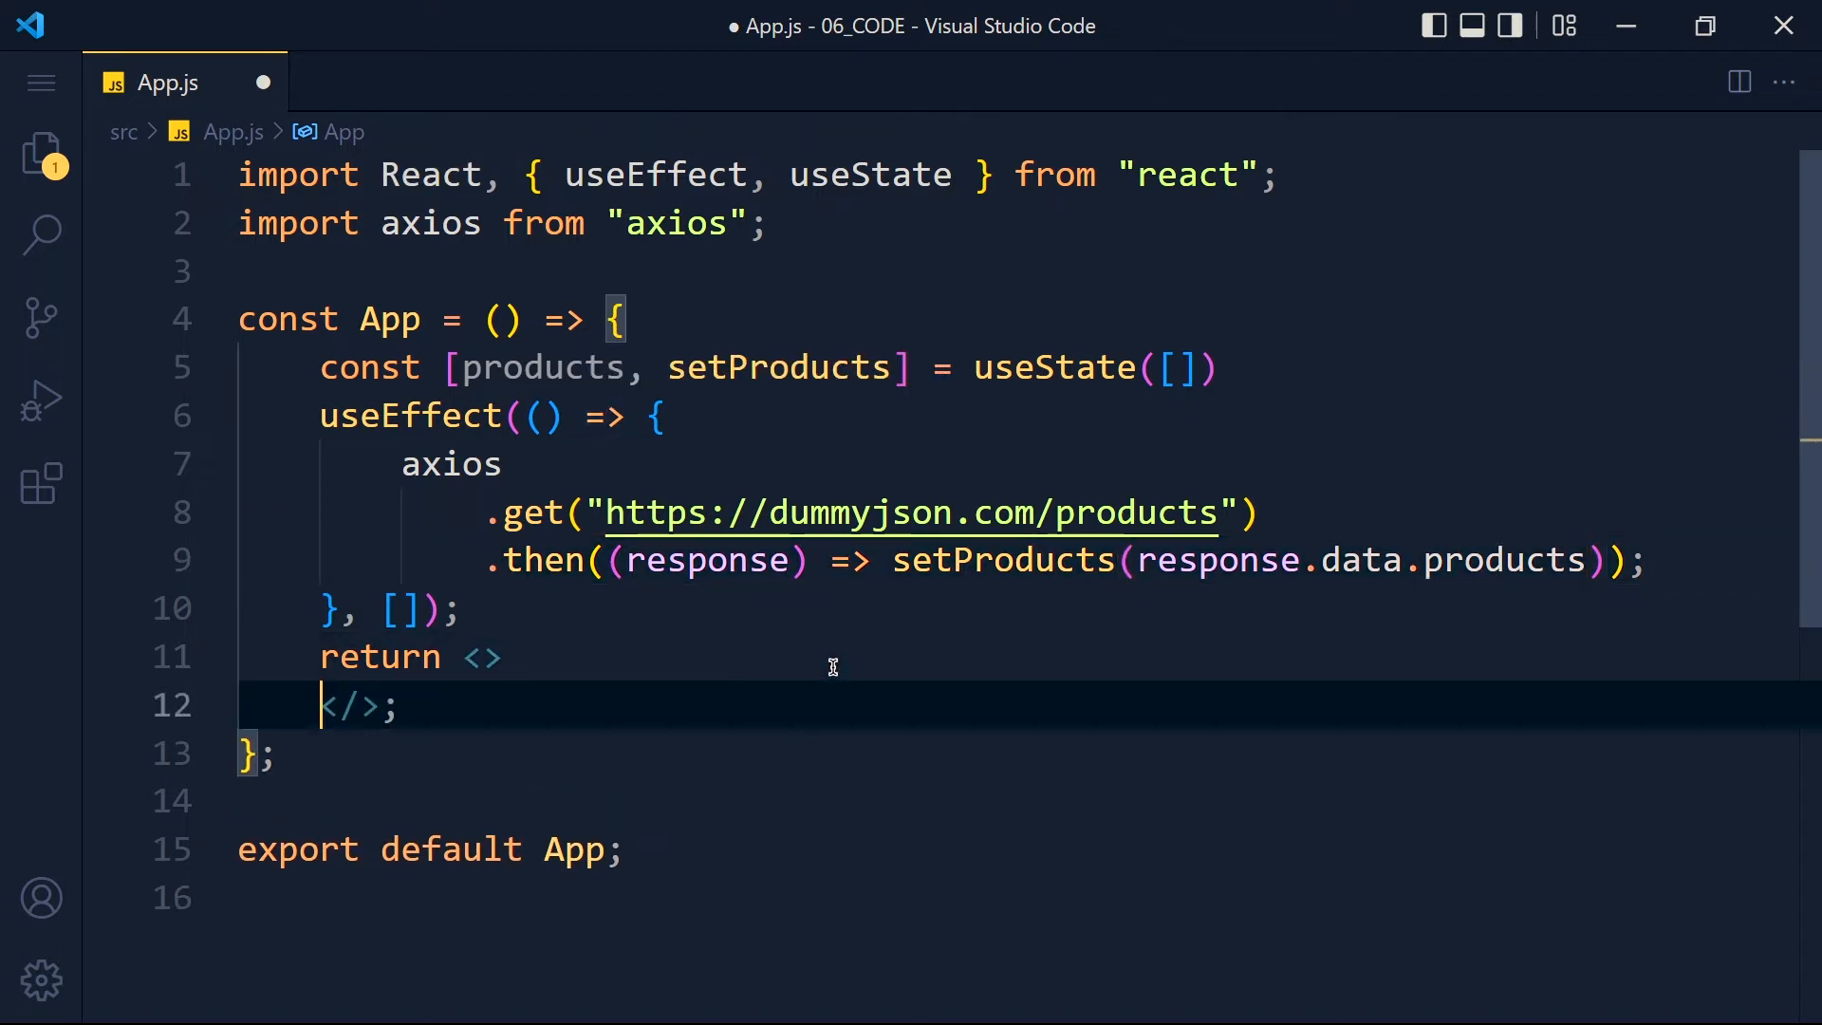
Map over products in the fragment with a (product, index) callback
key("Enter")
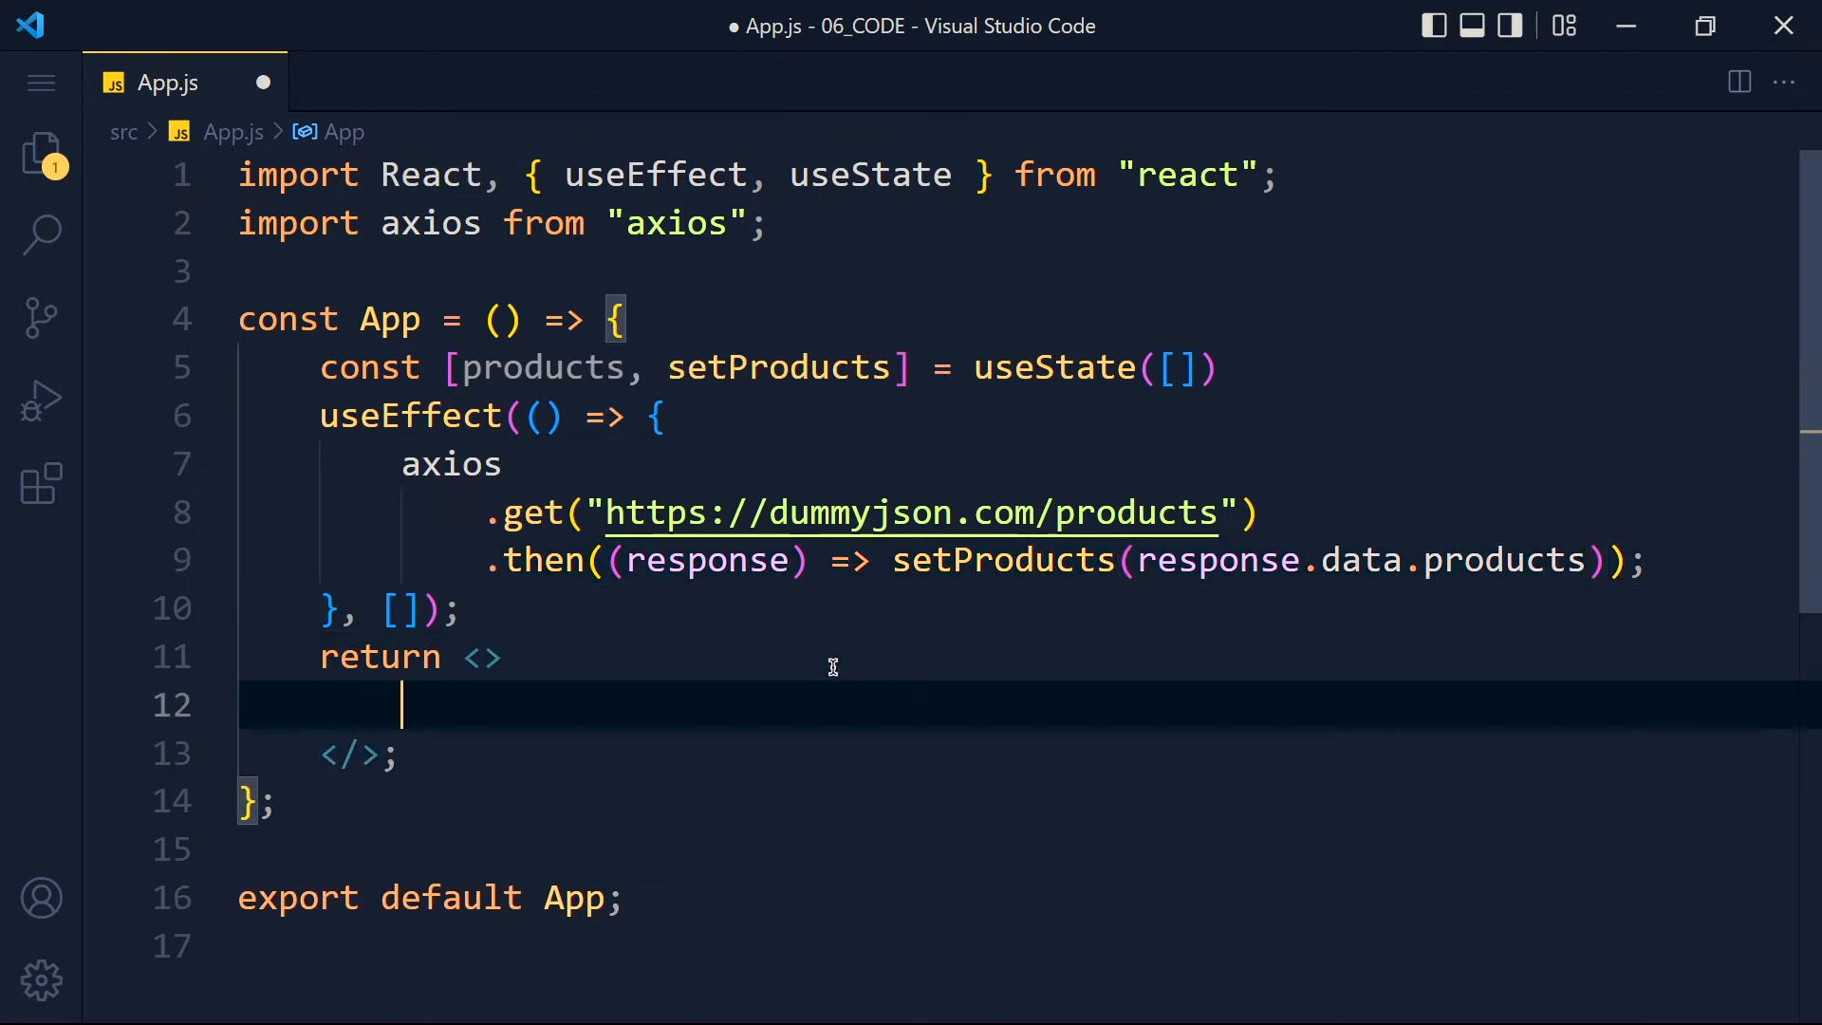
type("{}")
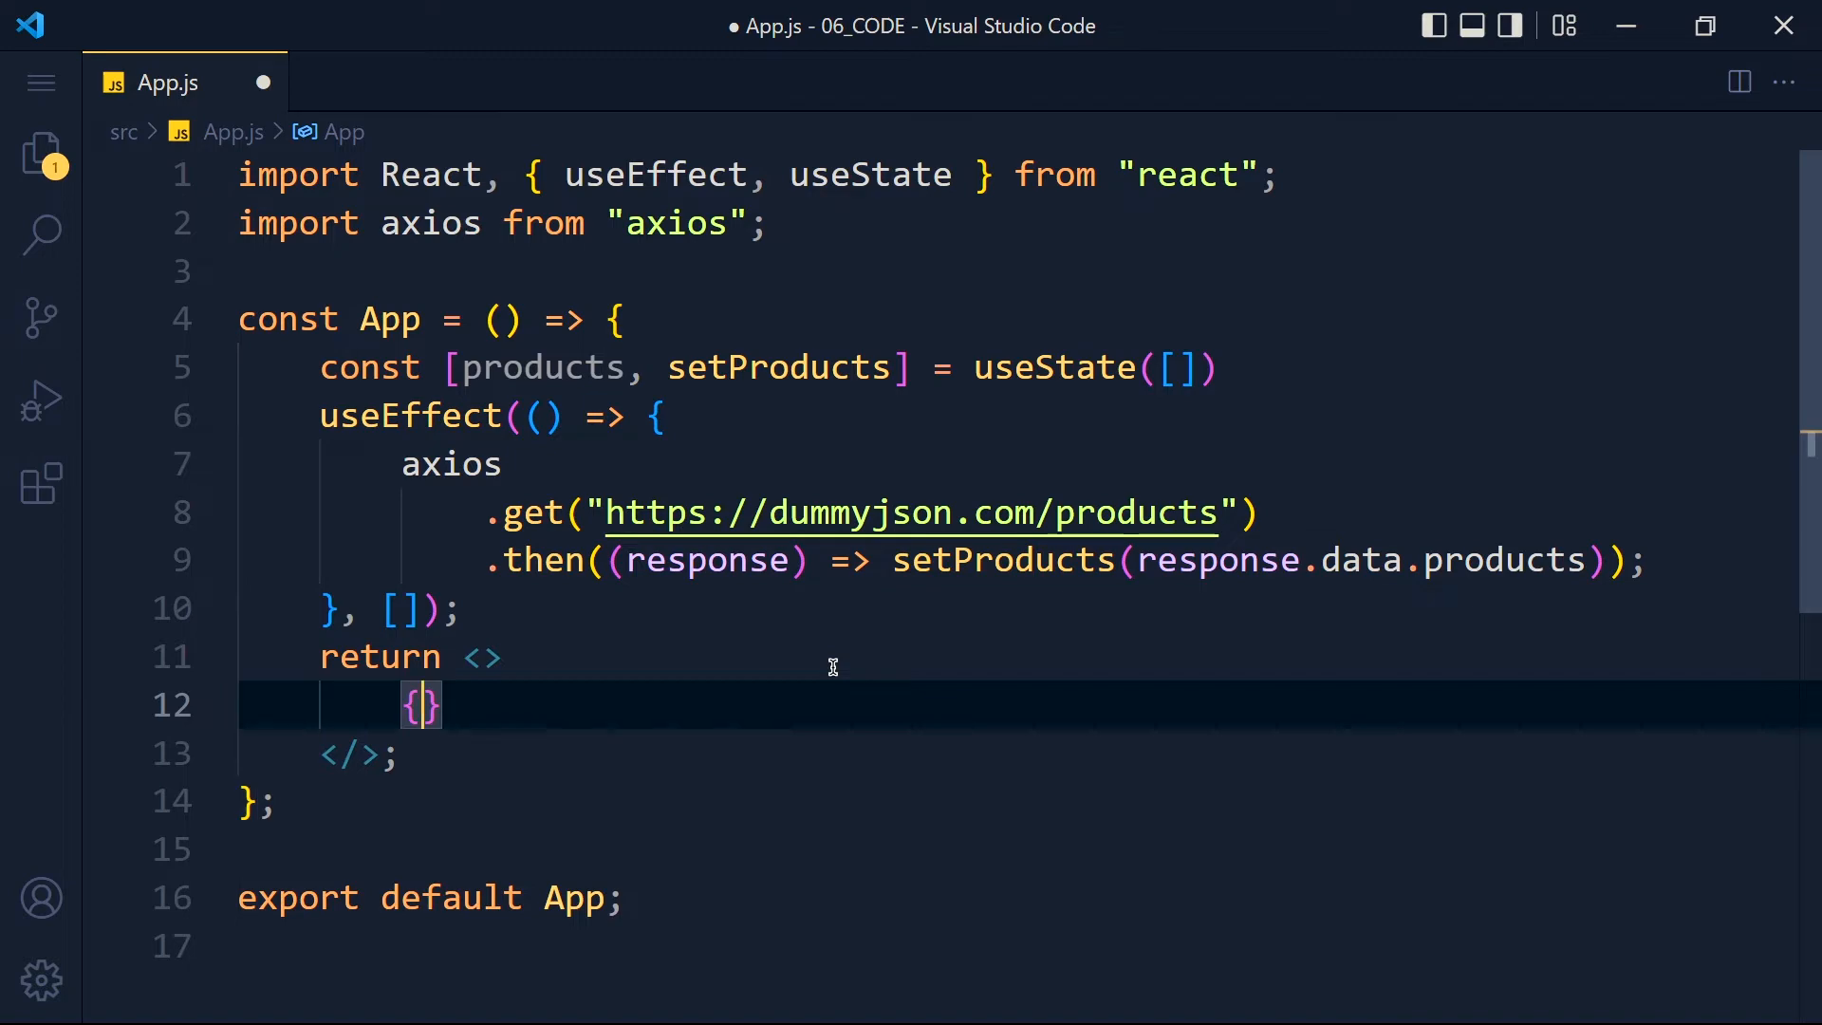
type("products.map")
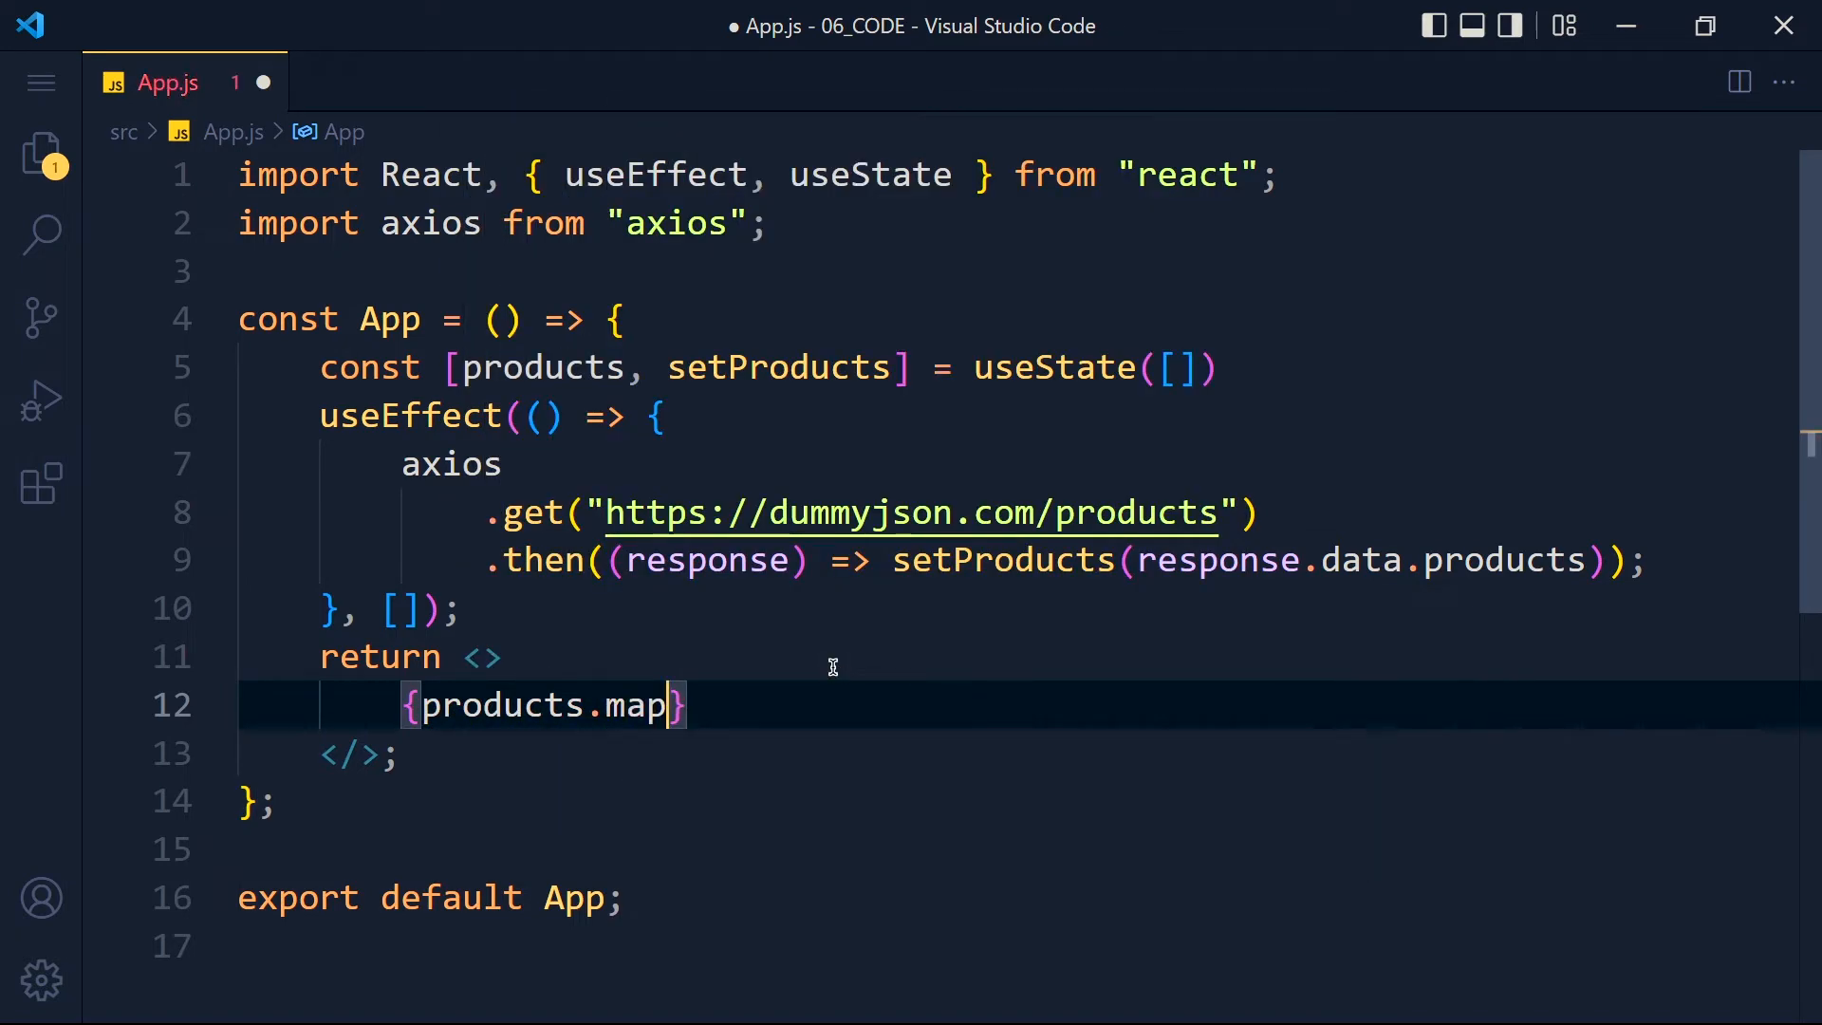
type("()")
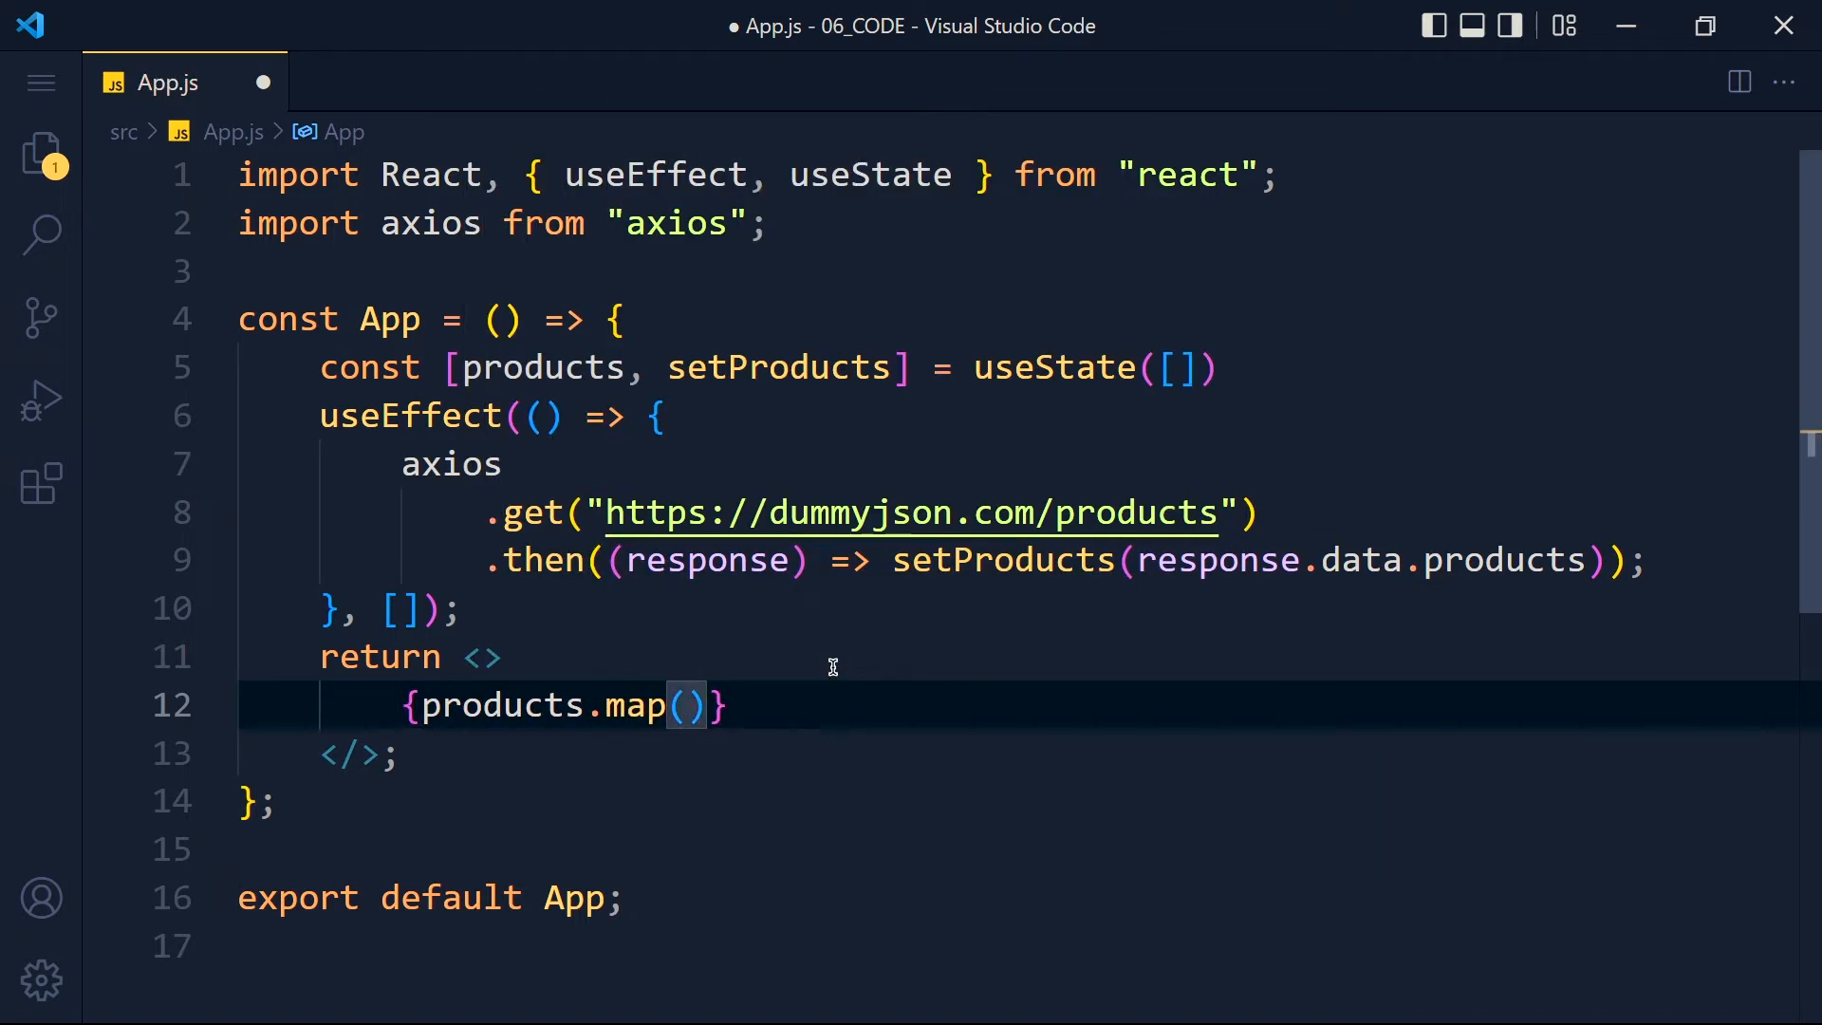
type("() => {}")
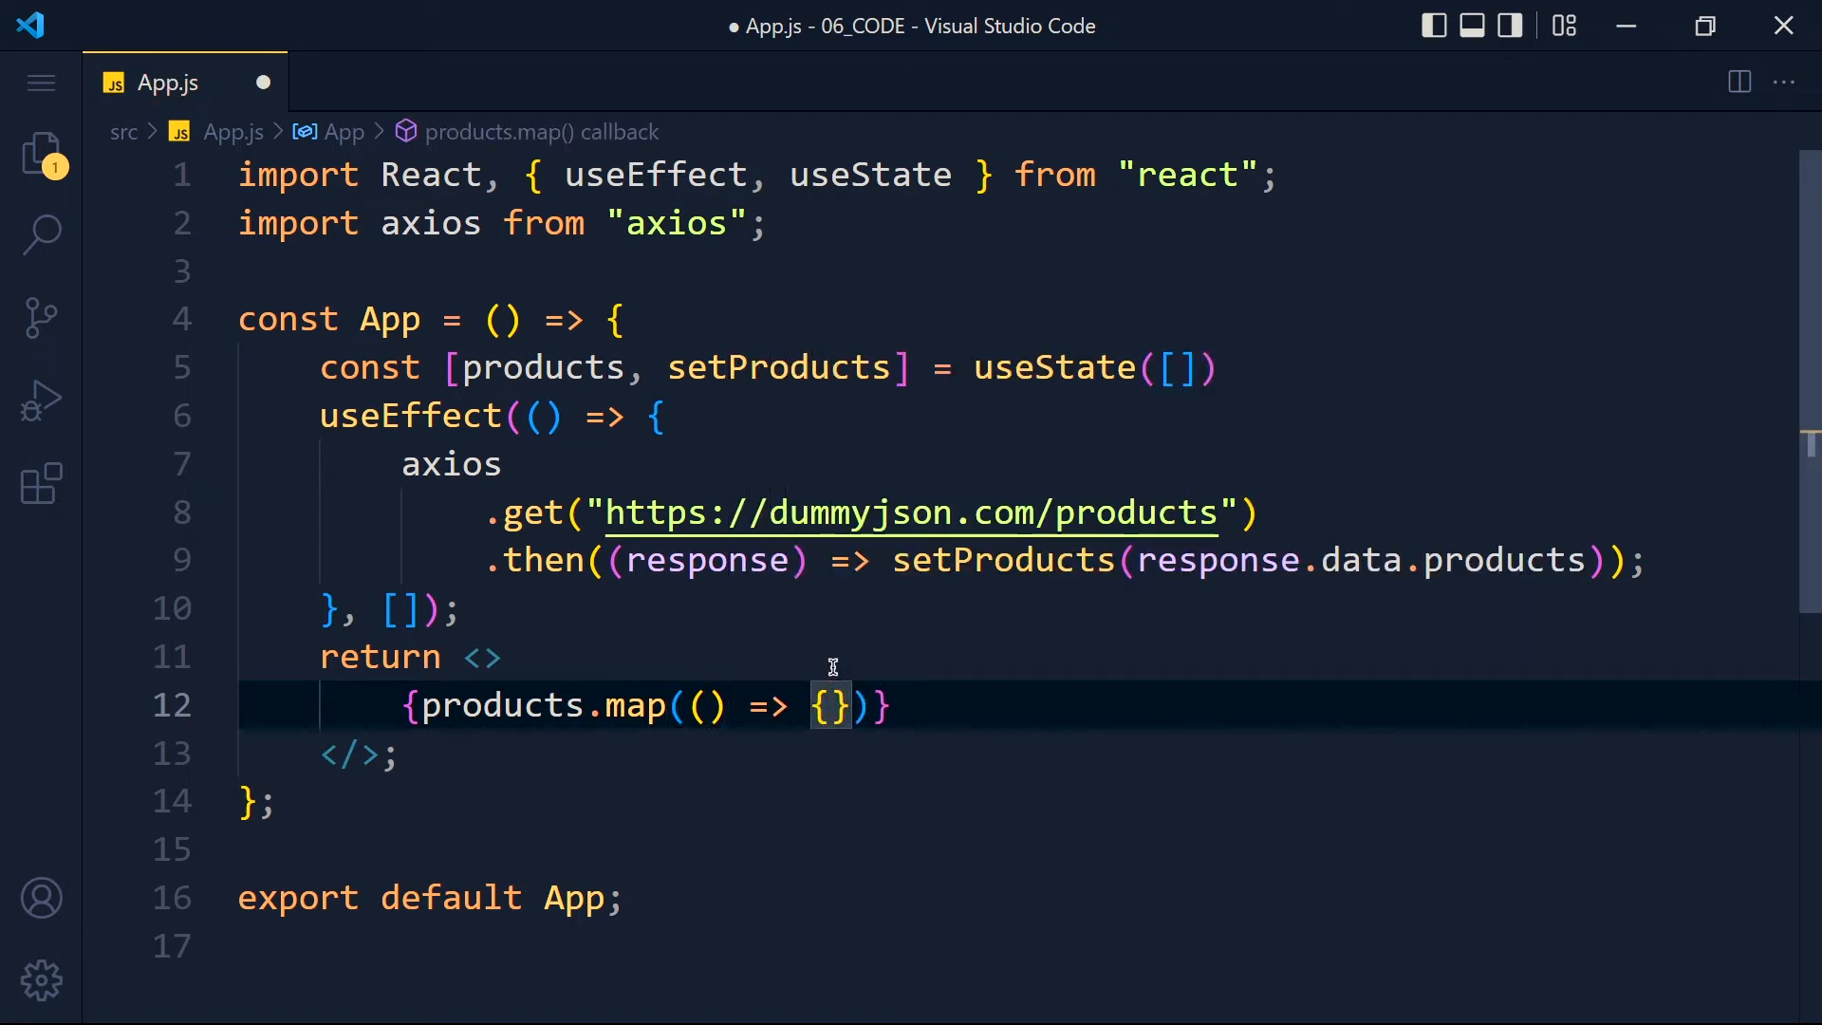
type("product, i")
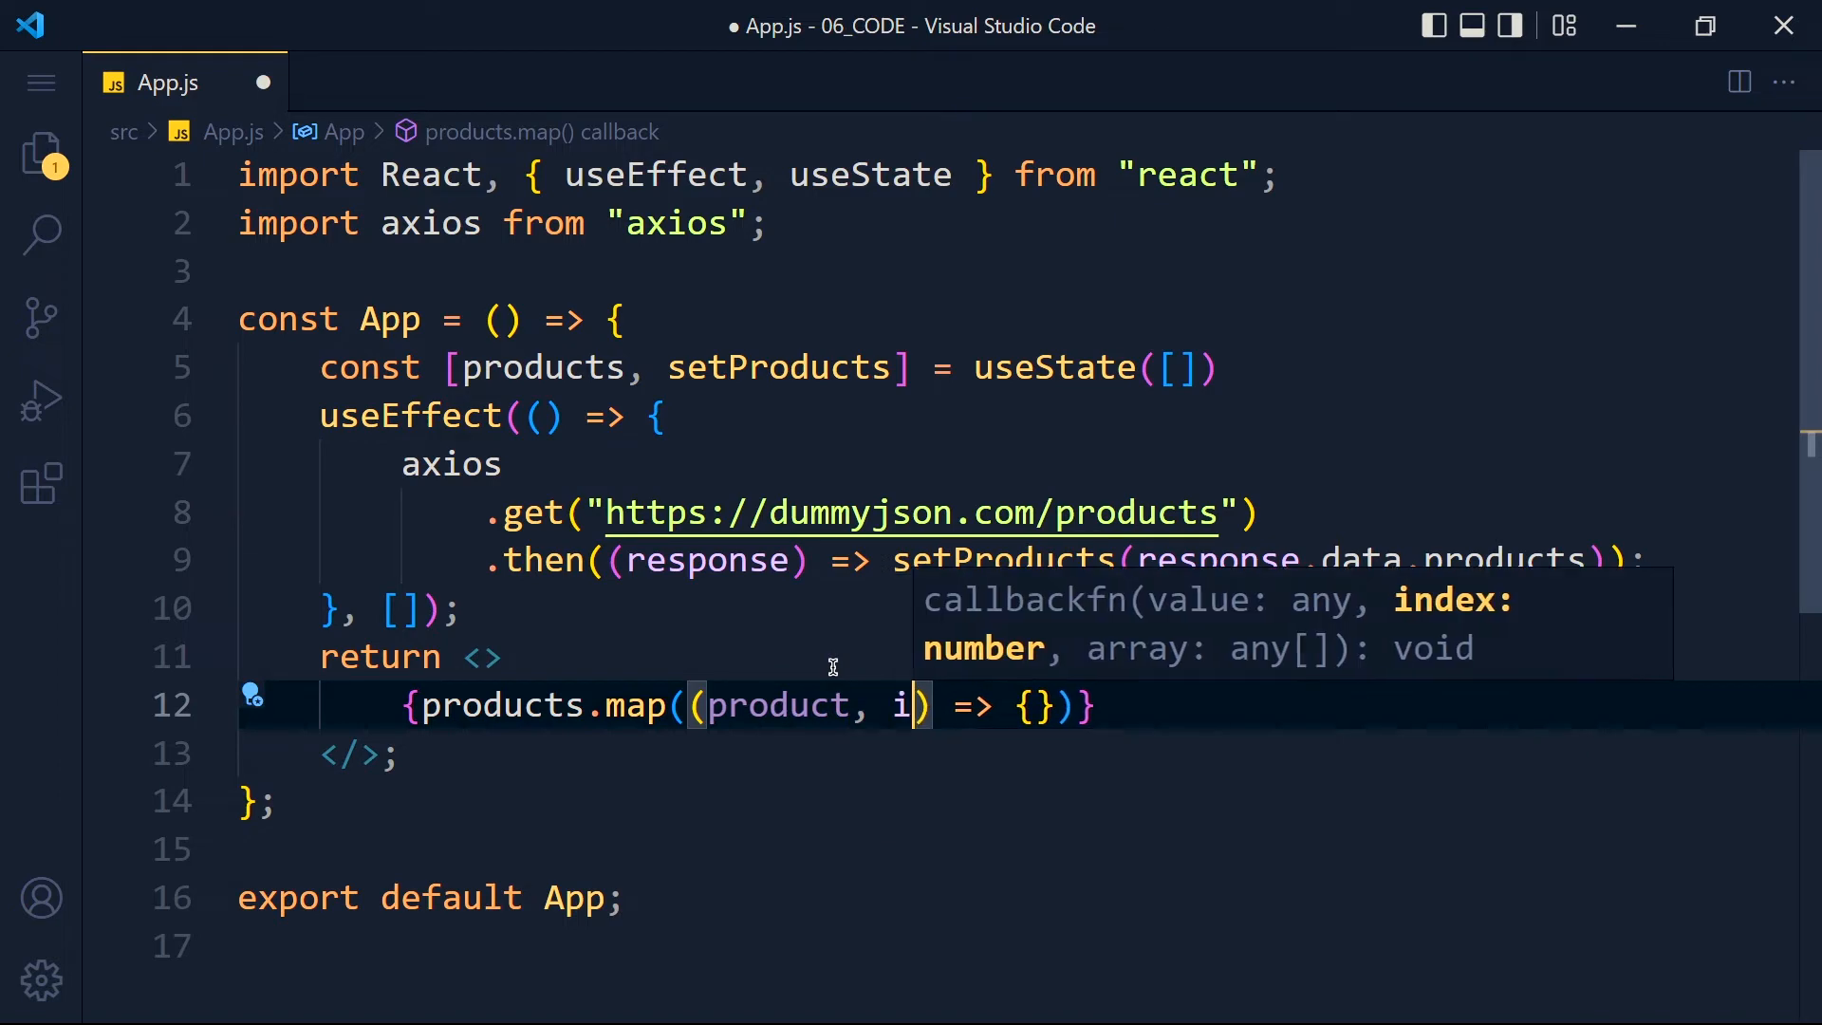
type("ndex")
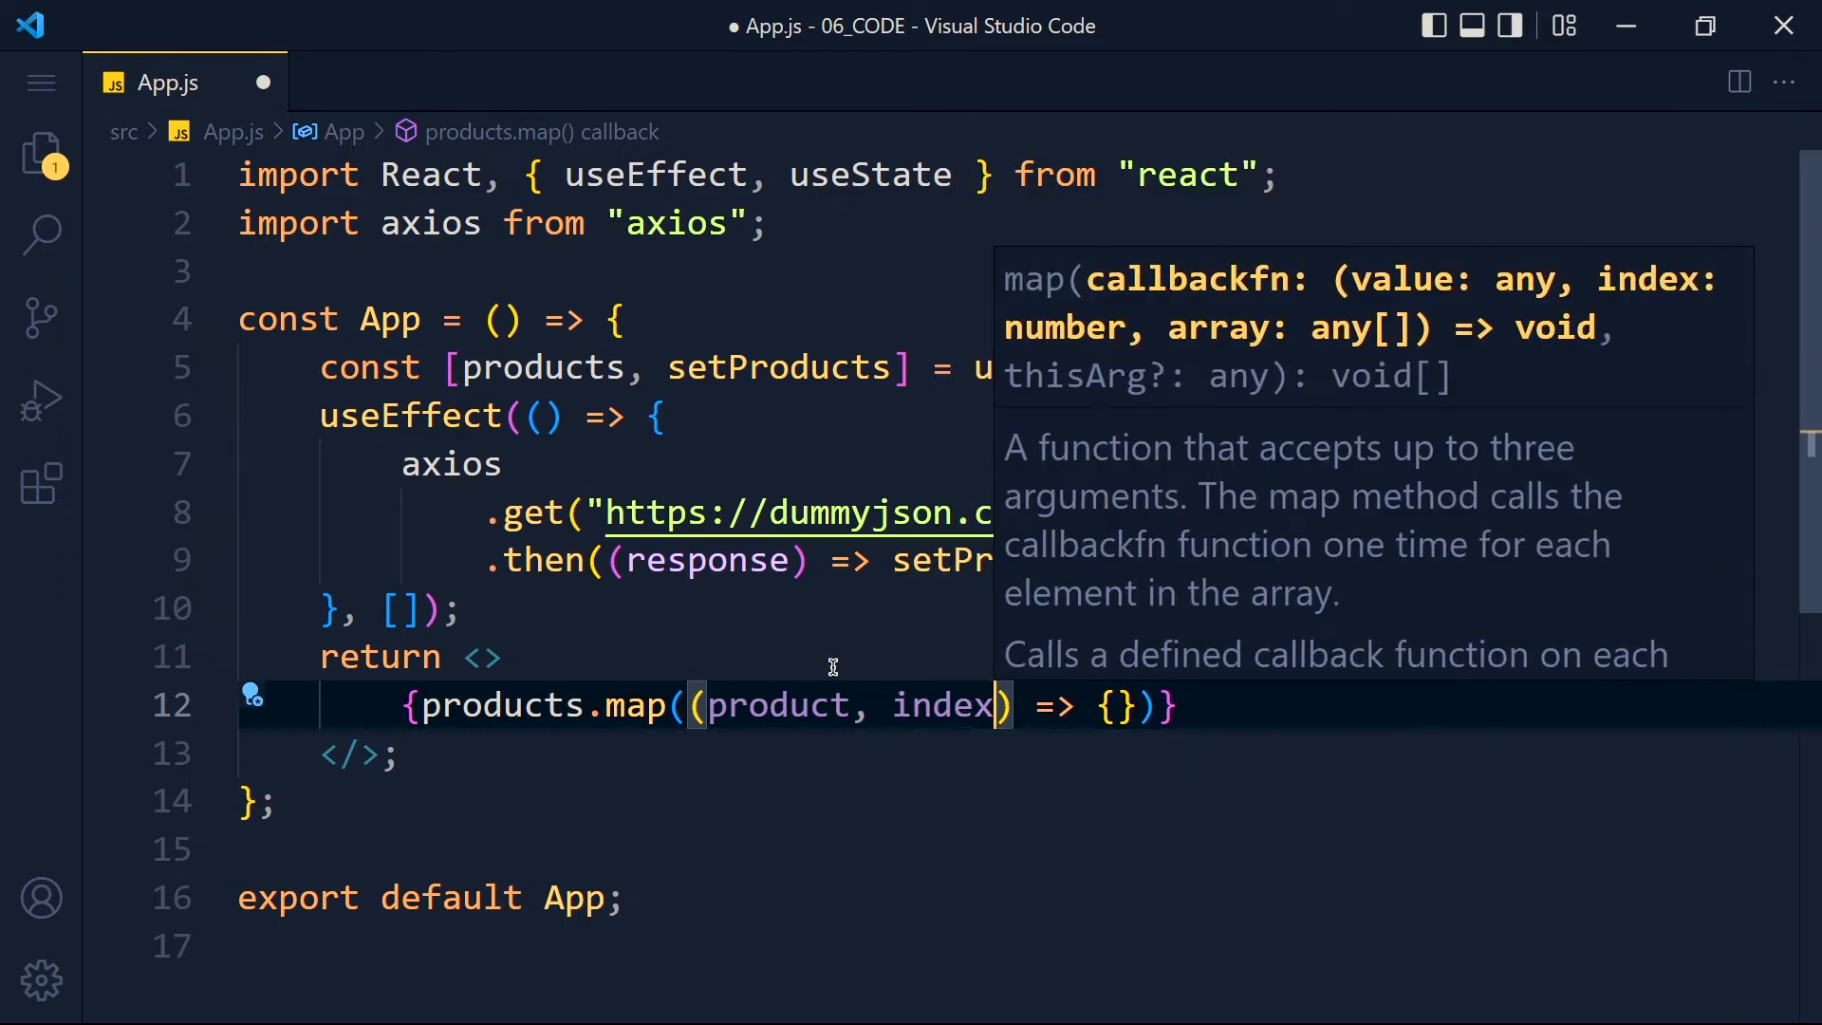
key("Enter")
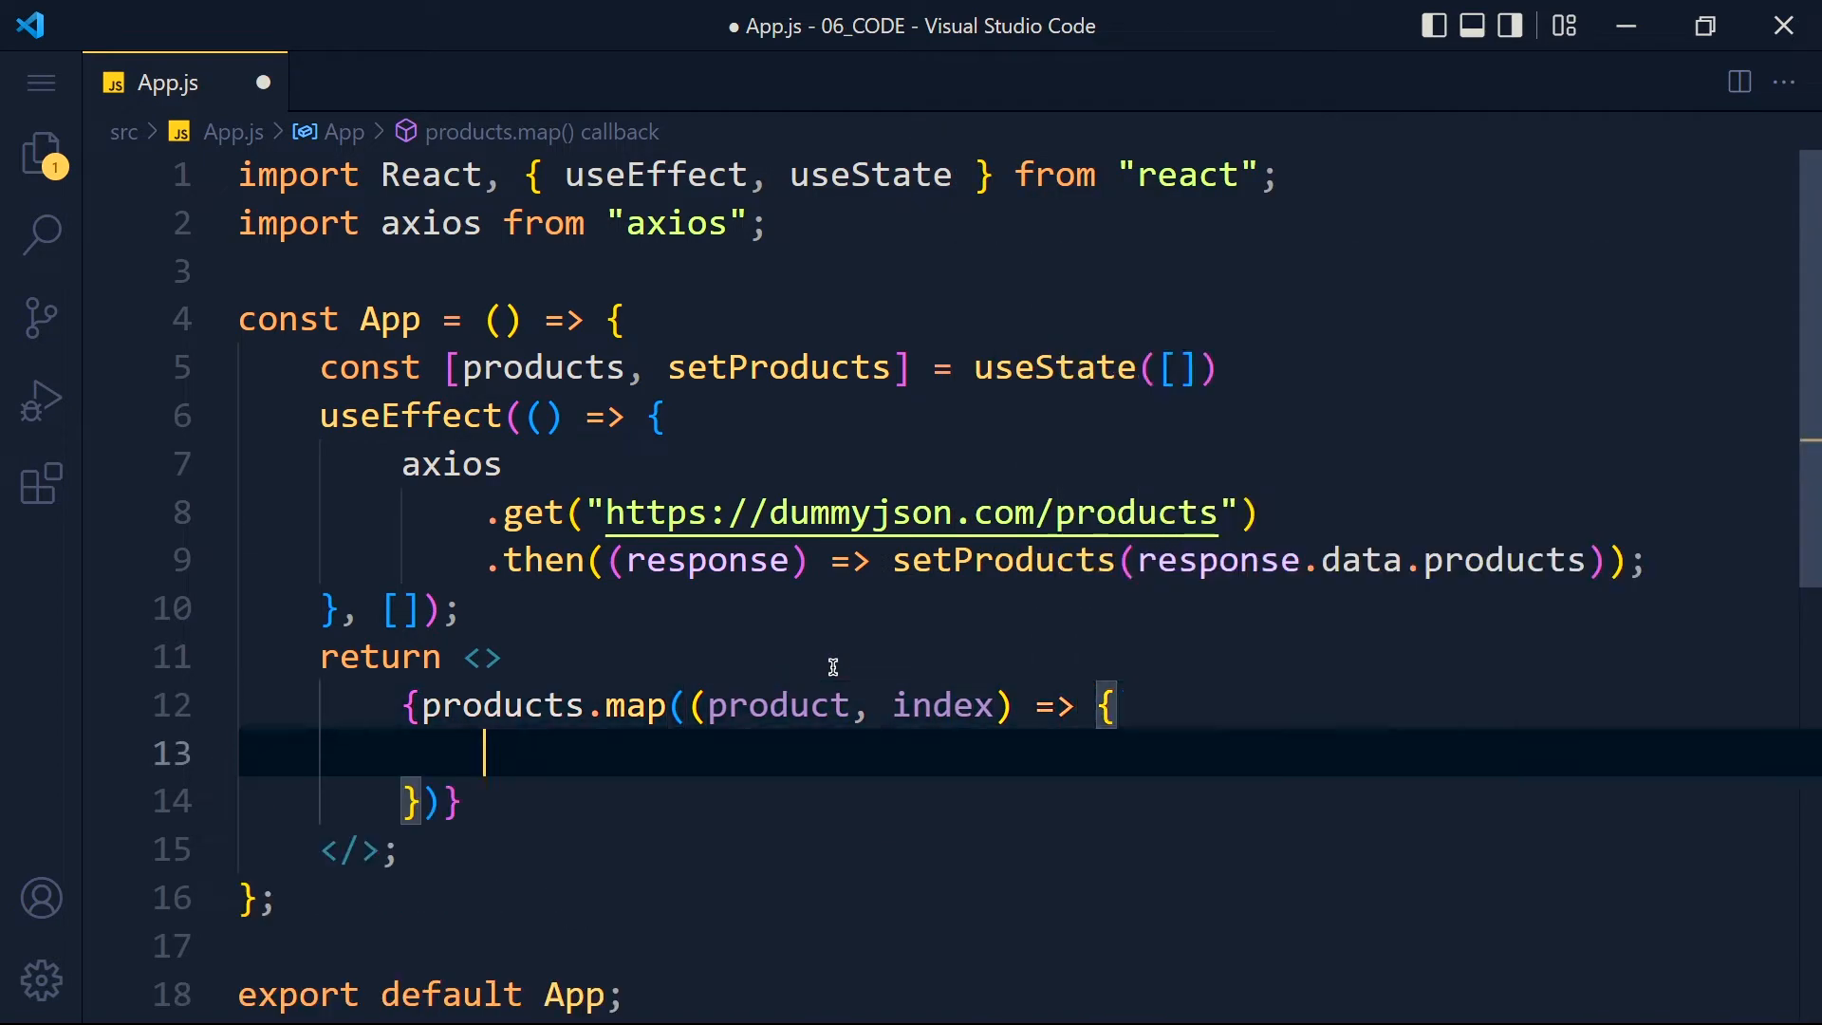
Return an h3 per product showing product.title and its price
type("return <h3></h3>")
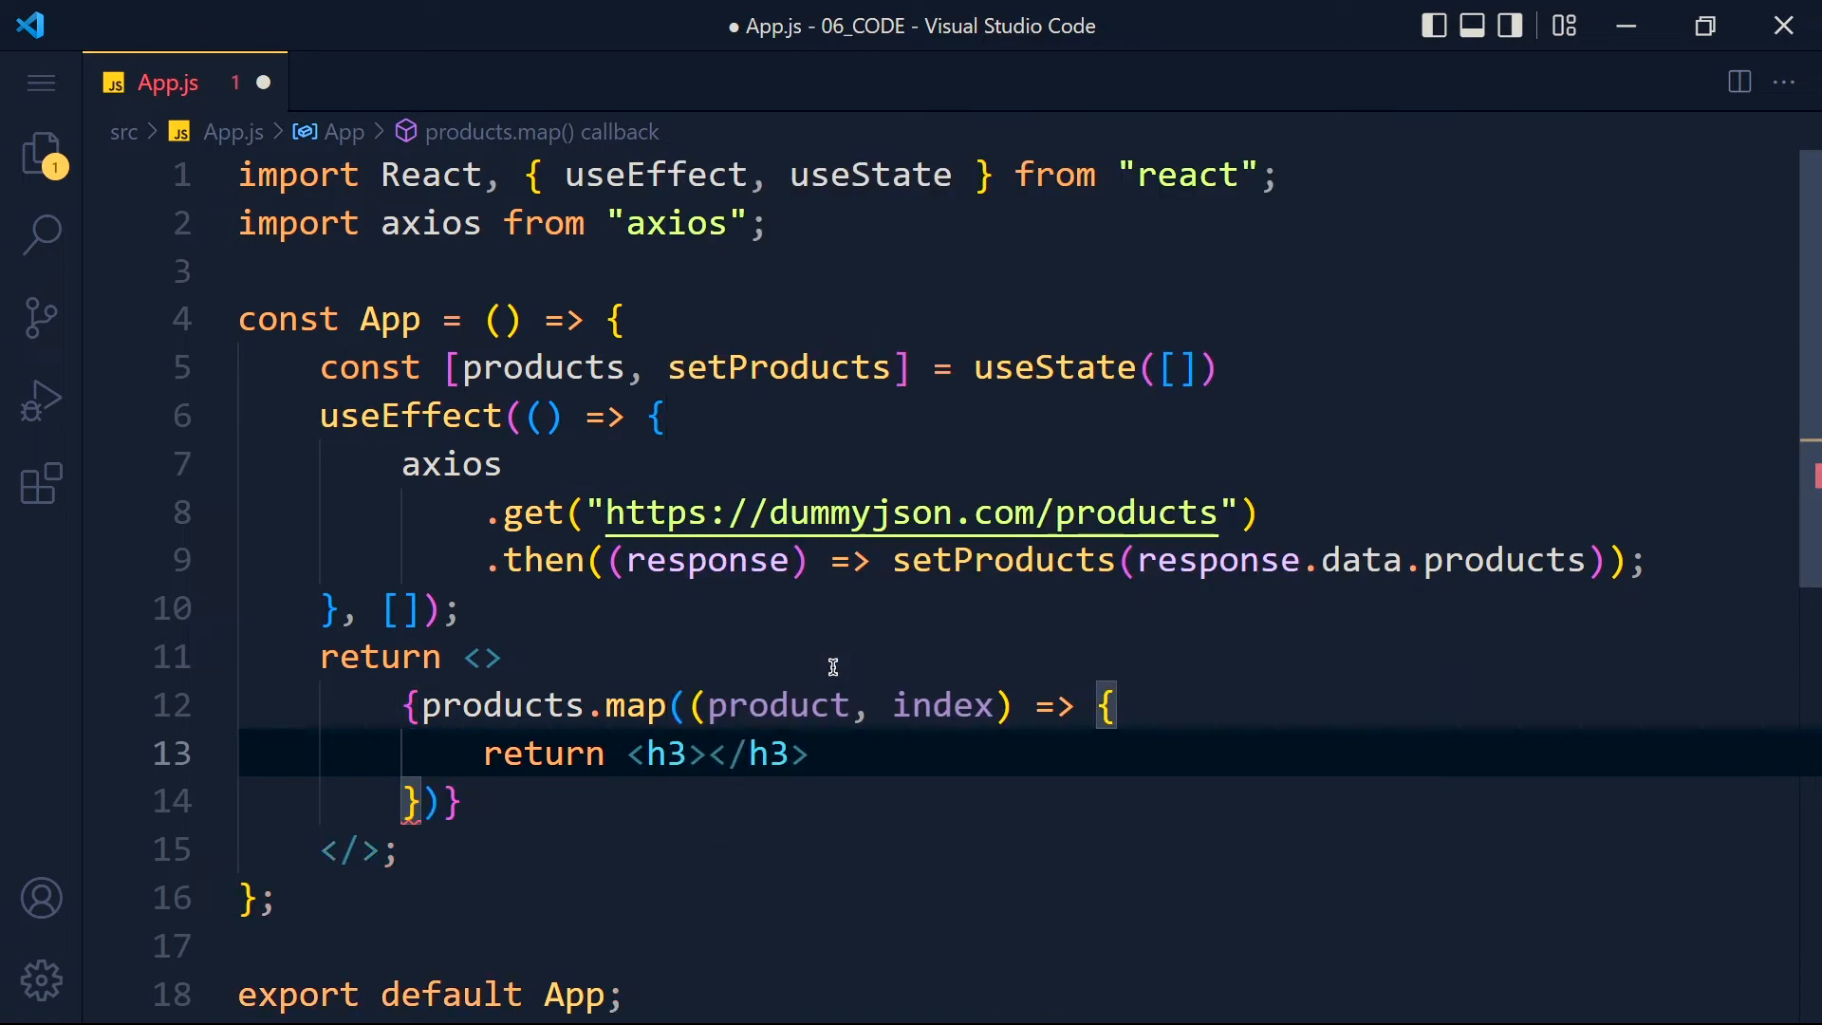
type("{}")
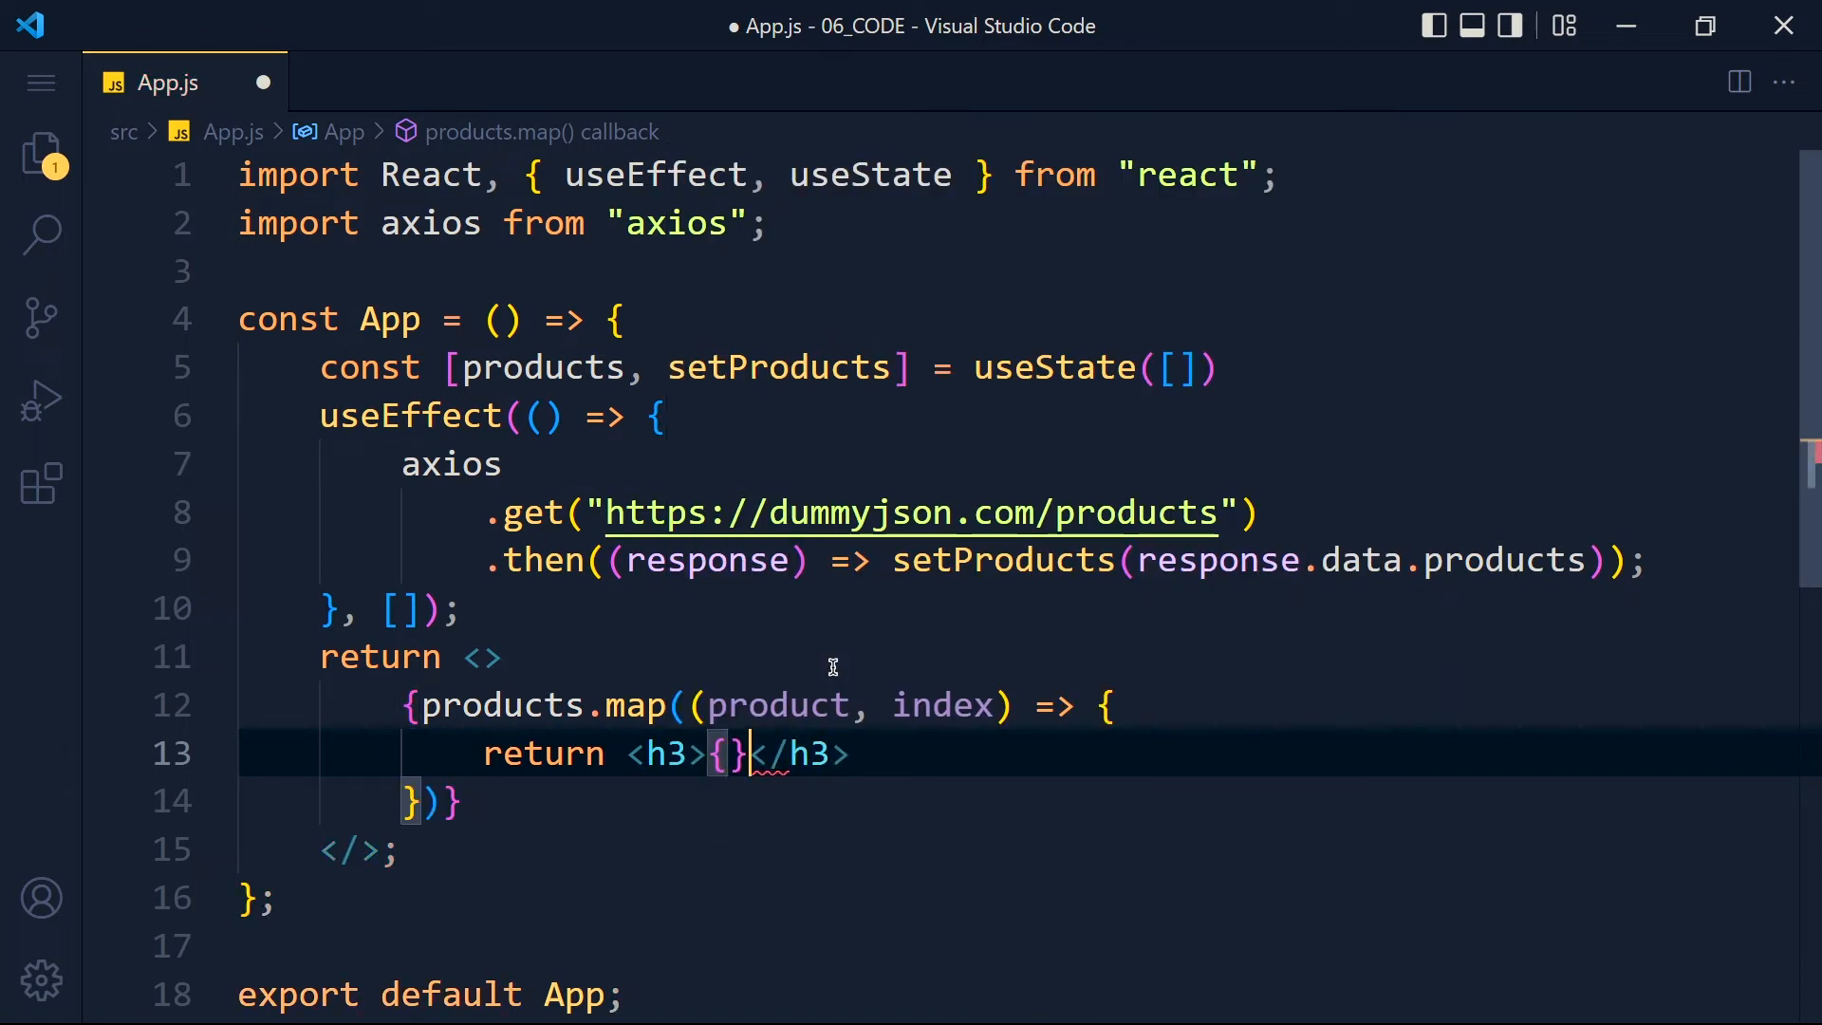
type("product.title")
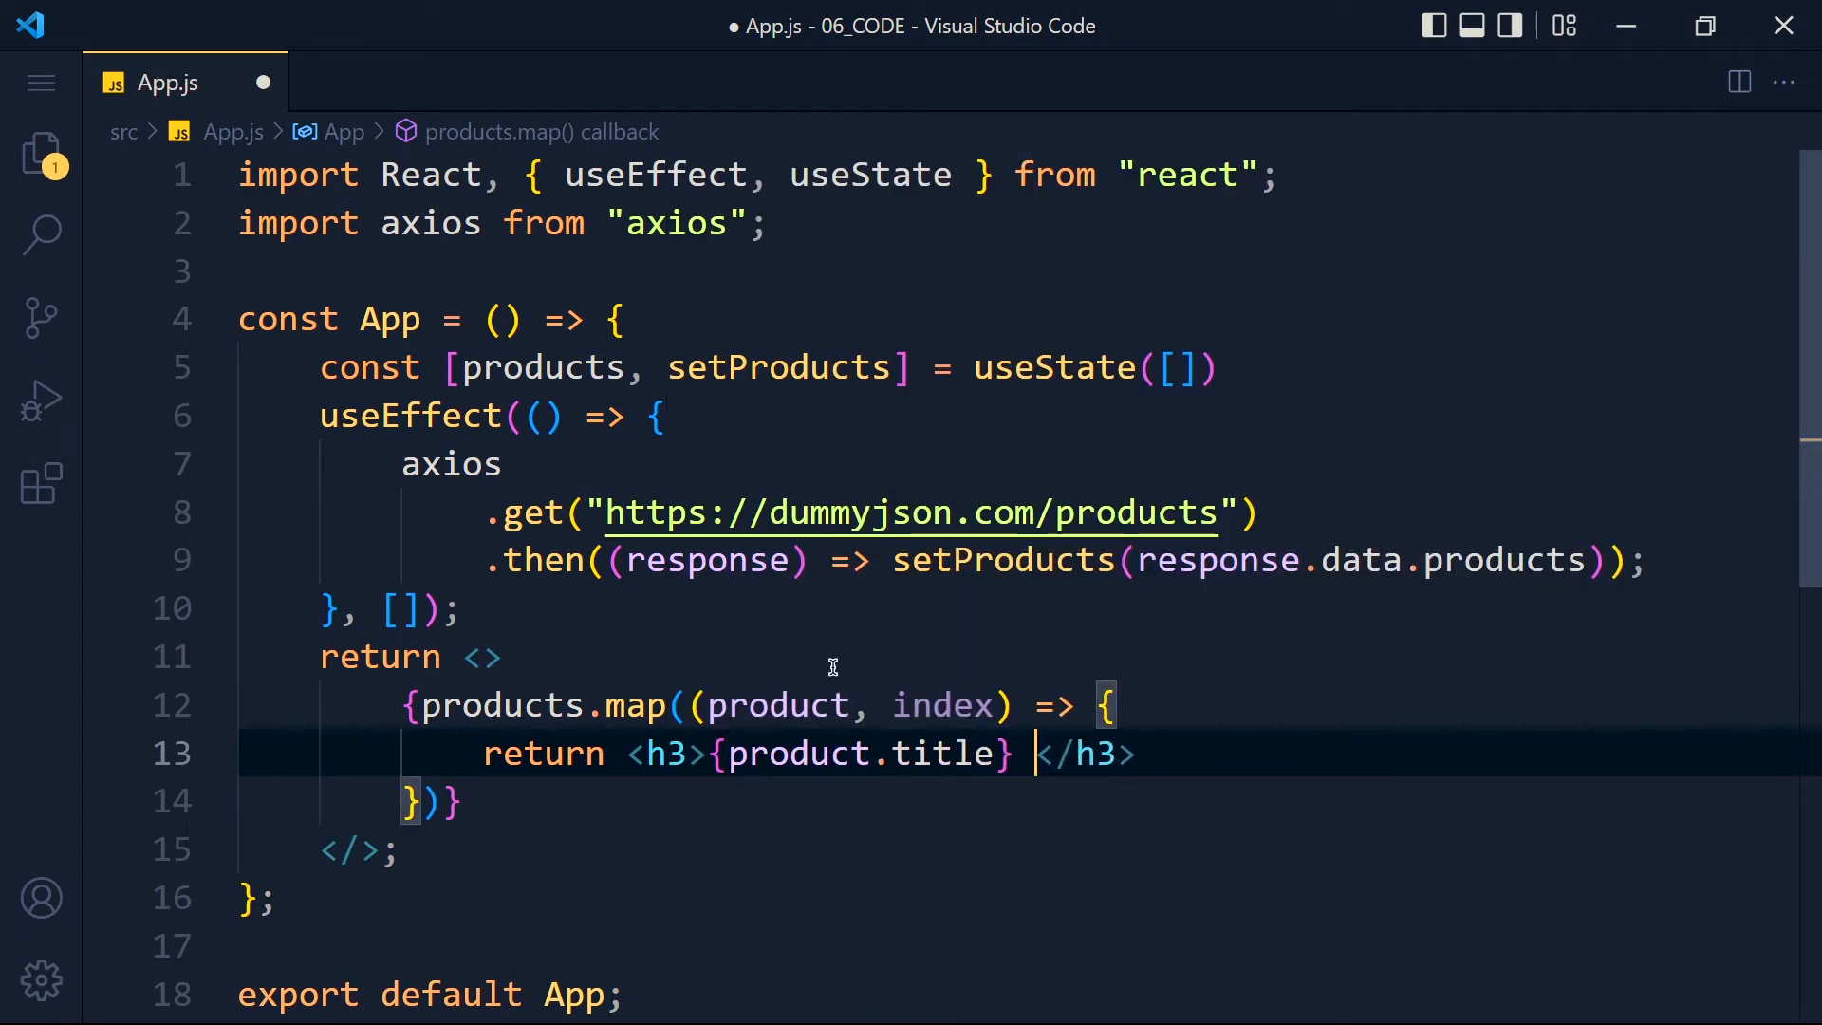
type("- ${product.p")
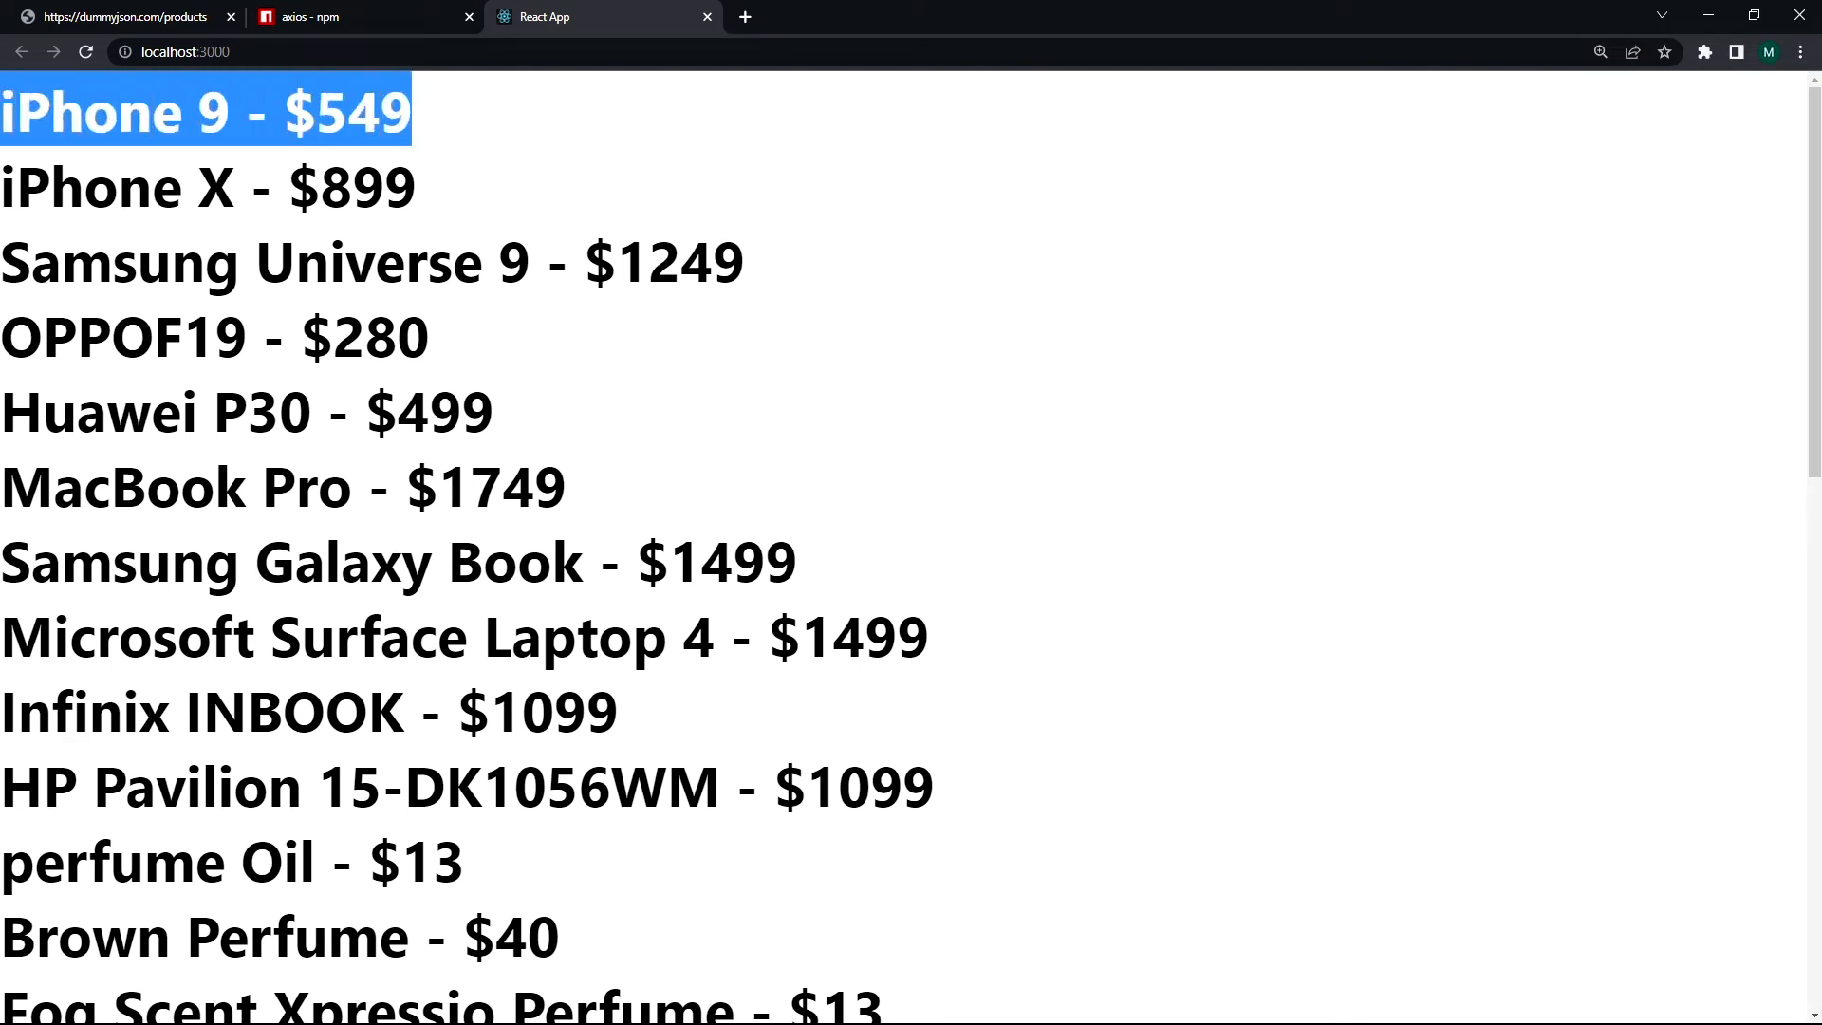
mouse_move(858, 307)
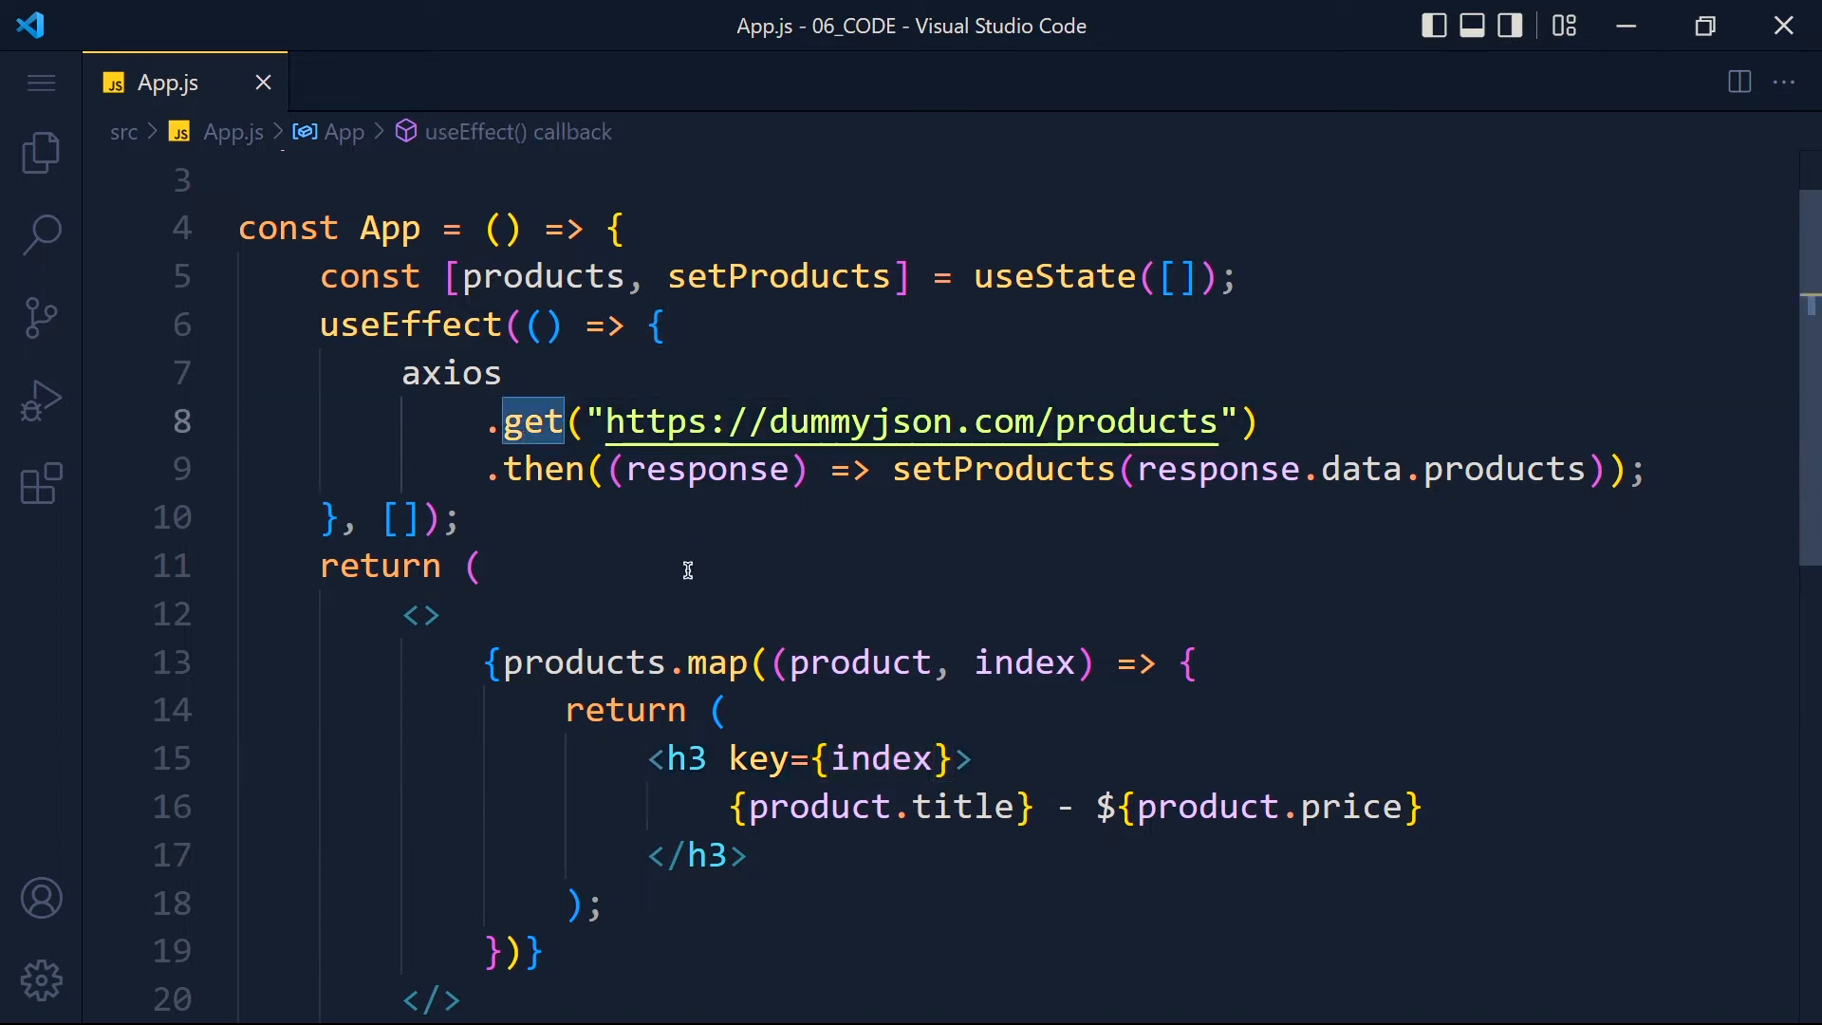
Switch the call to axios.post with a {name: "safasf"} body argument
type("post")
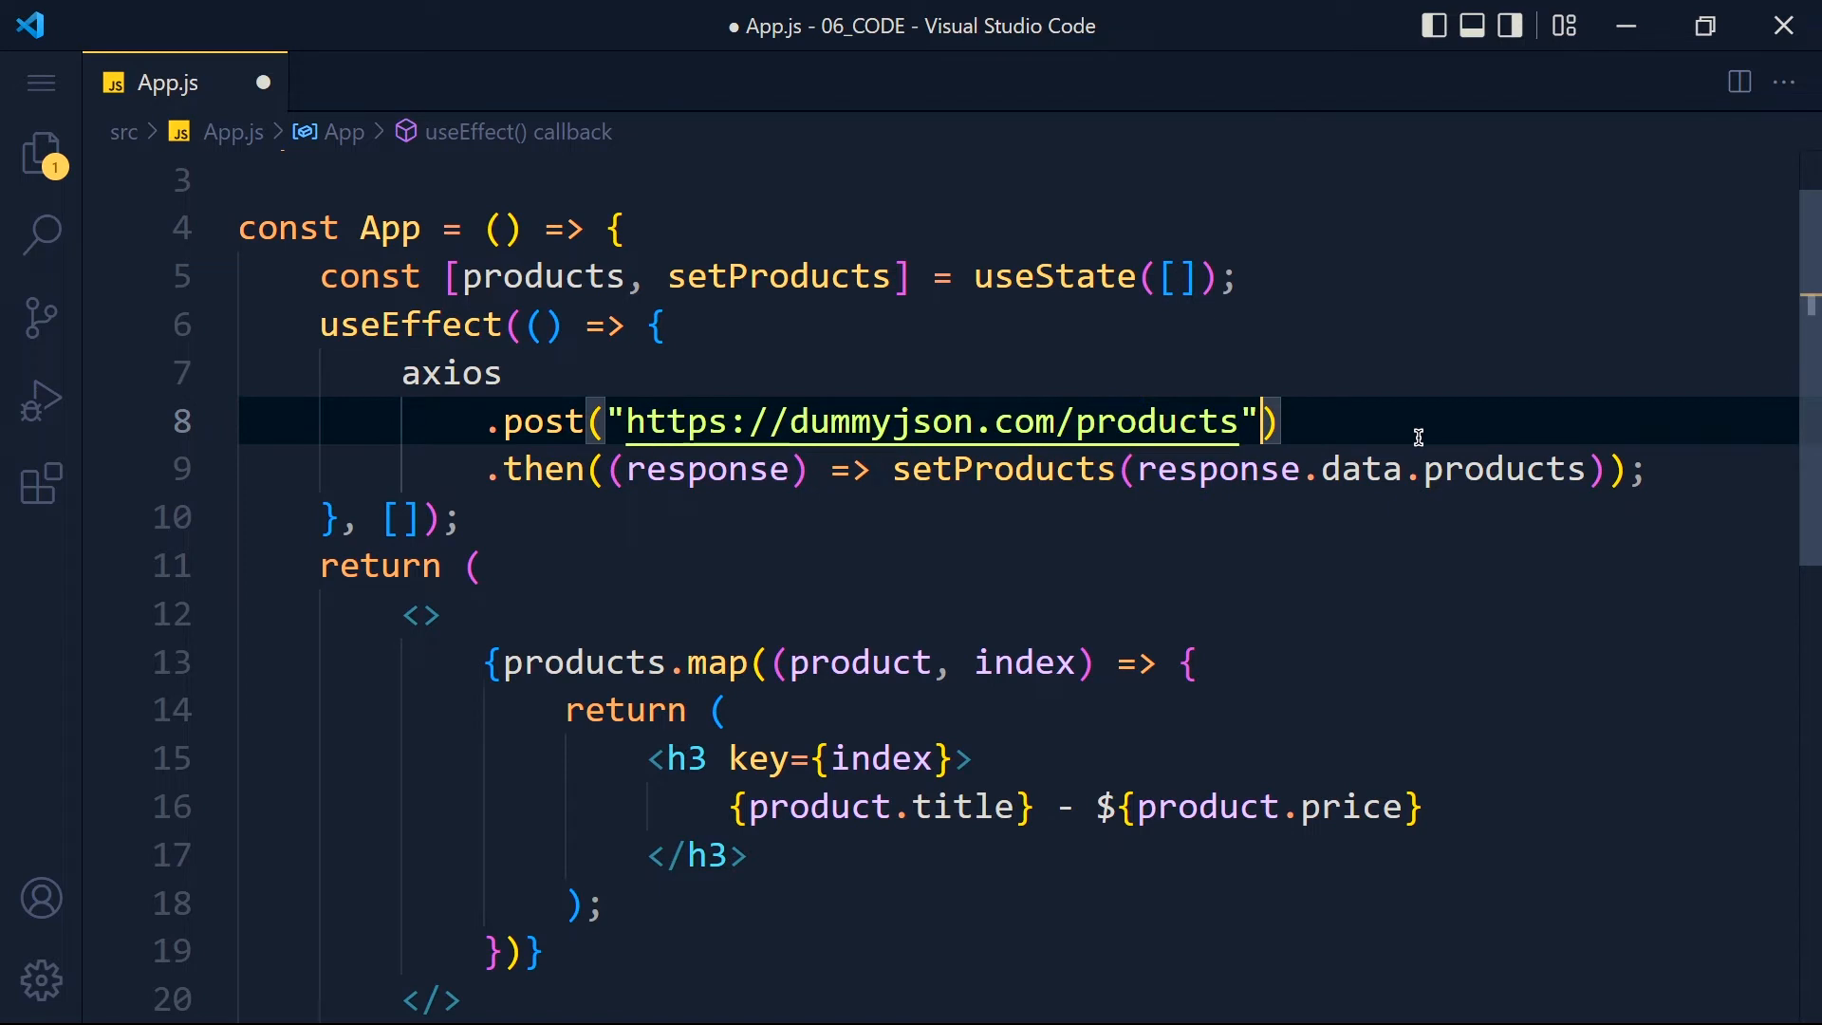
type(", {name: \"")
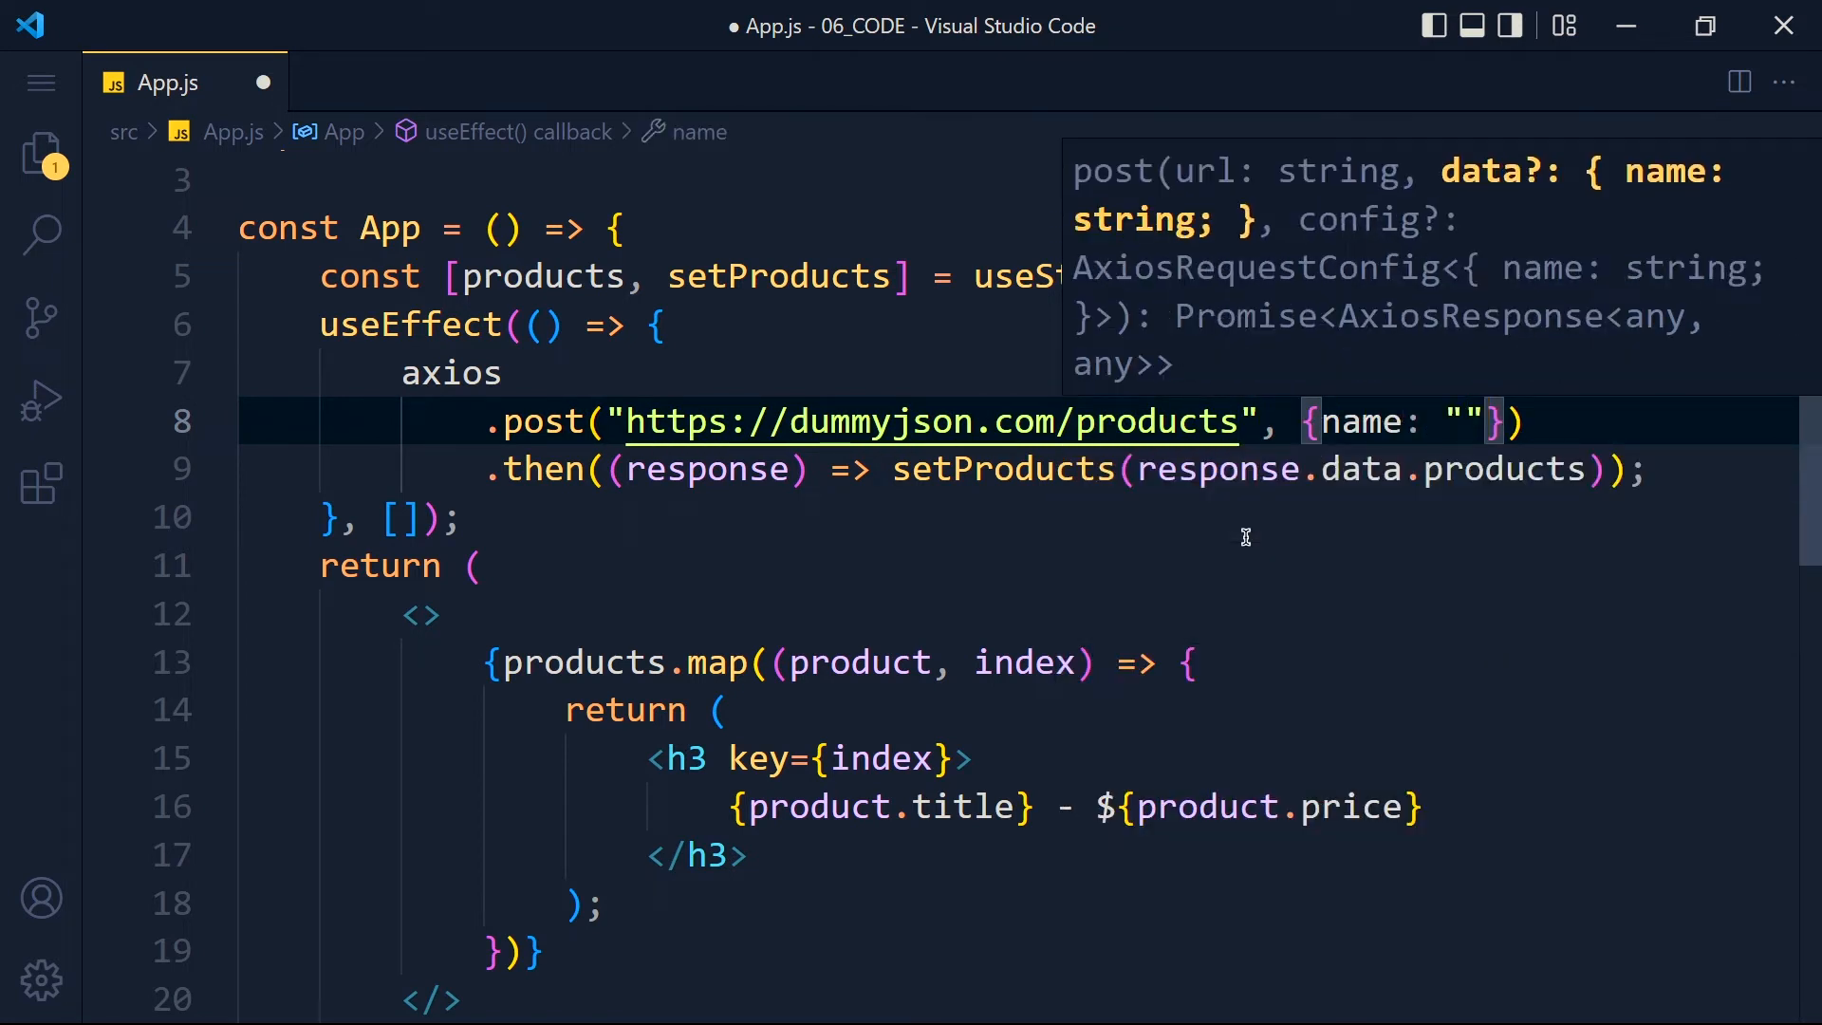
type("safasf")
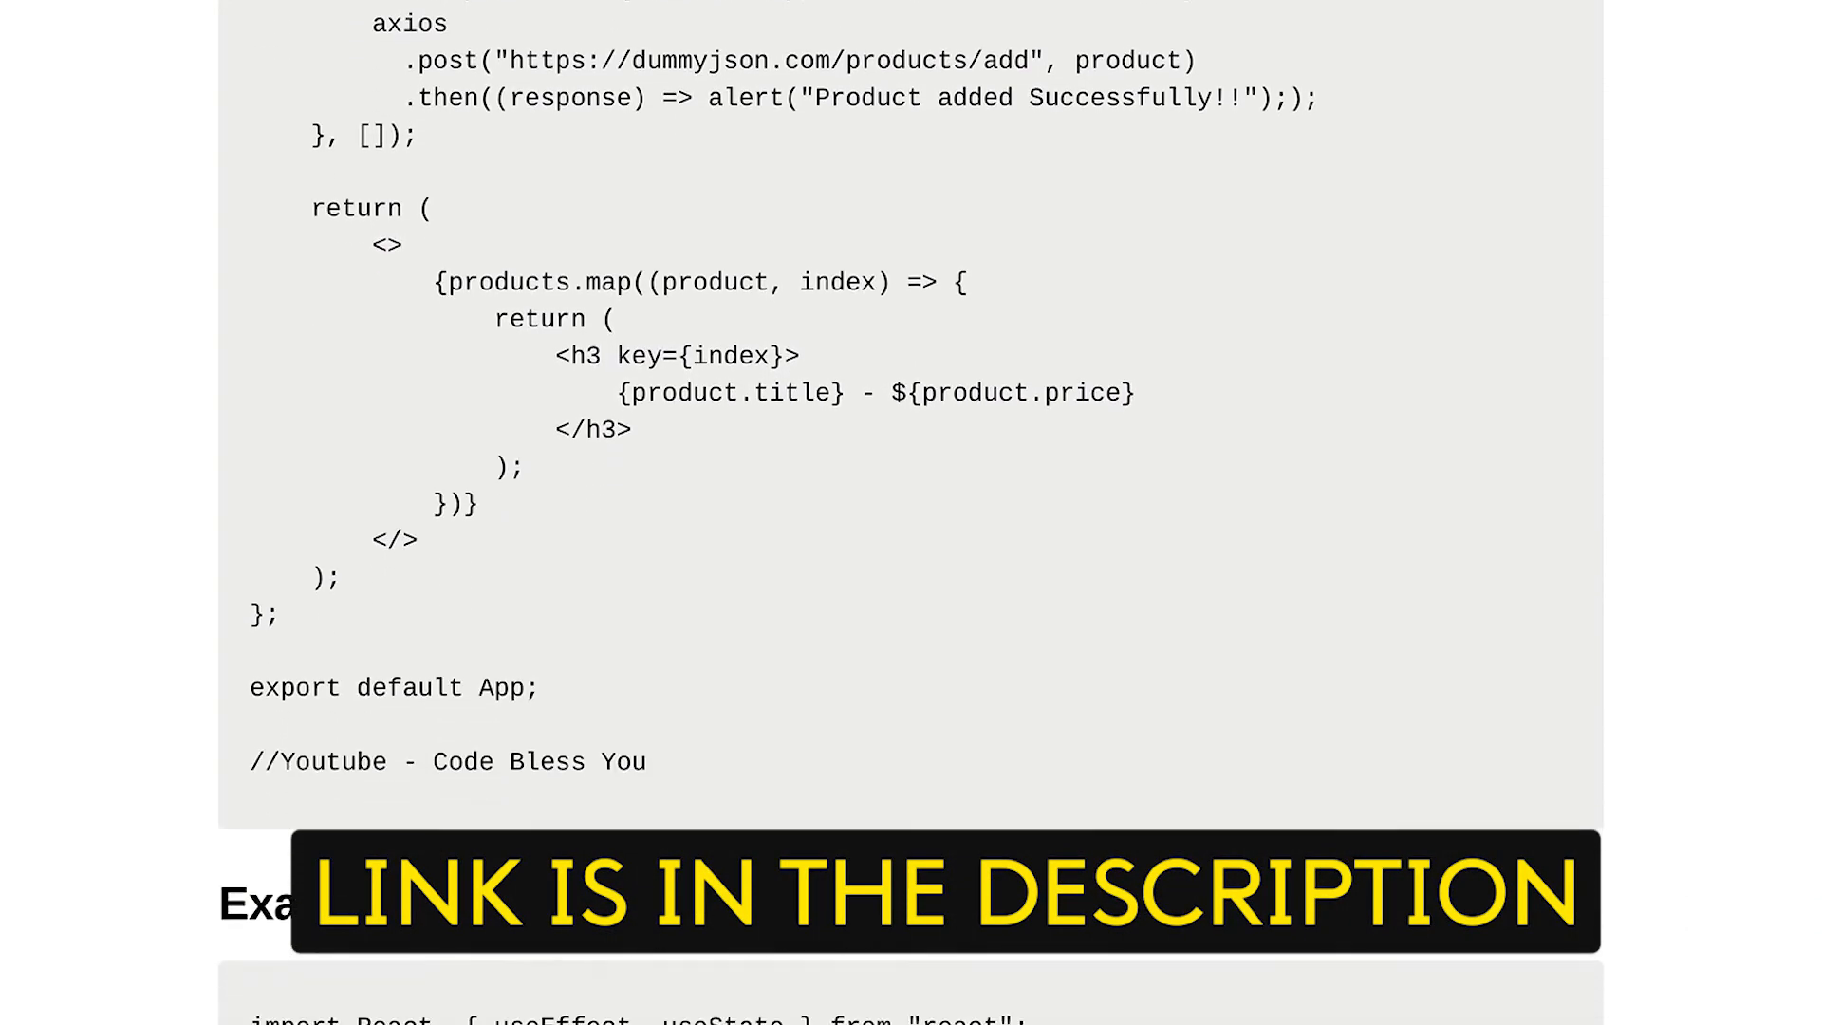
Scroll through App.js after reverting the request to axios.get
scroll("down", 3)
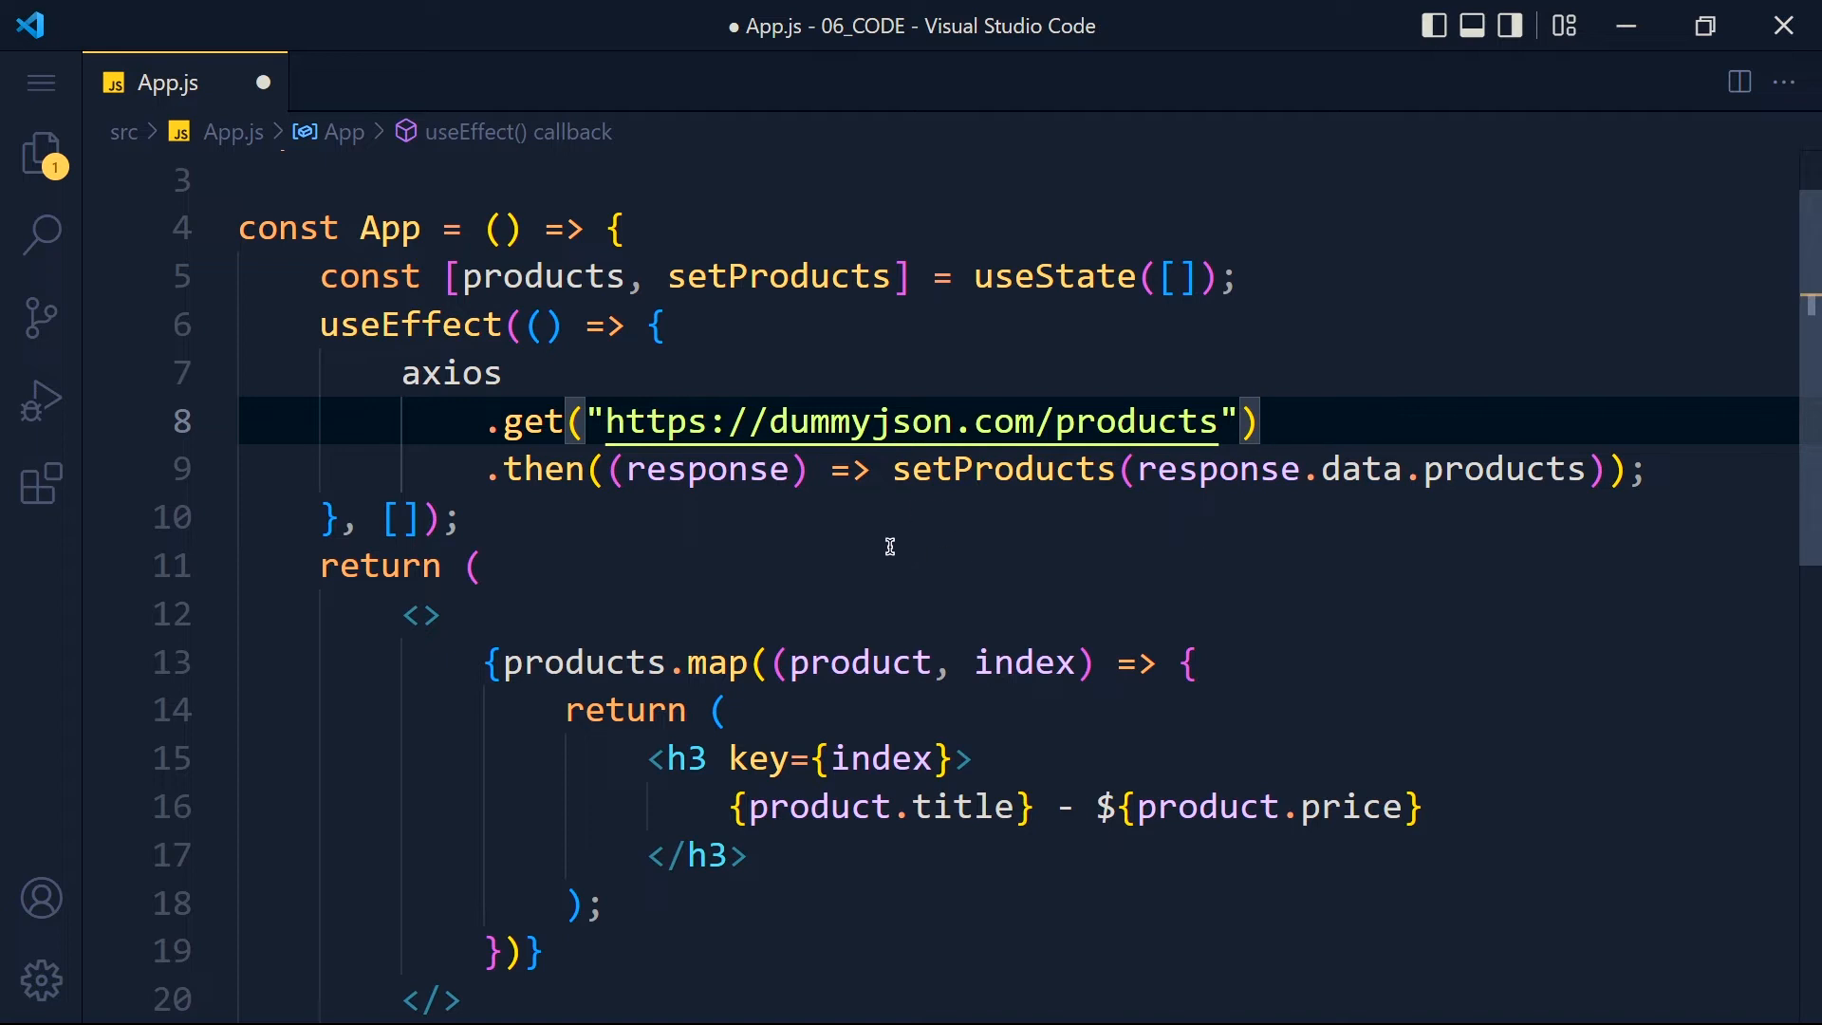
Chain .catch((error) => console.log(error)) after the .then call
key("Enter")
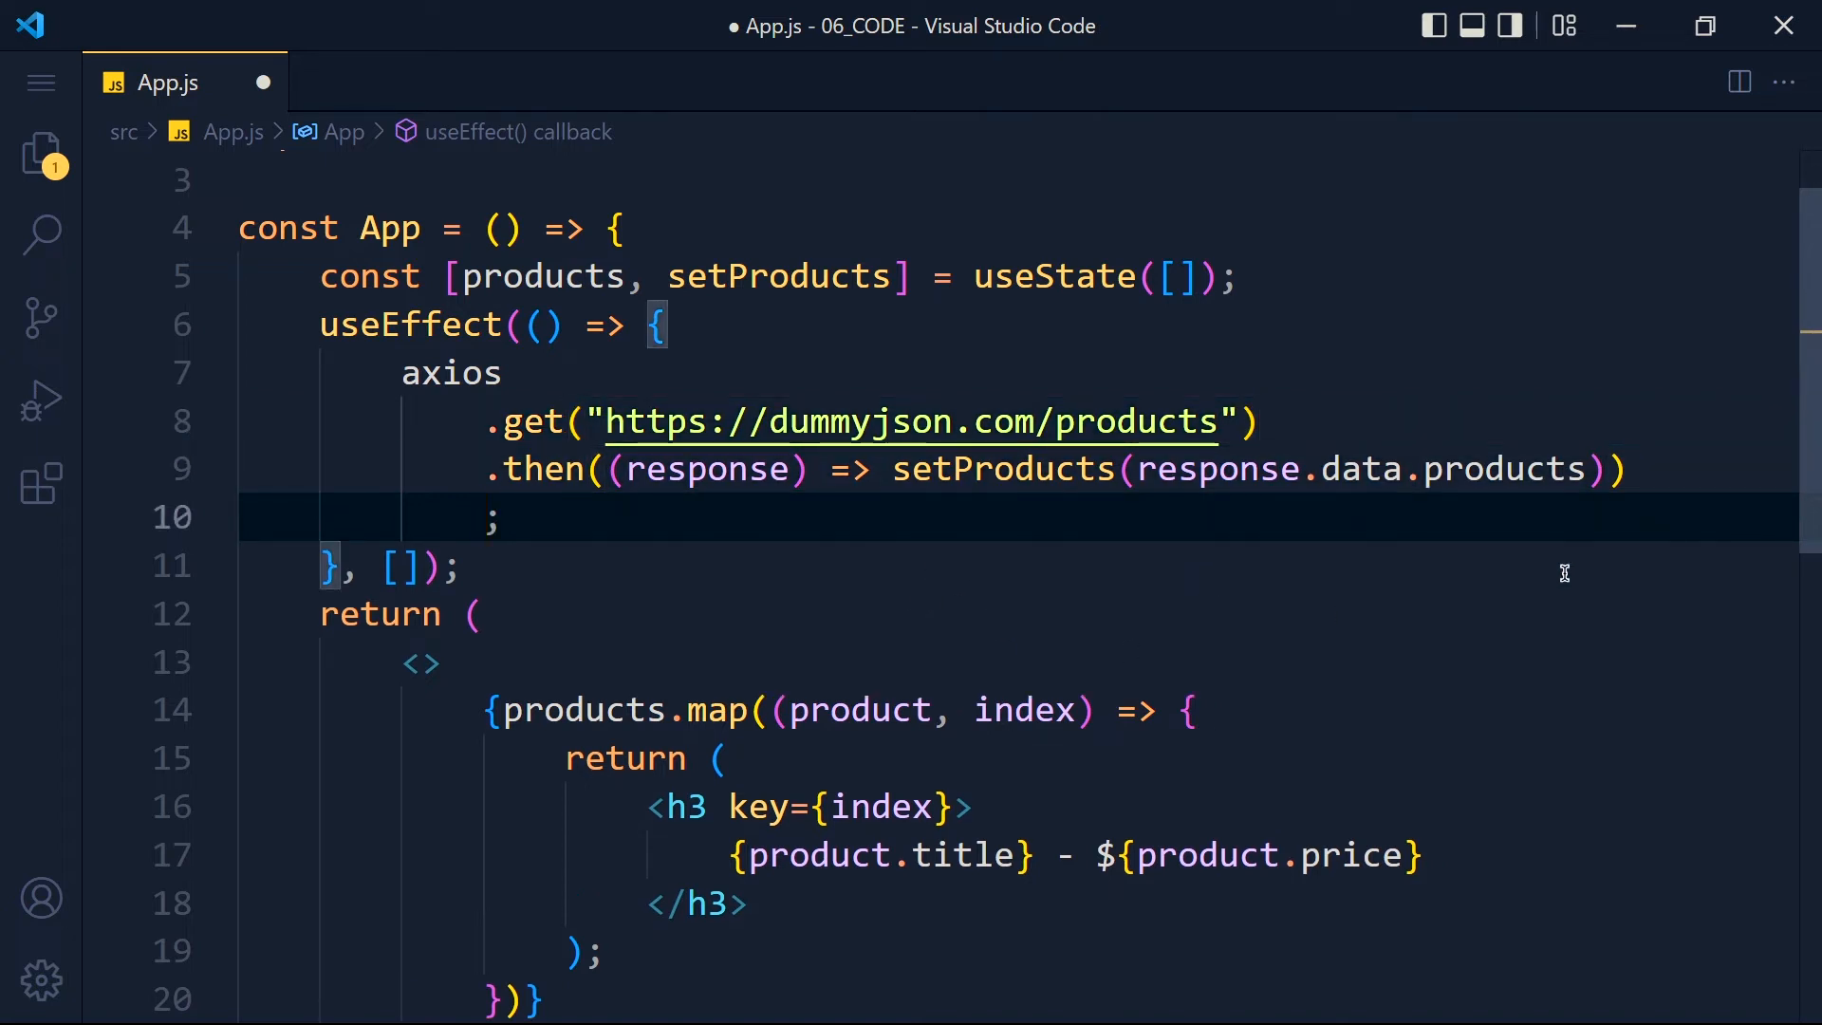
type(".catch(")
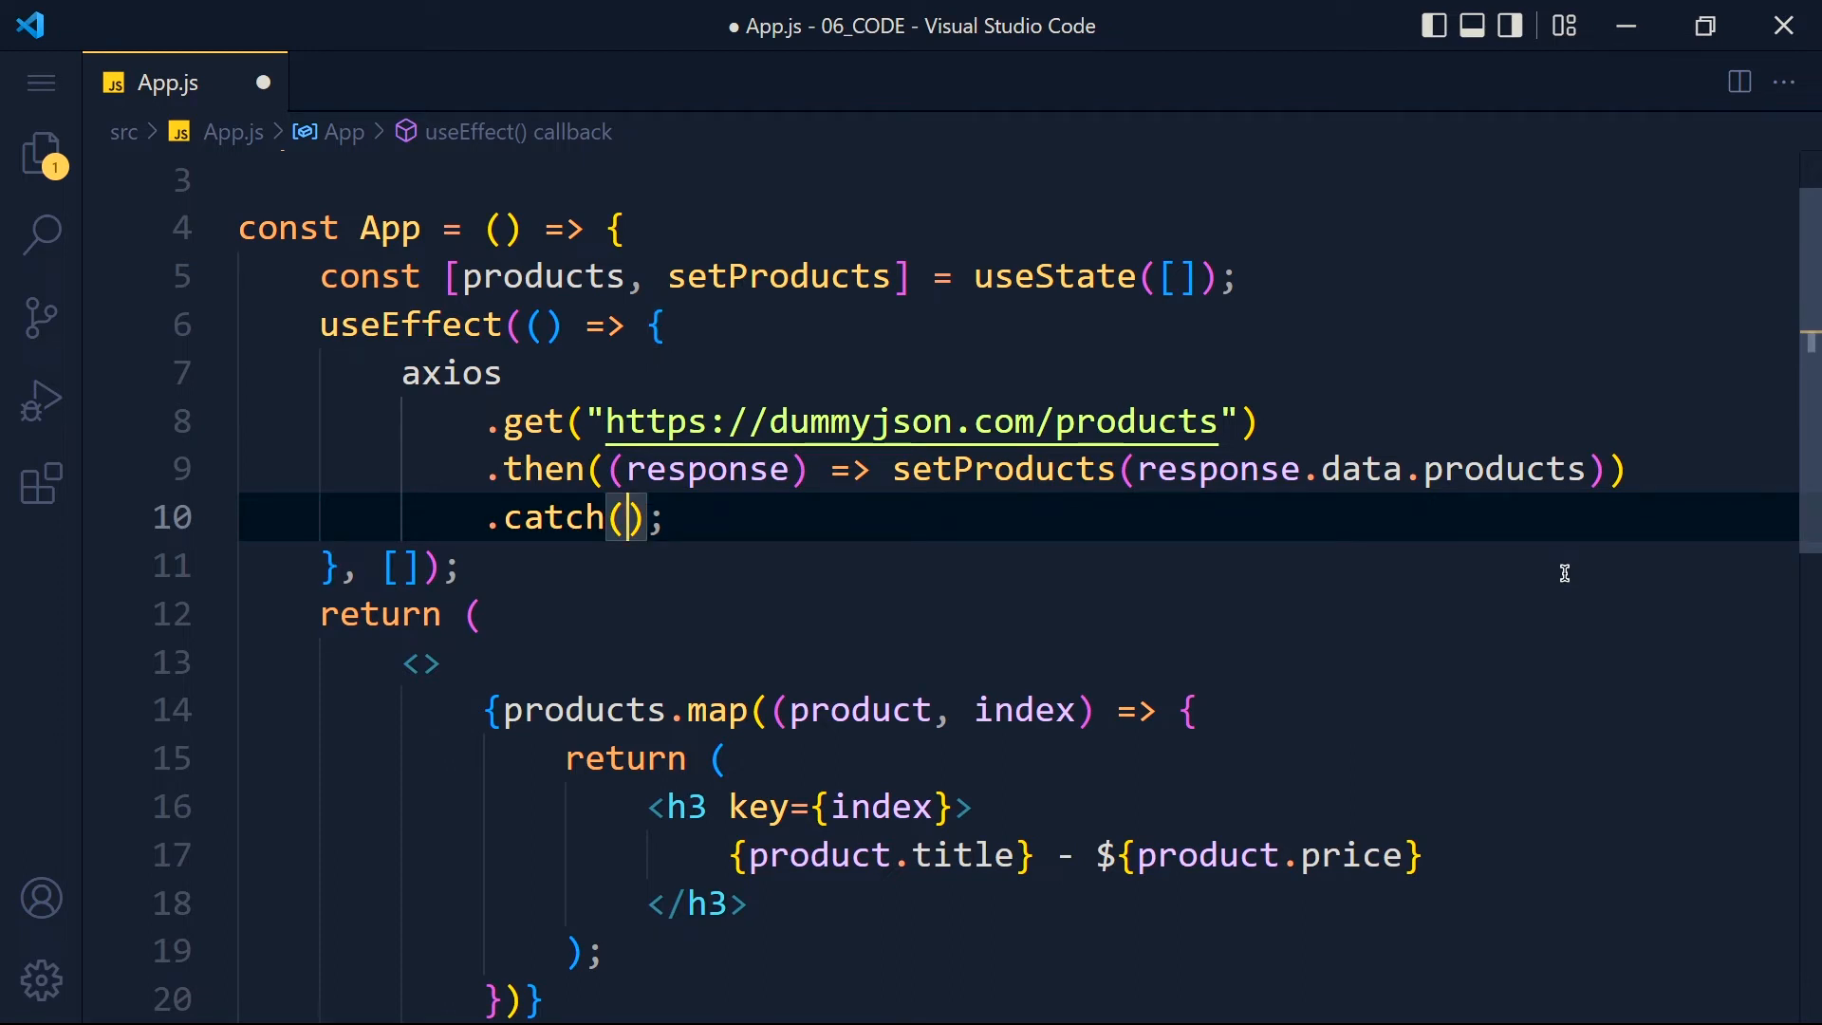
mouse_move(1156, 488)
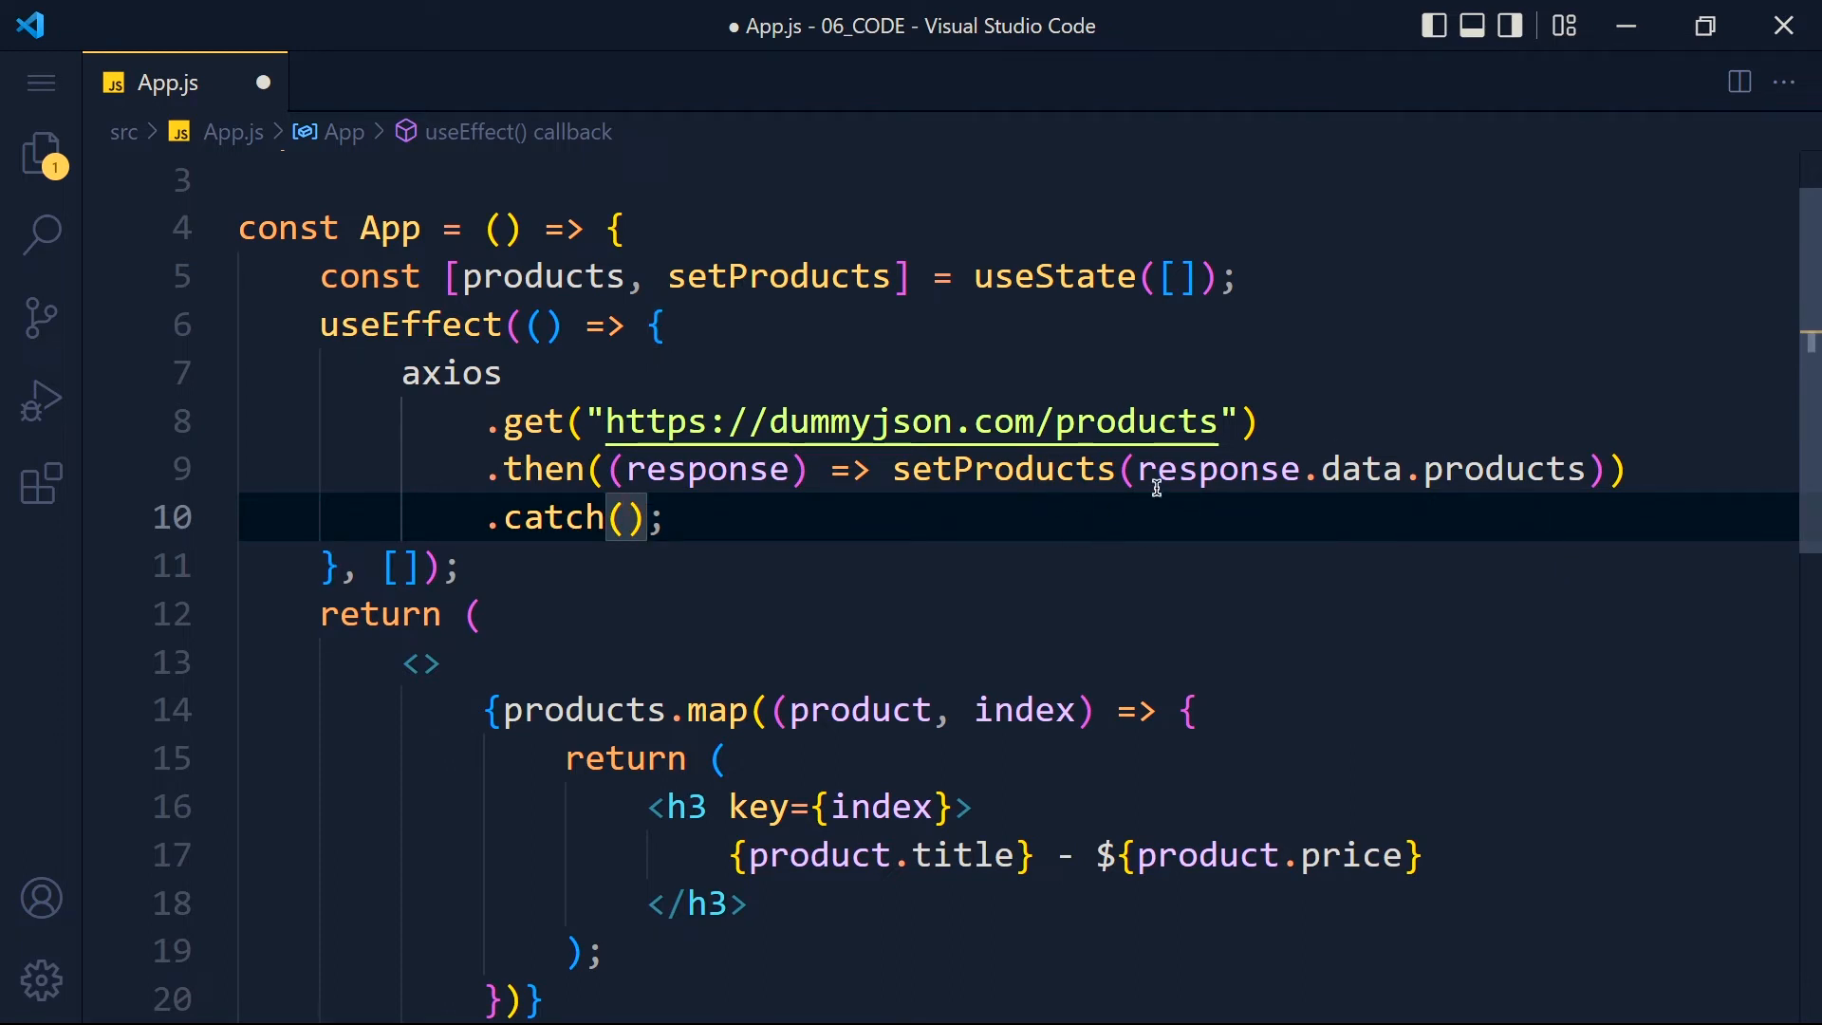
mouse_move(980, 518)
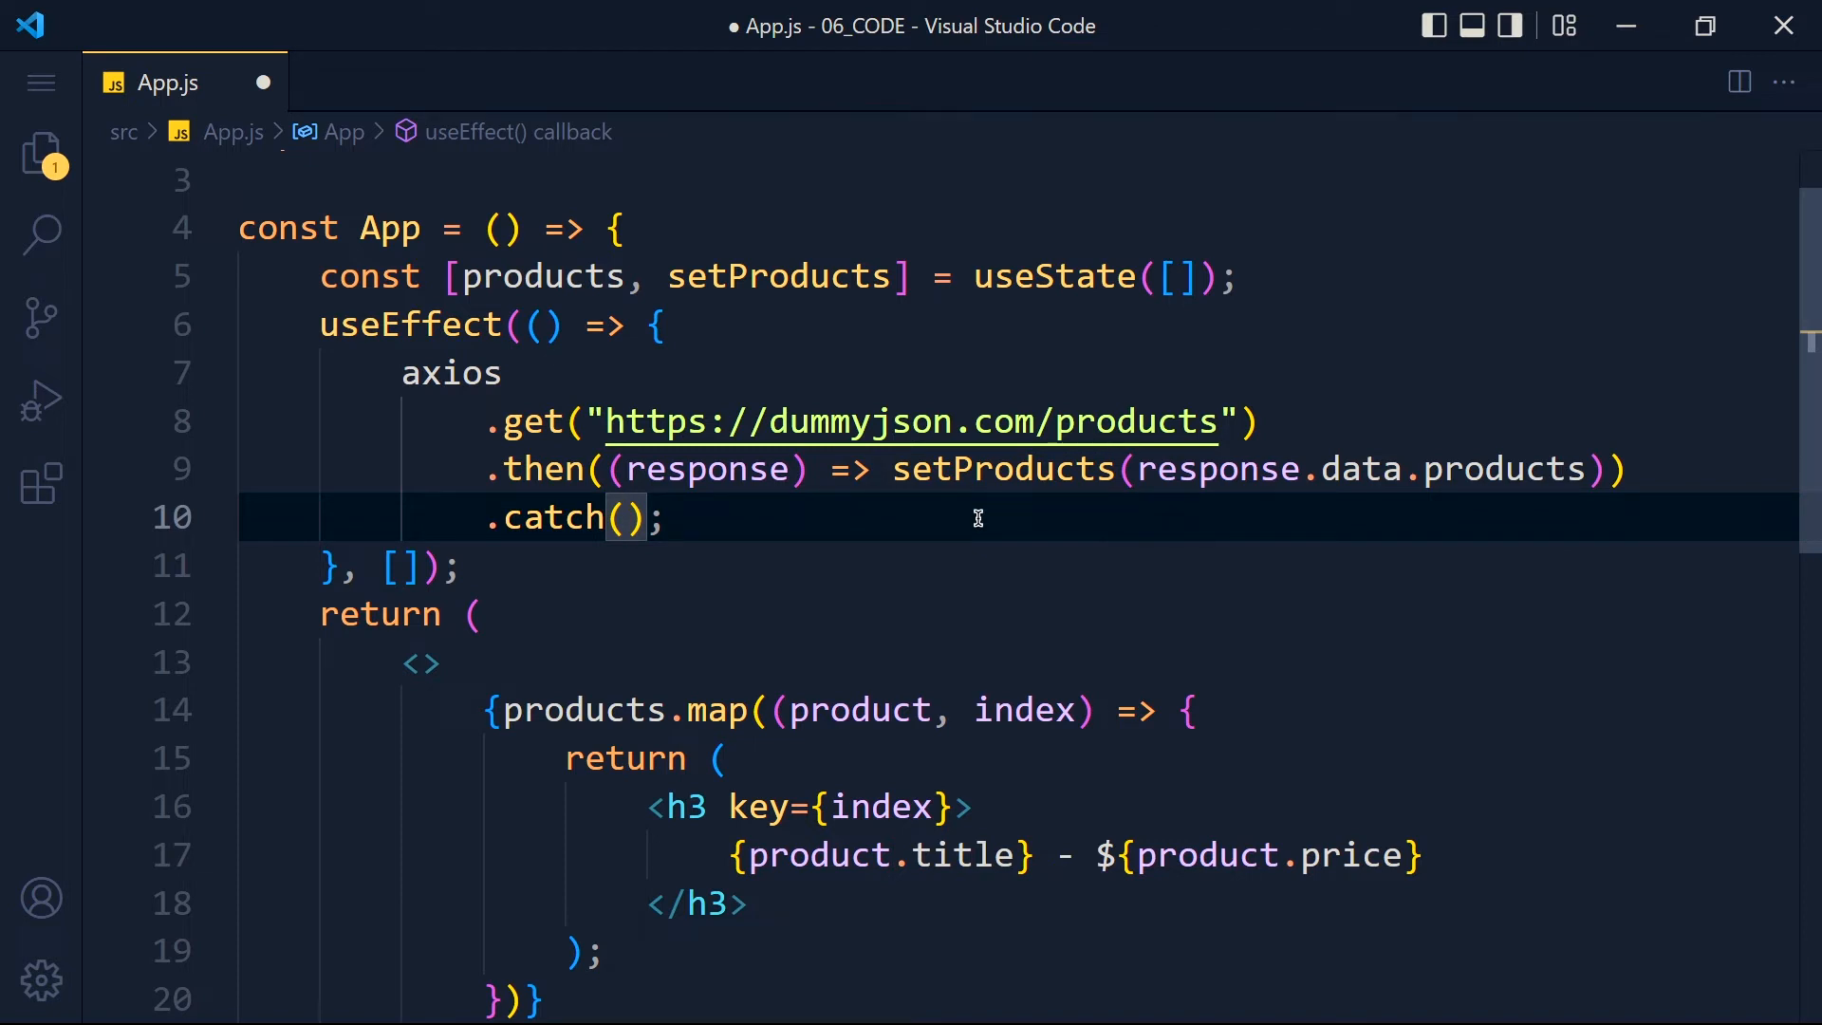
mouse_move(634, 562)
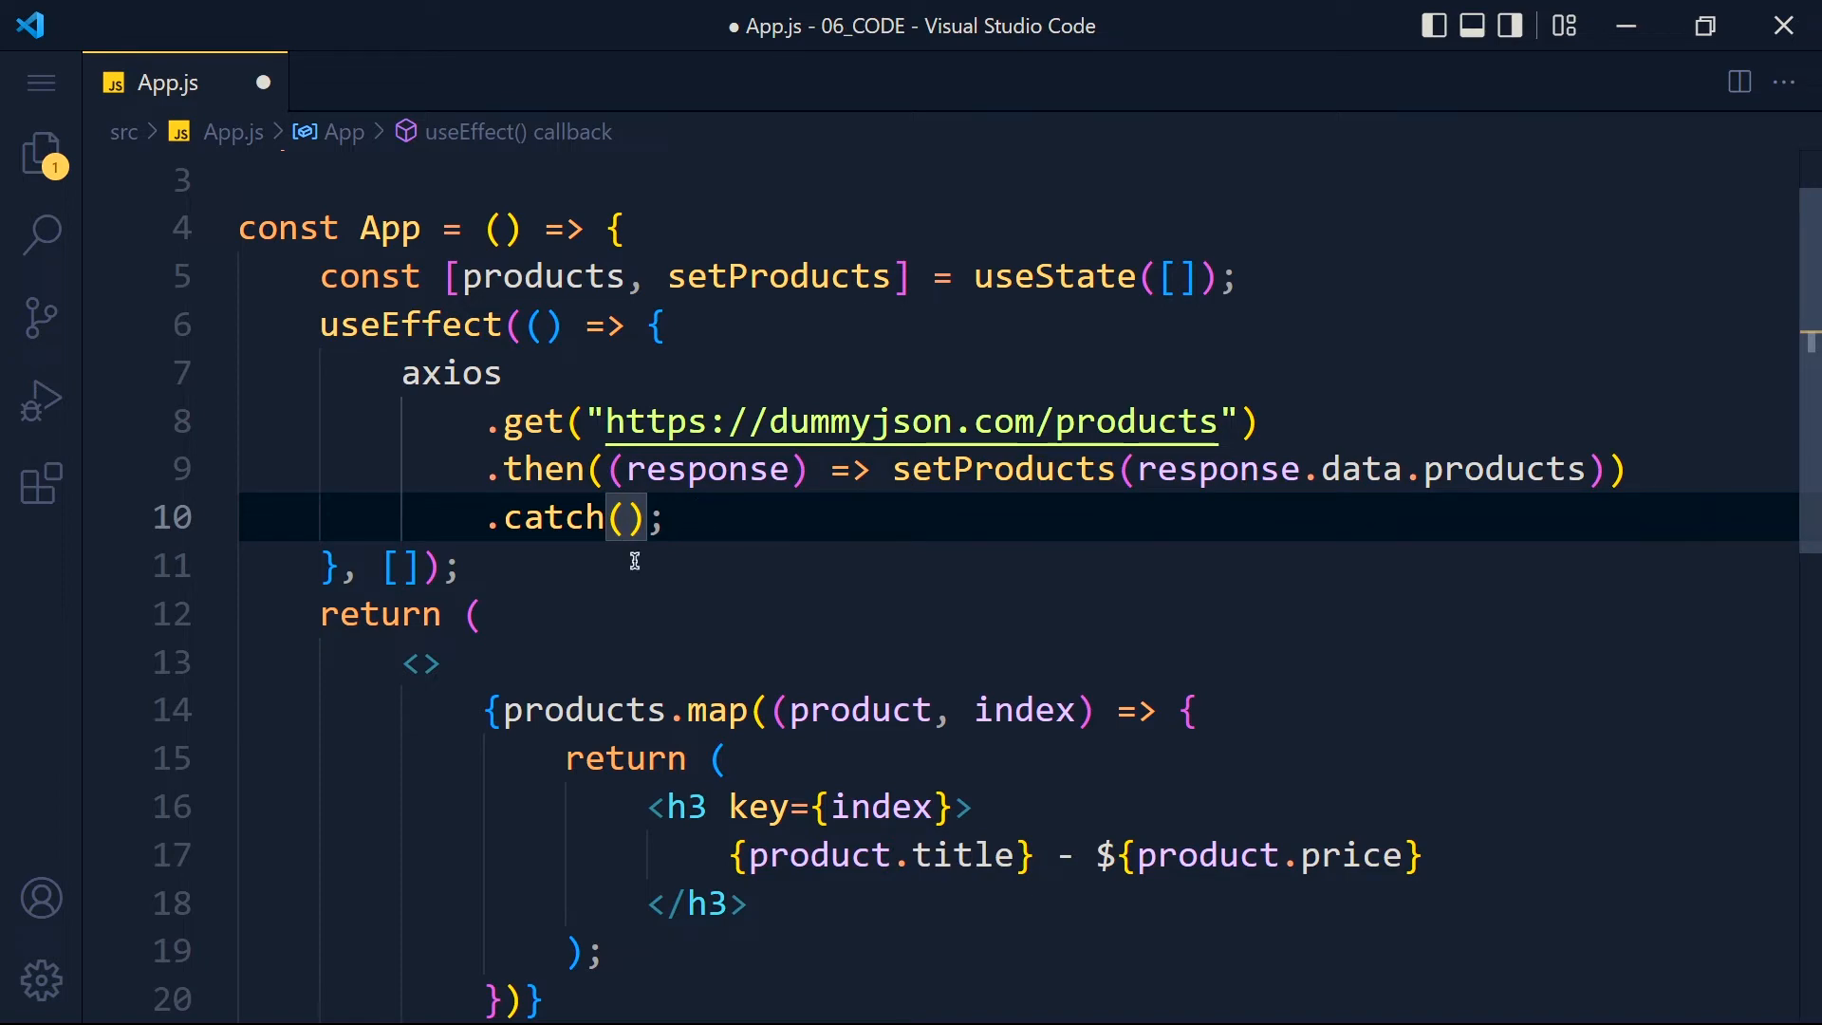
type("()")
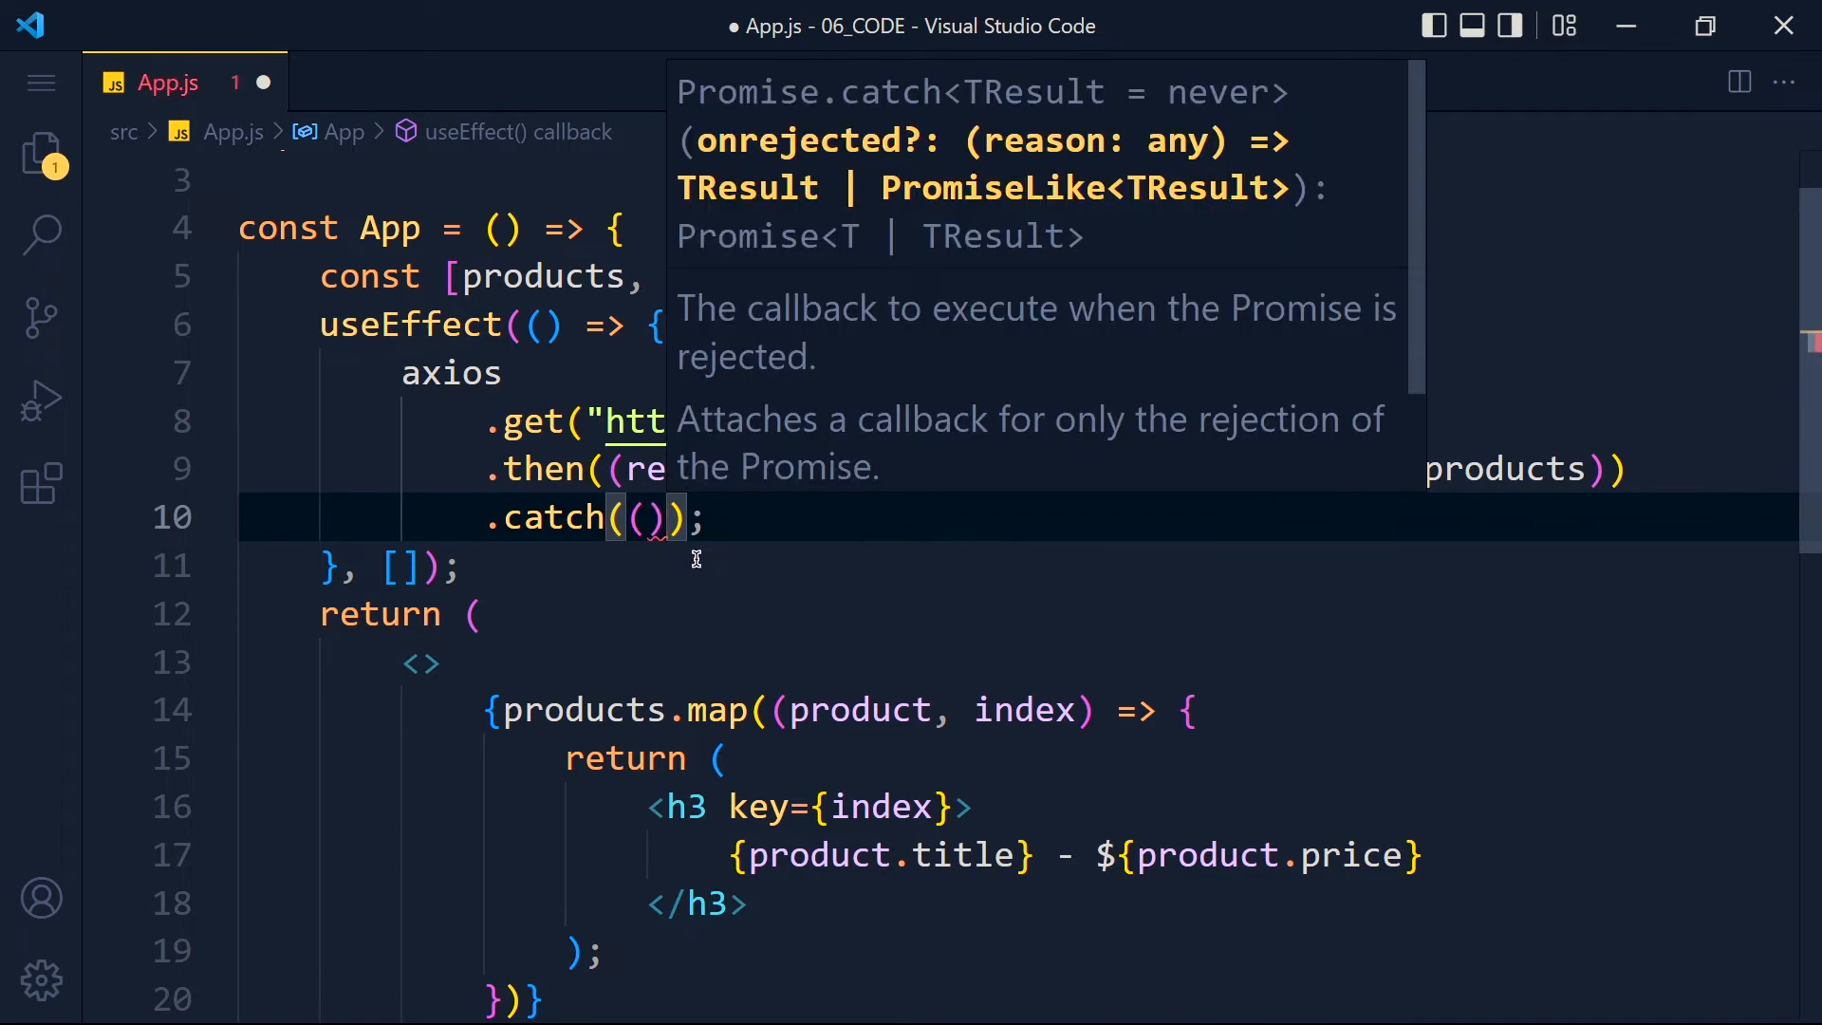
type("(error) =")
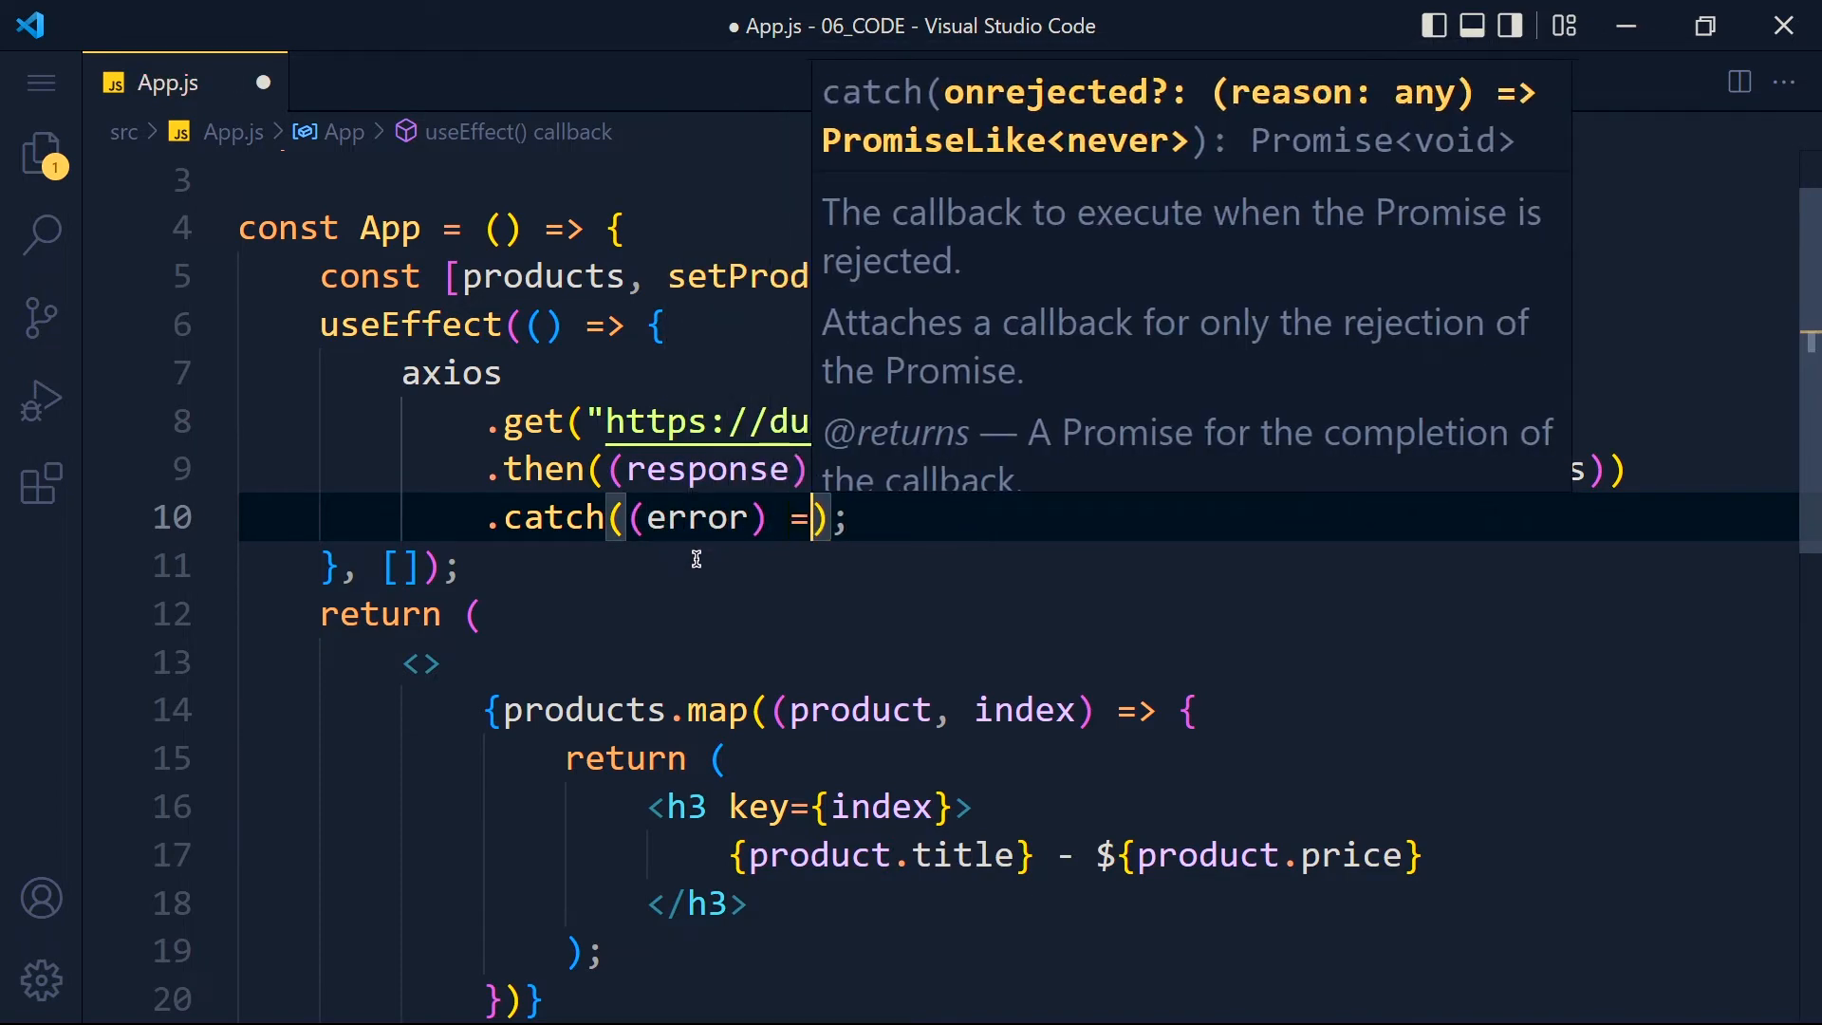
type("=> console.log(e")
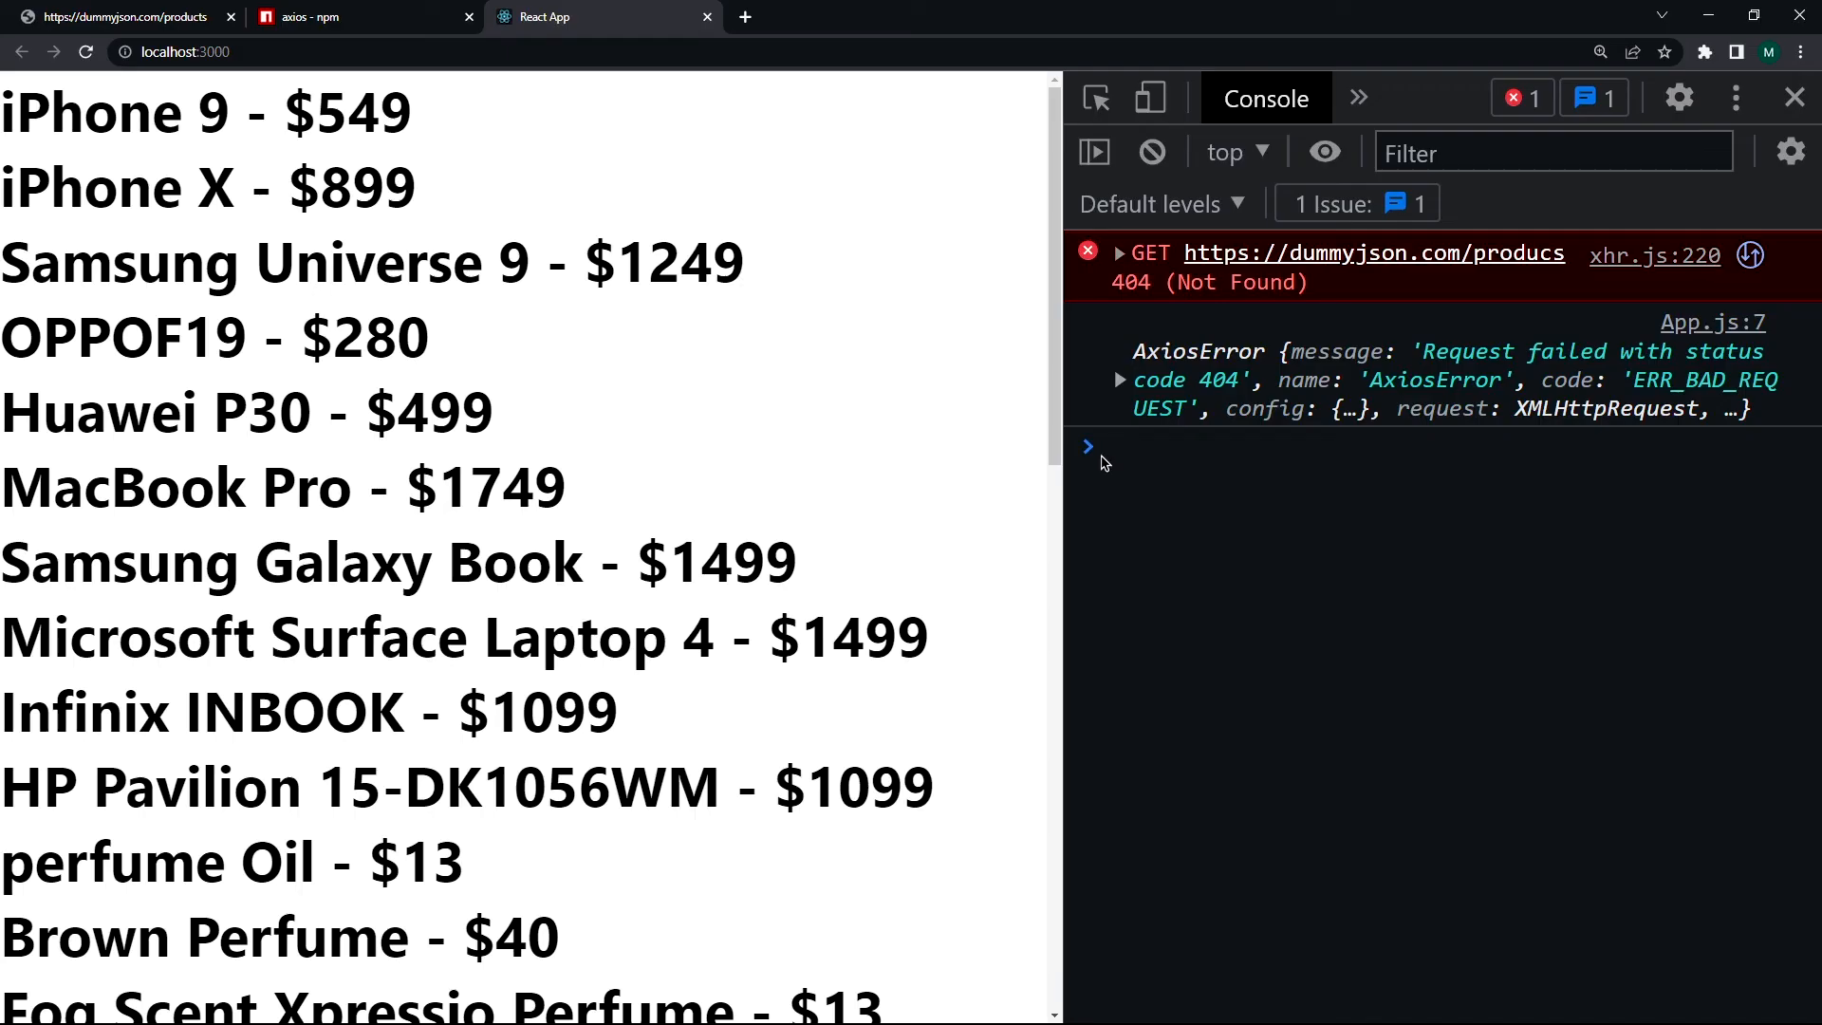
Expand the logged AxiosError to reveal ERR_BAD_REQUEST and the 404 response
left_click(1120, 380)
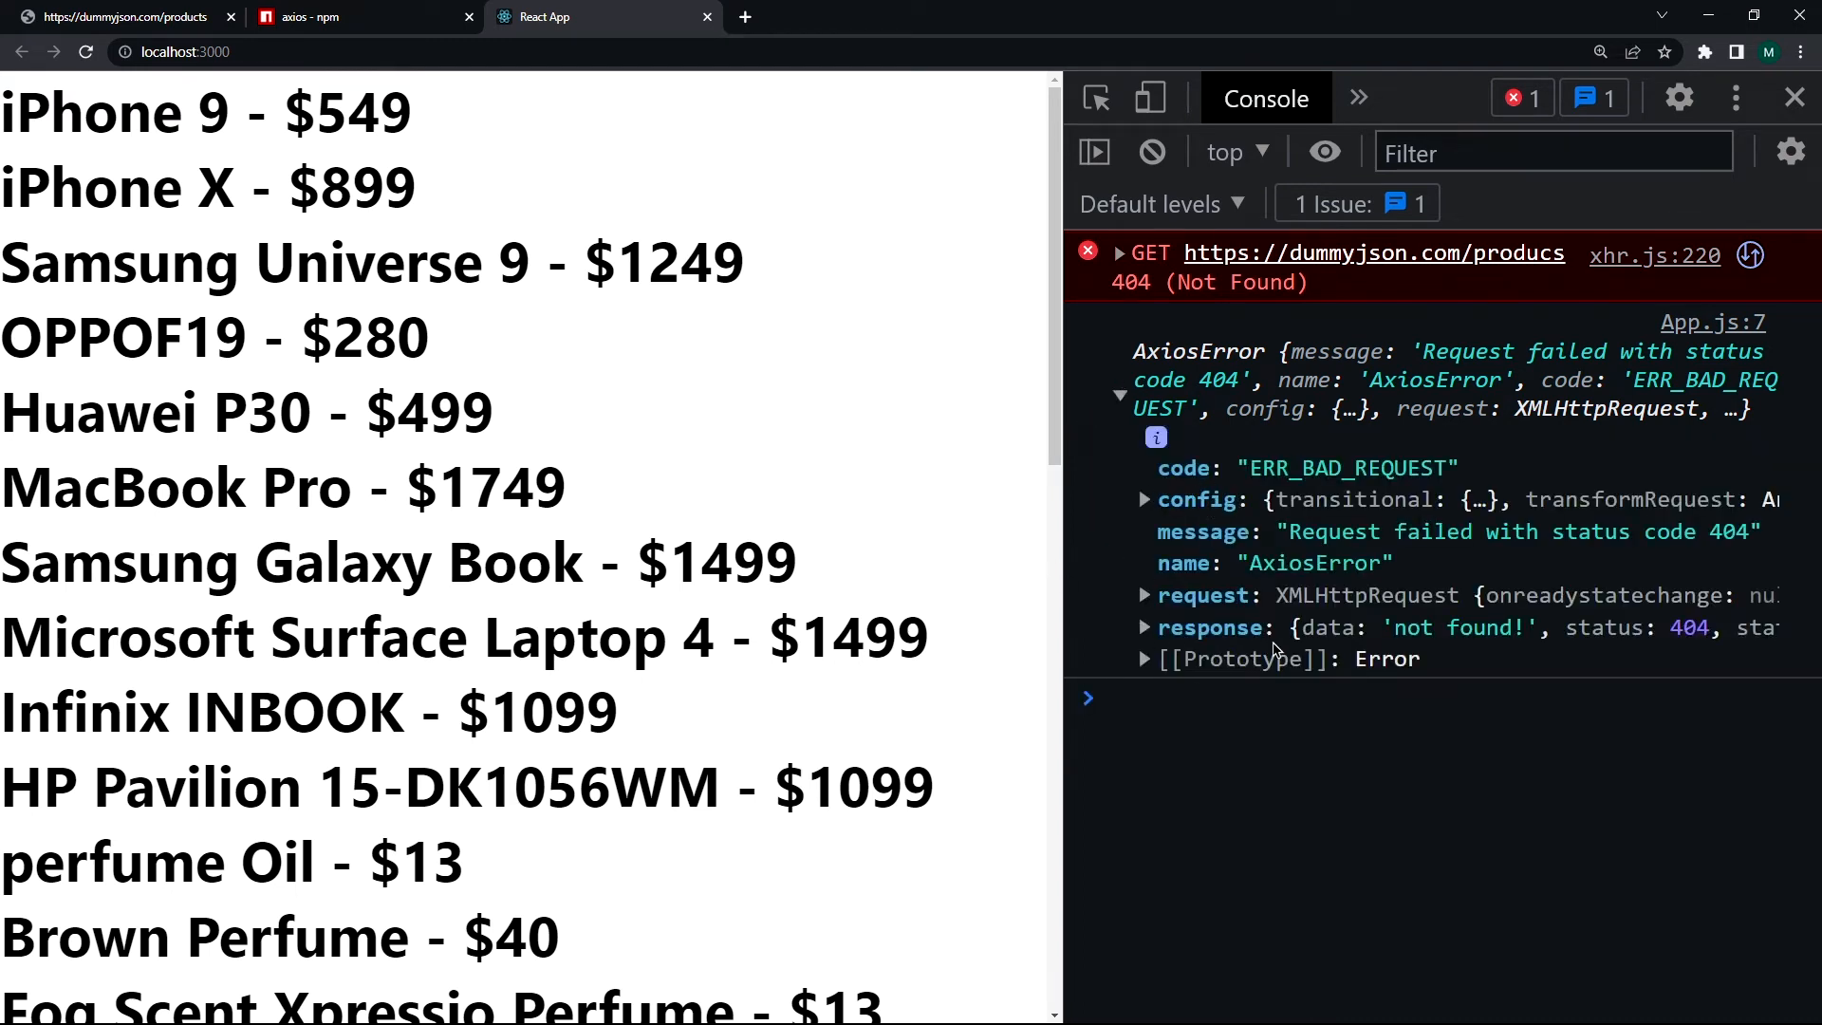
mouse_move(1287, 537)
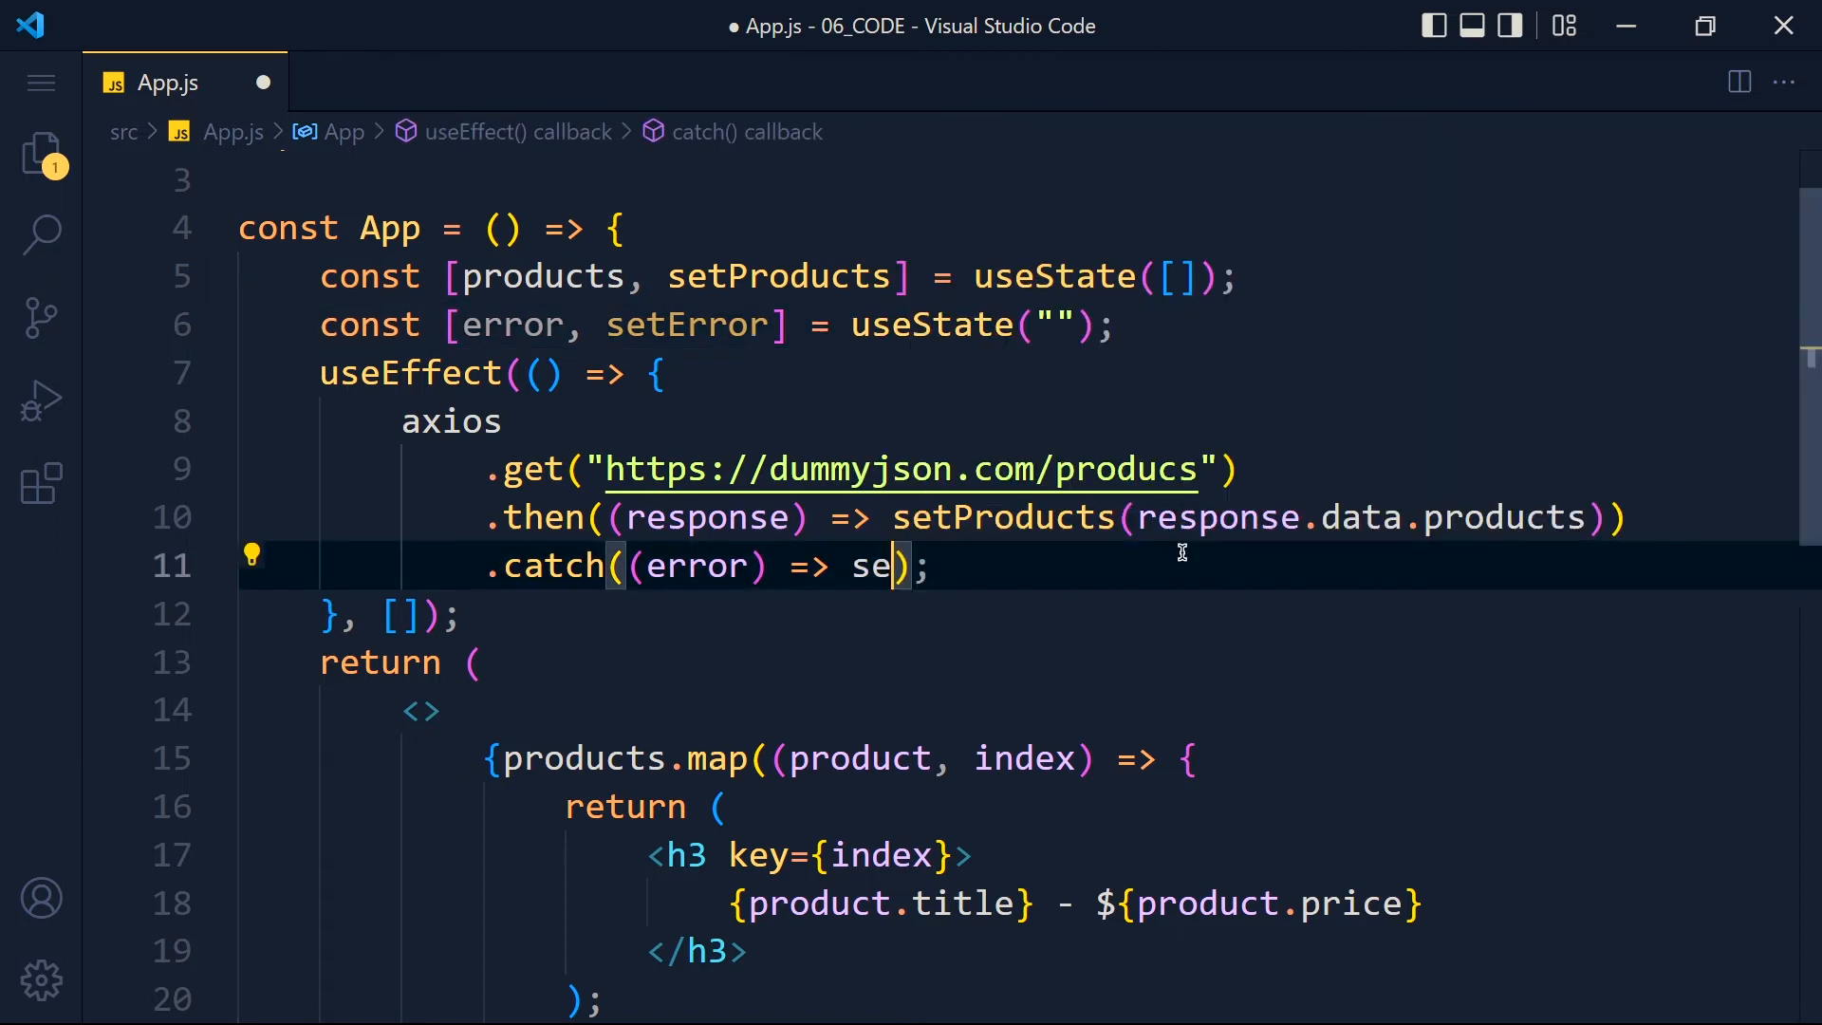
Store error.message via setError and render {error !== "" && error} in the JSX, then save
type("tError(error.message")
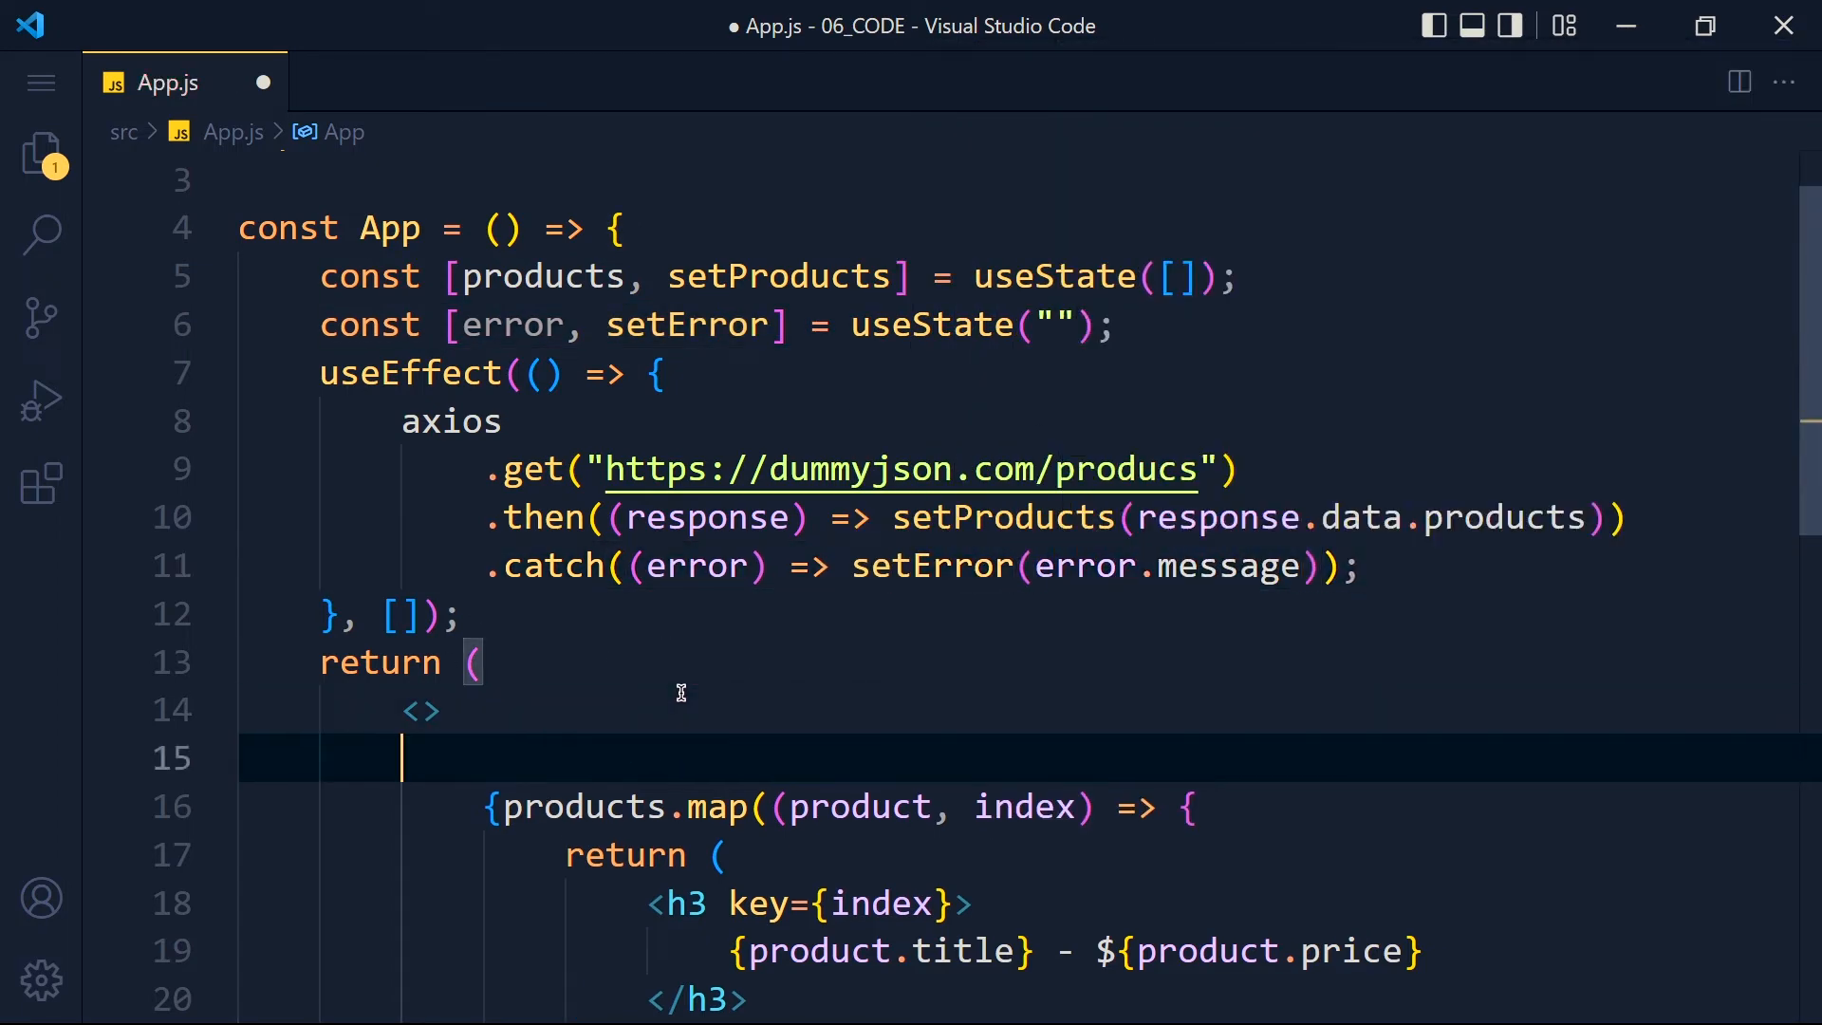
type("{}")
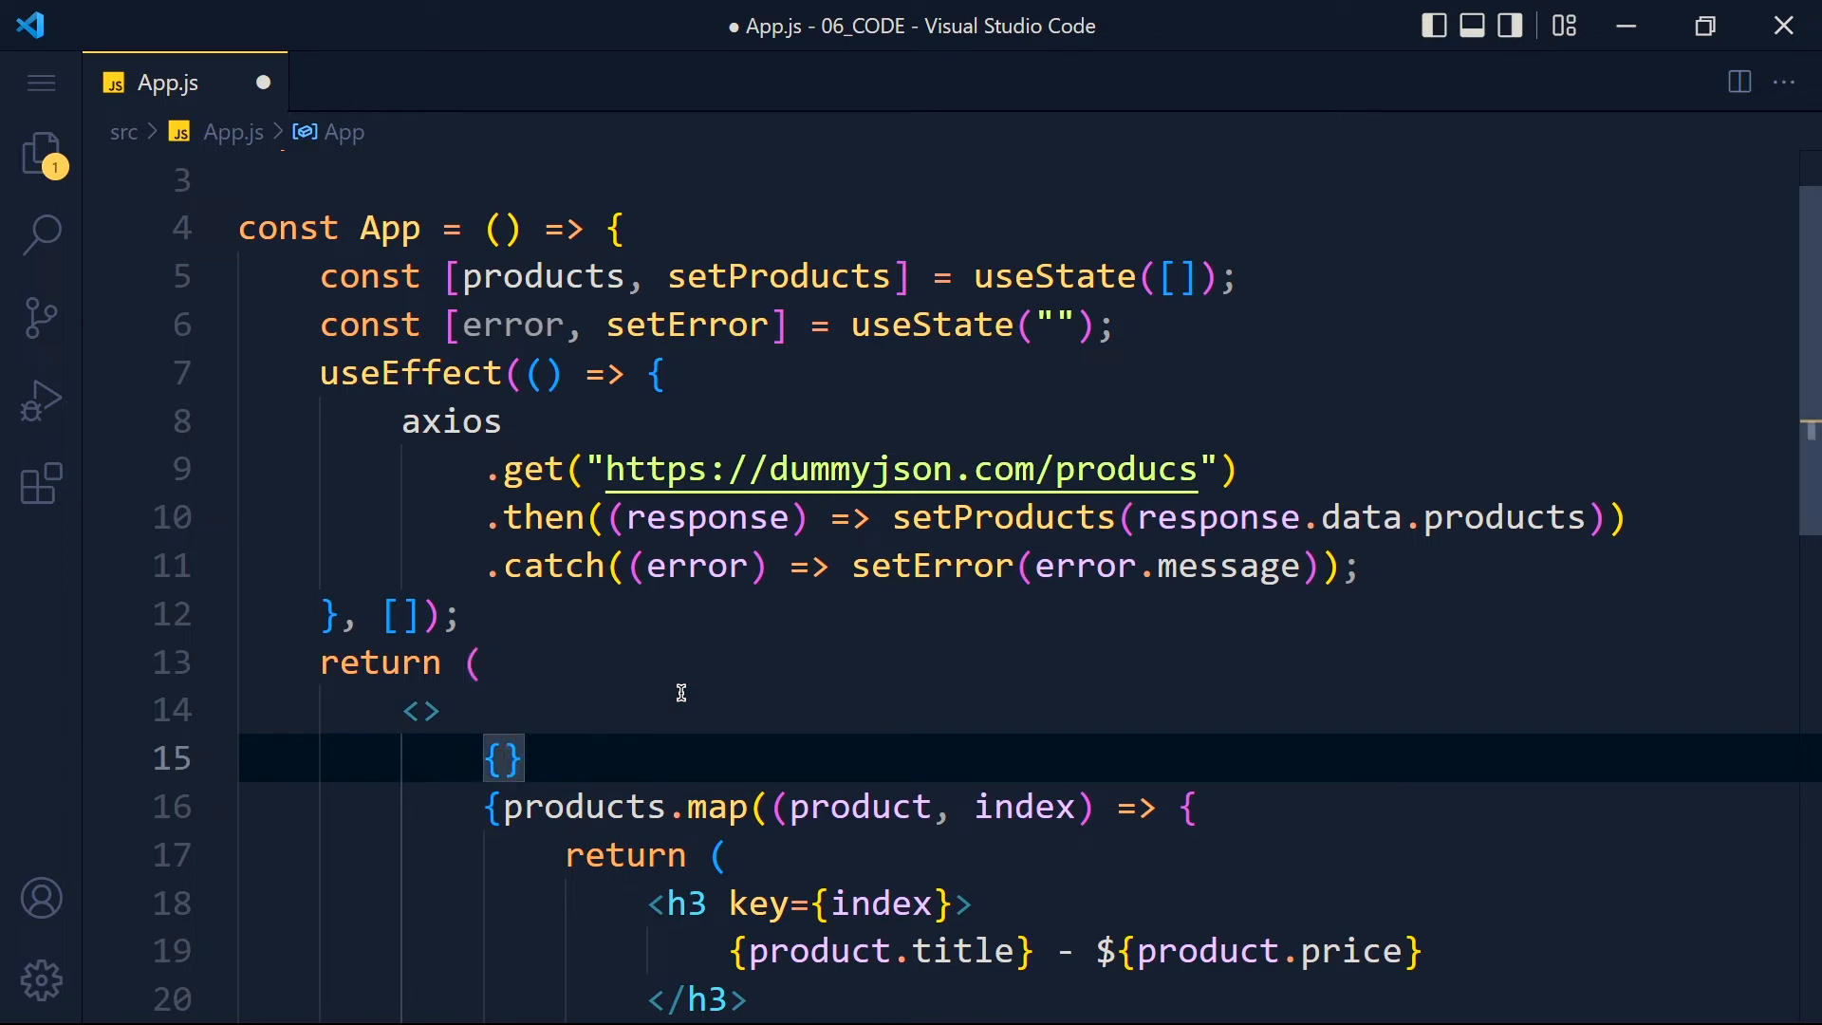
type("error !")
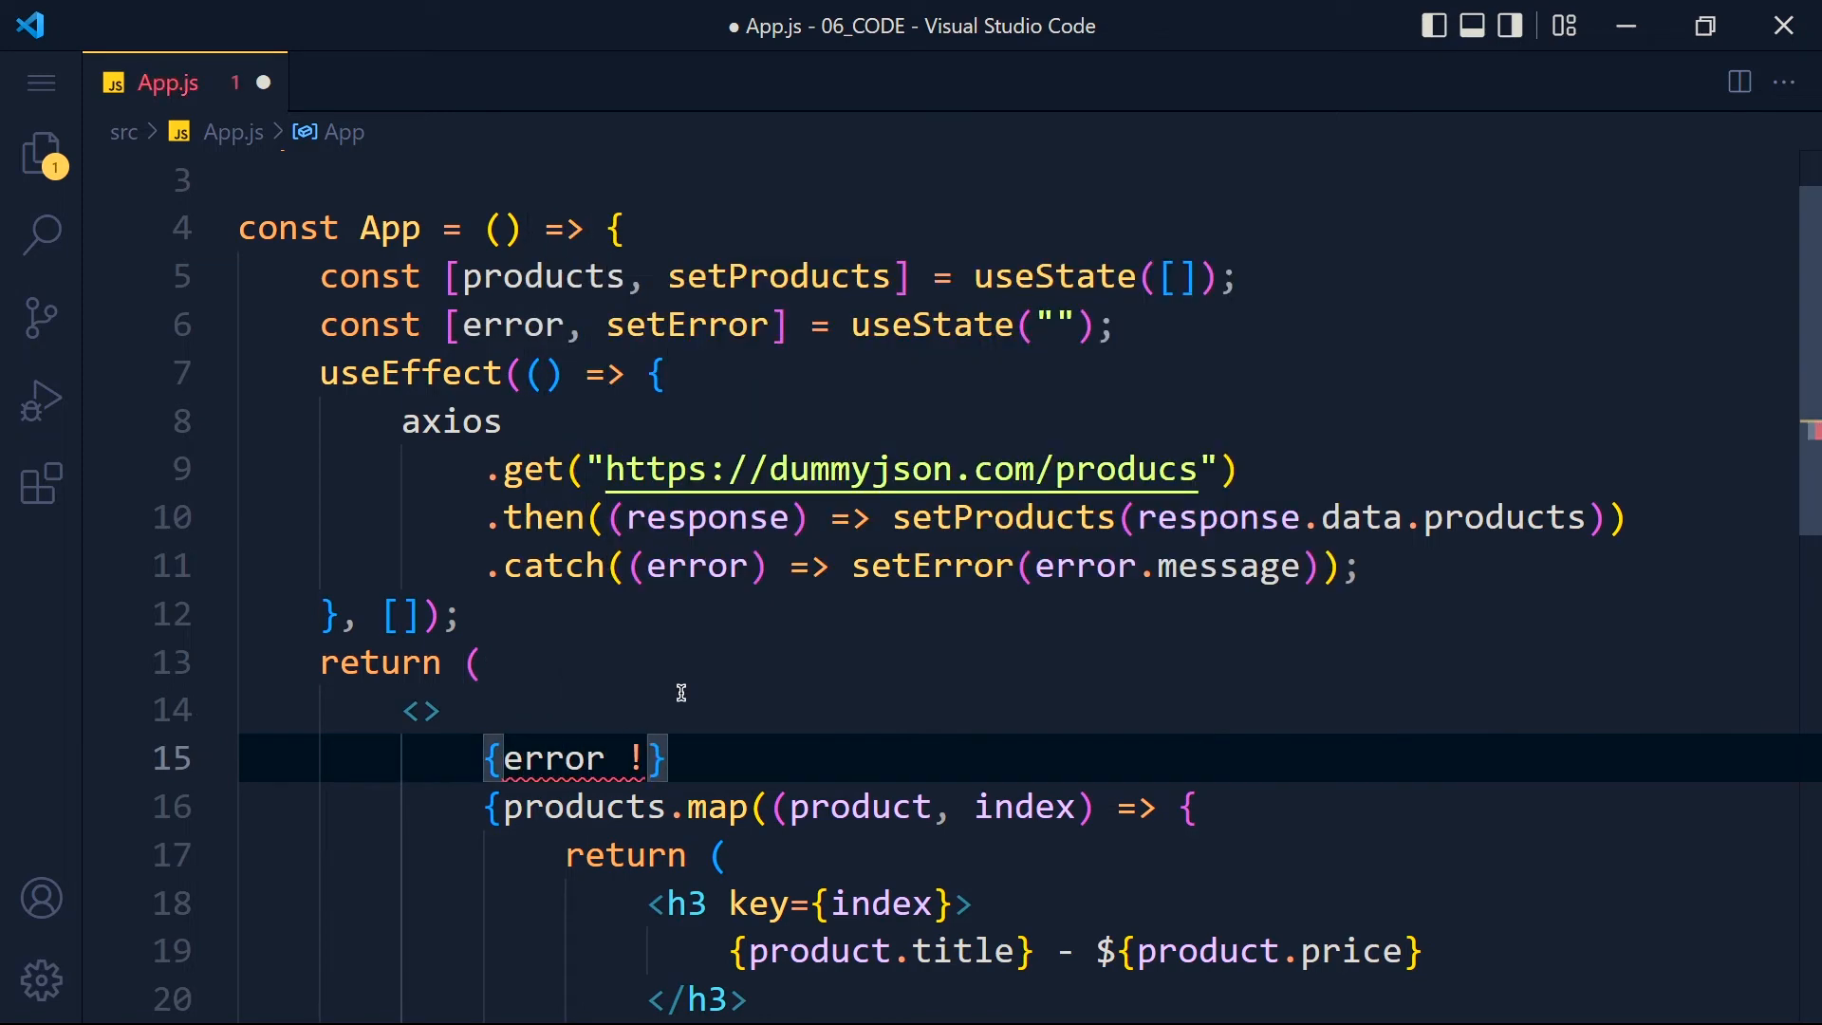
type("==")
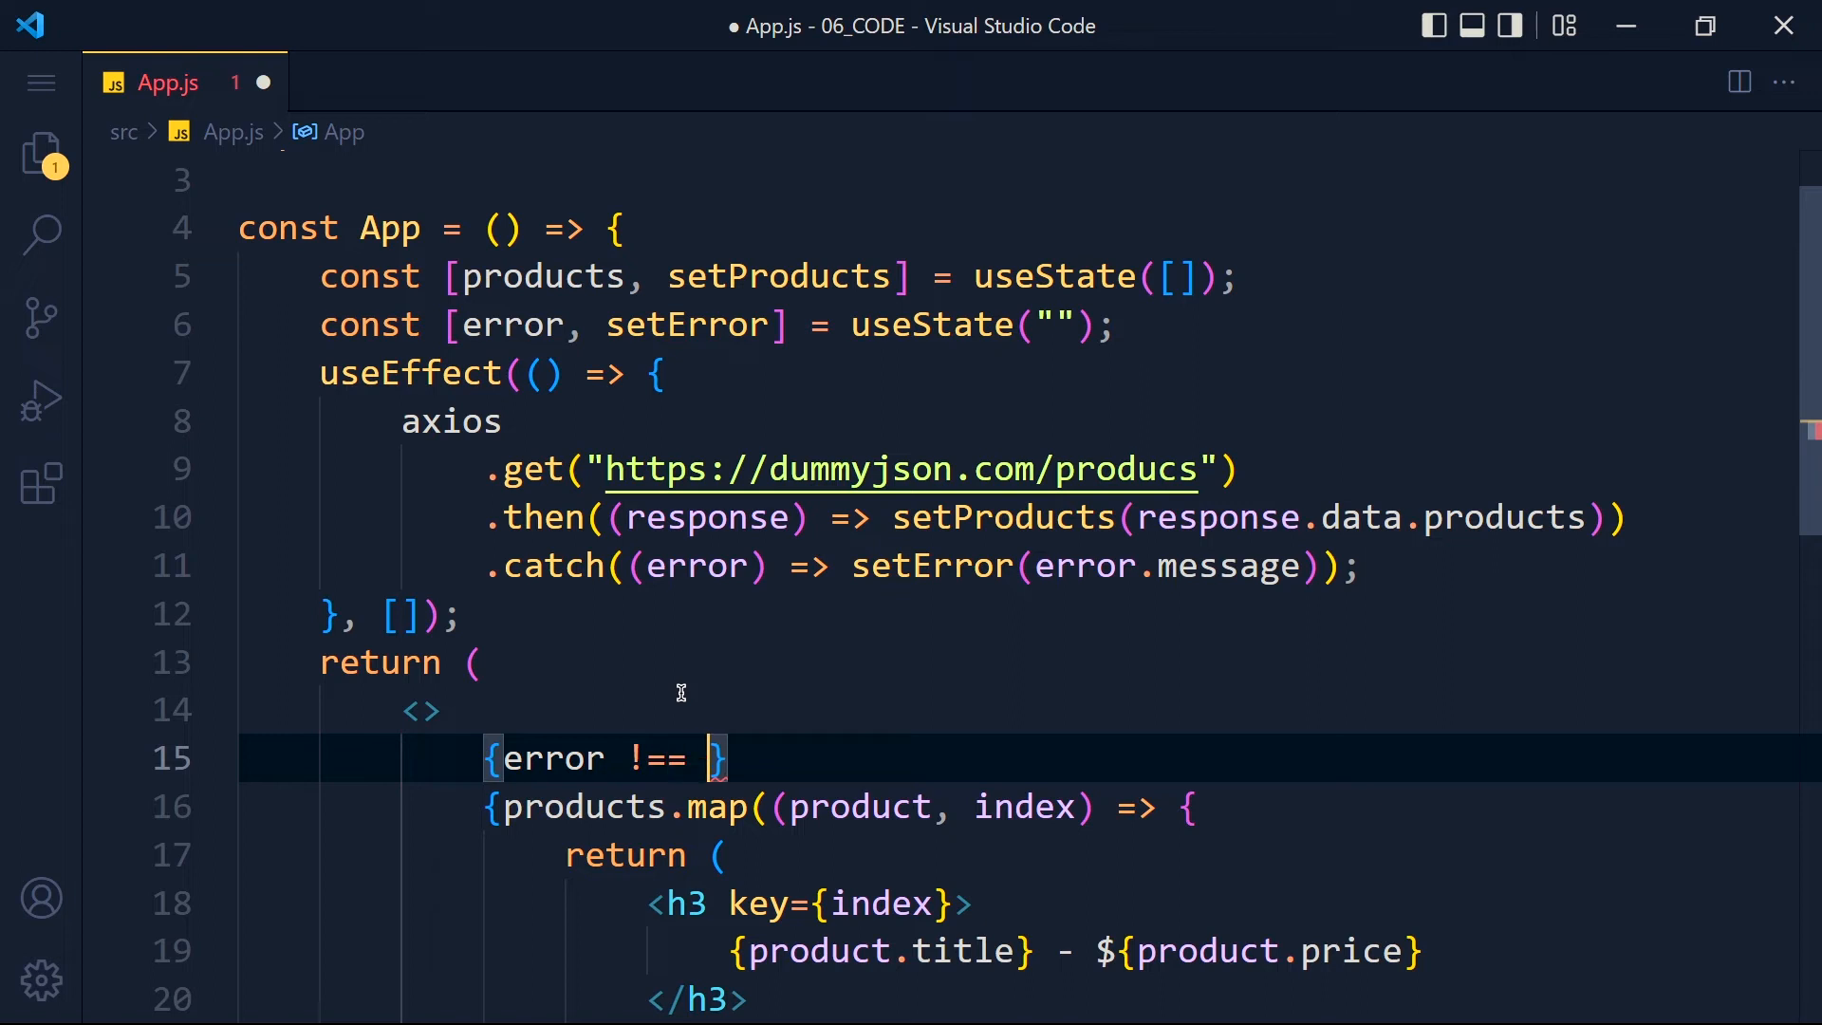
type("\"\" && e")
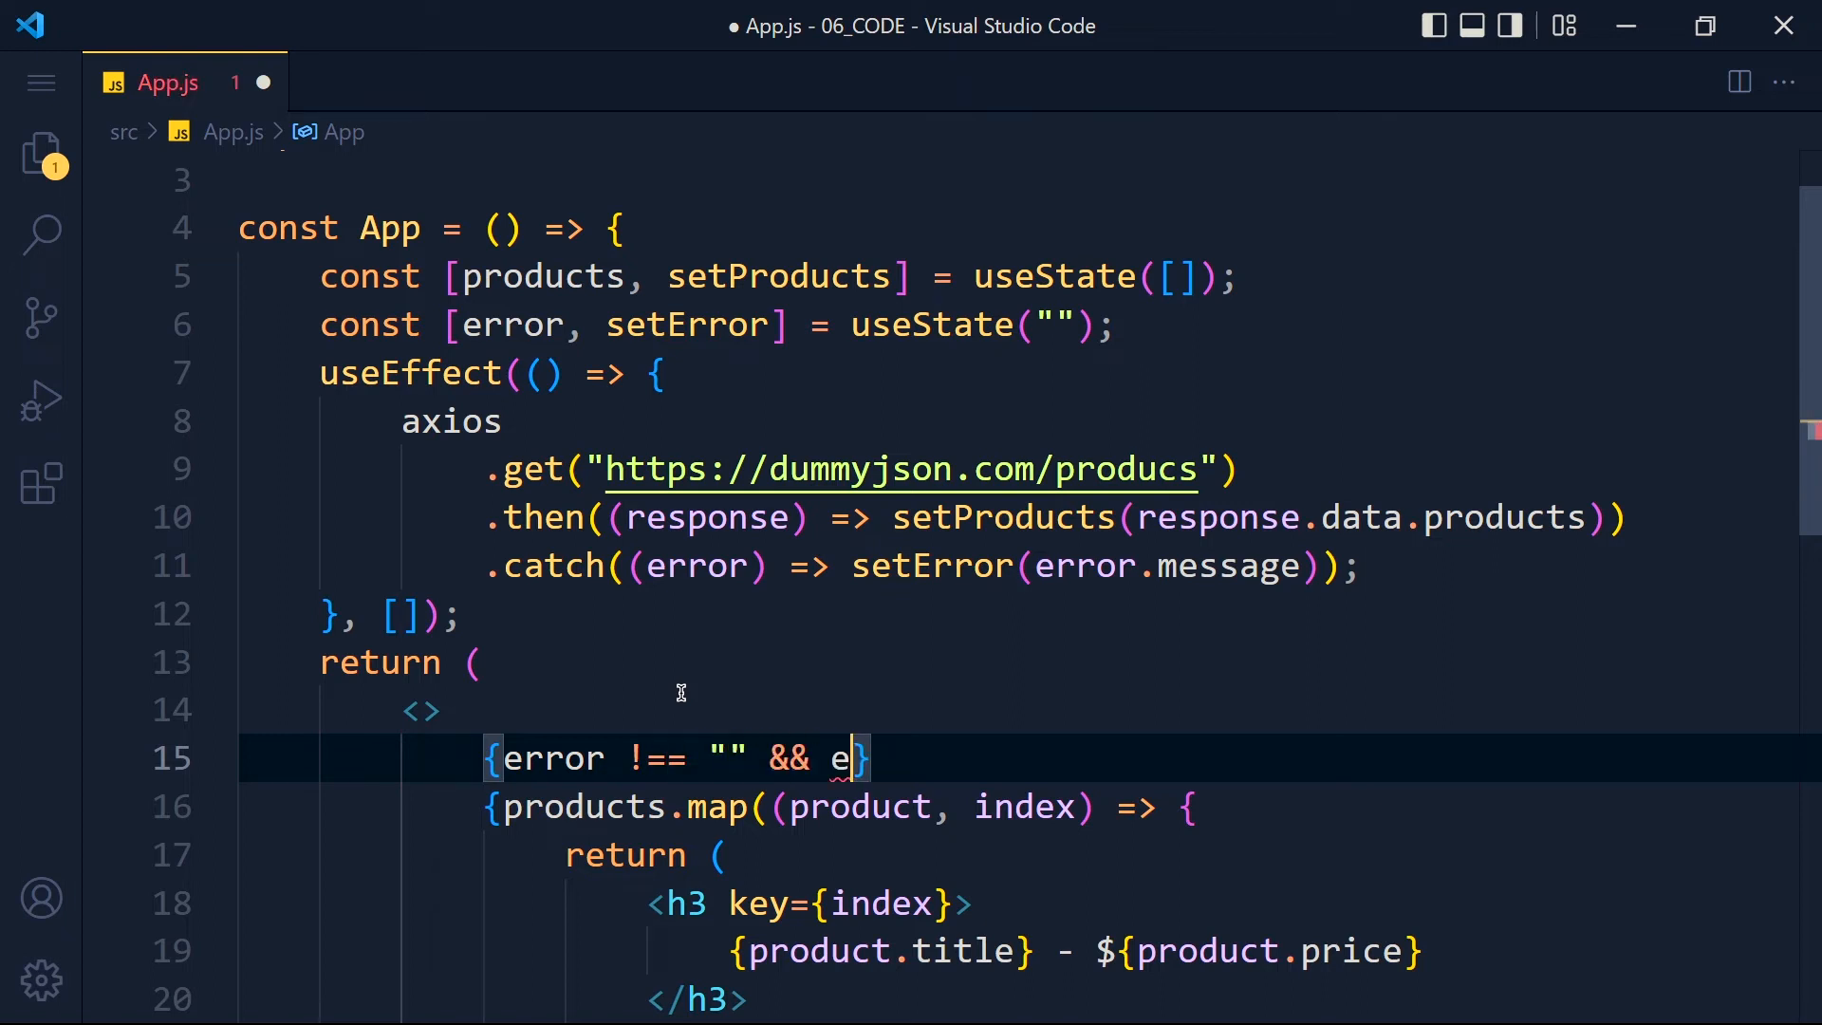
type("rror")
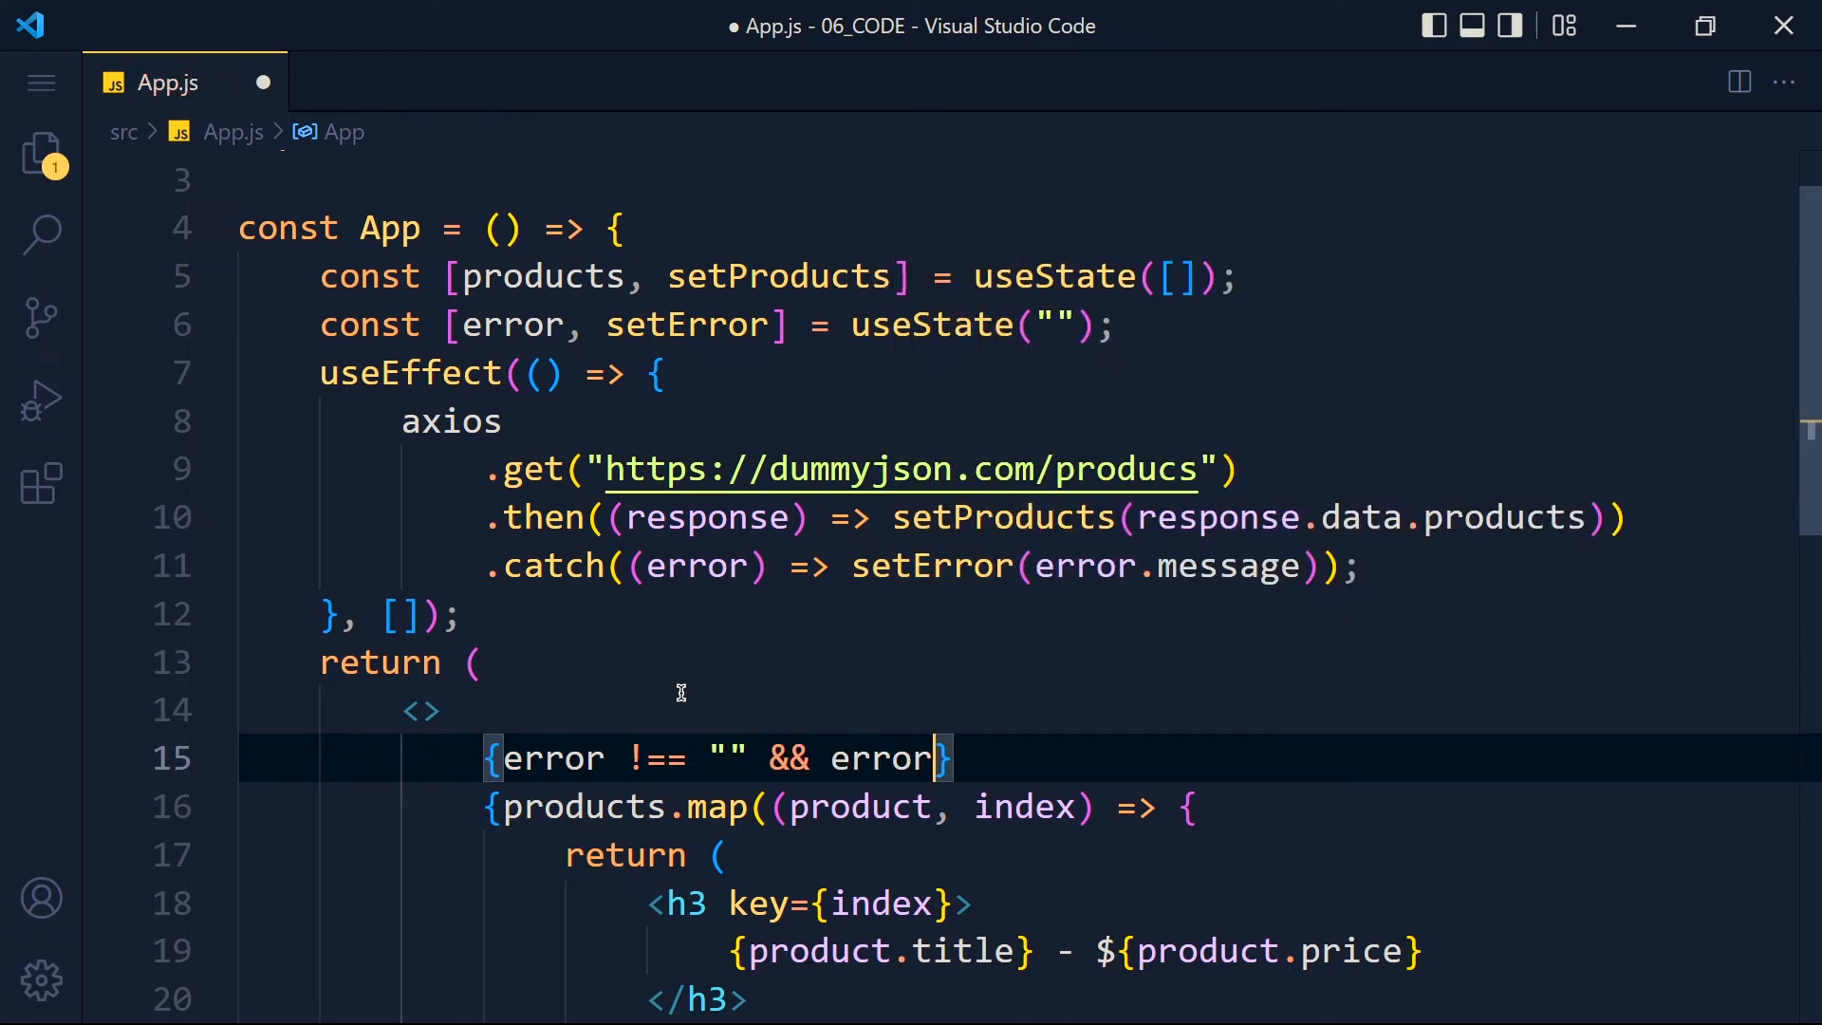
key("ctrl+s")
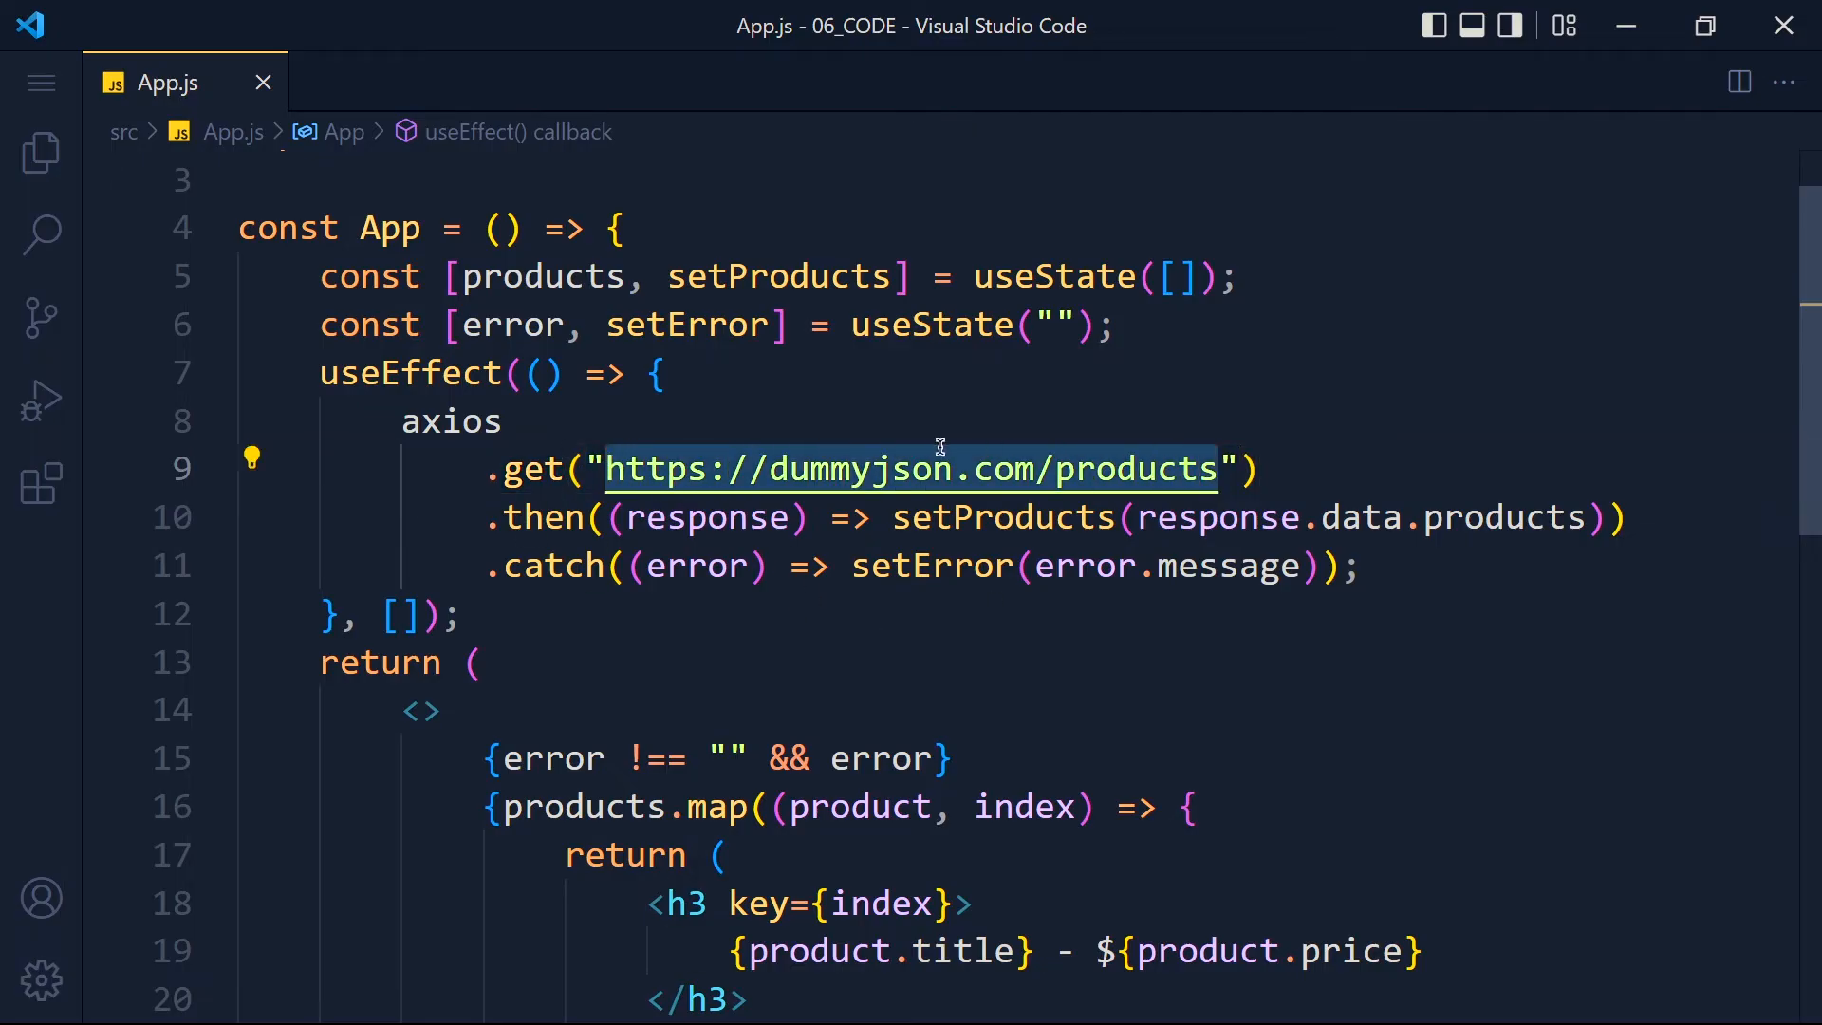
mouse_move(909, 638)
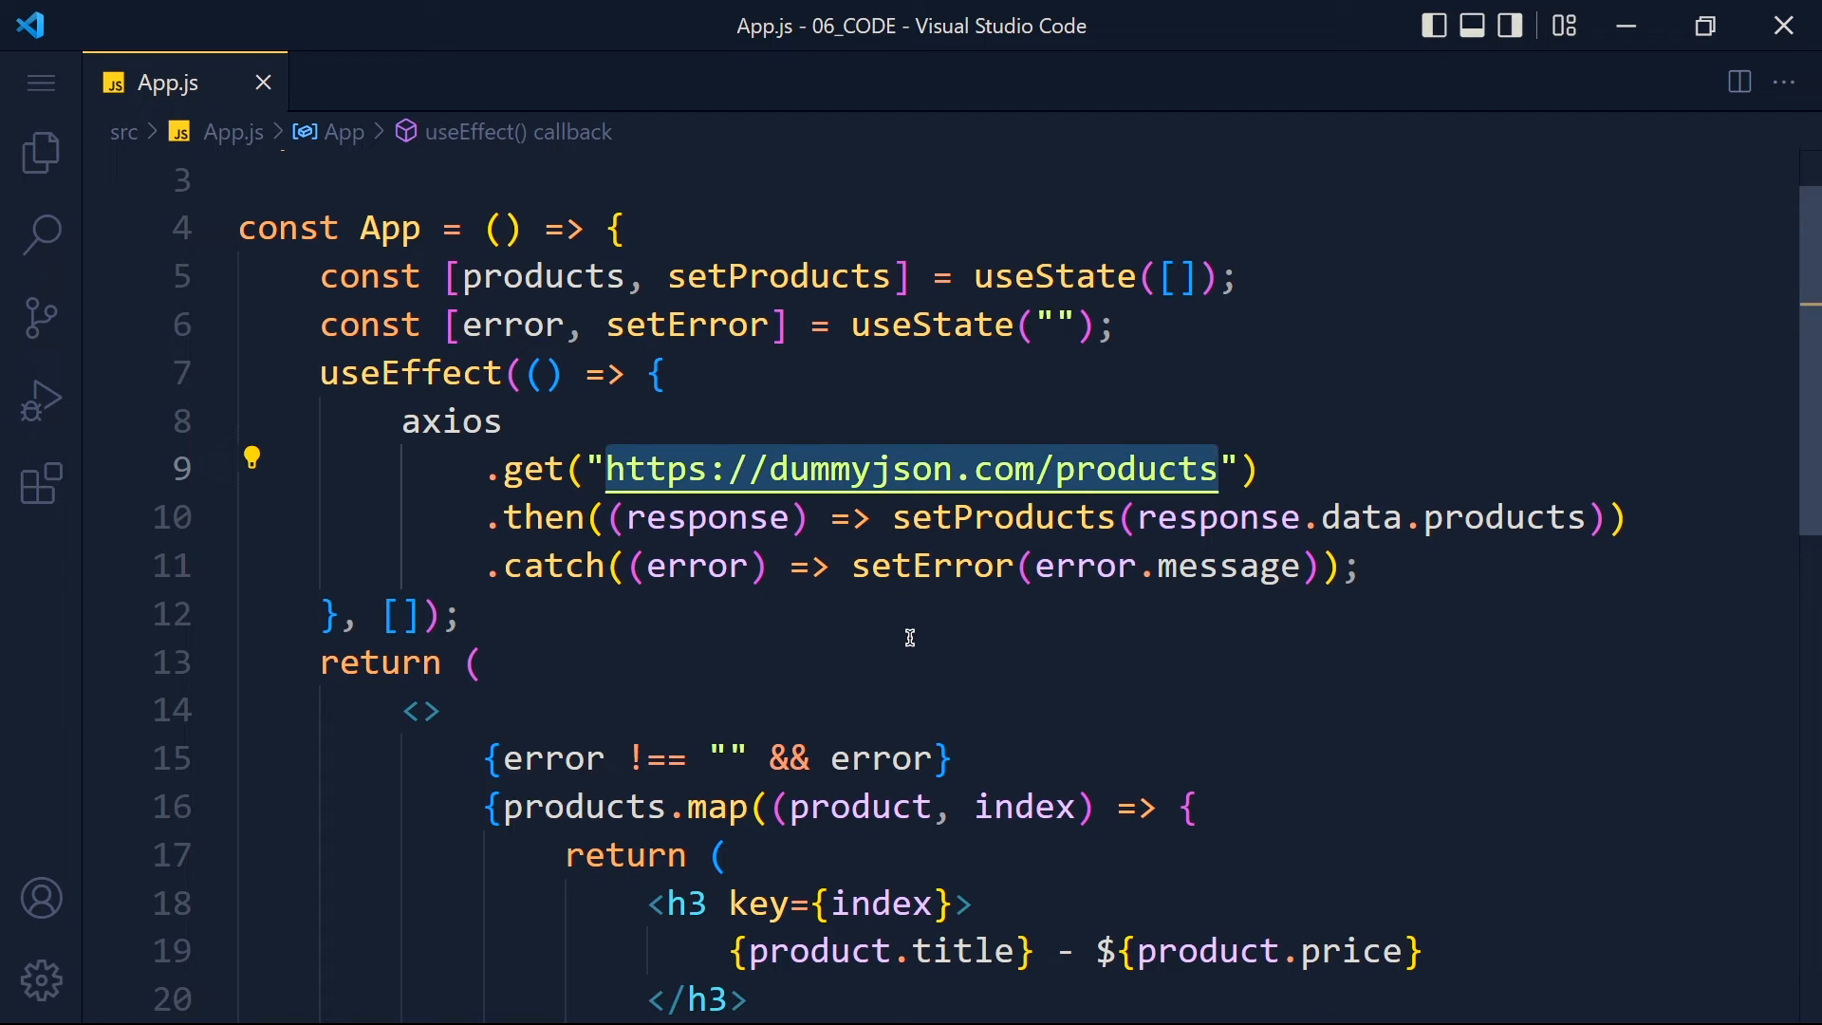
left_click(40, 152)
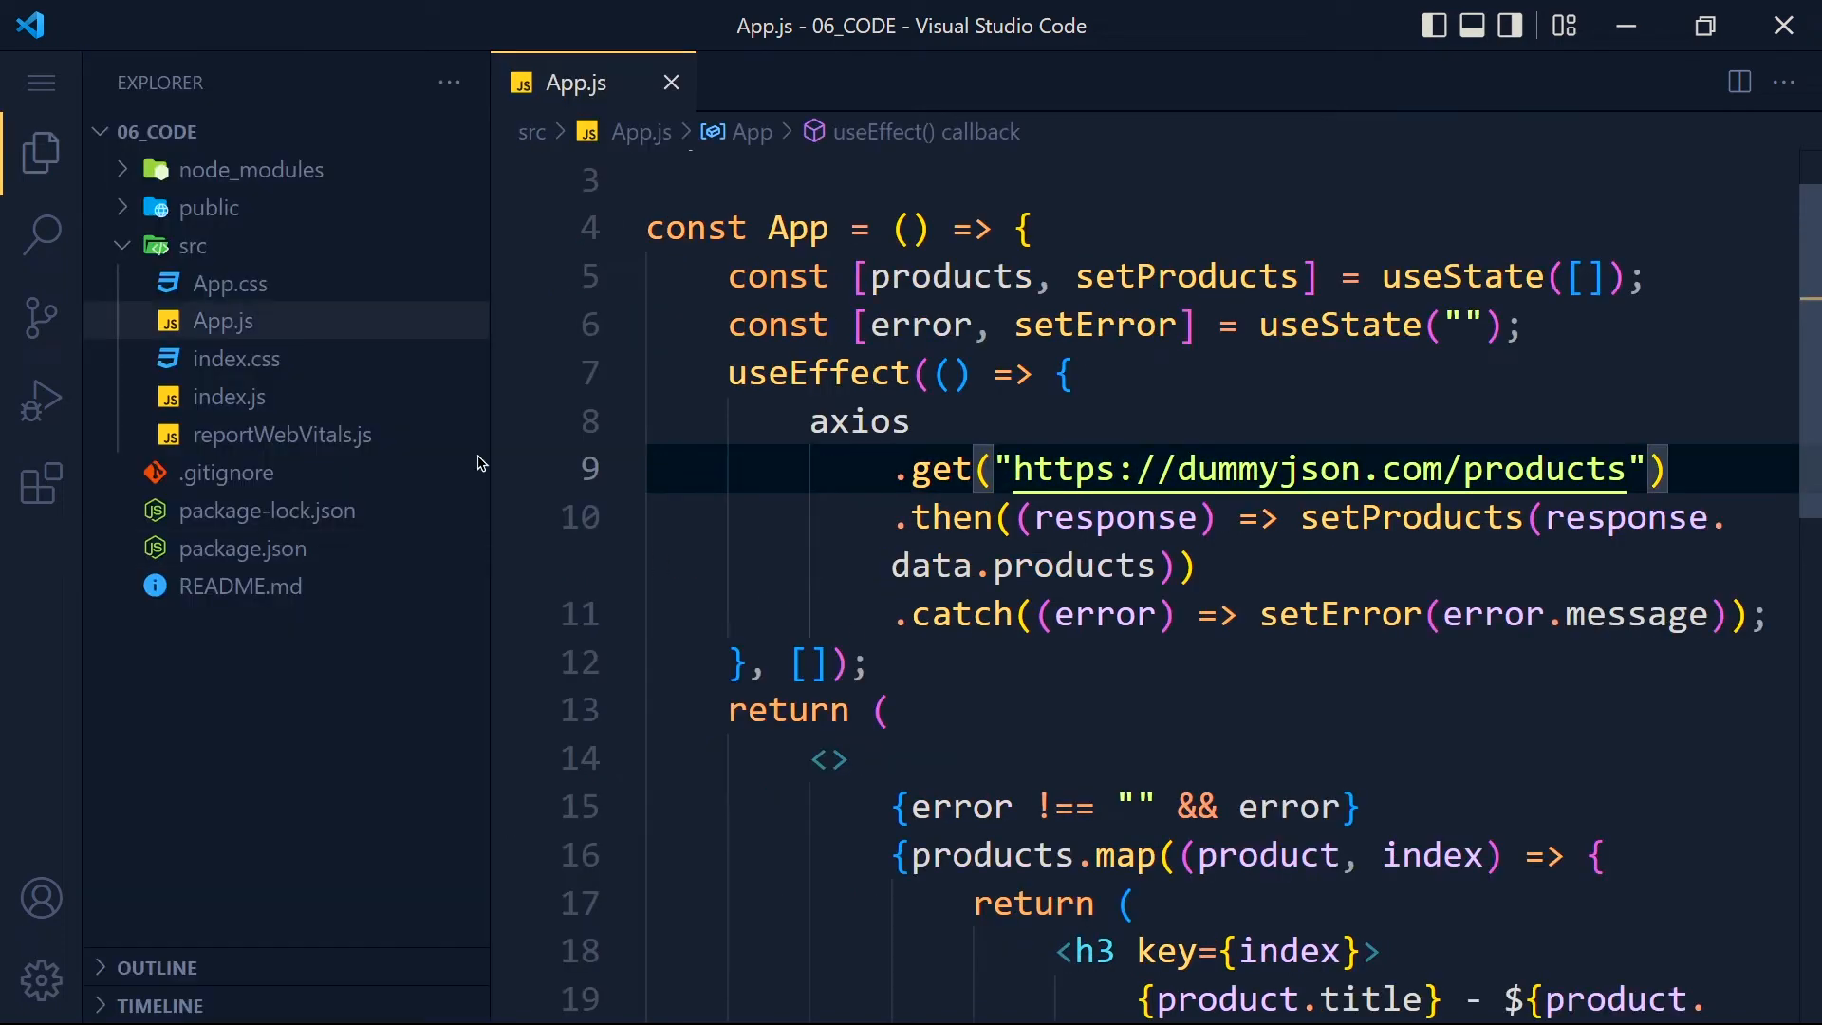
Create src/axios.js importing axios and exporting a default instance constant
left_click(340, 131)
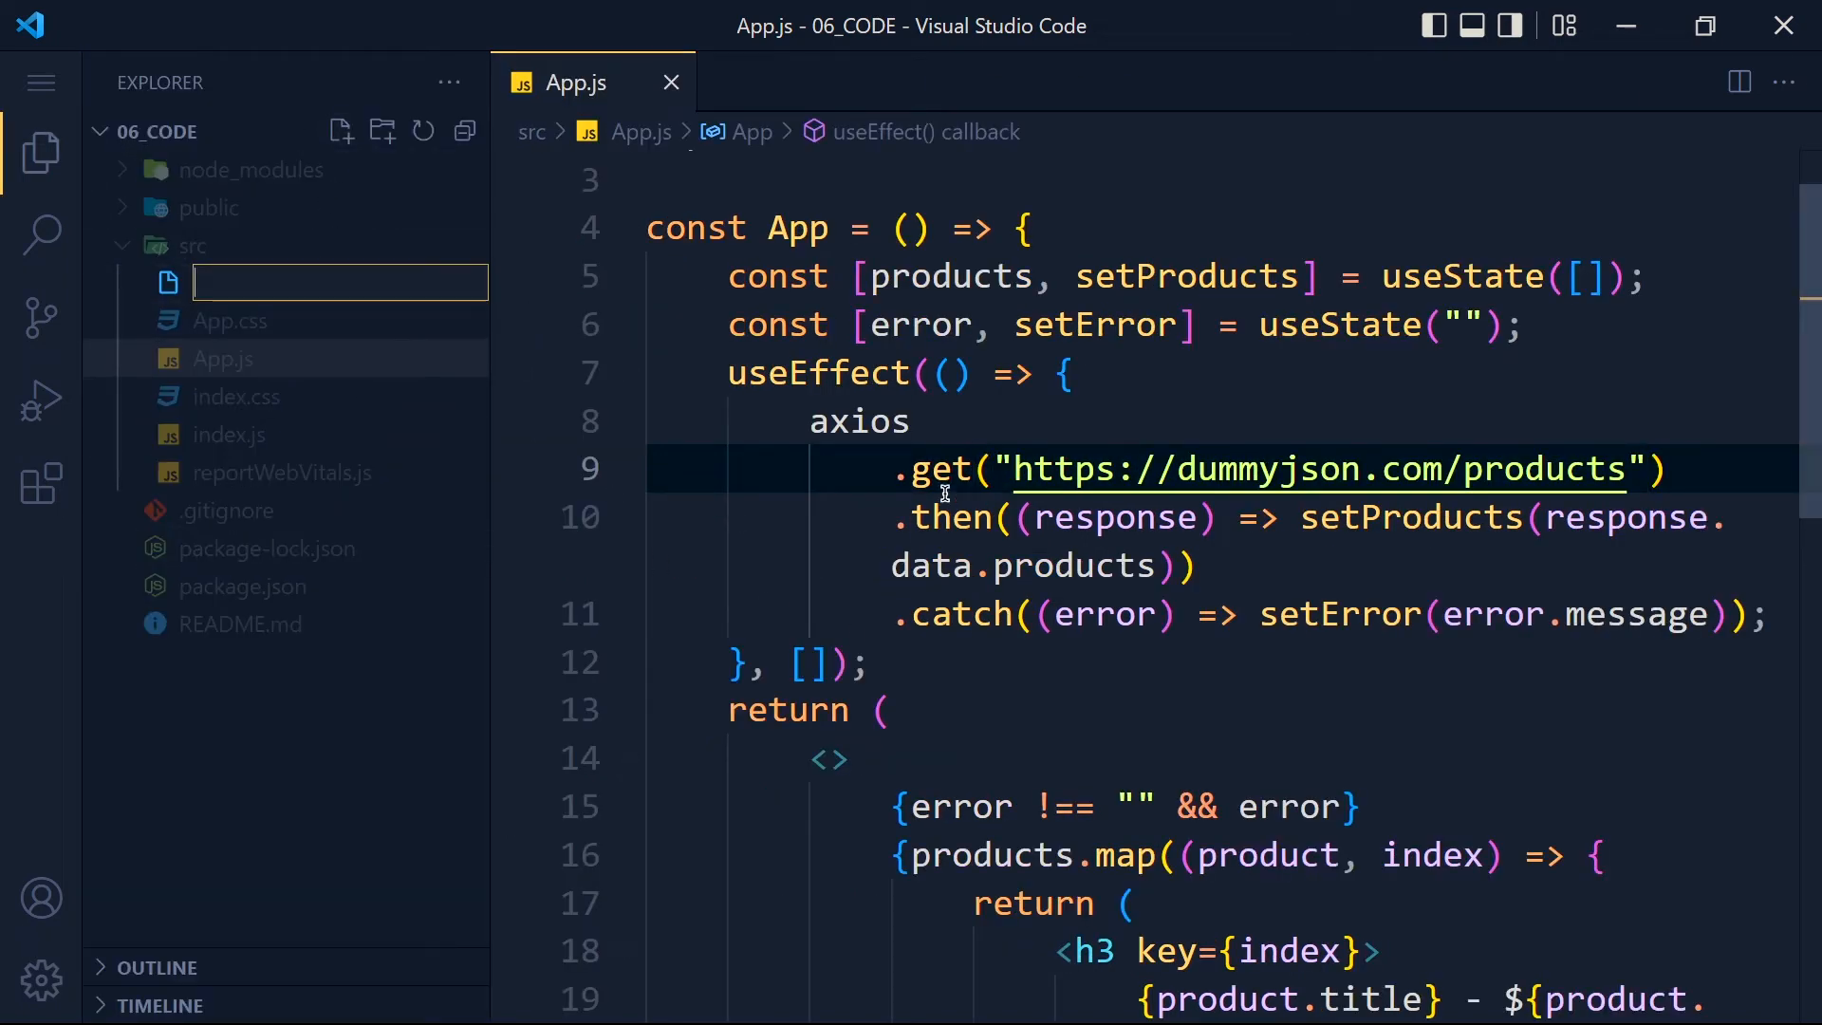
type("axios.js")
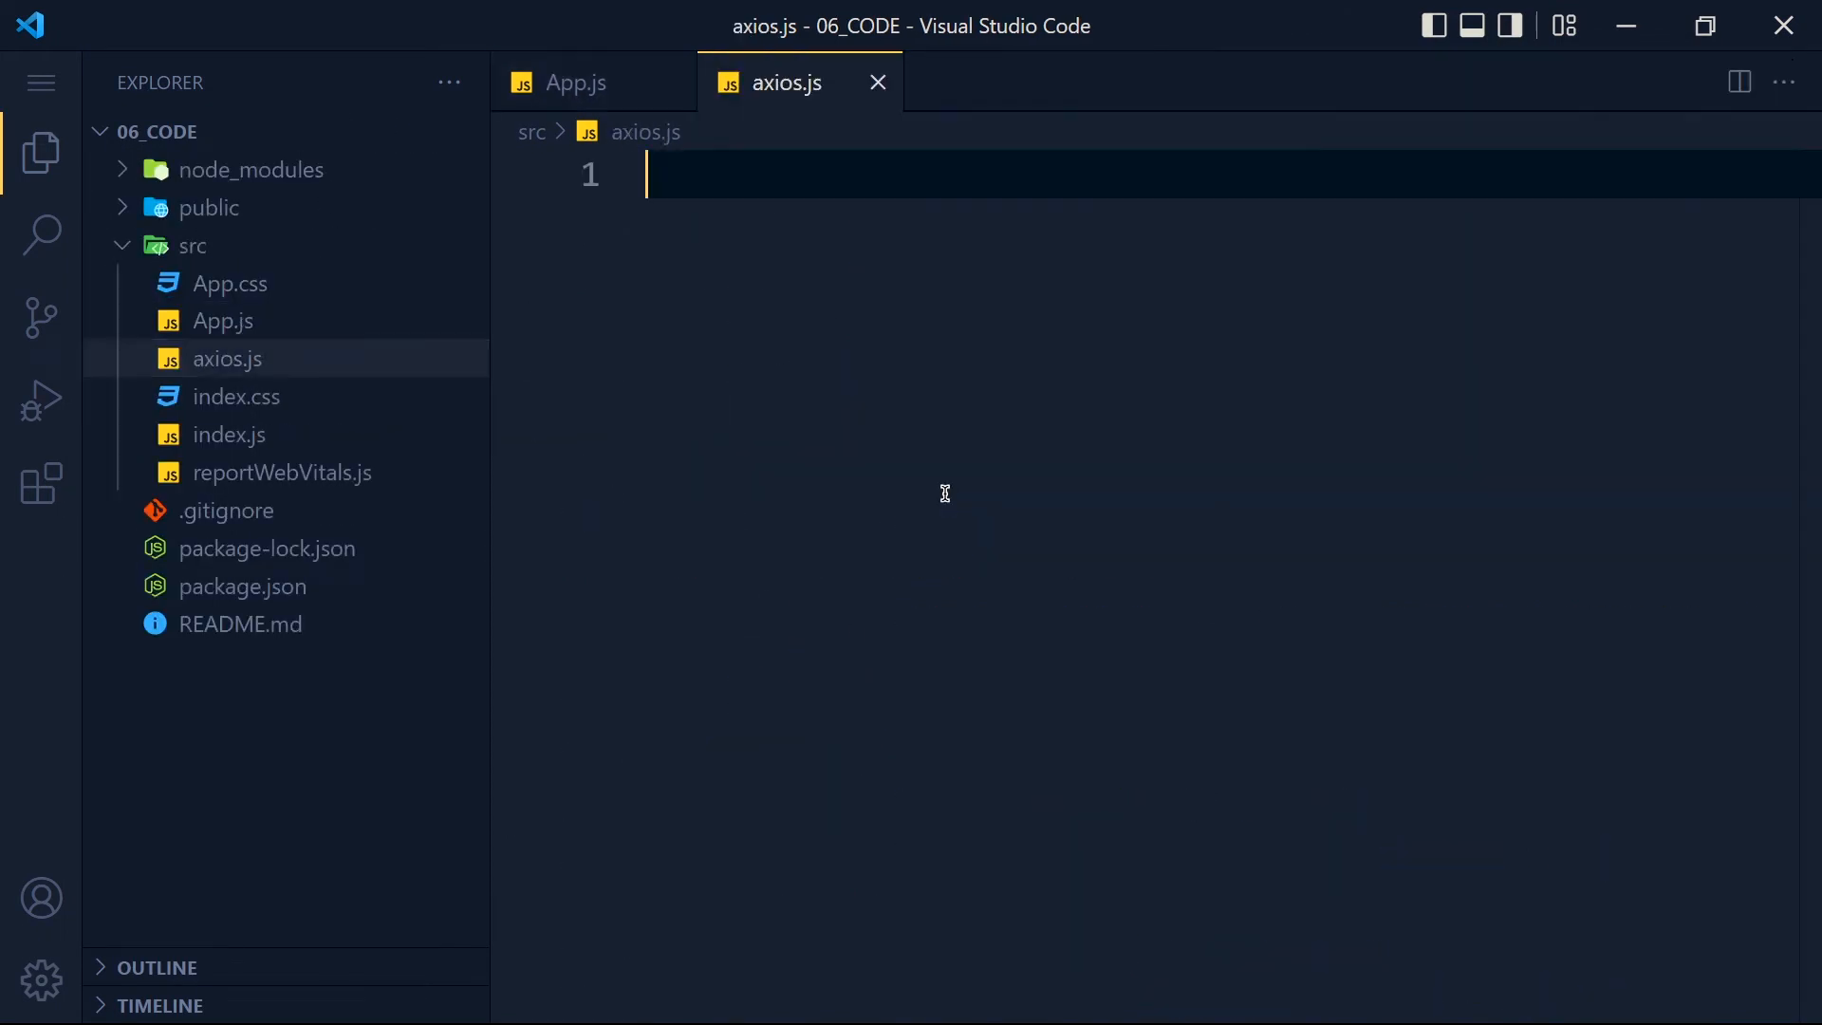
type("im")
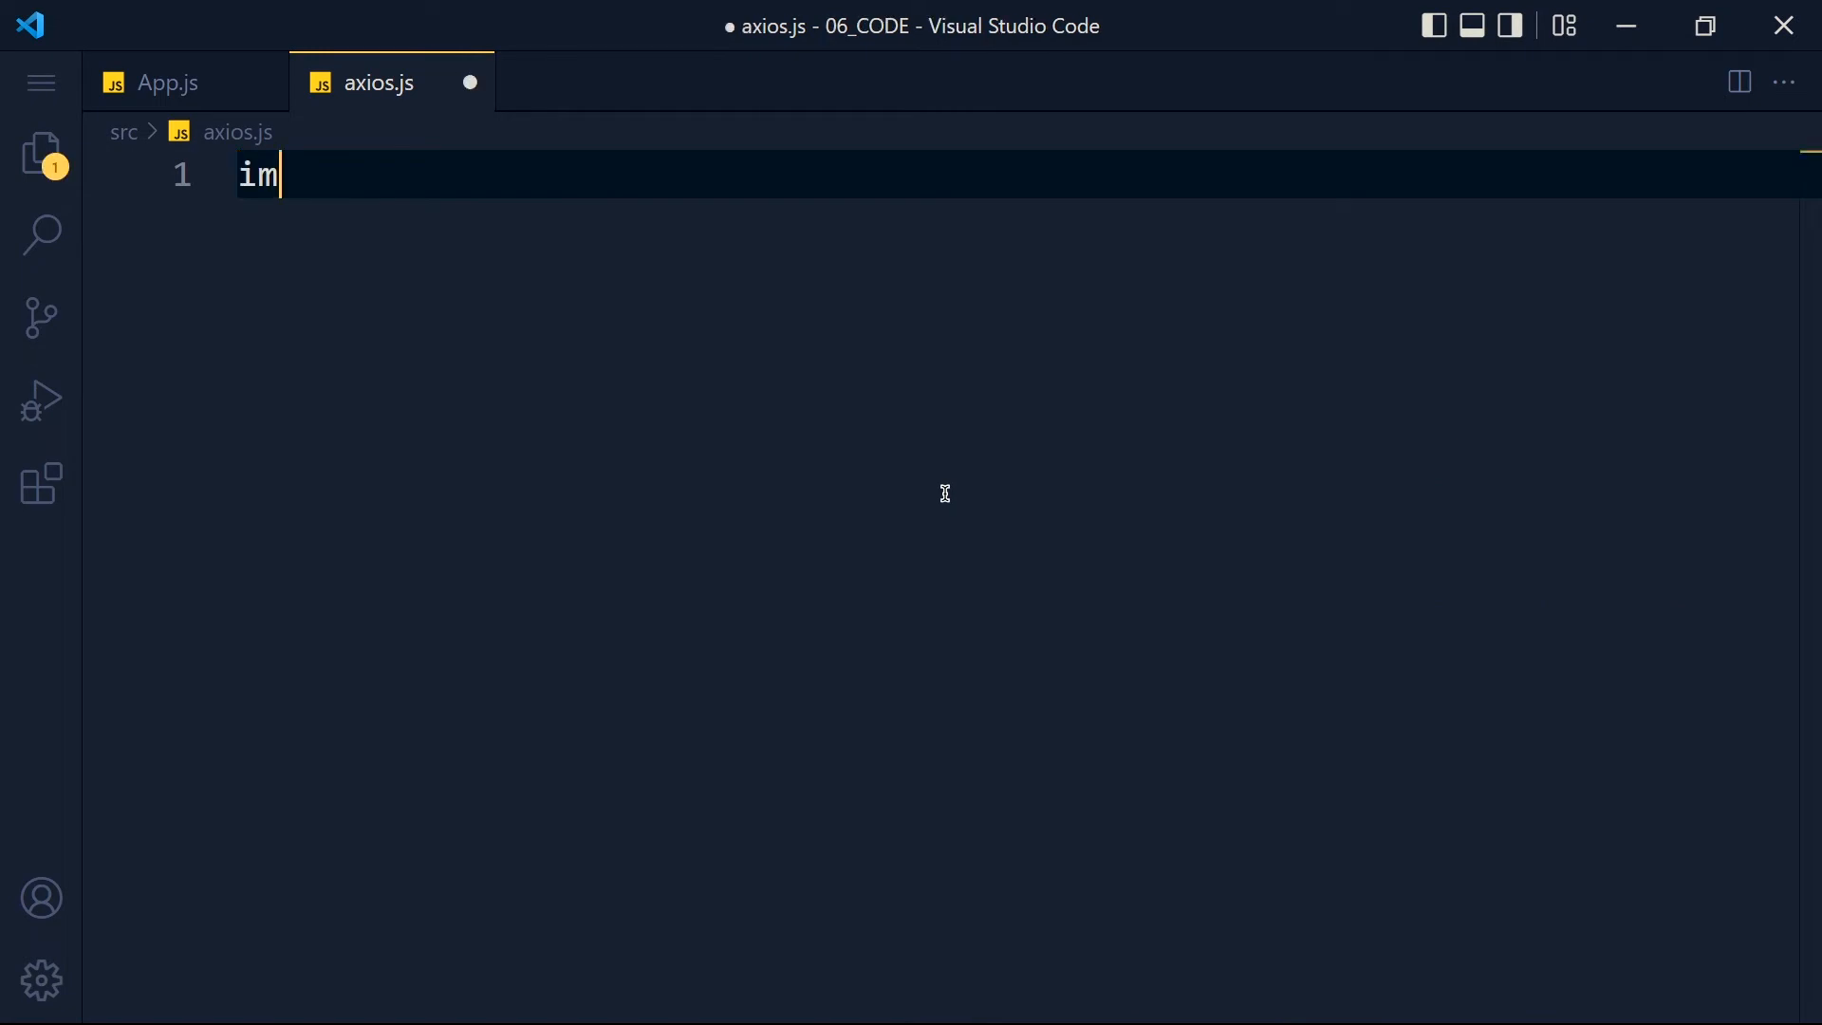
type("port axios from \"axios\";")
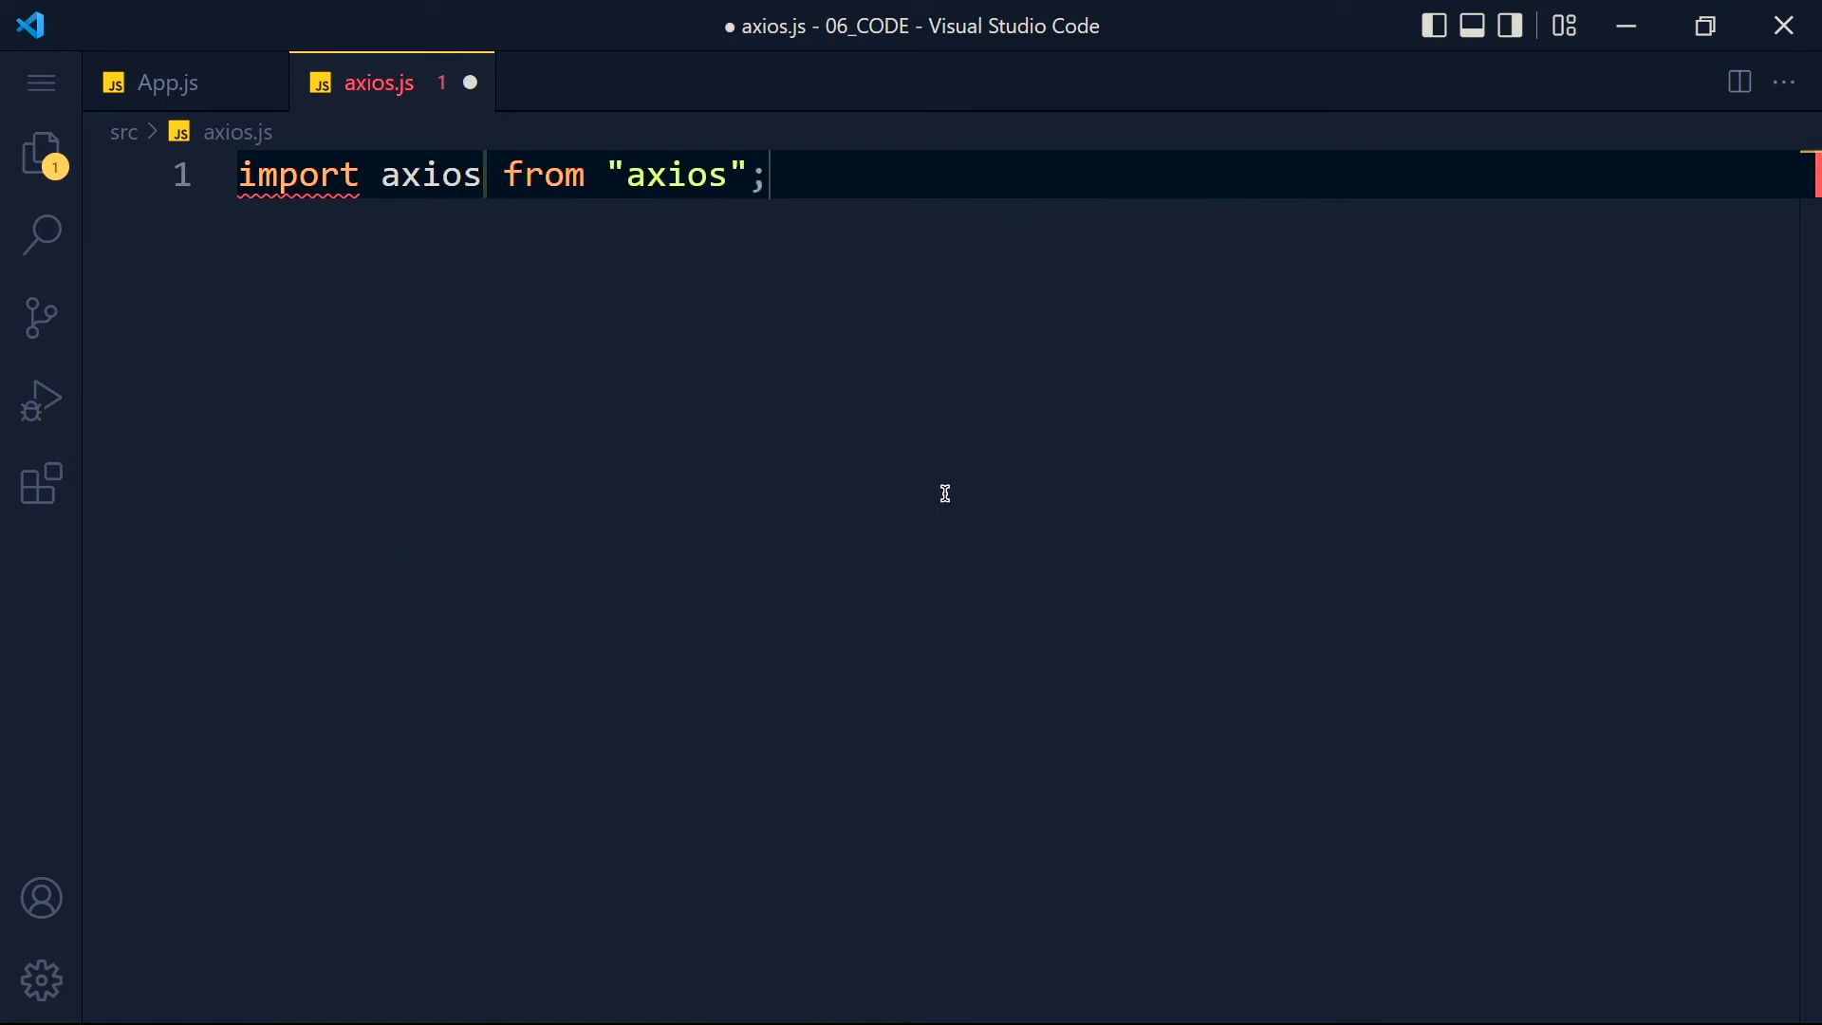
type("const ins")
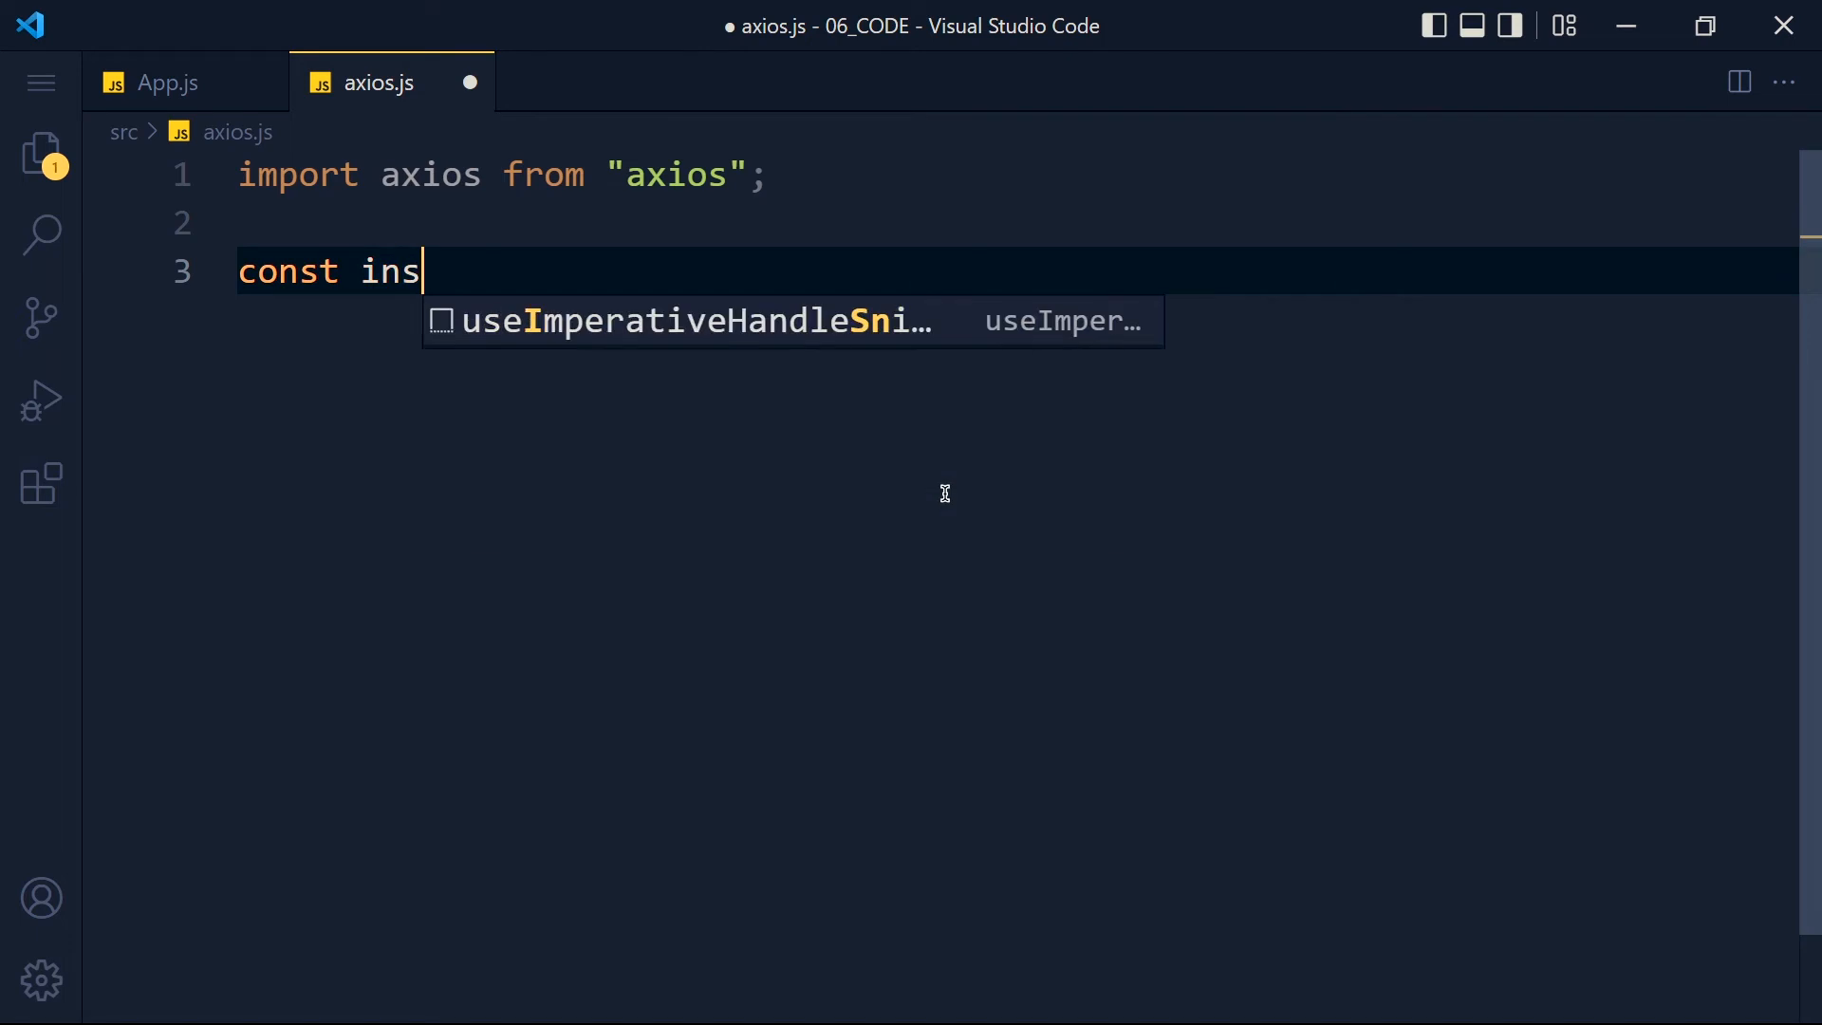
type("tance")
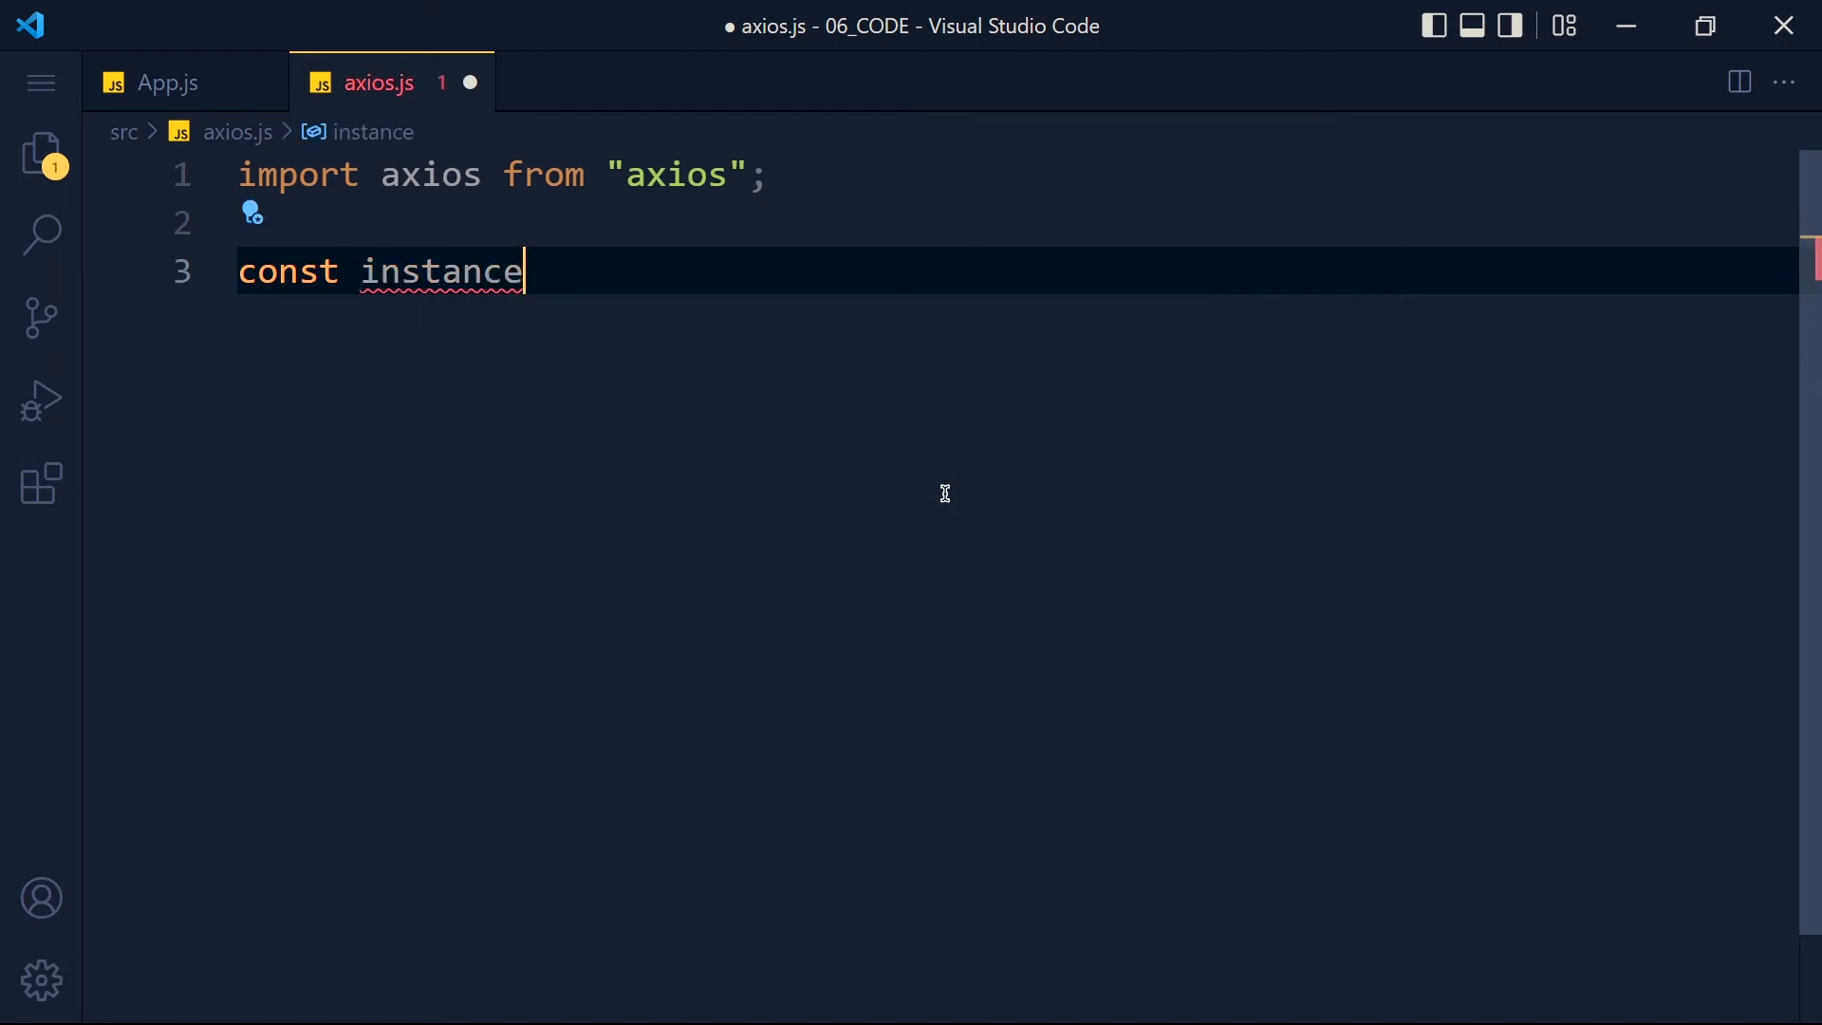
type("=")
type("export default")
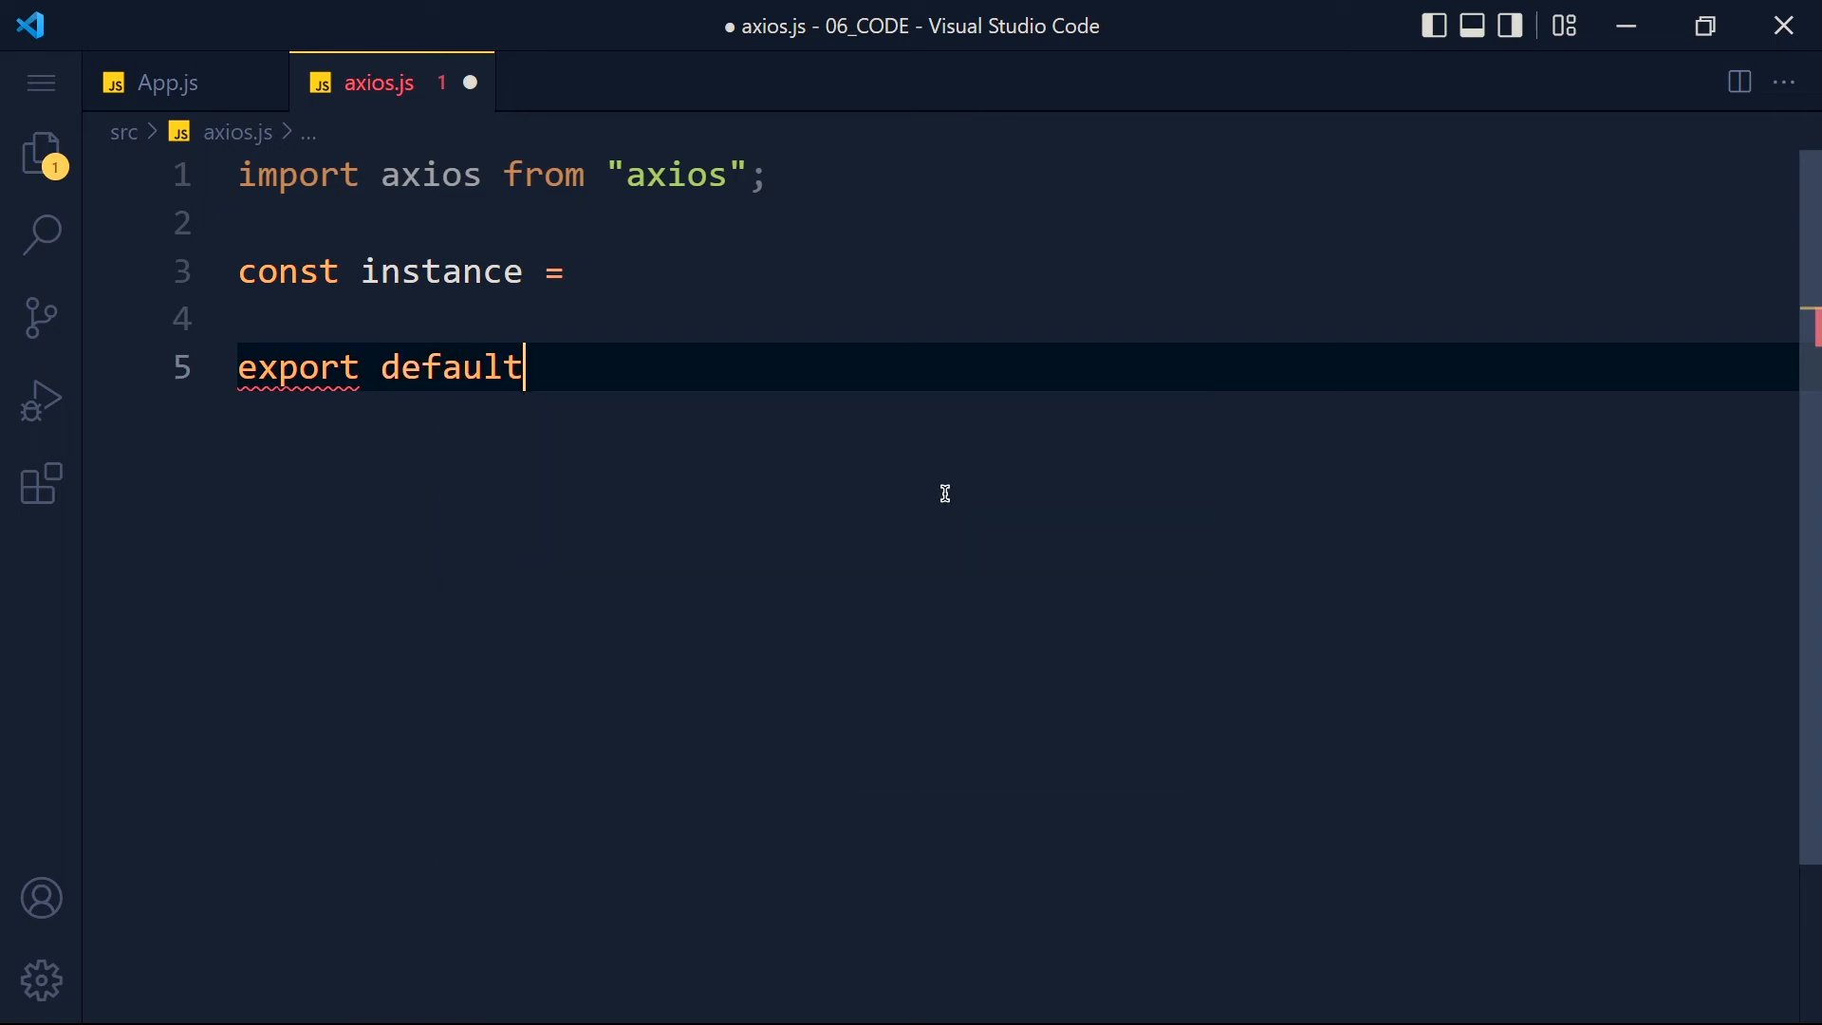
type("instance;")
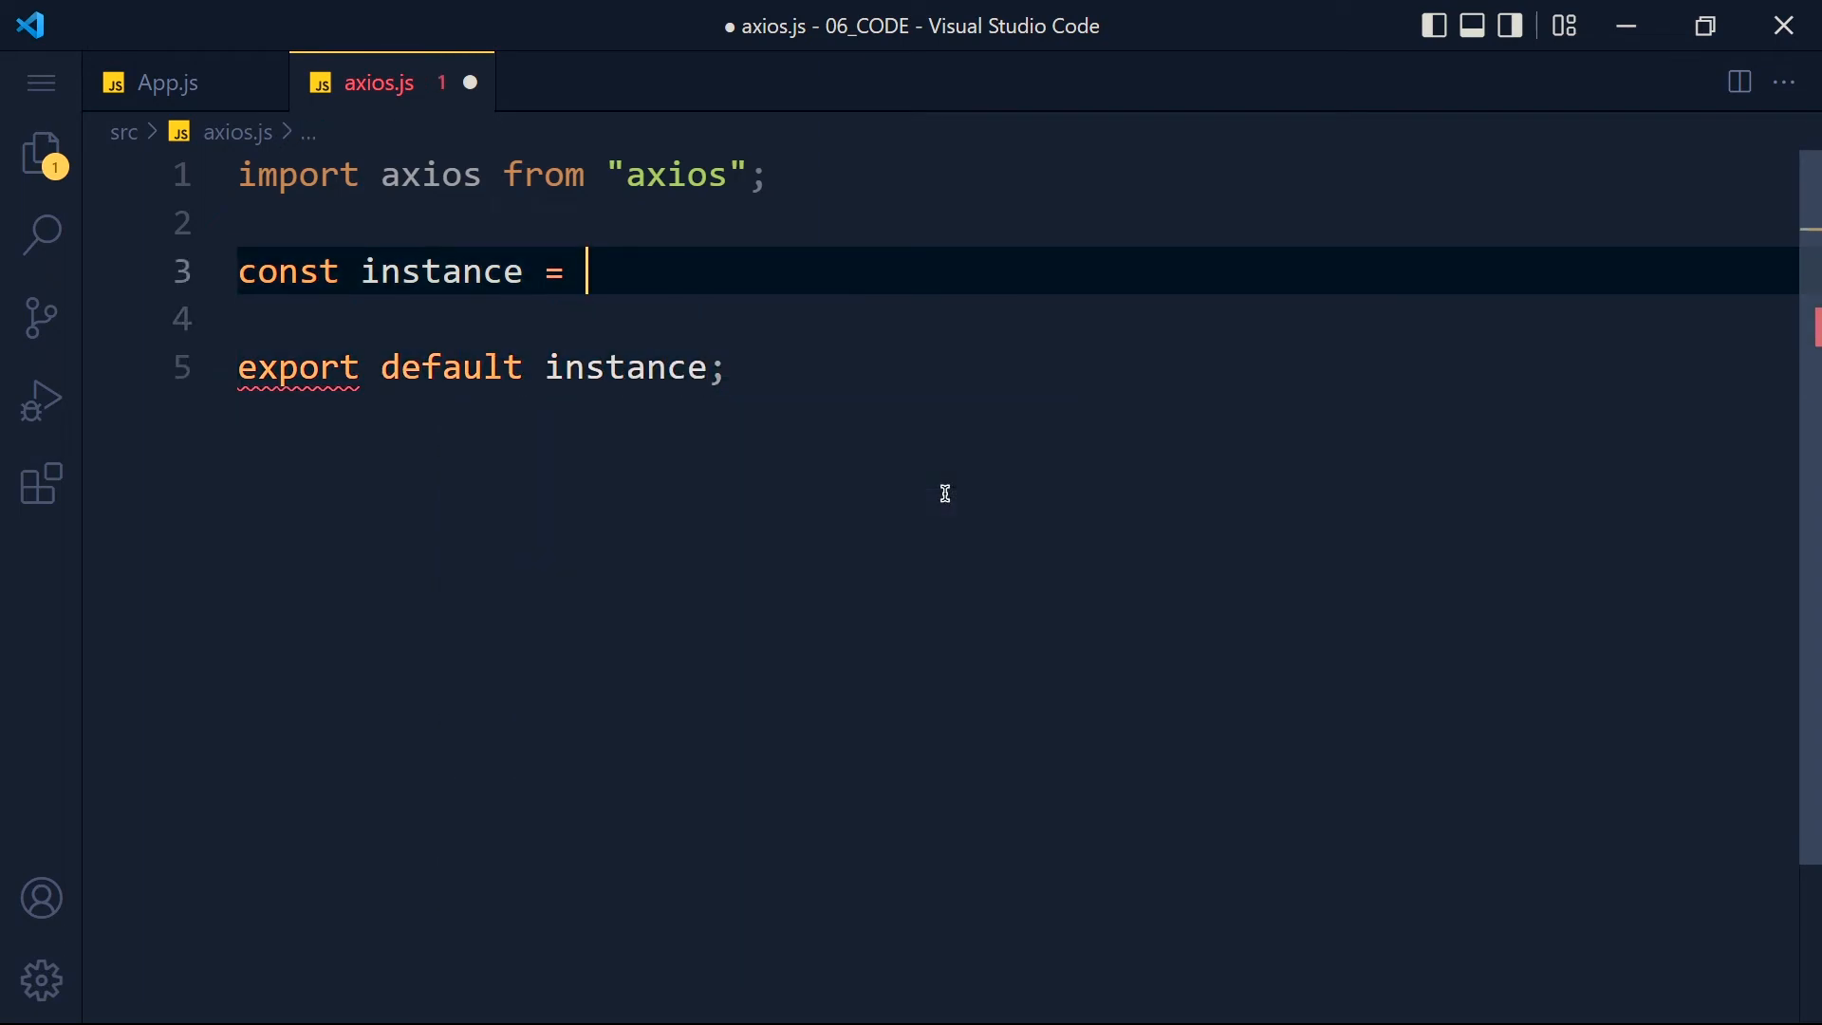
Define the instance with axios.create and a baseURL taken from the dummyjson address in App.js
type("axios.create(")
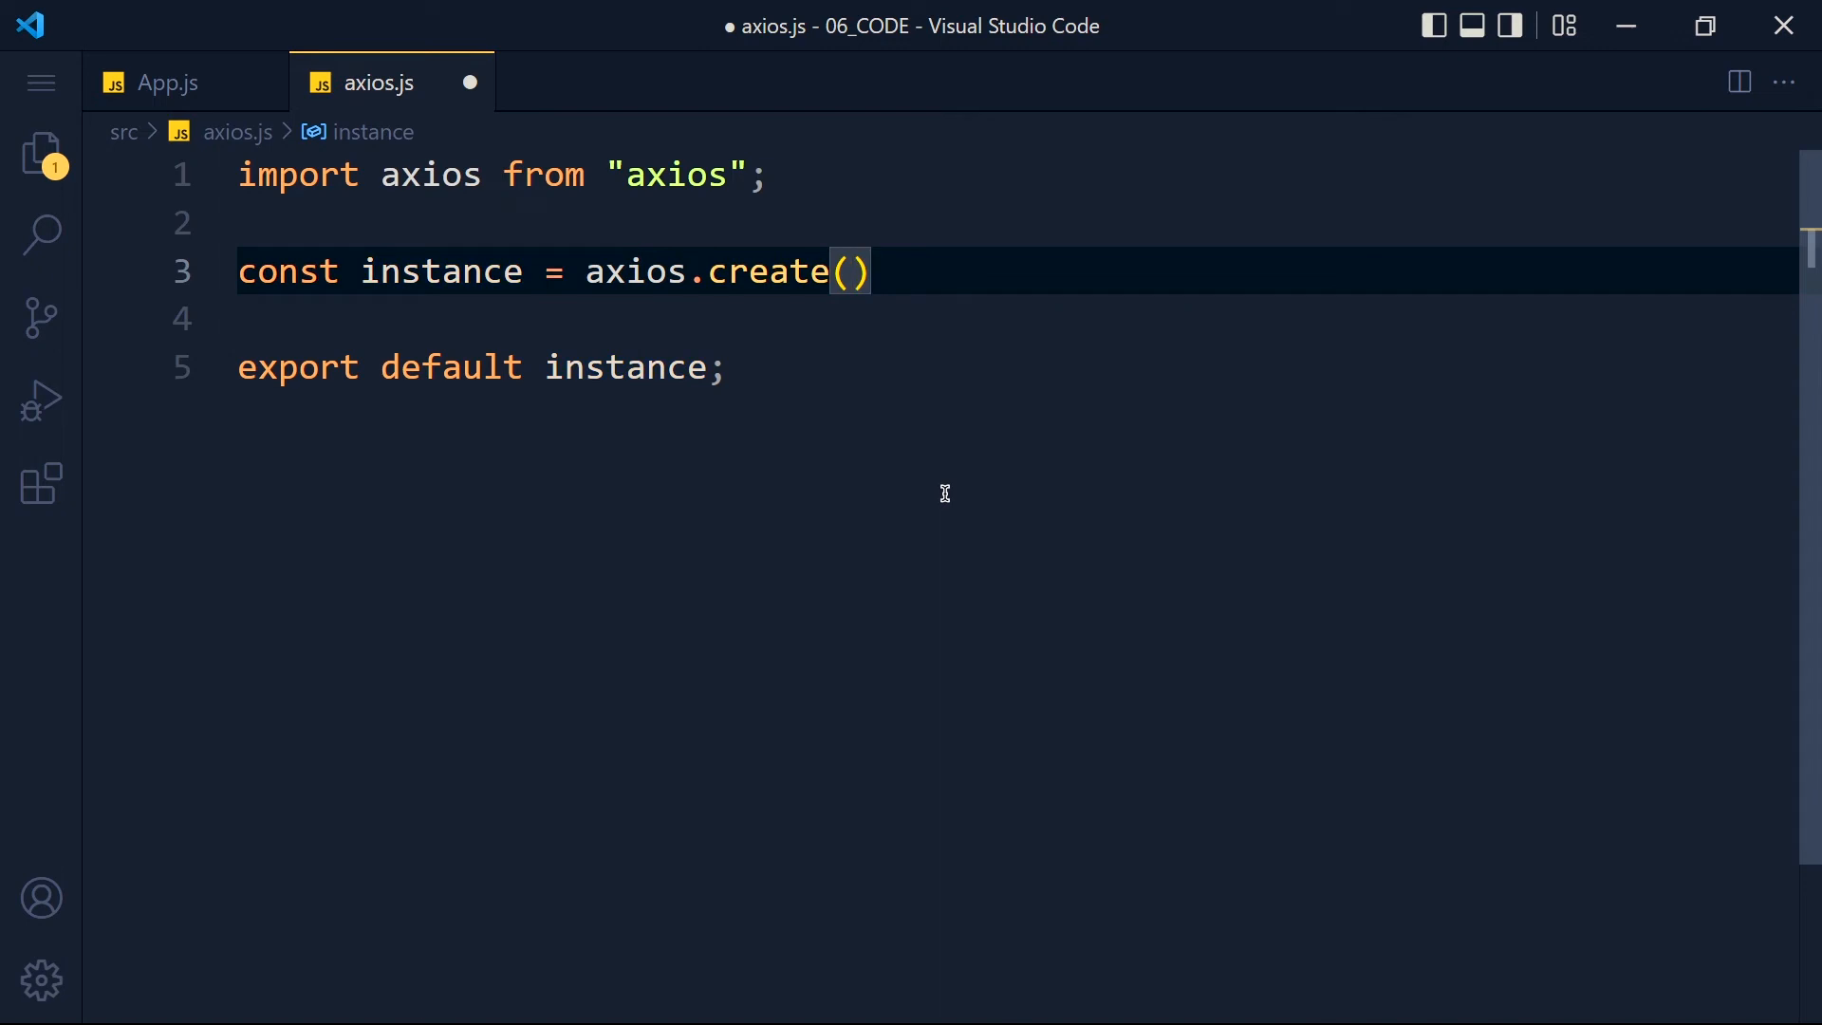
type("{}")
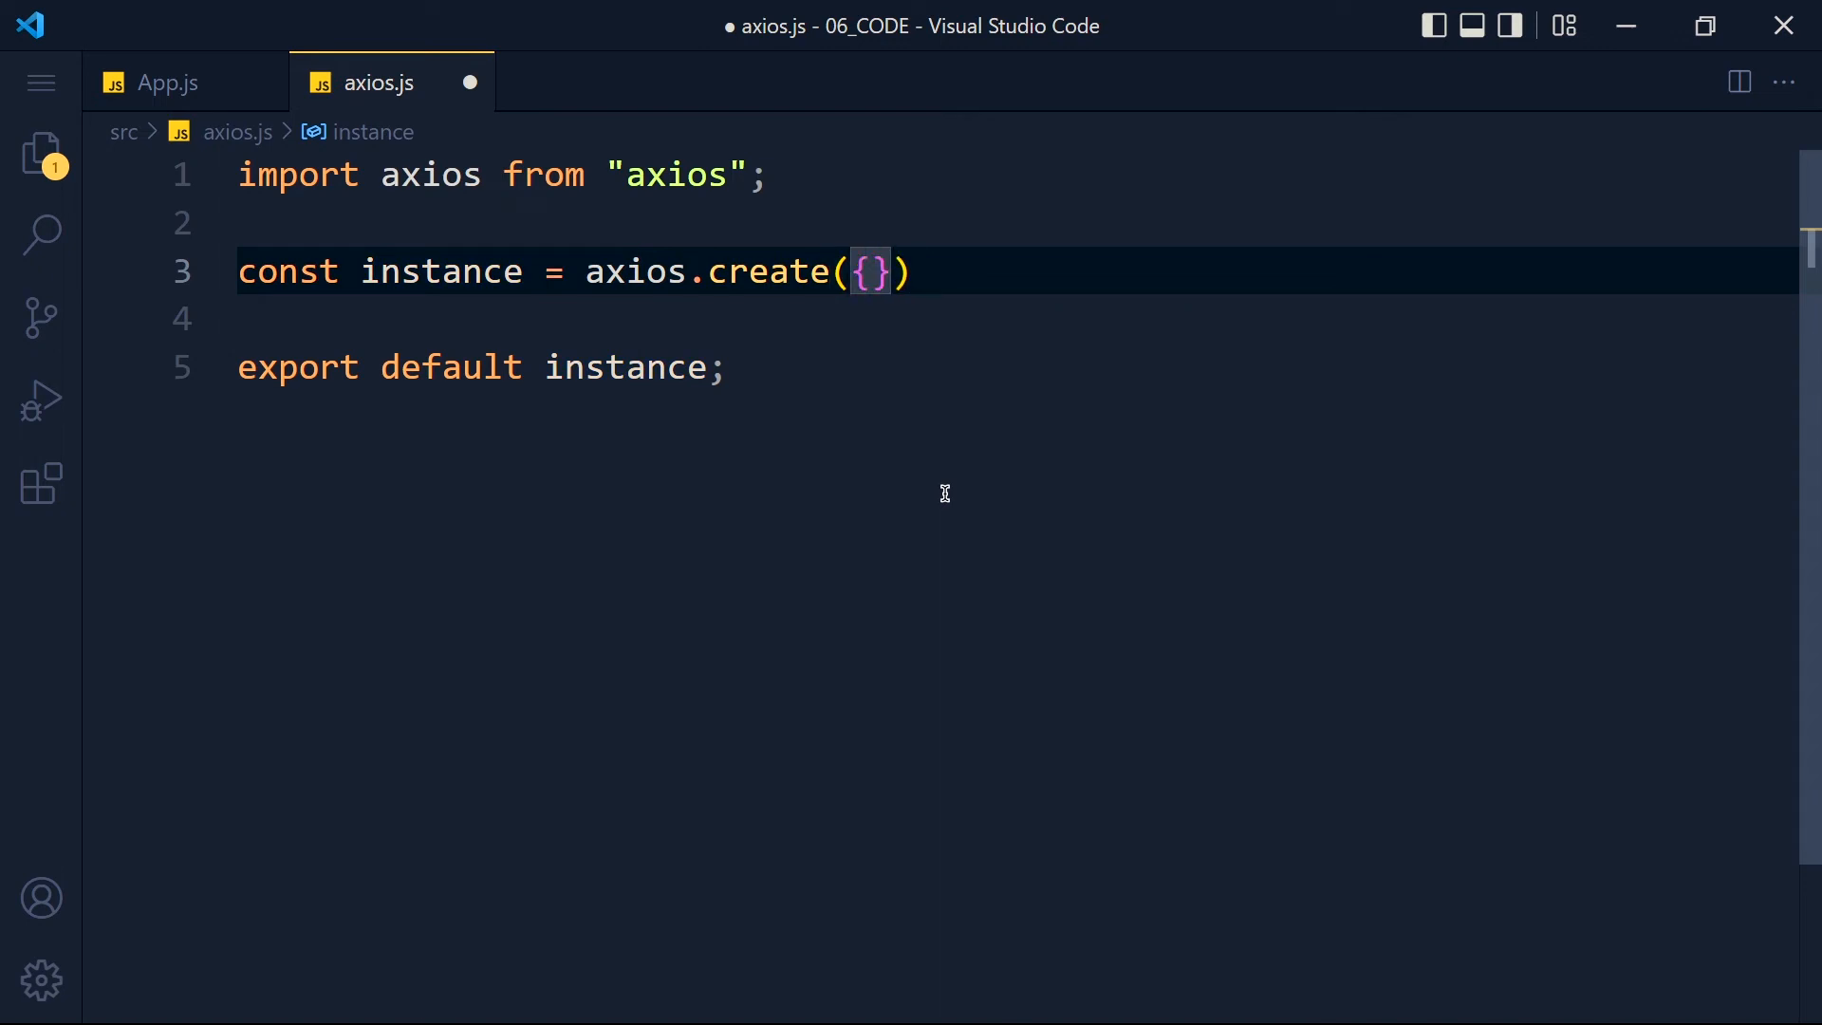
key("Enter")
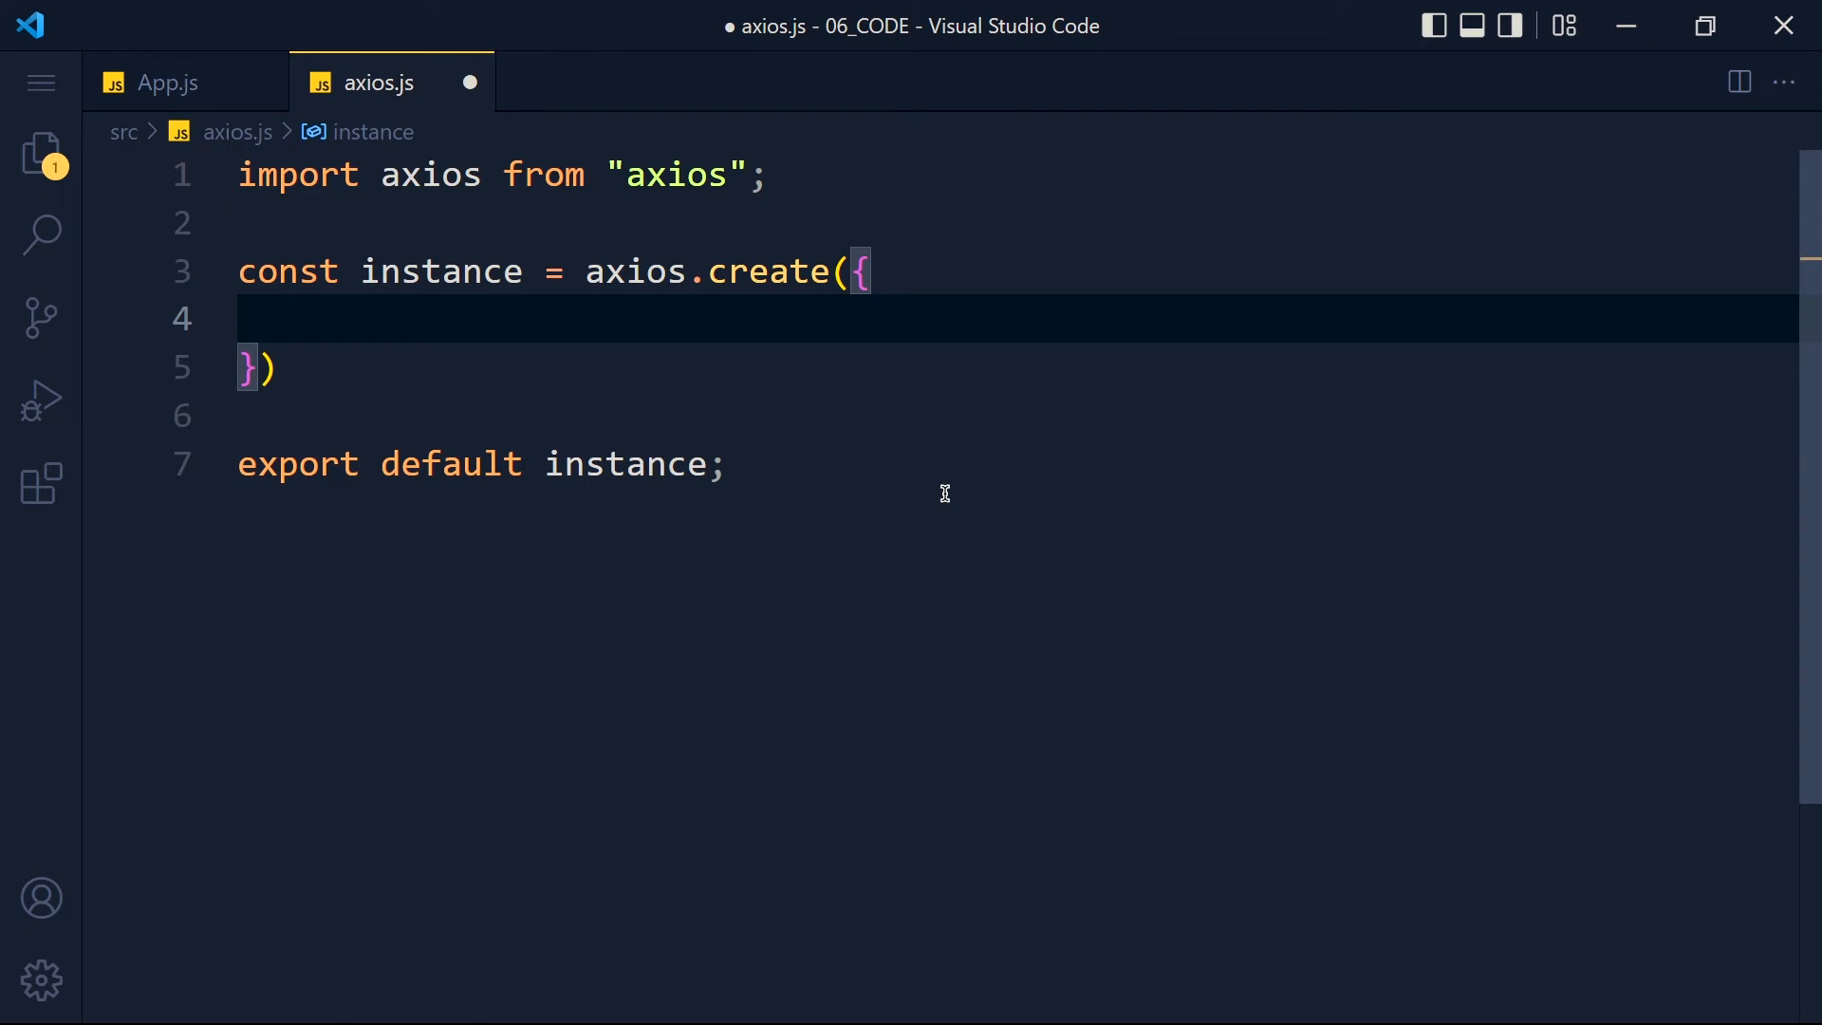
type("baseURL: \"\"")
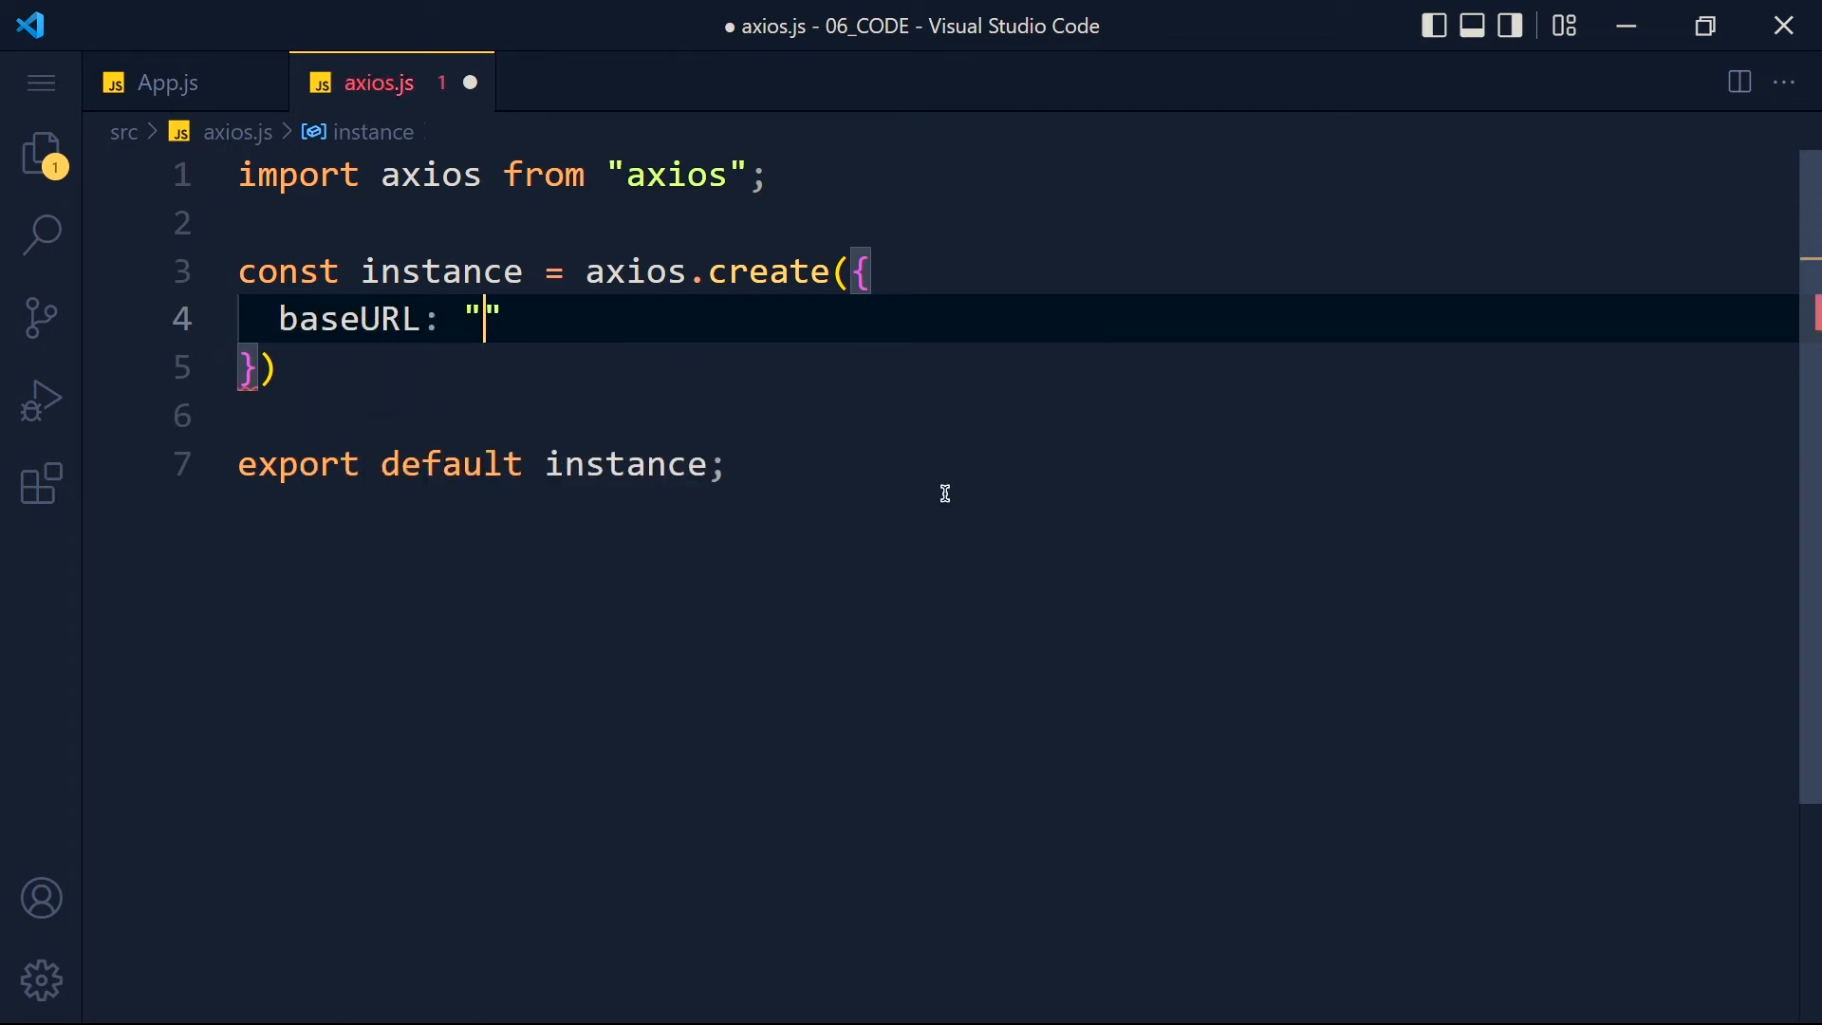
left_click(167, 82)
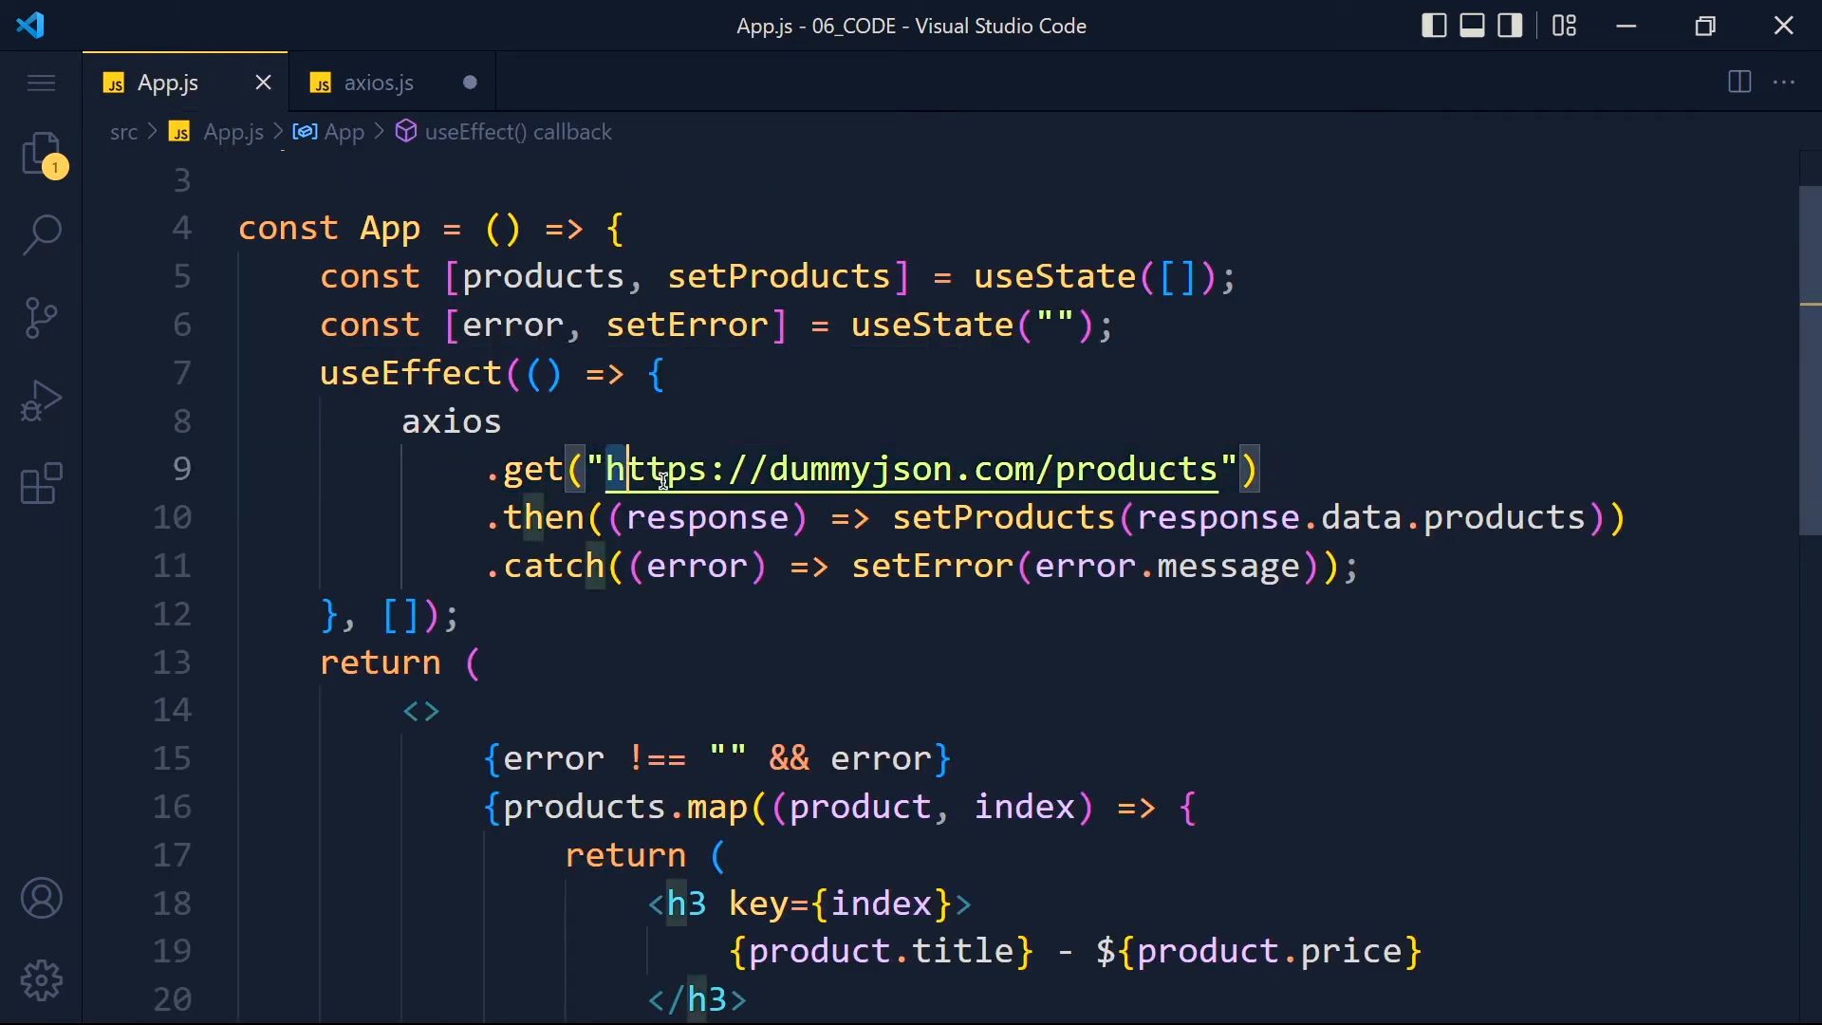
left_click(380, 81)
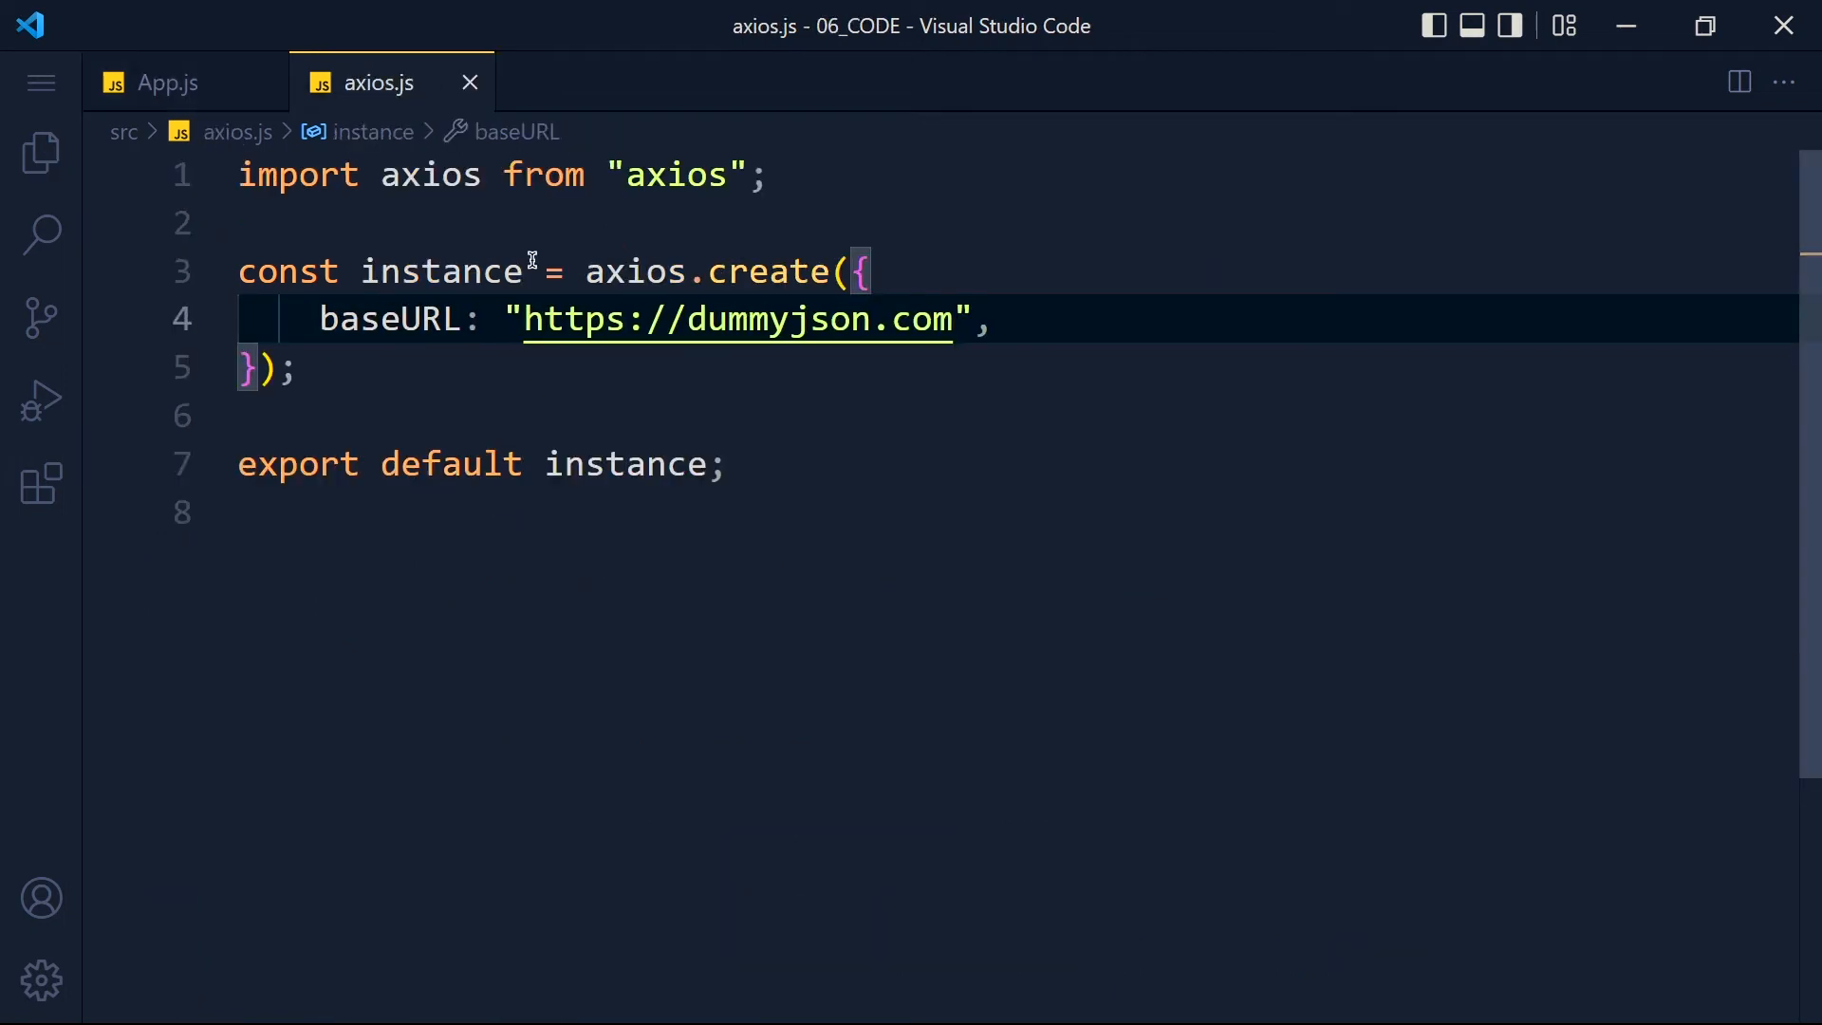
left_click(167, 82)
type("import axios from")
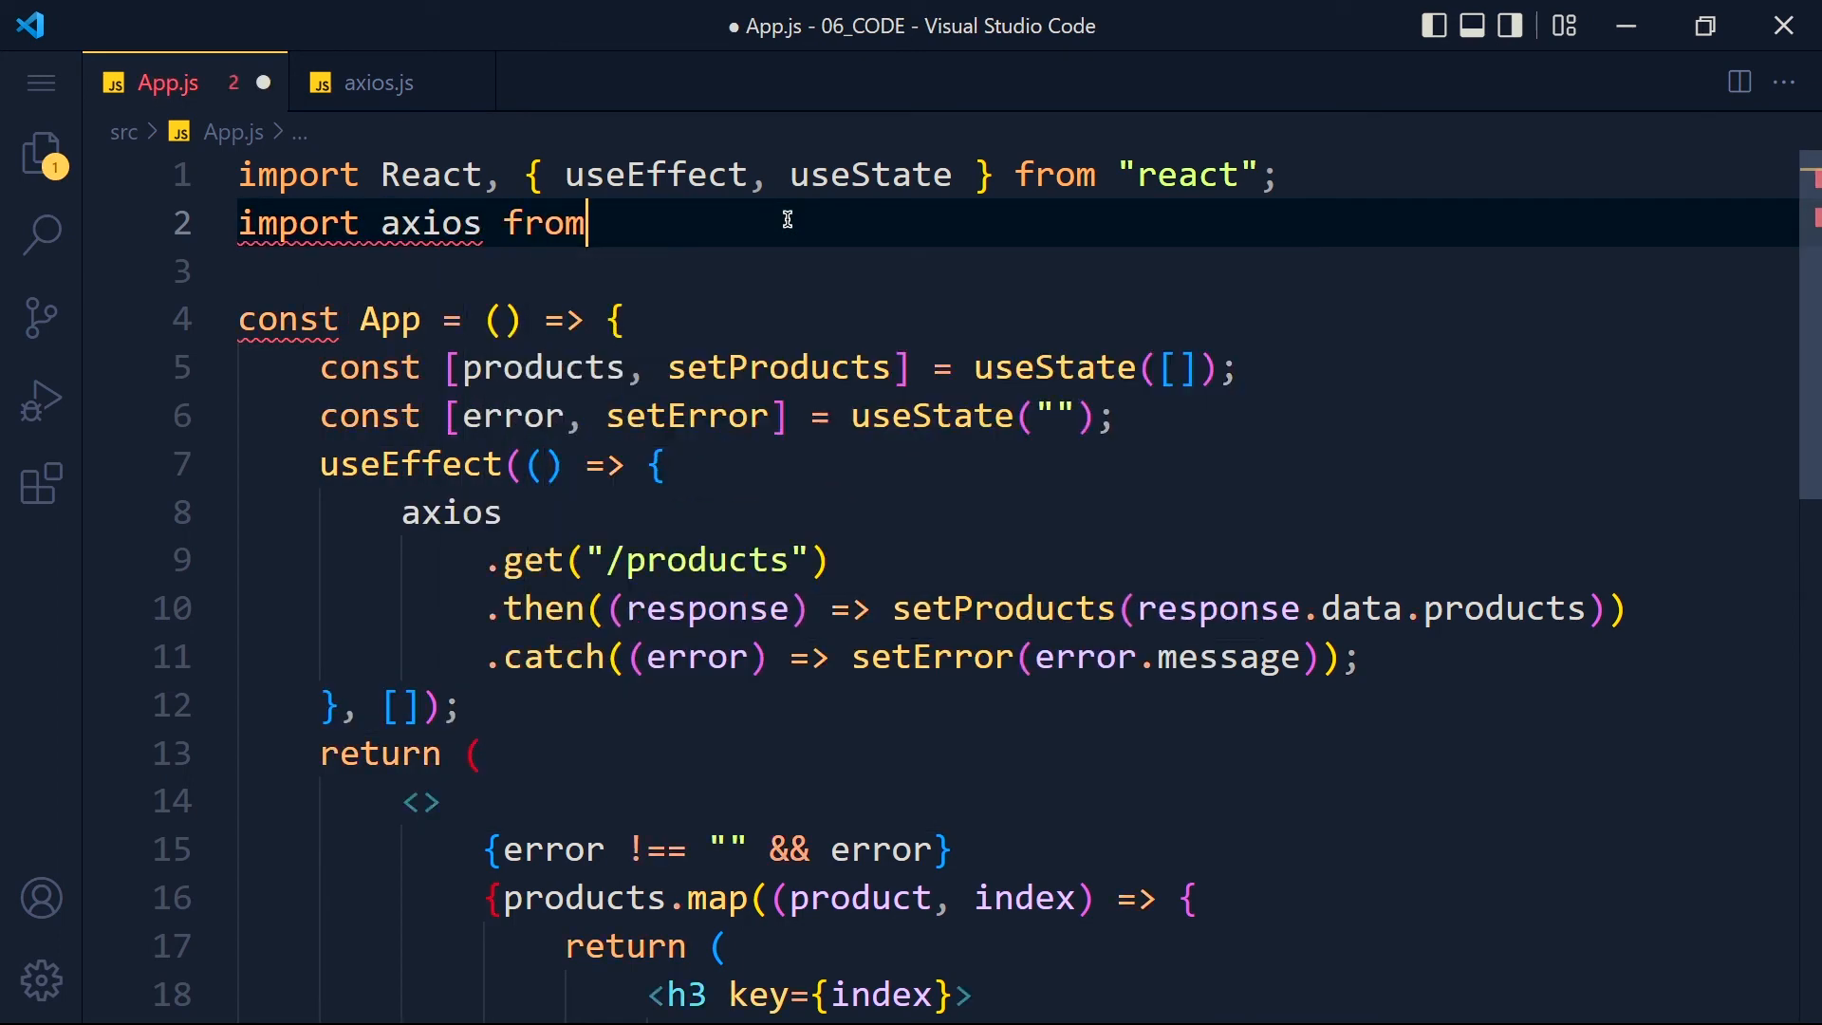
Import axios from './axios' in App.js and shorten the get URL to '/products'
type("'./axios'")
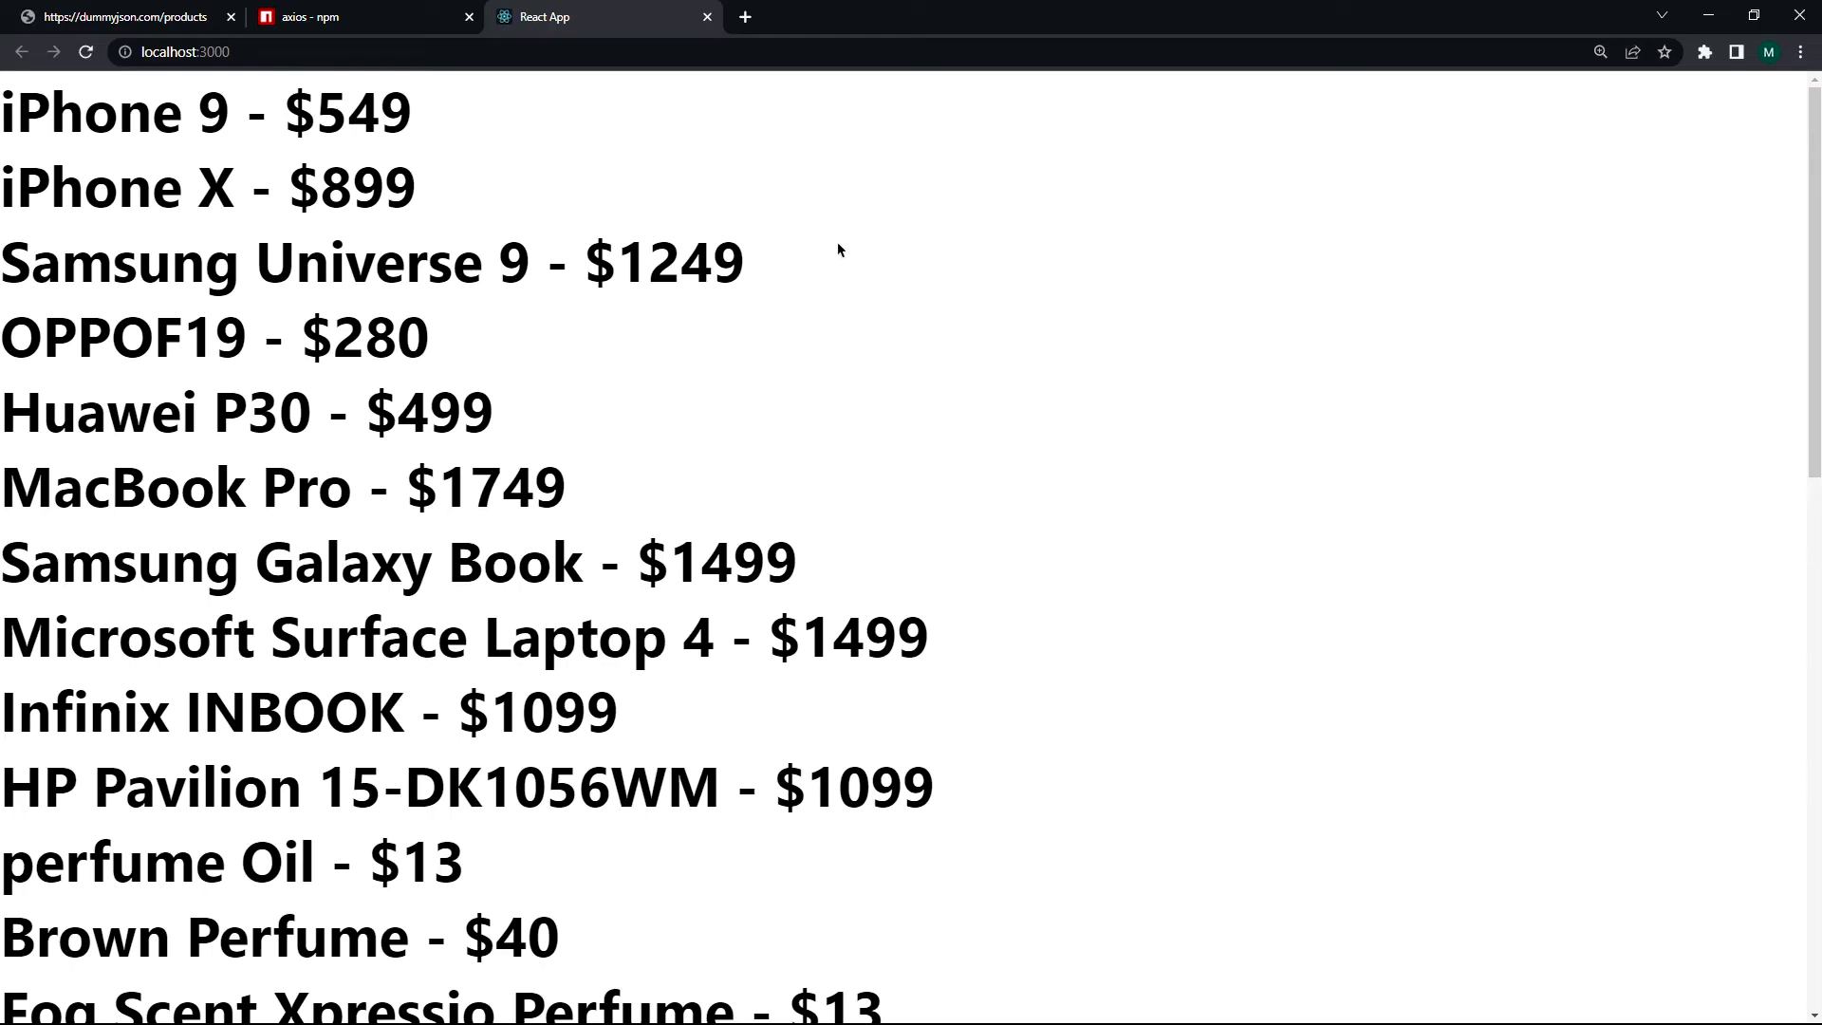
mouse_move(809, 471)
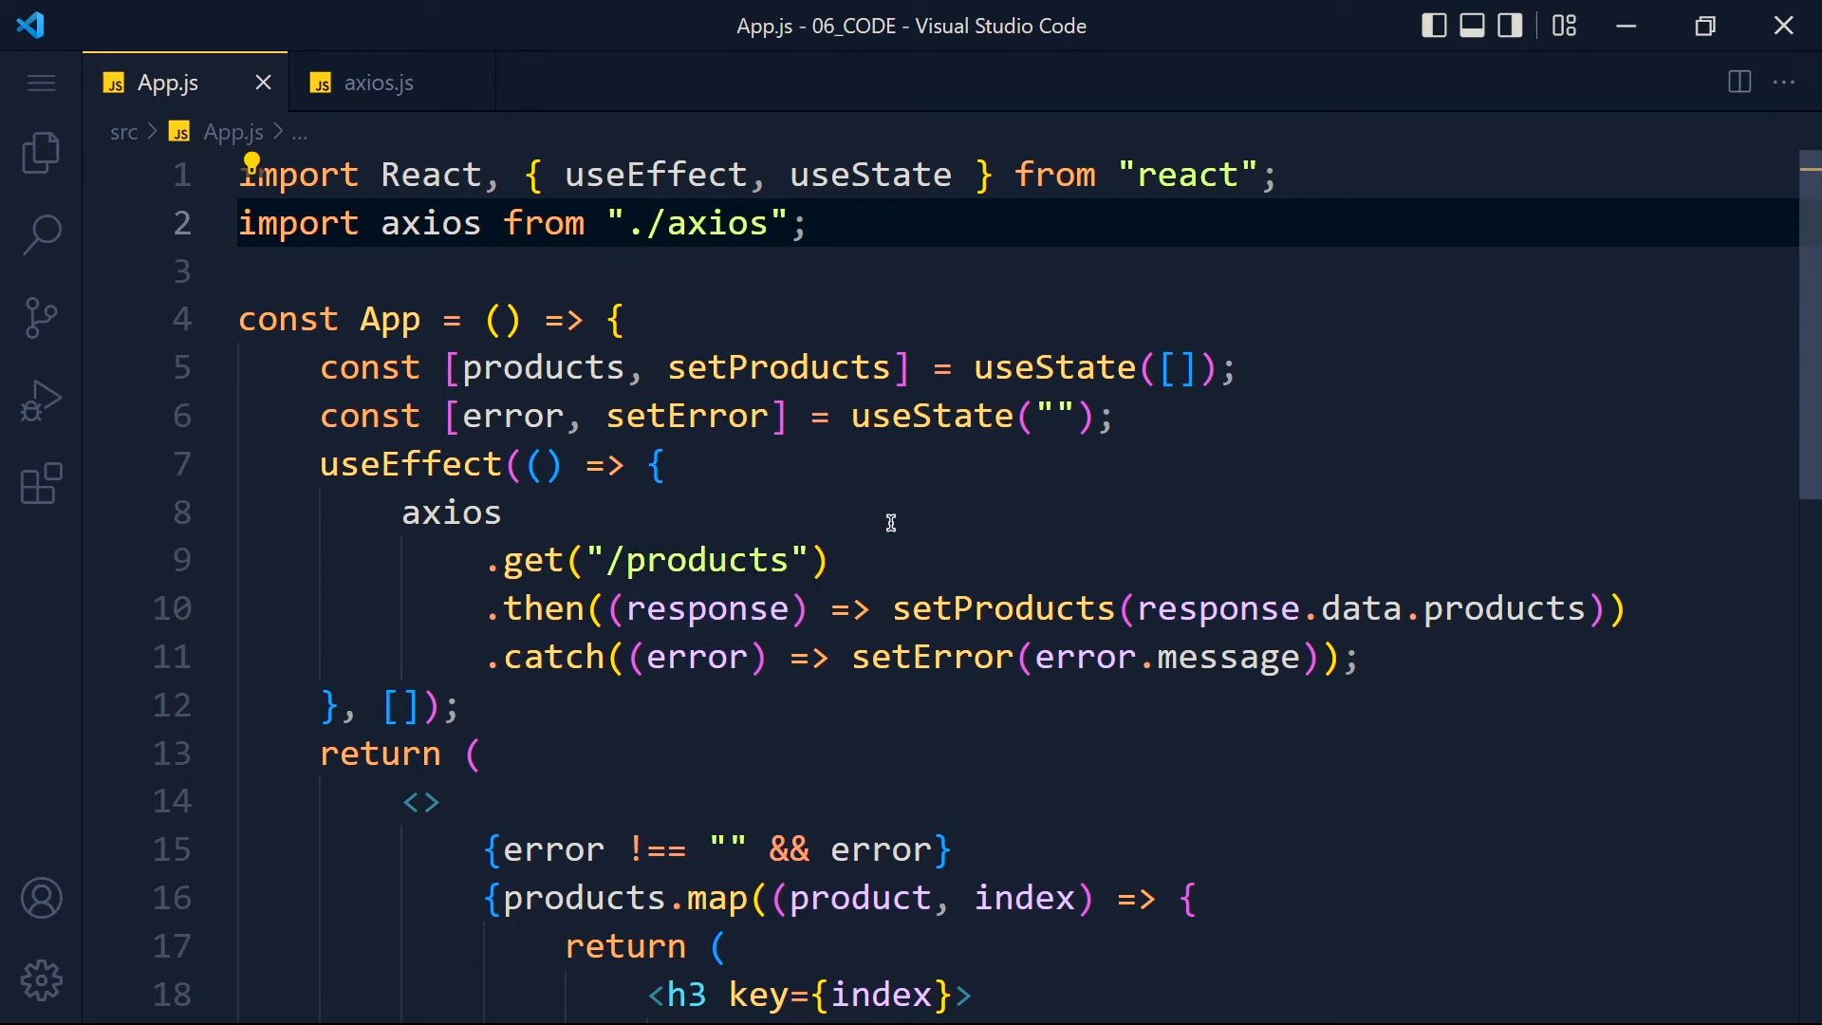
mouse_move(847, 252)
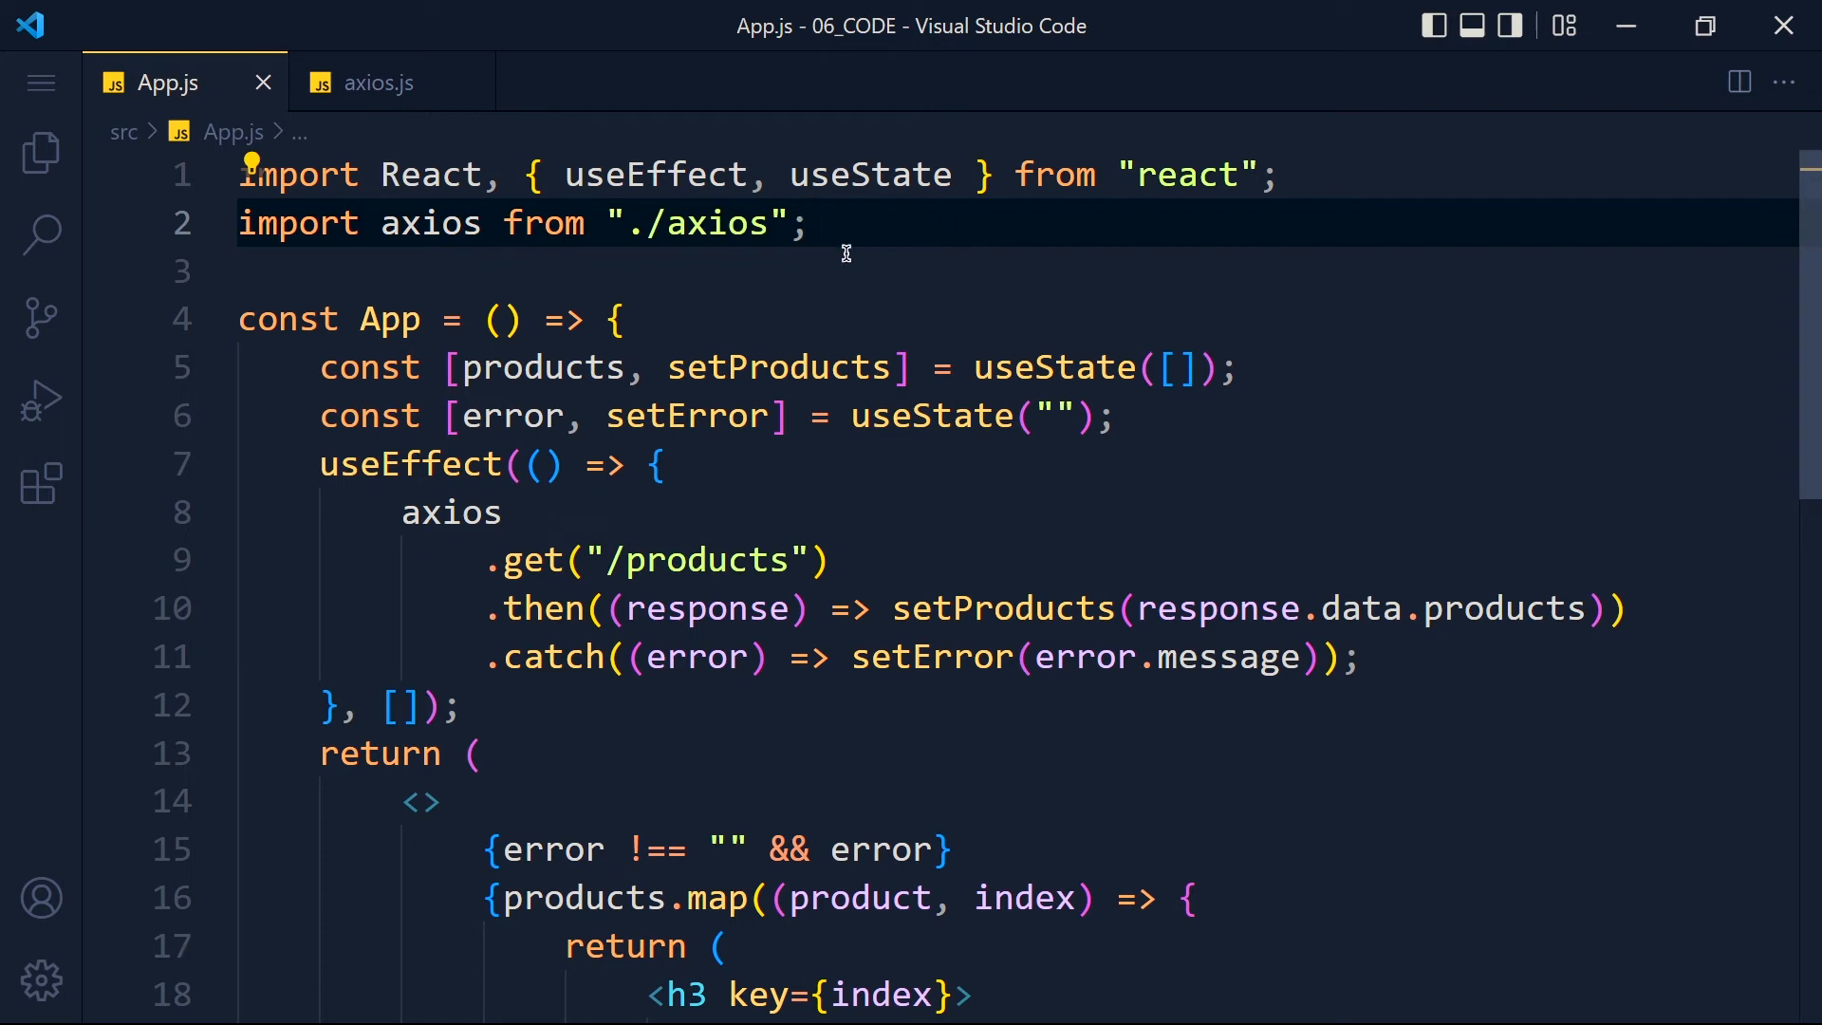
double_click(712, 224)
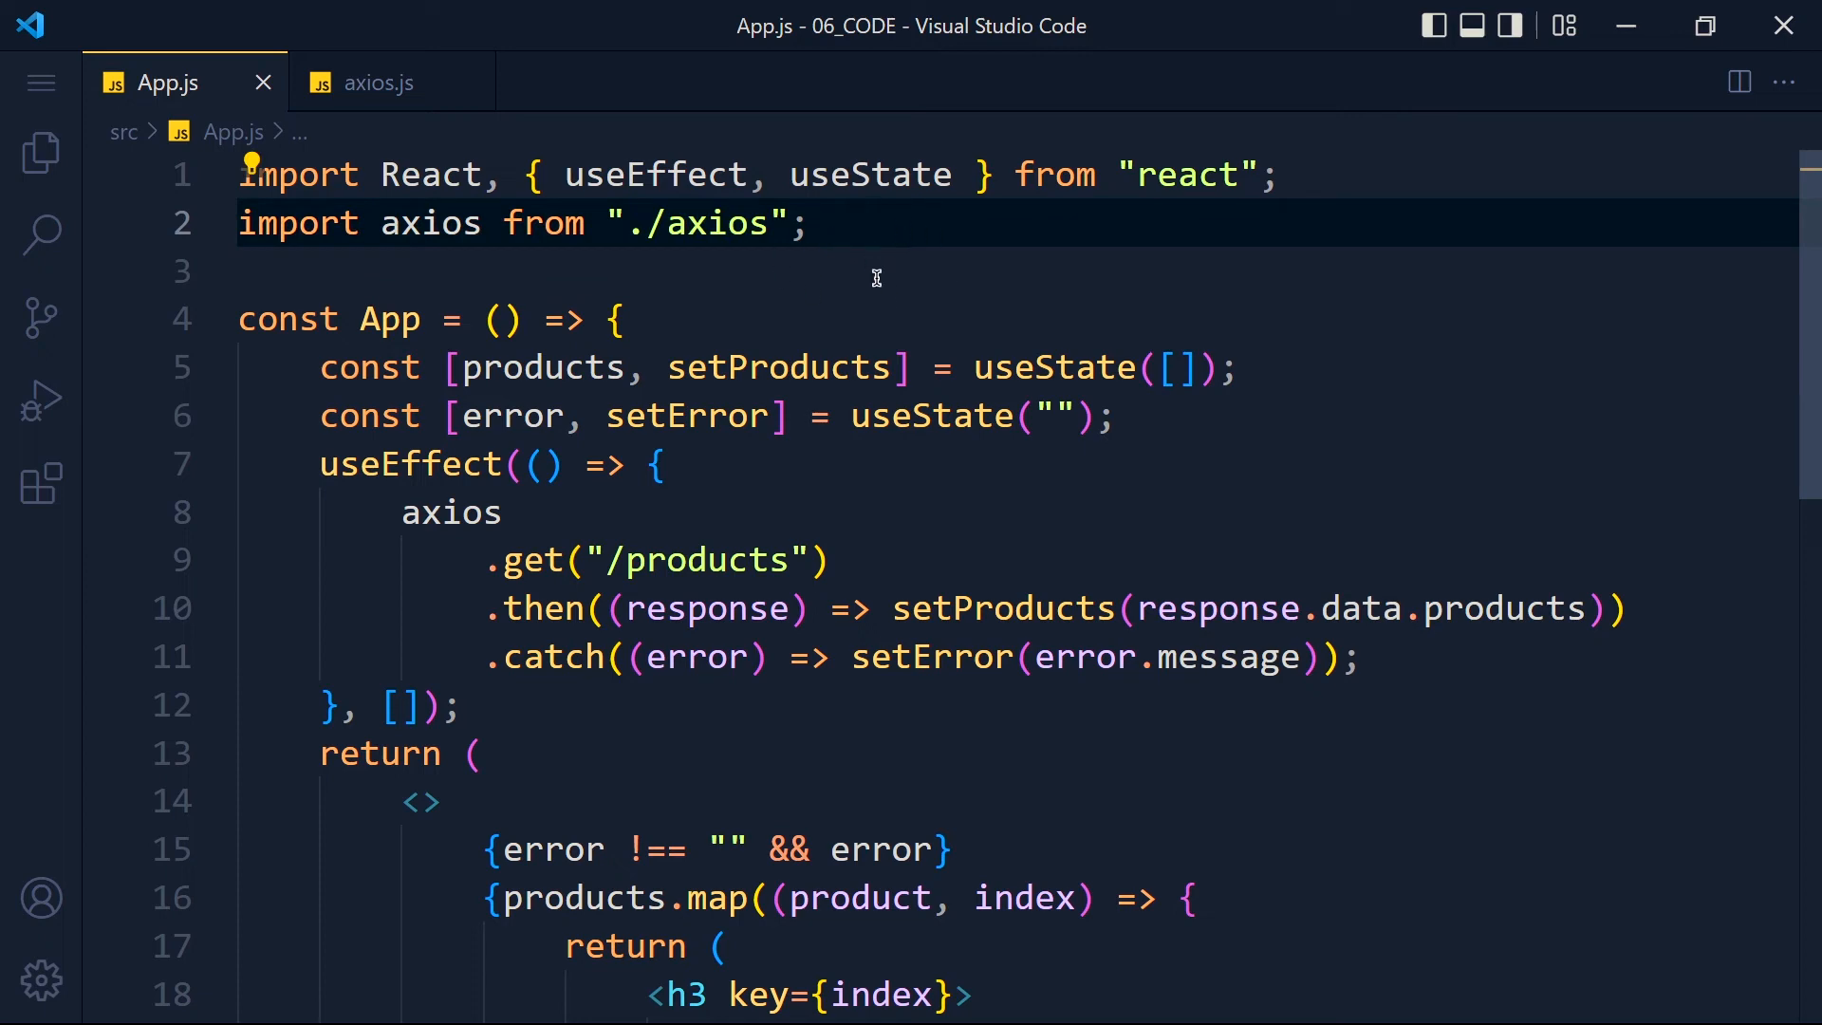
mouse_move(900, 273)
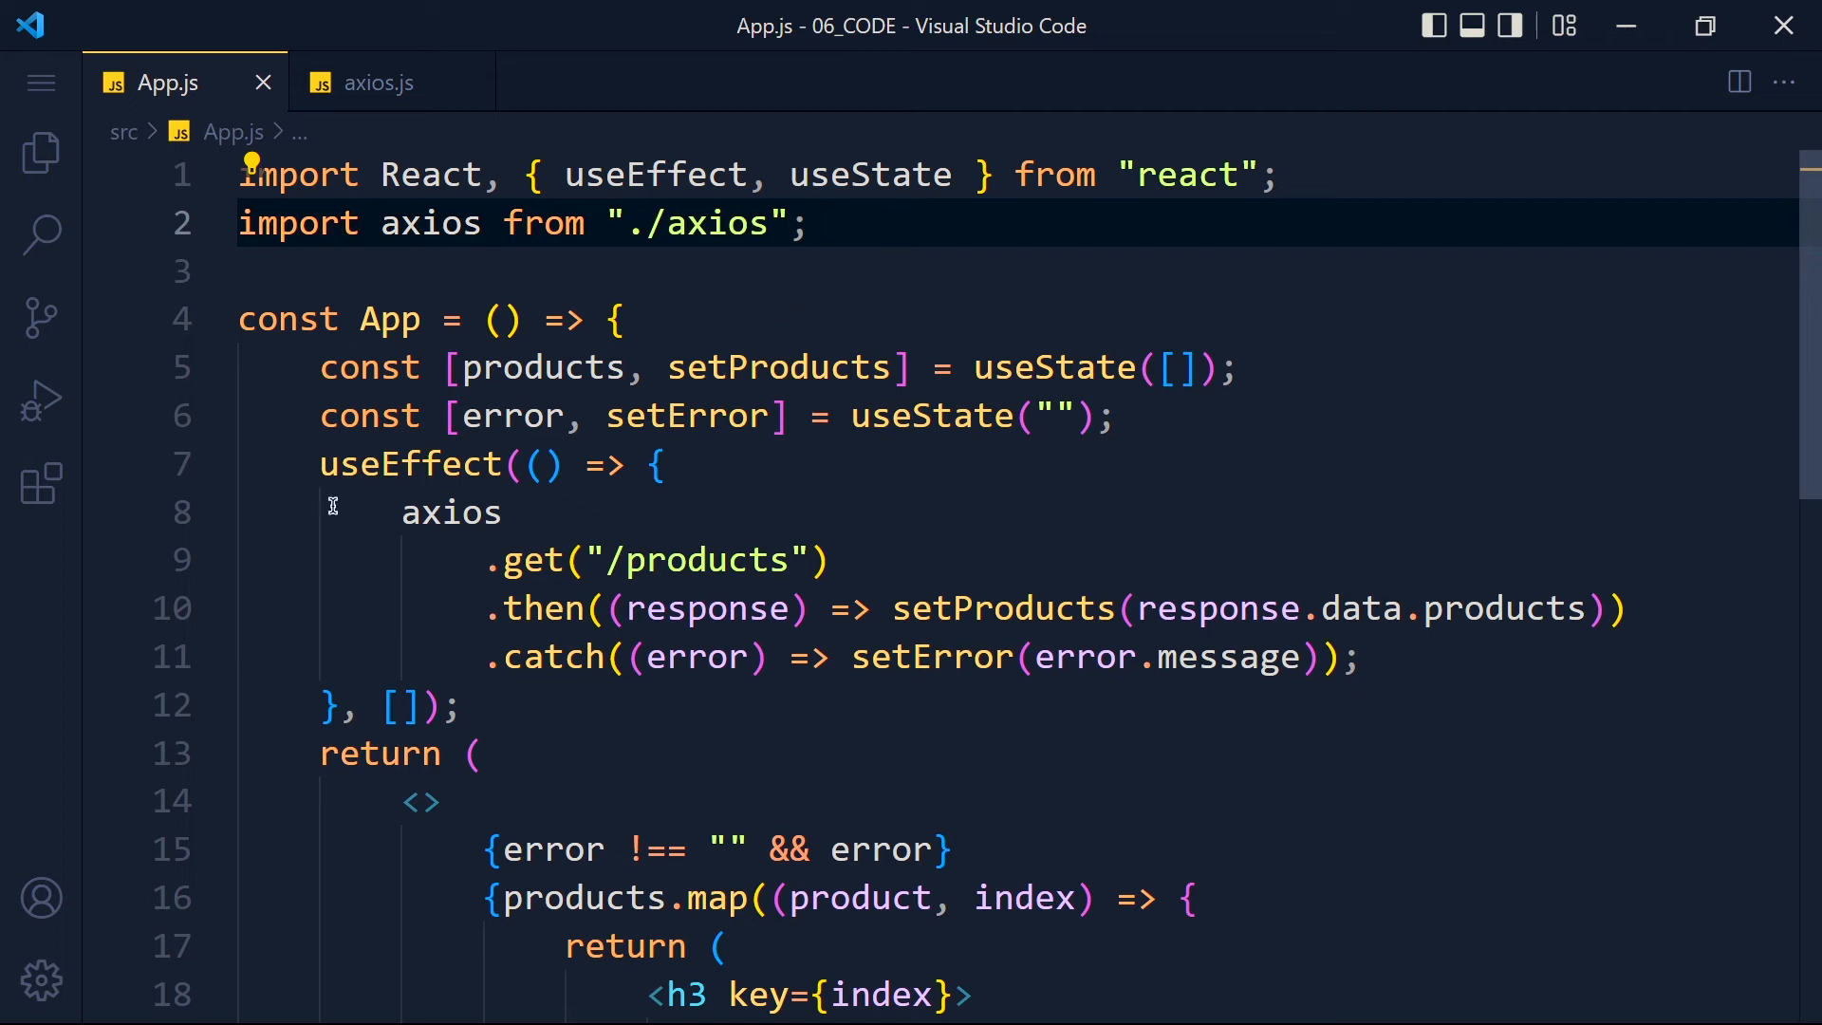
Write async getProducts with const response = await axios.get('/products') and console.log(response)
left_click(648, 706)
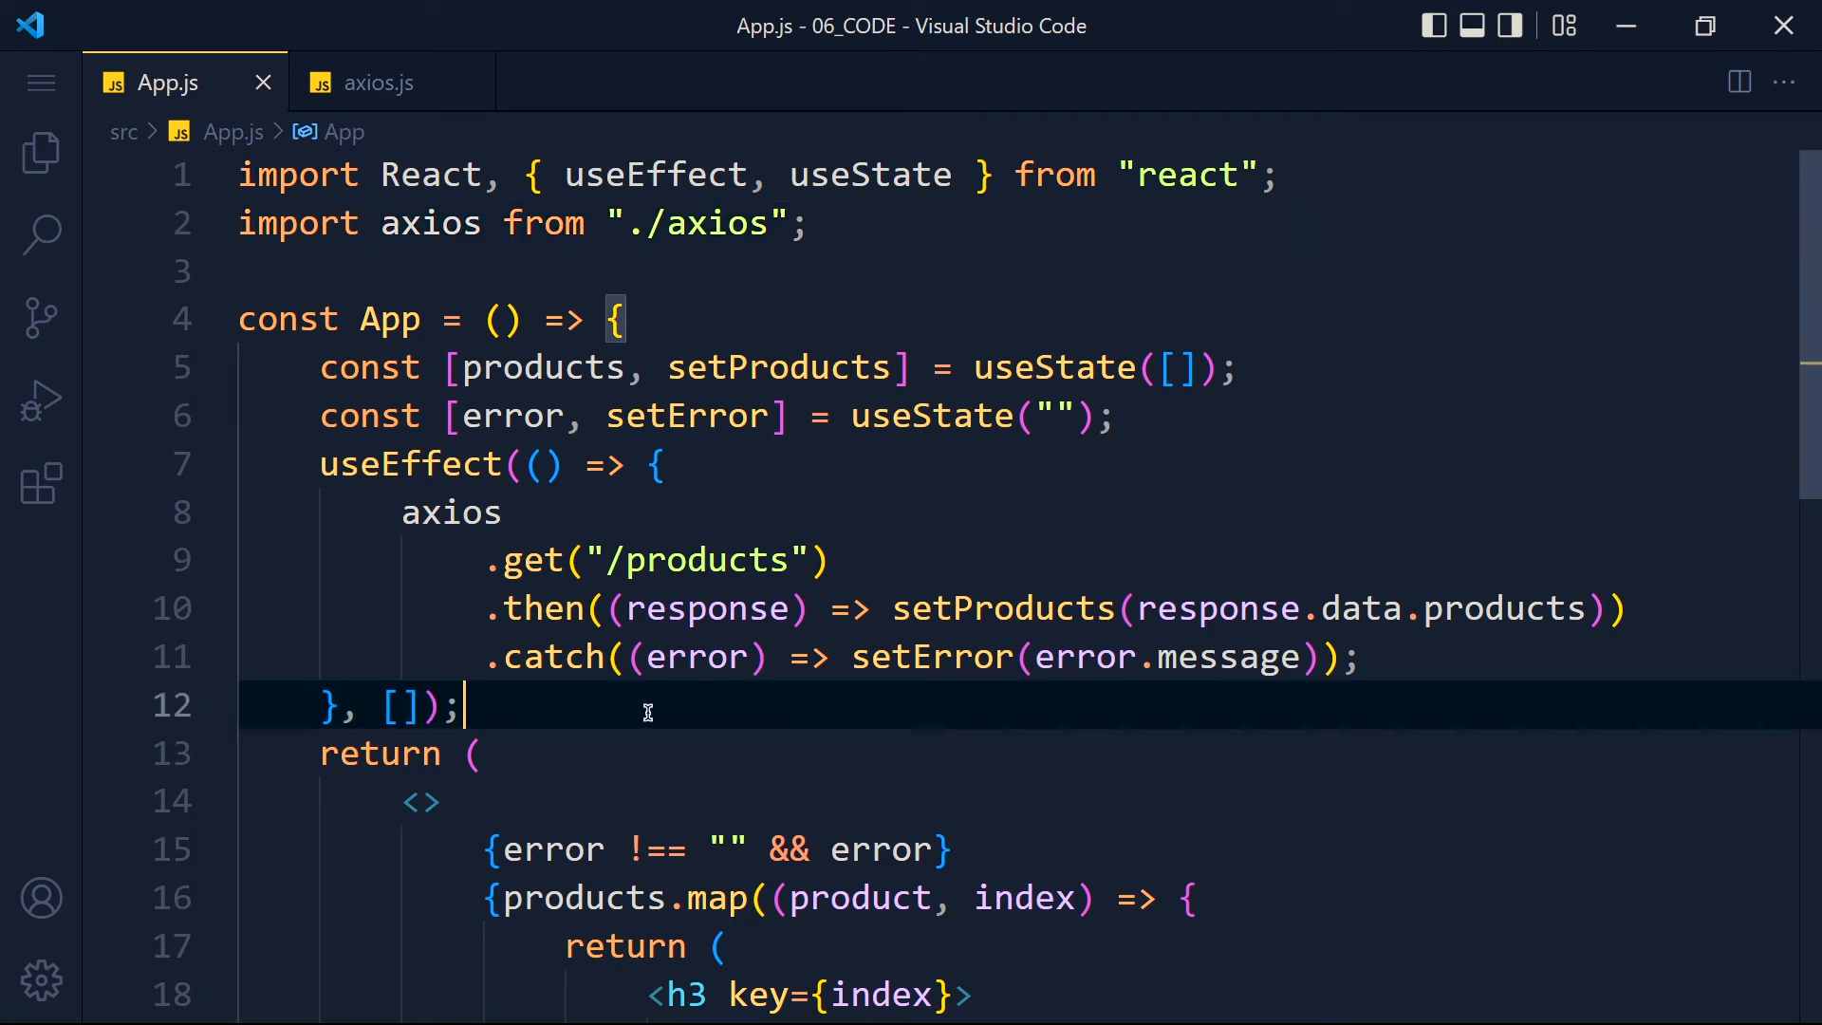
type("function getProducts () {")
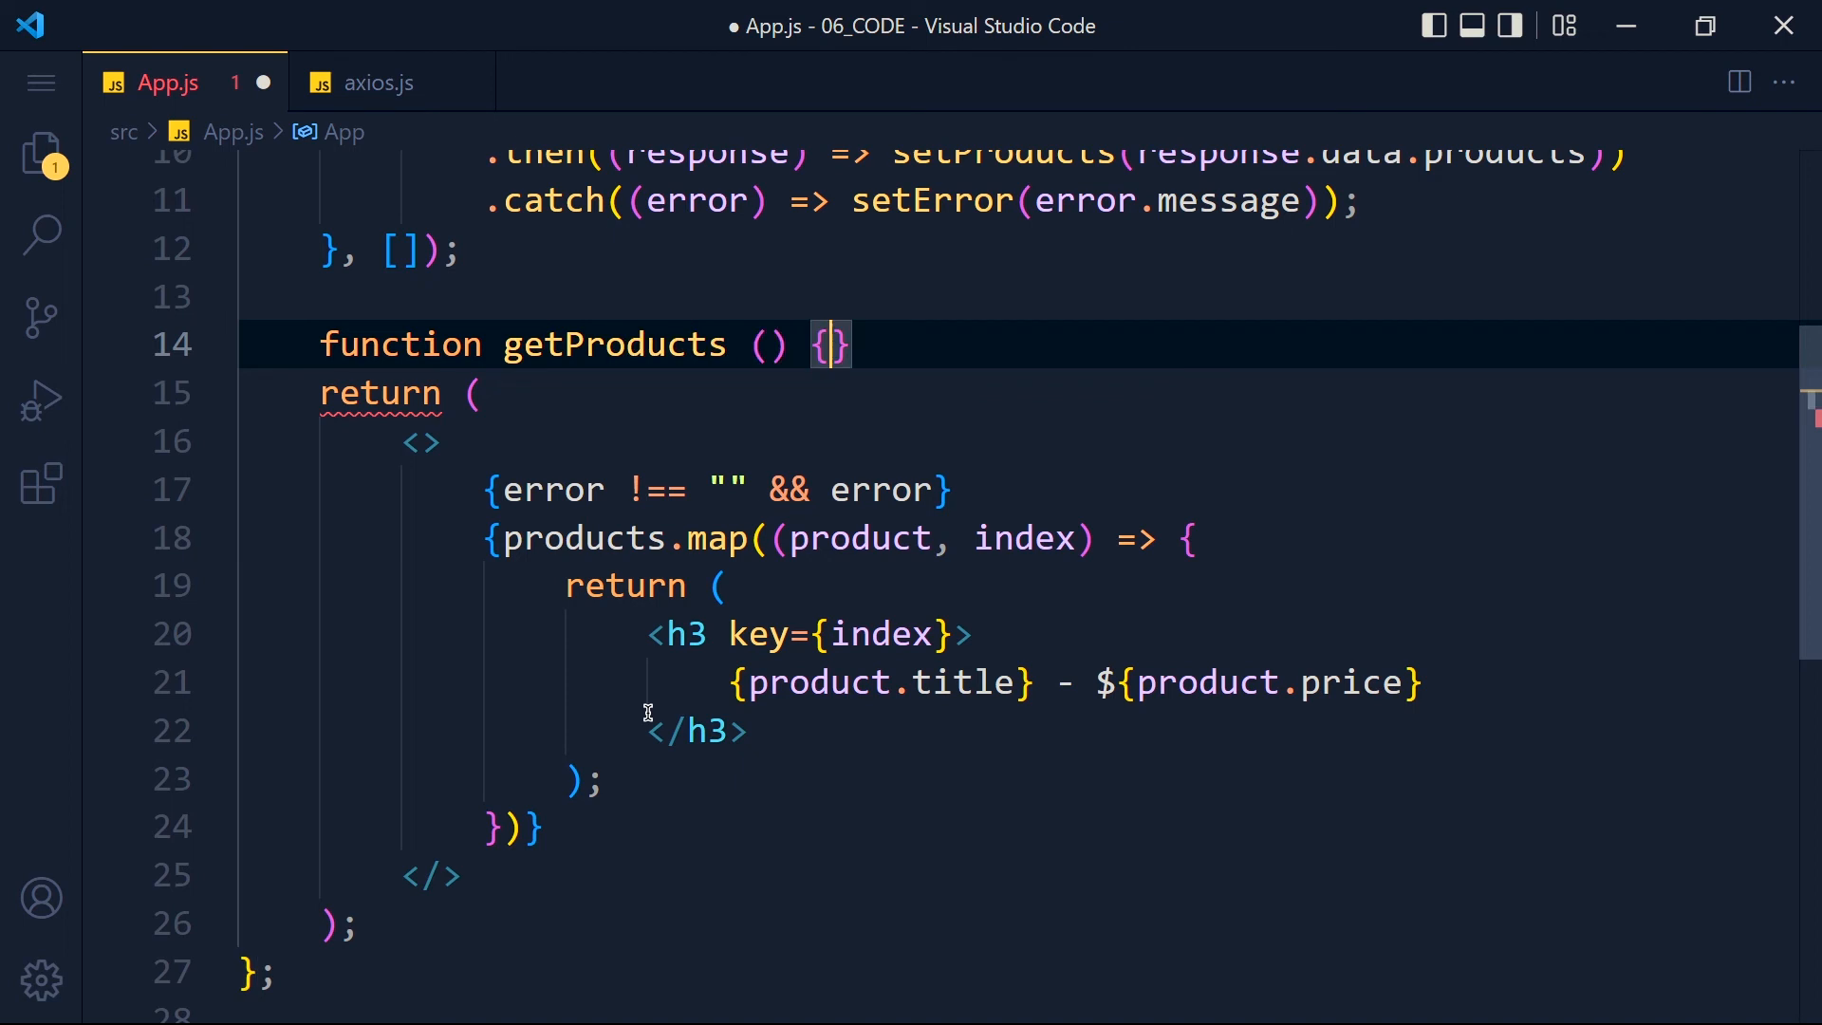
key("Enter")
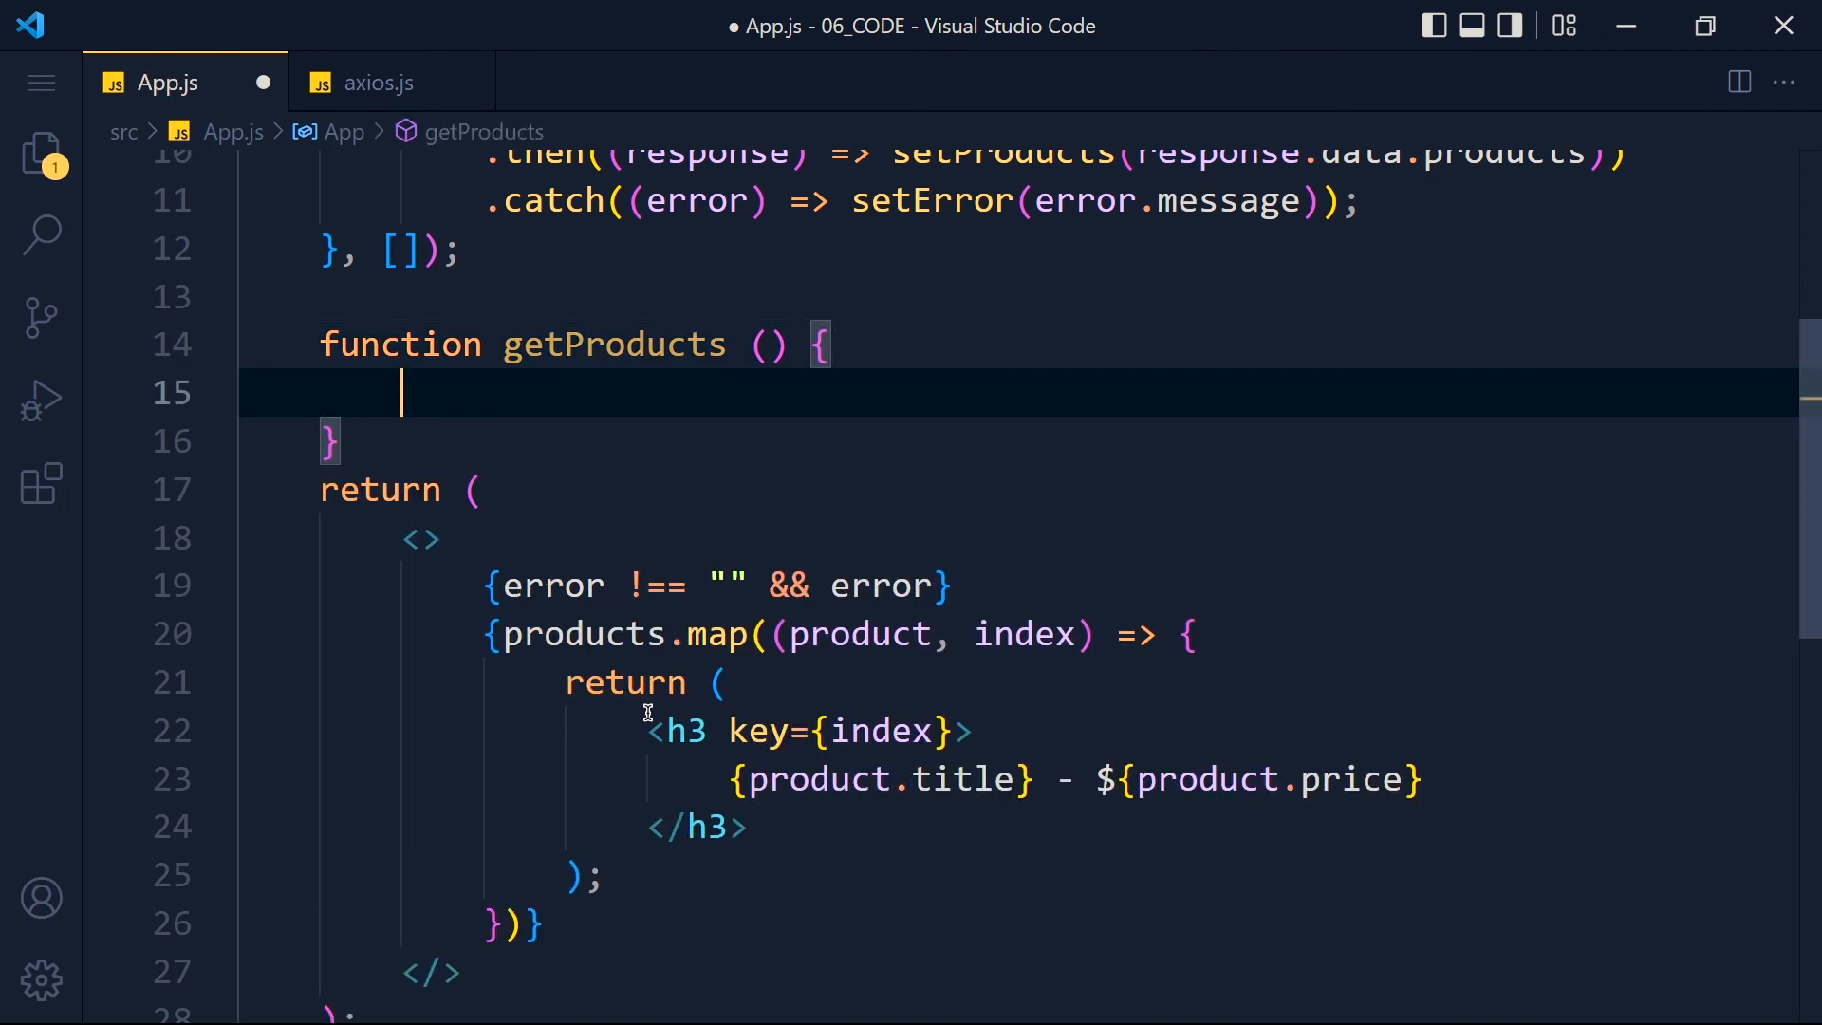
type("as")
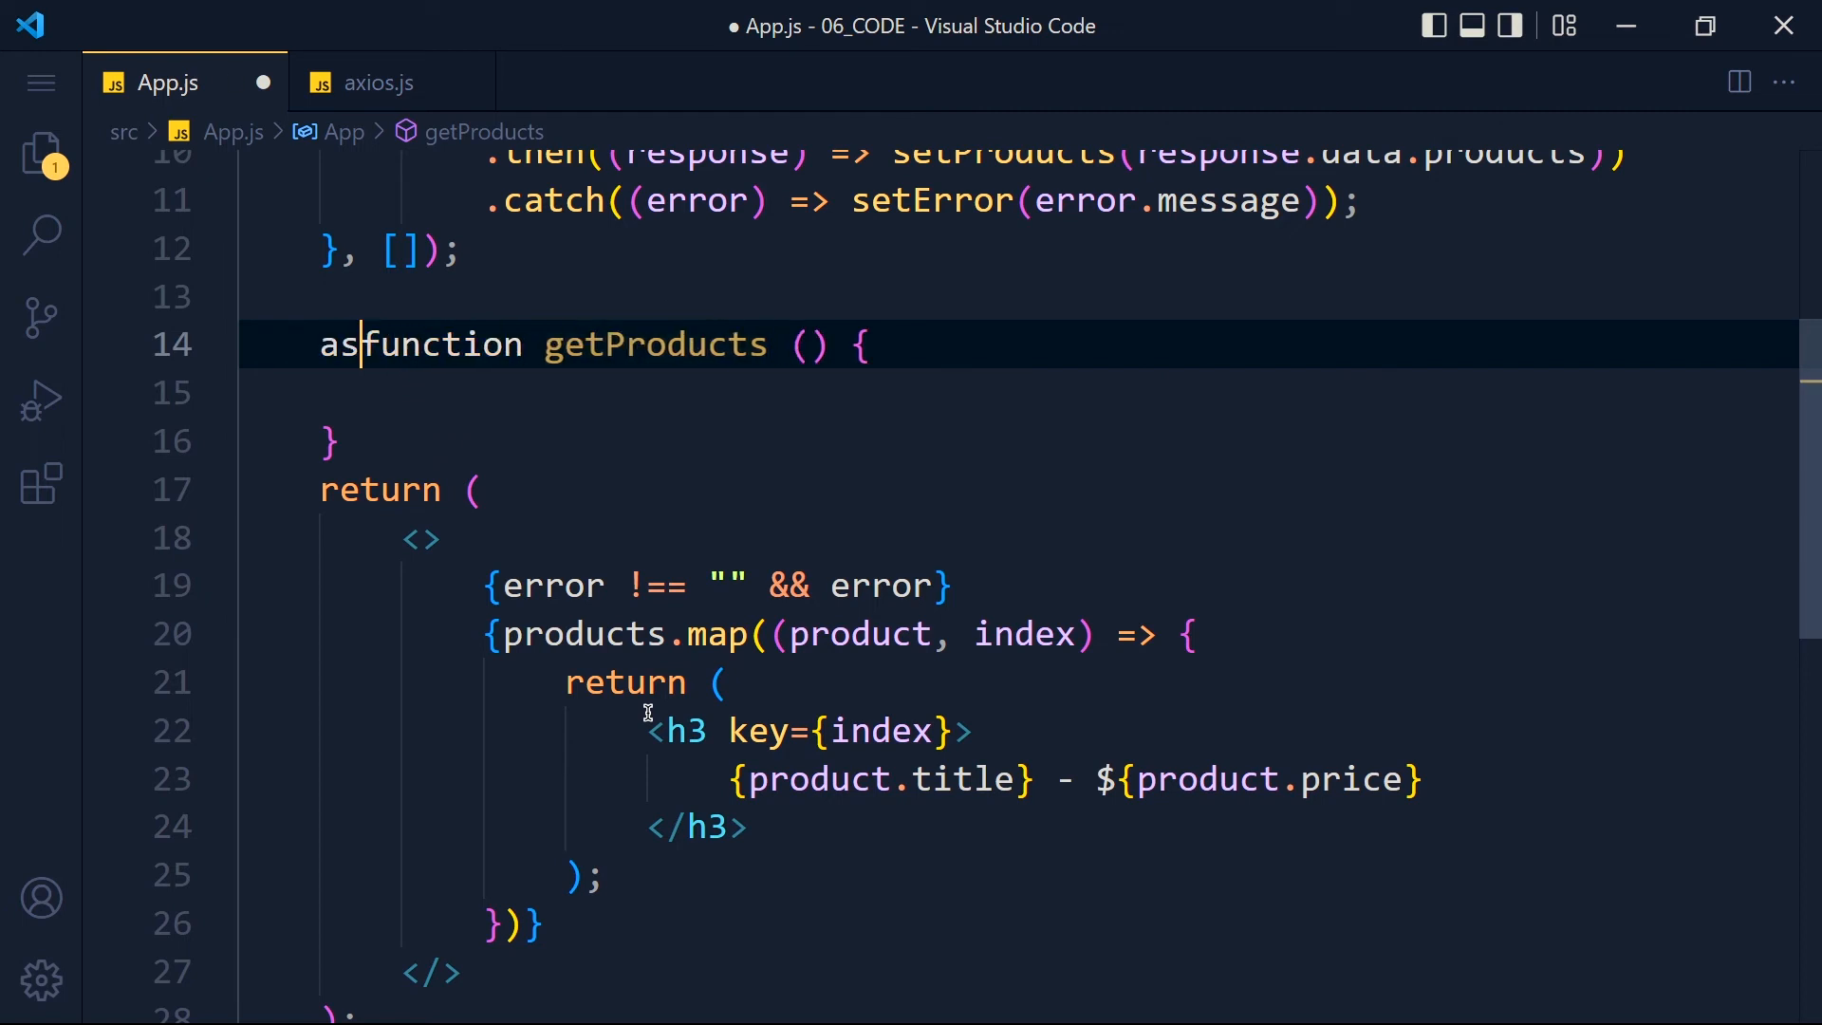
type("ync")
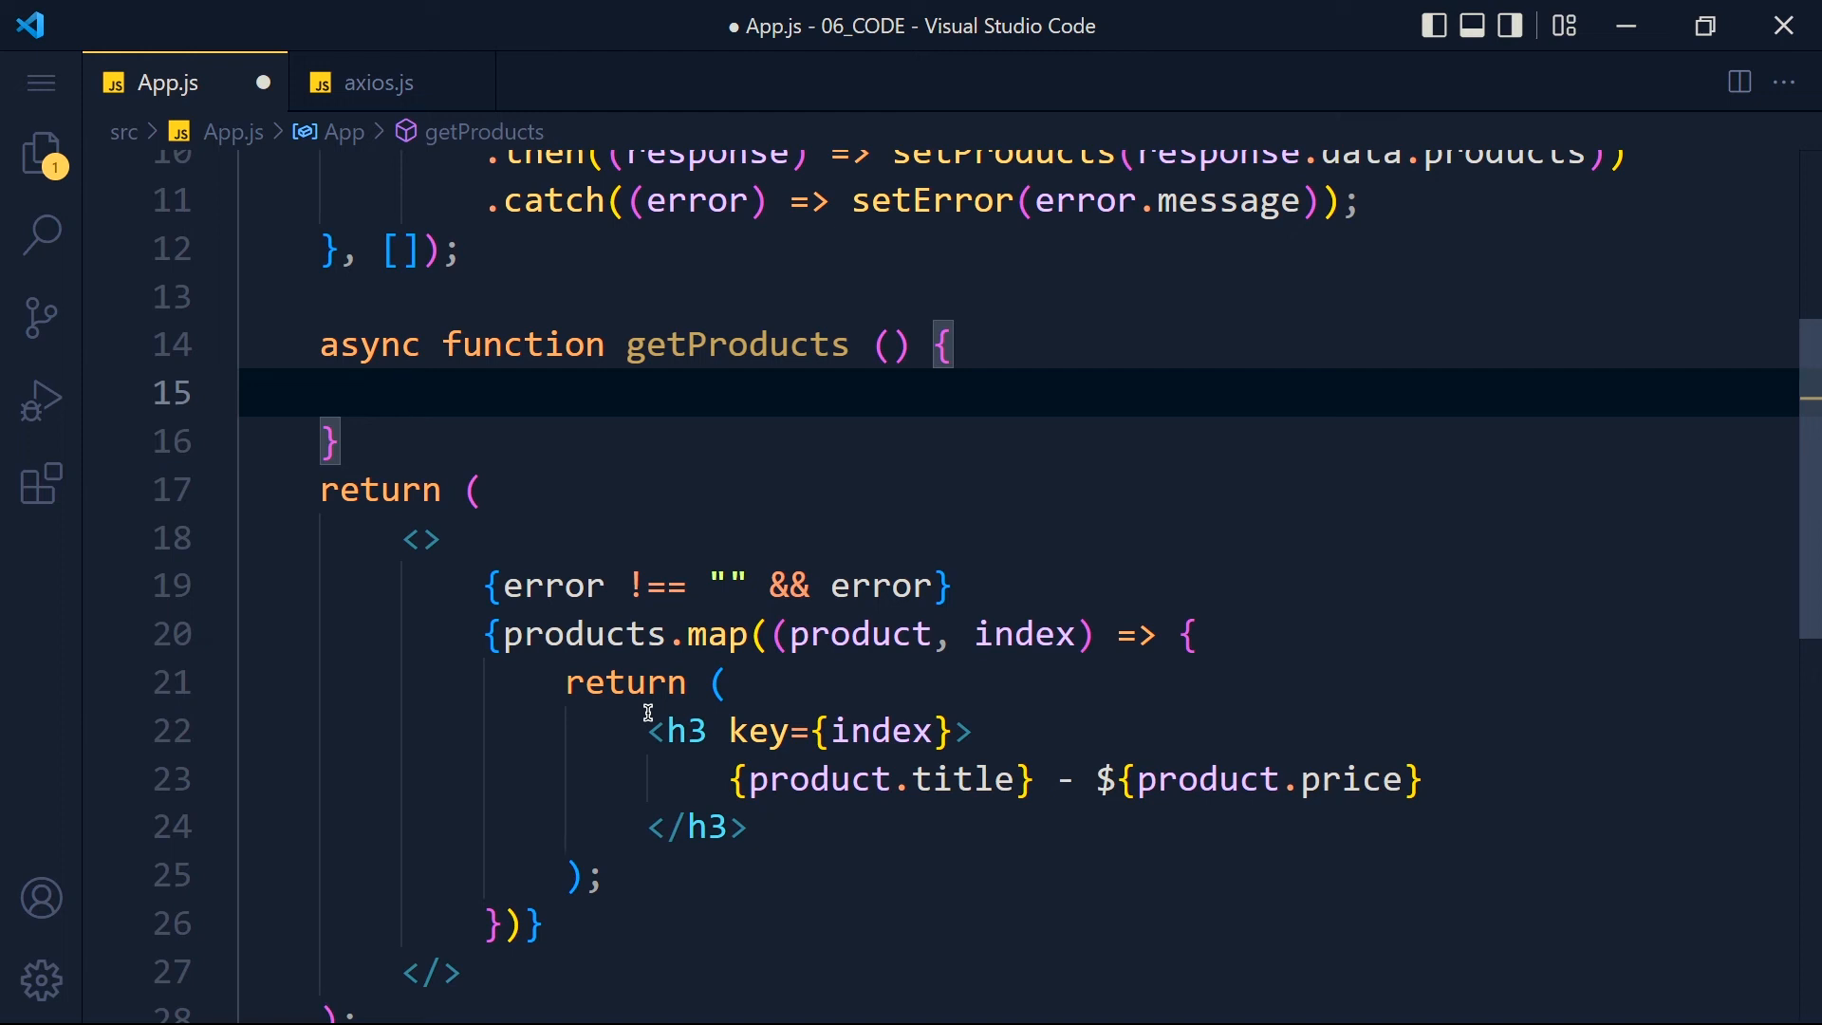
type("await")
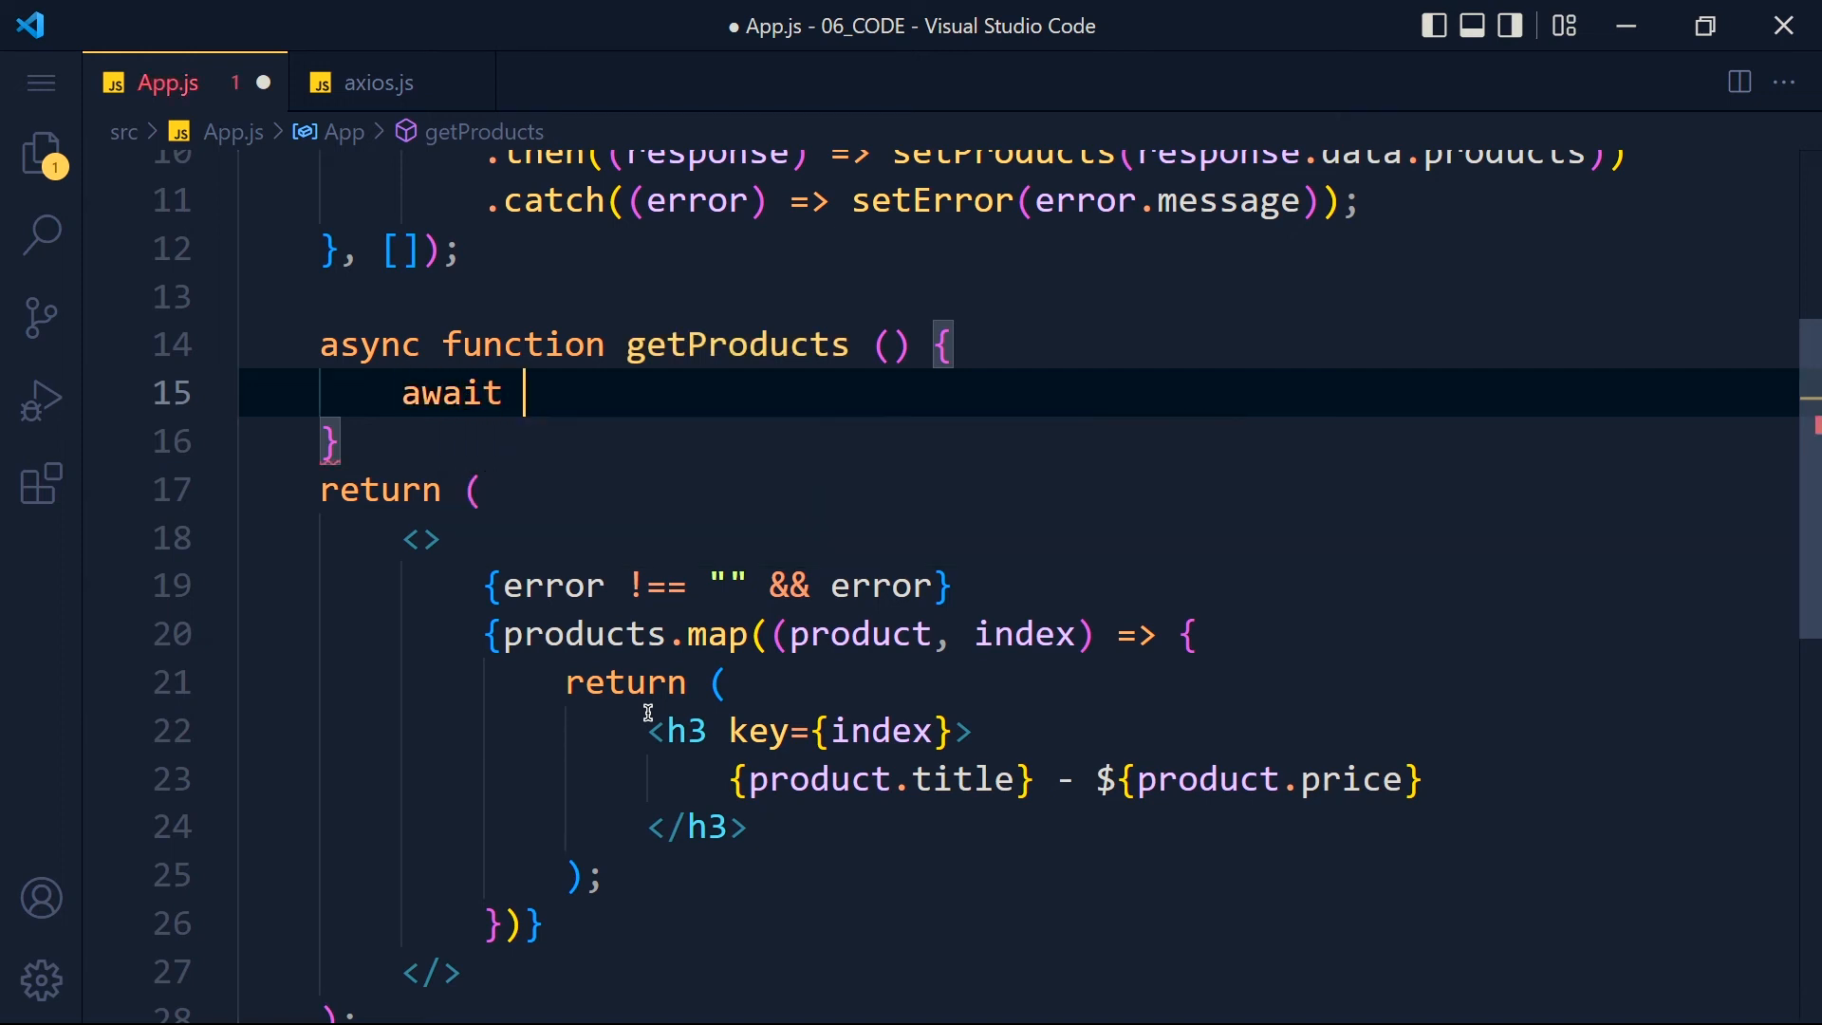
type("axios.get('')")
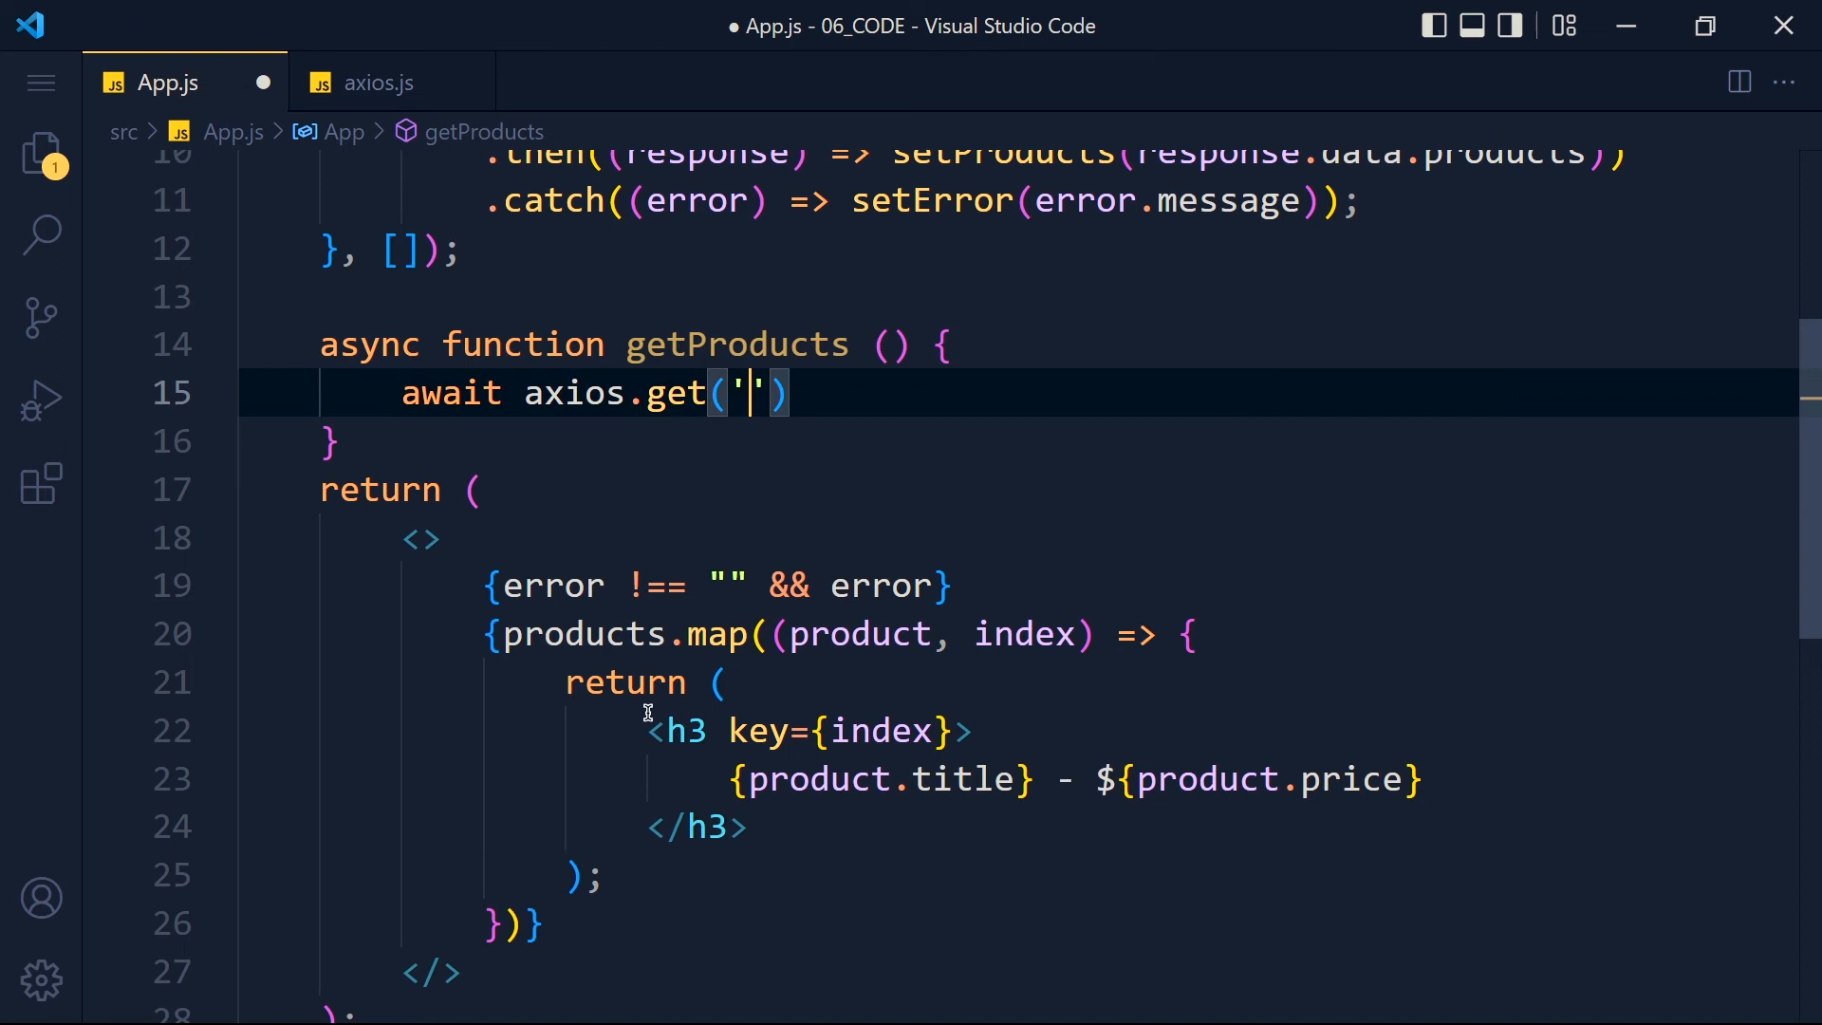
type("/products")
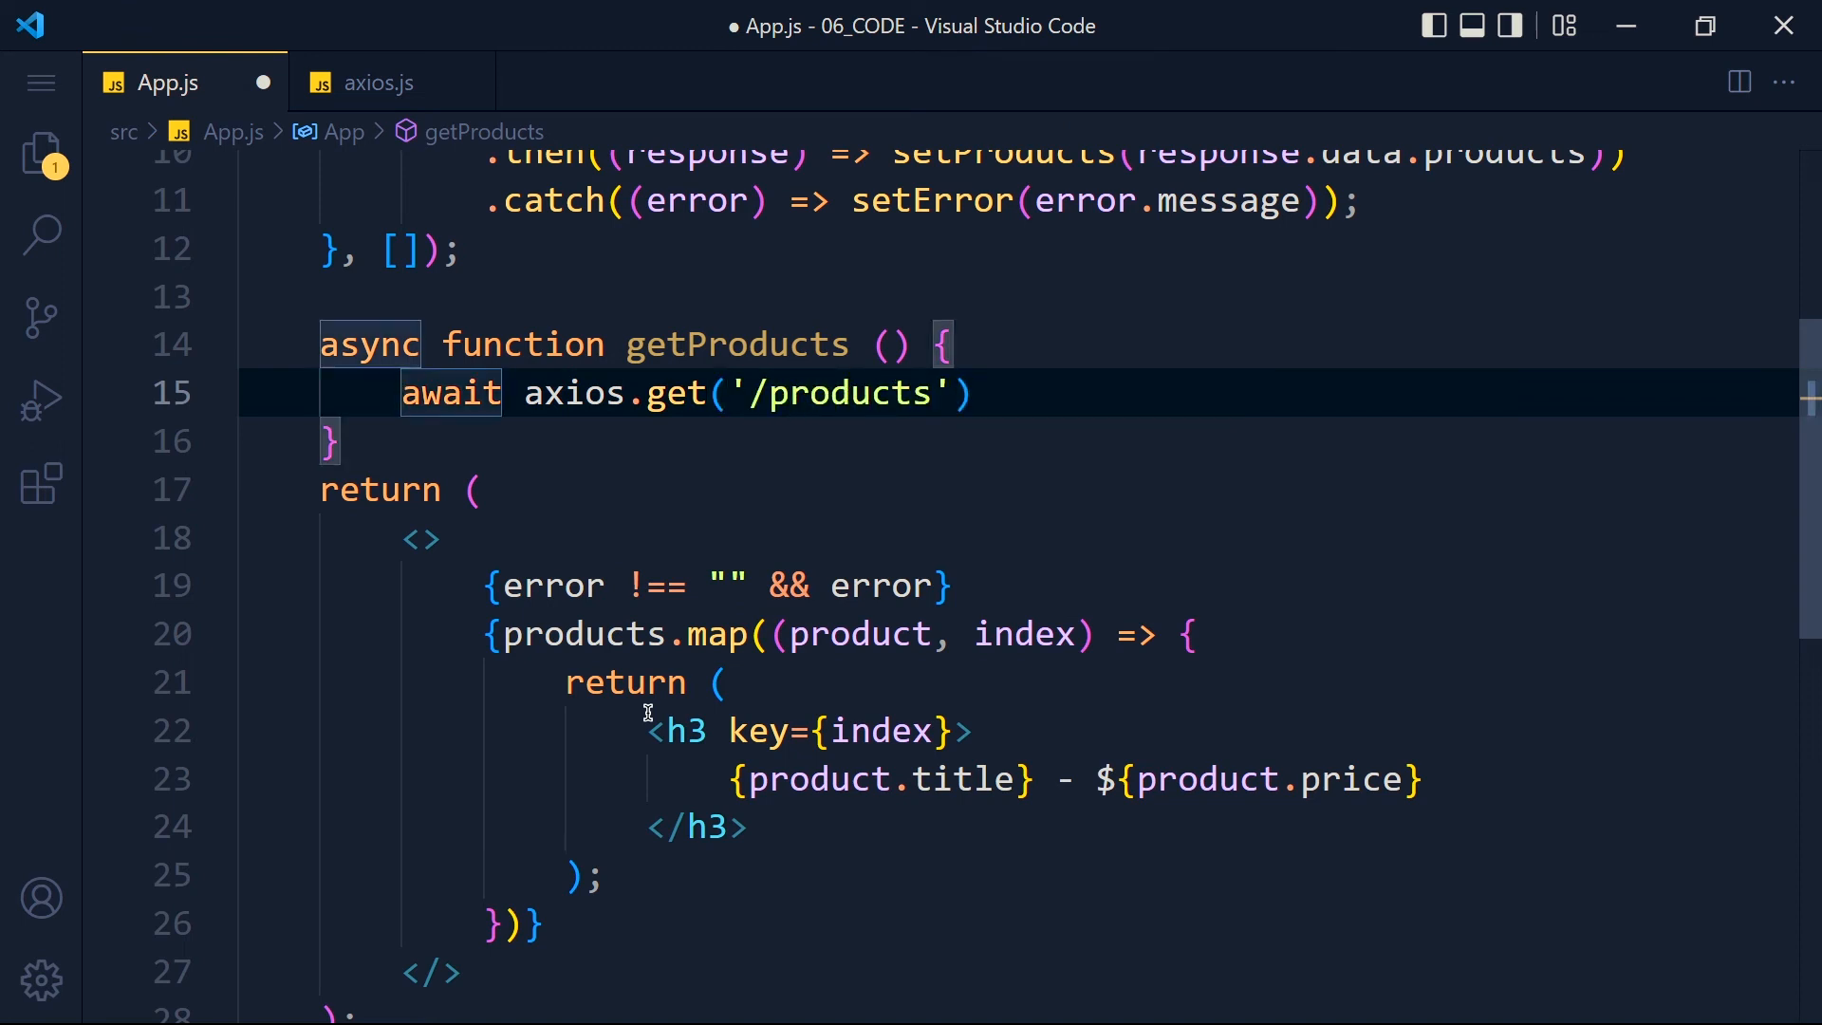
type("const response =")
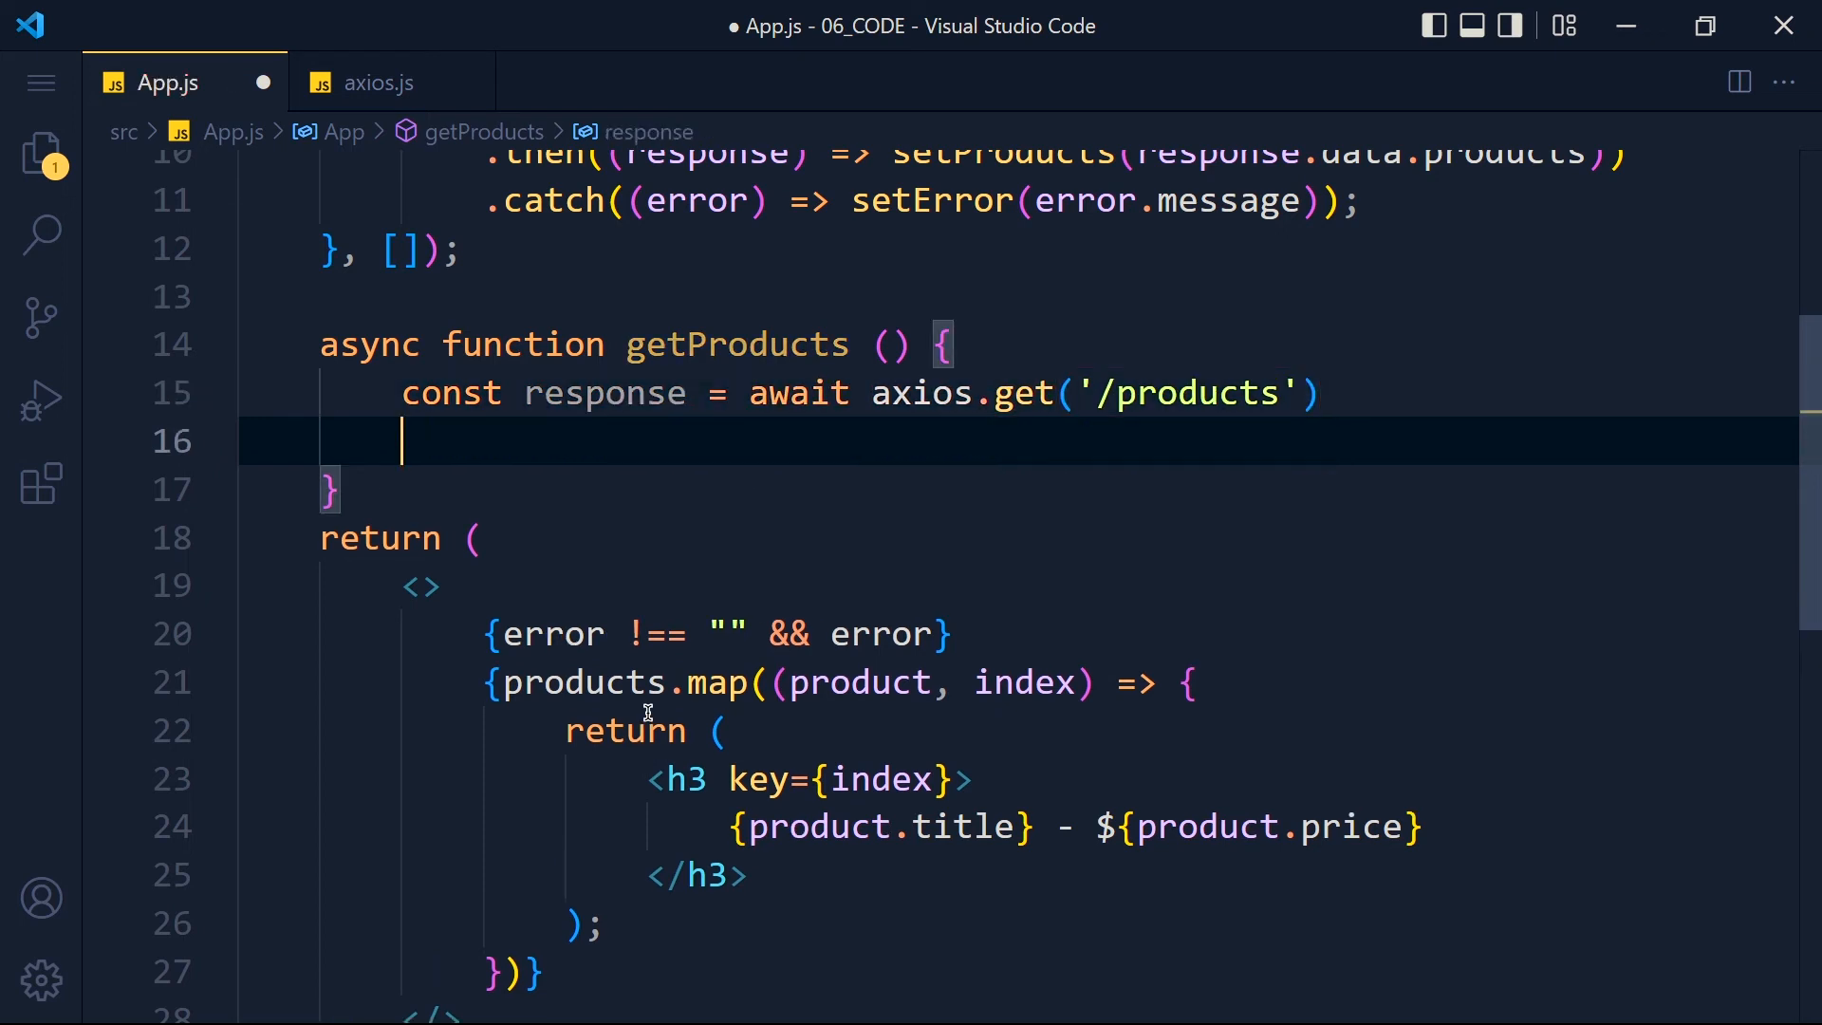
type("console.log(response);")
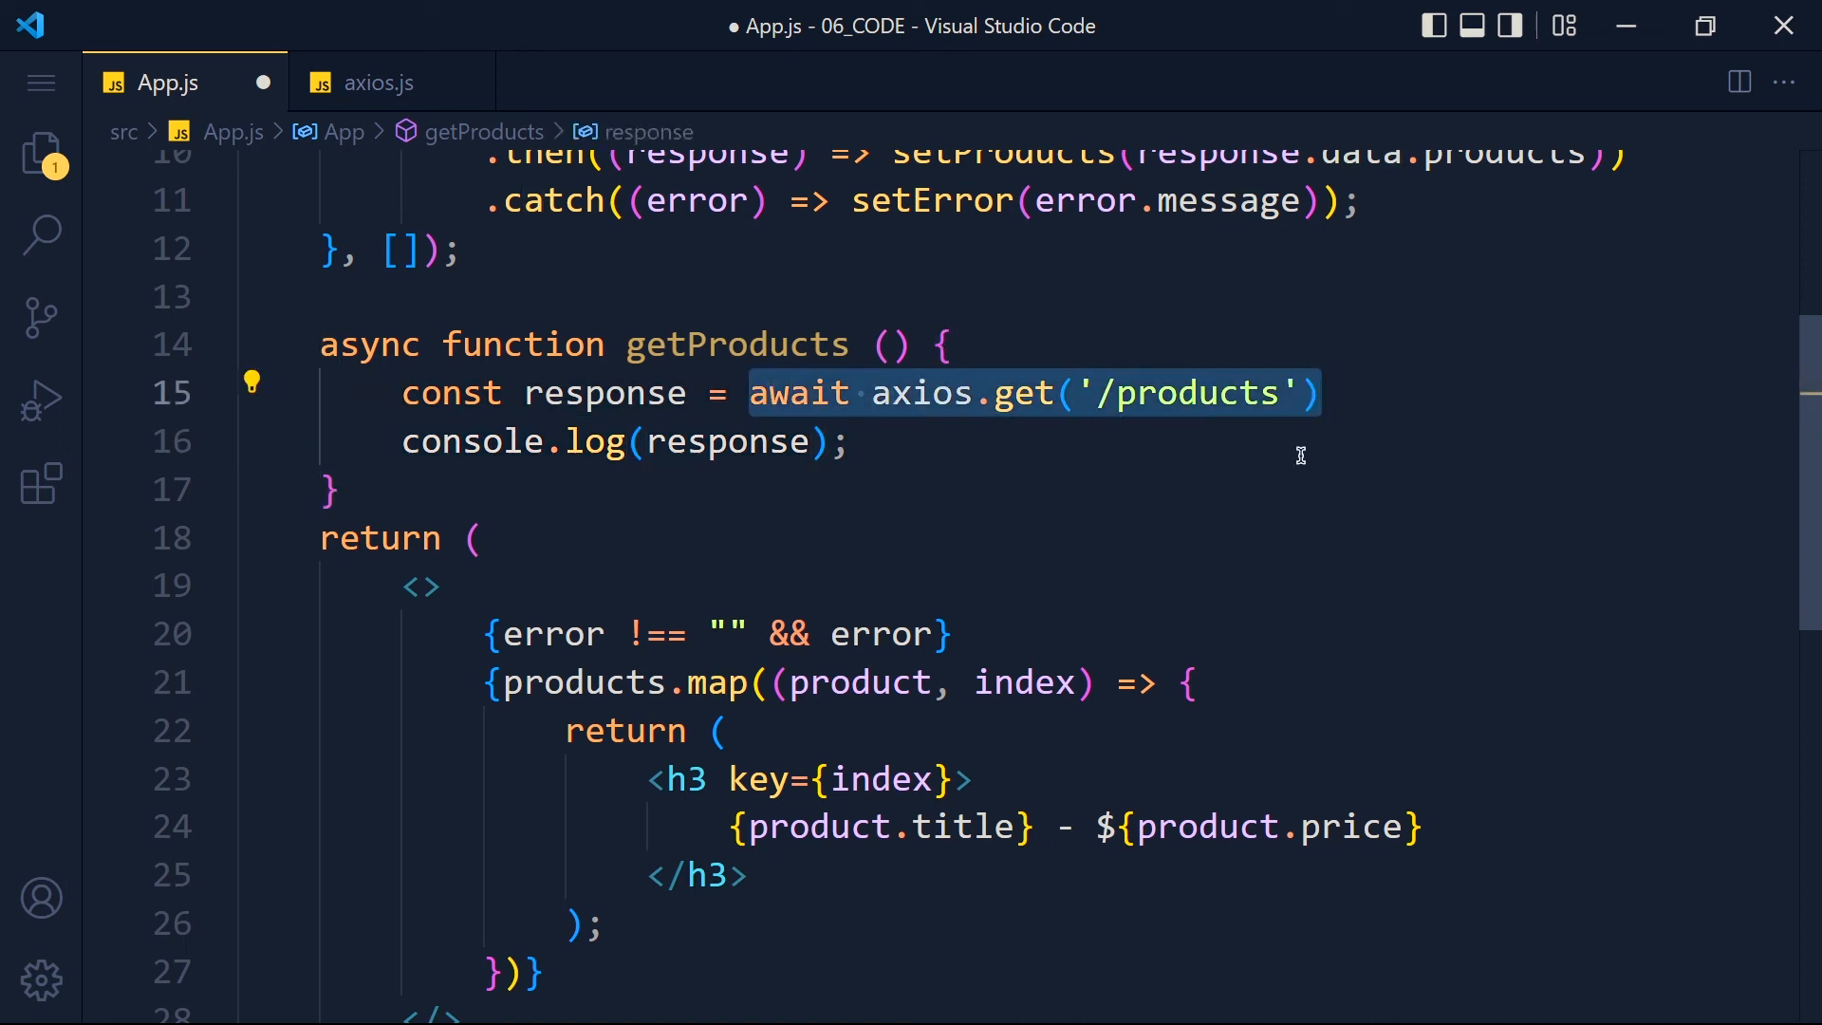
mouse_move(868, 326)
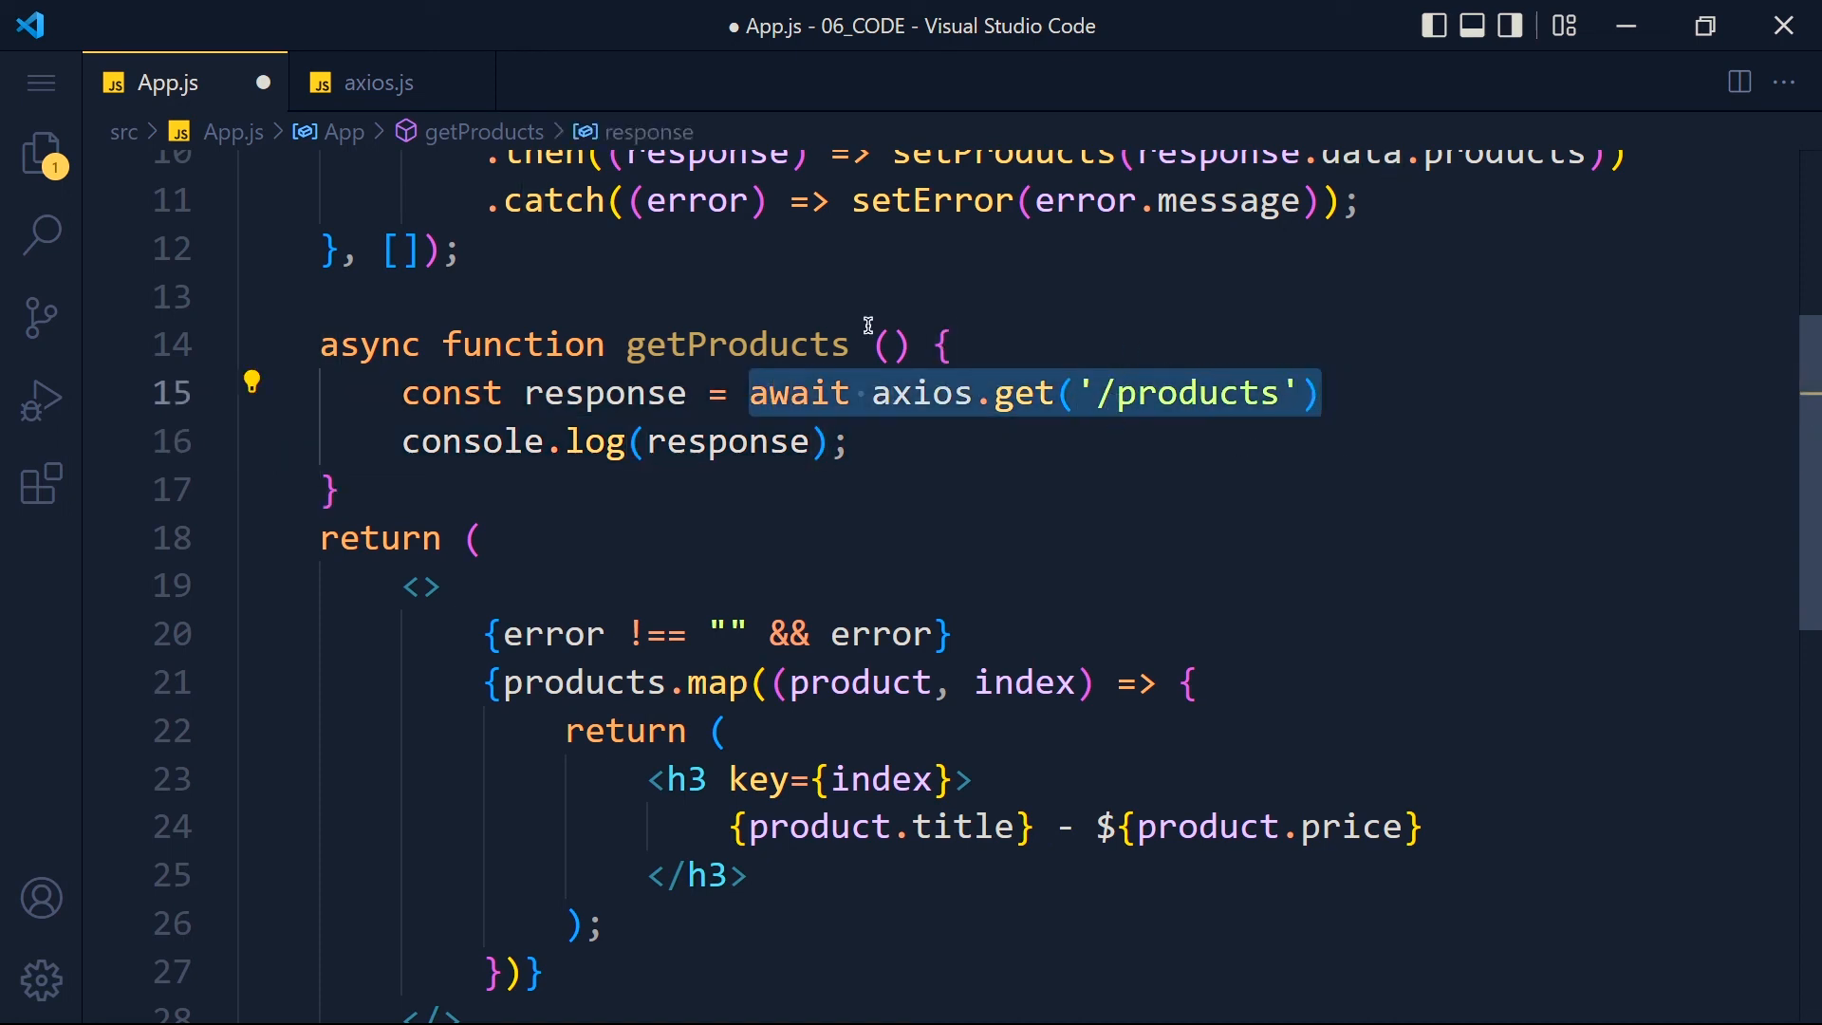
Comment out the old promise-based request in useEffect and start calling getProducts instead
left_click(935, 443)
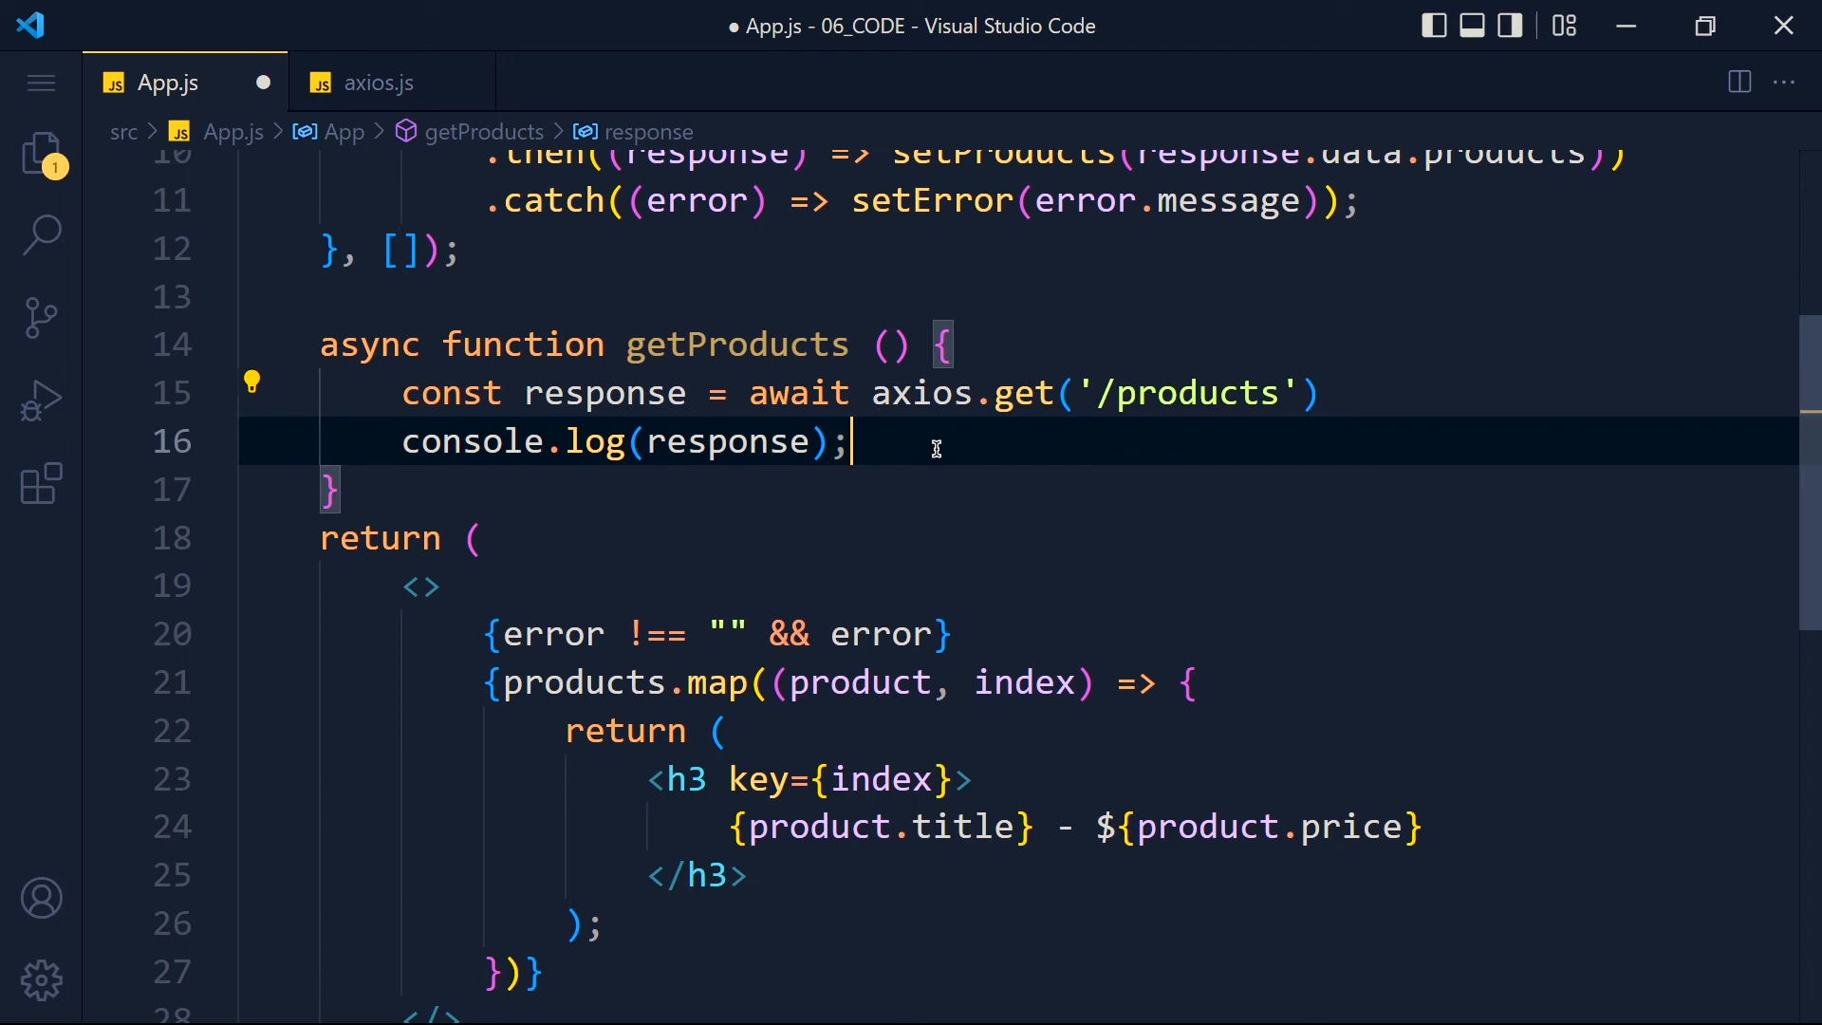
scroll("up", 3)
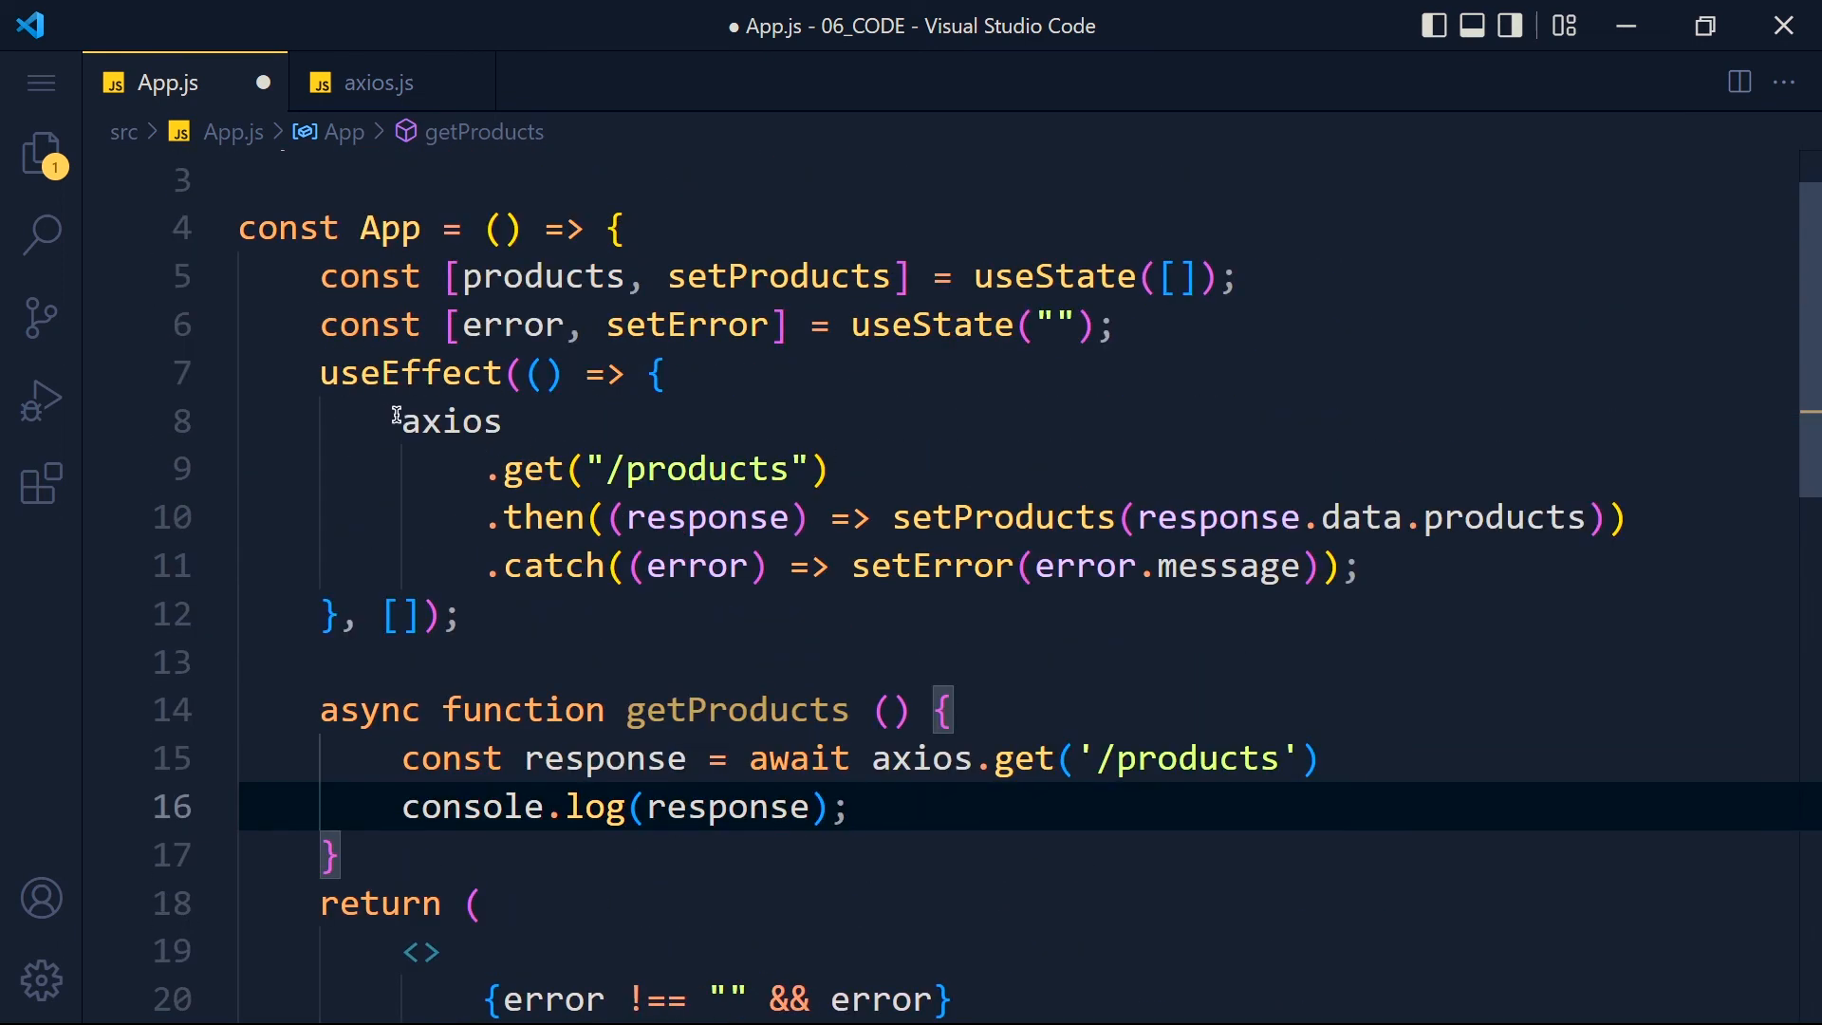
key("Ctrl+/")
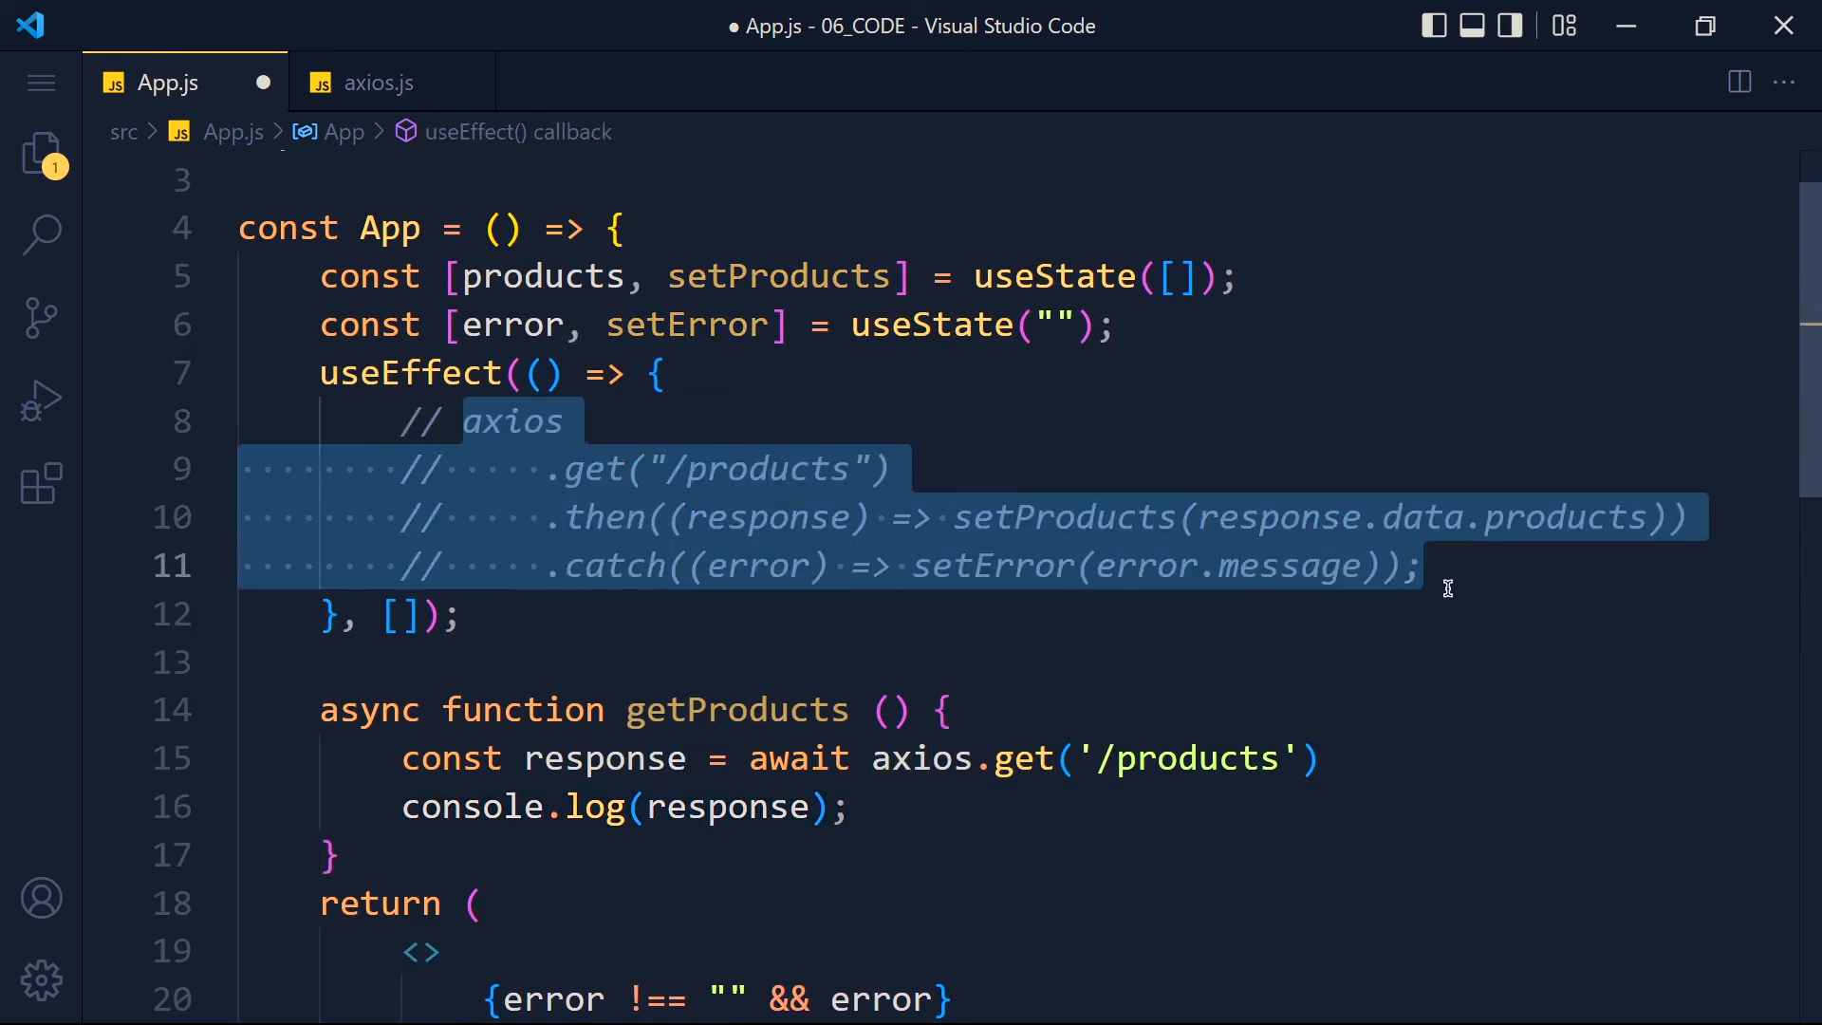
type("get")
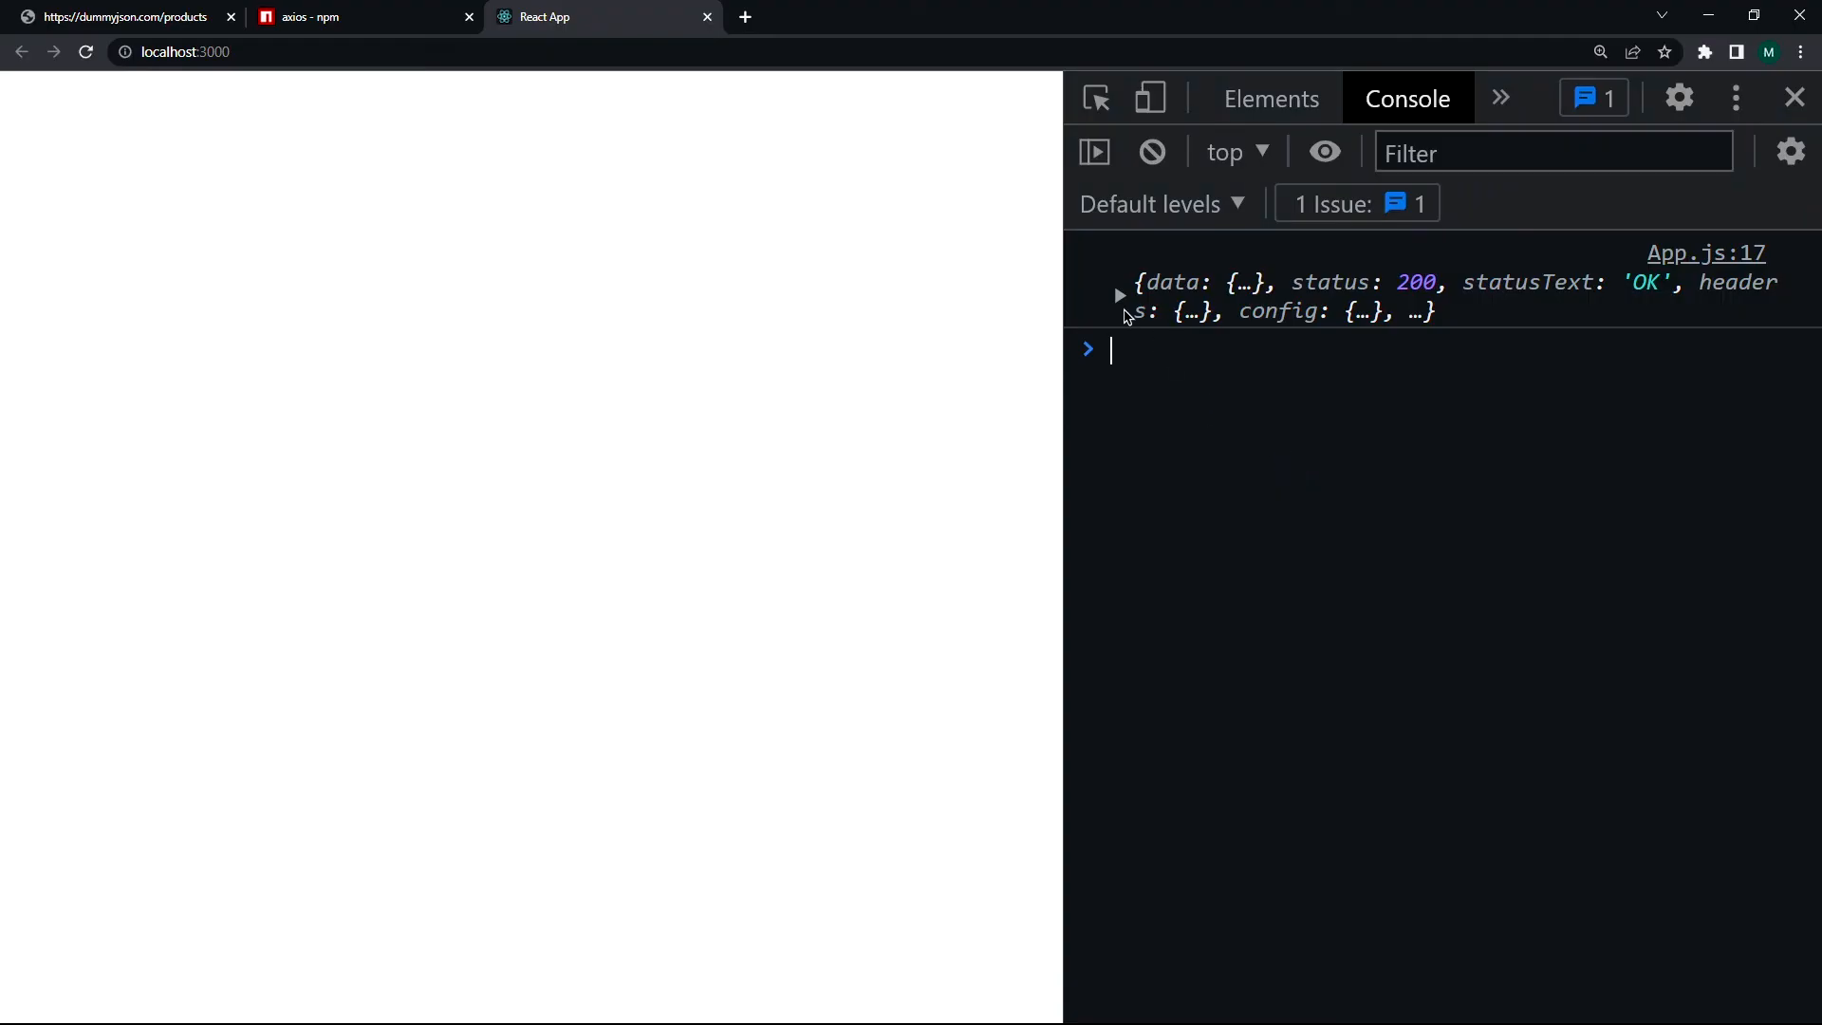
Confirm the status-200 response in the console and add setProducts(response.data.products) in getProducts
left_click(1118, 296)
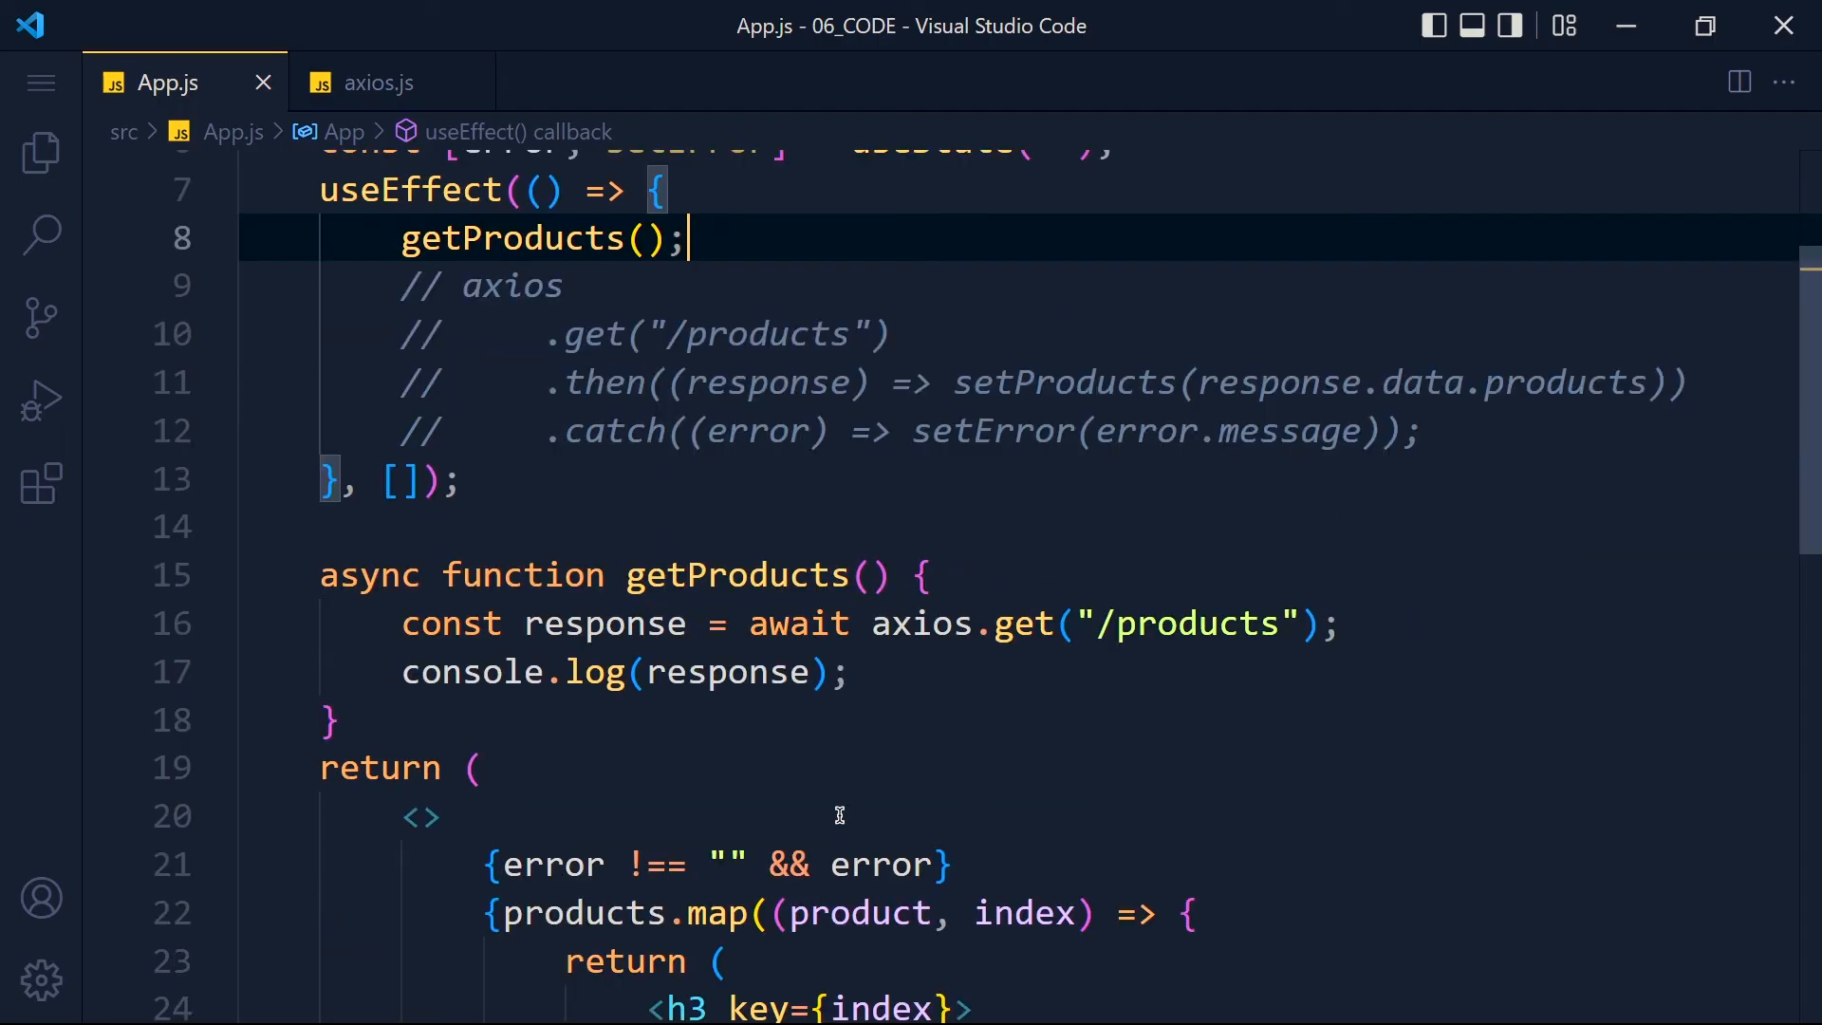
type("setProducts(response.data.products);")
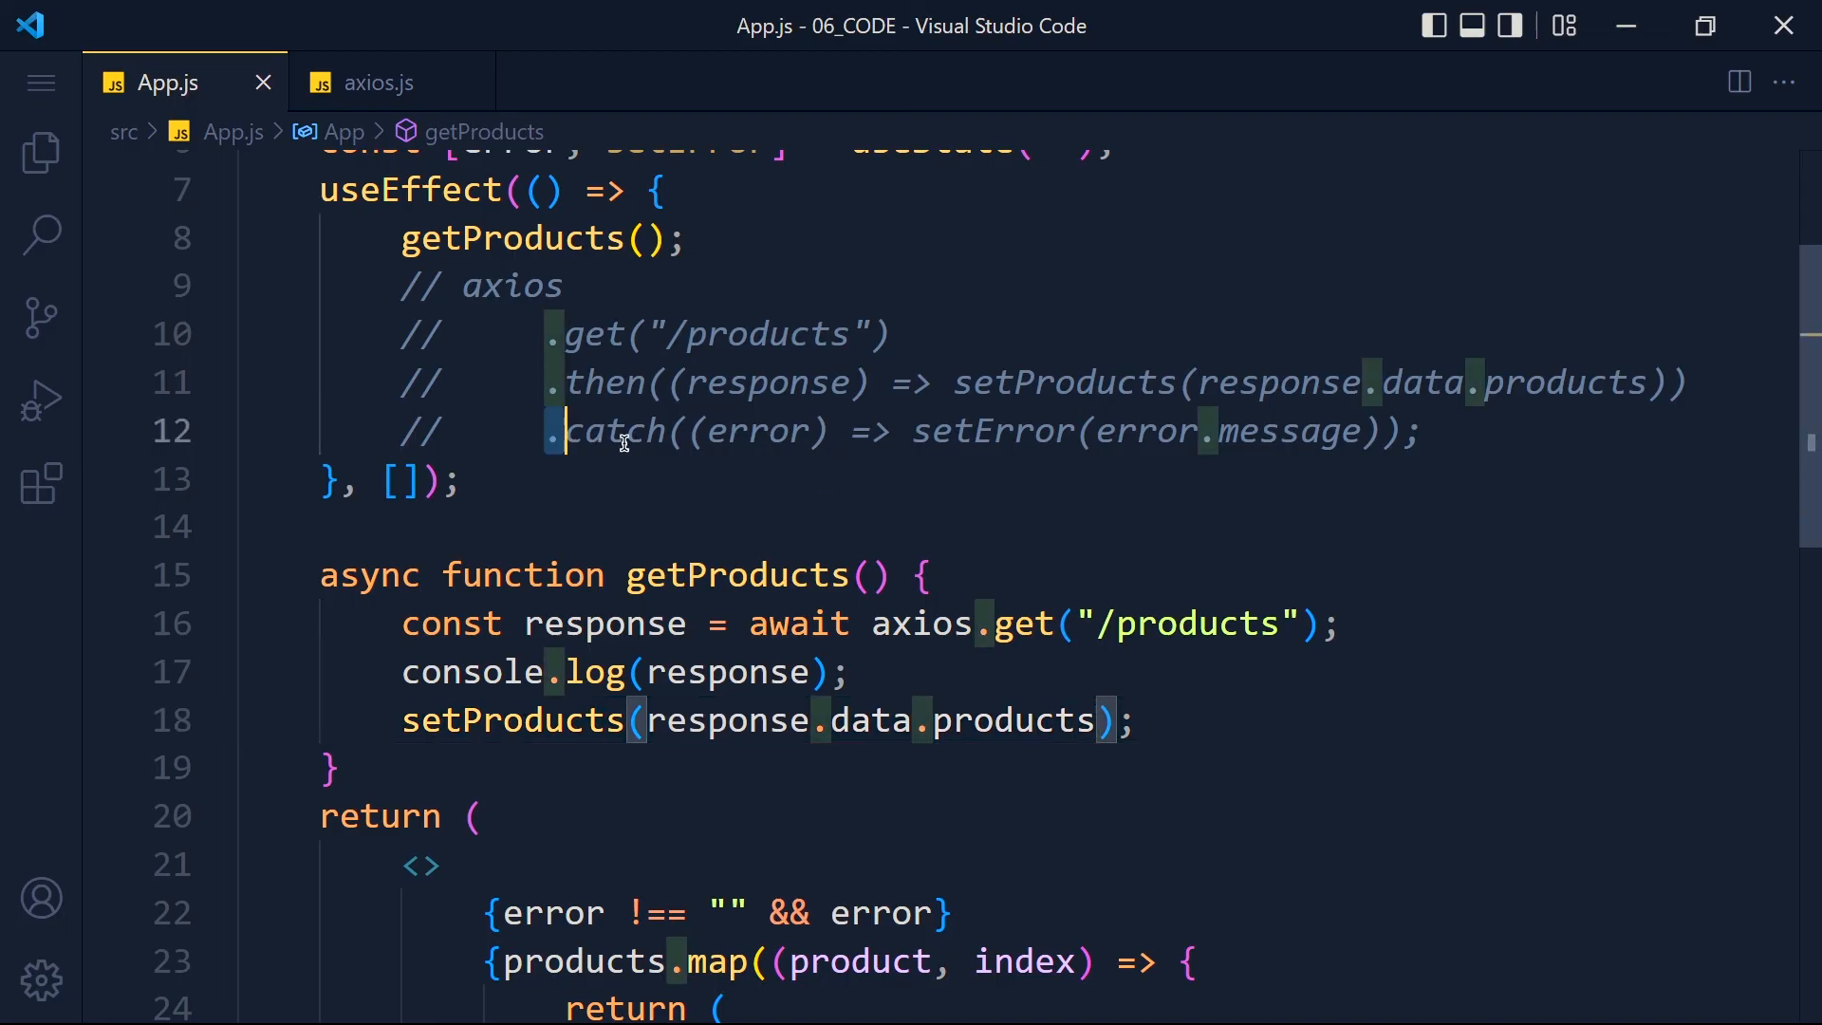
left_click(761, 526)
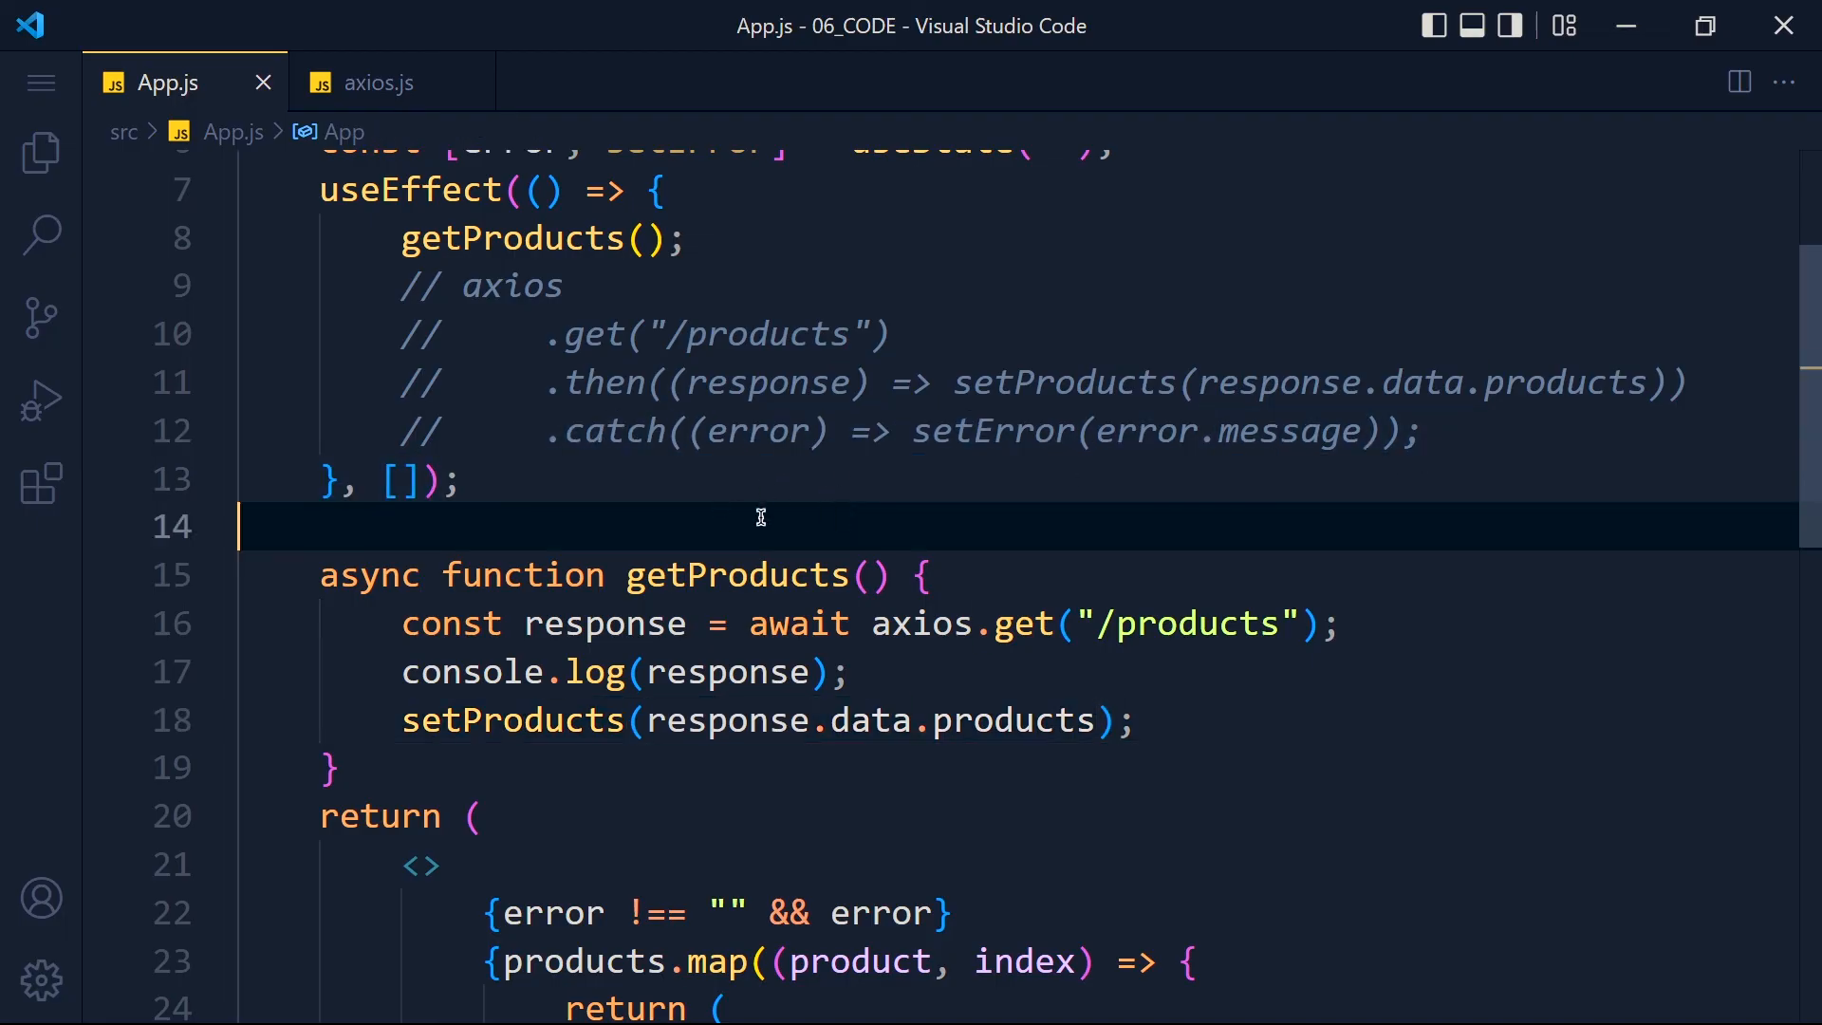
left_click(755, 720)
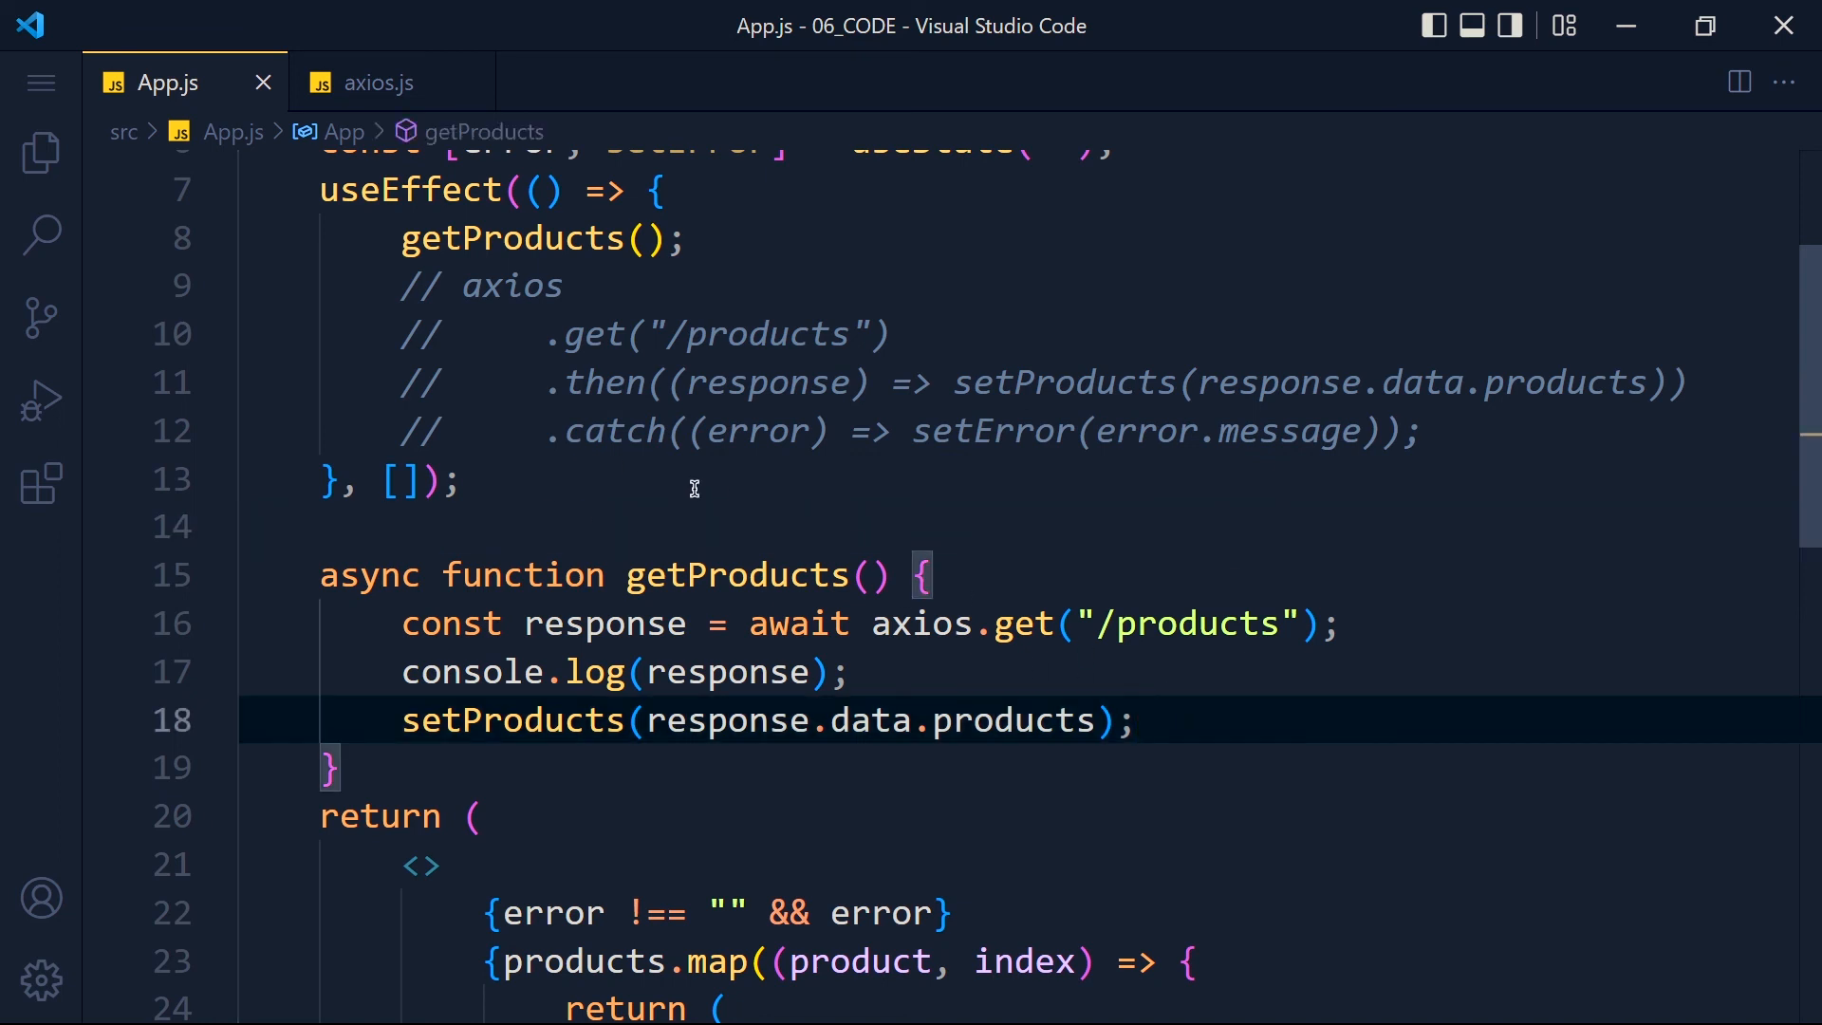
mouse_move(649, 478)
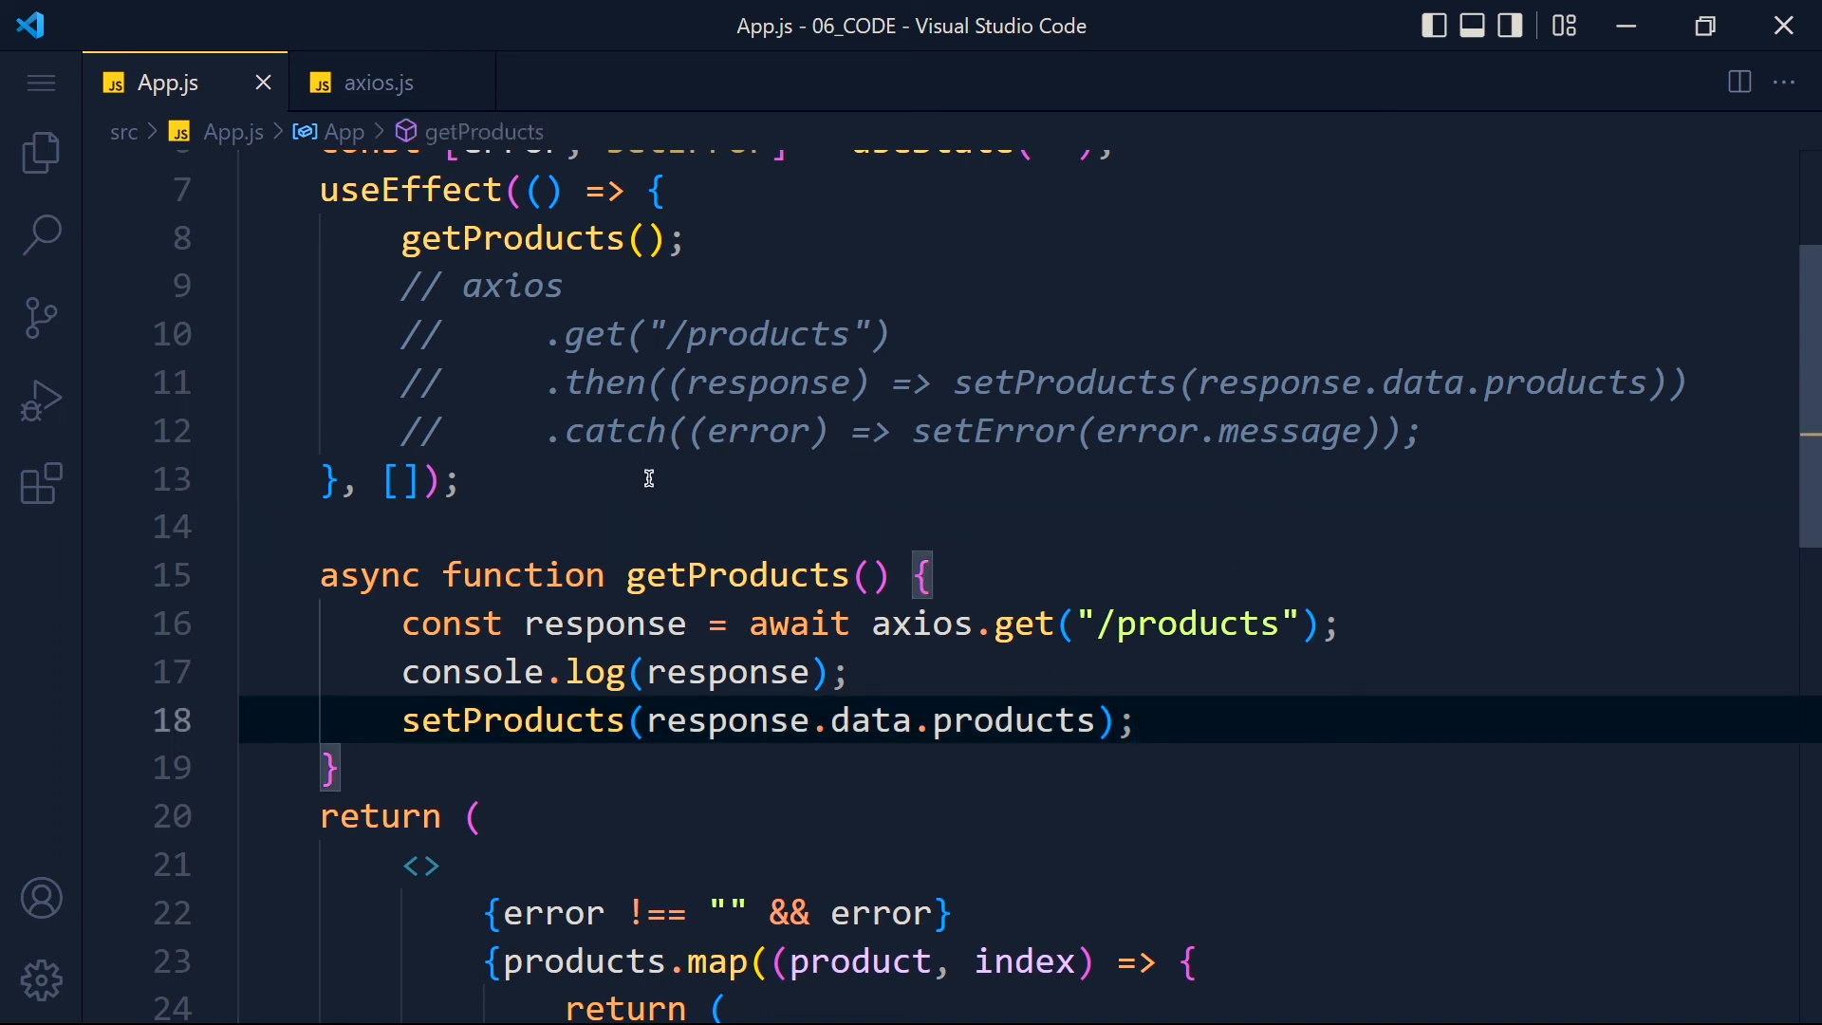
Insert a try/catch snippet in getProducts and move the request lines into the try block
type("try")
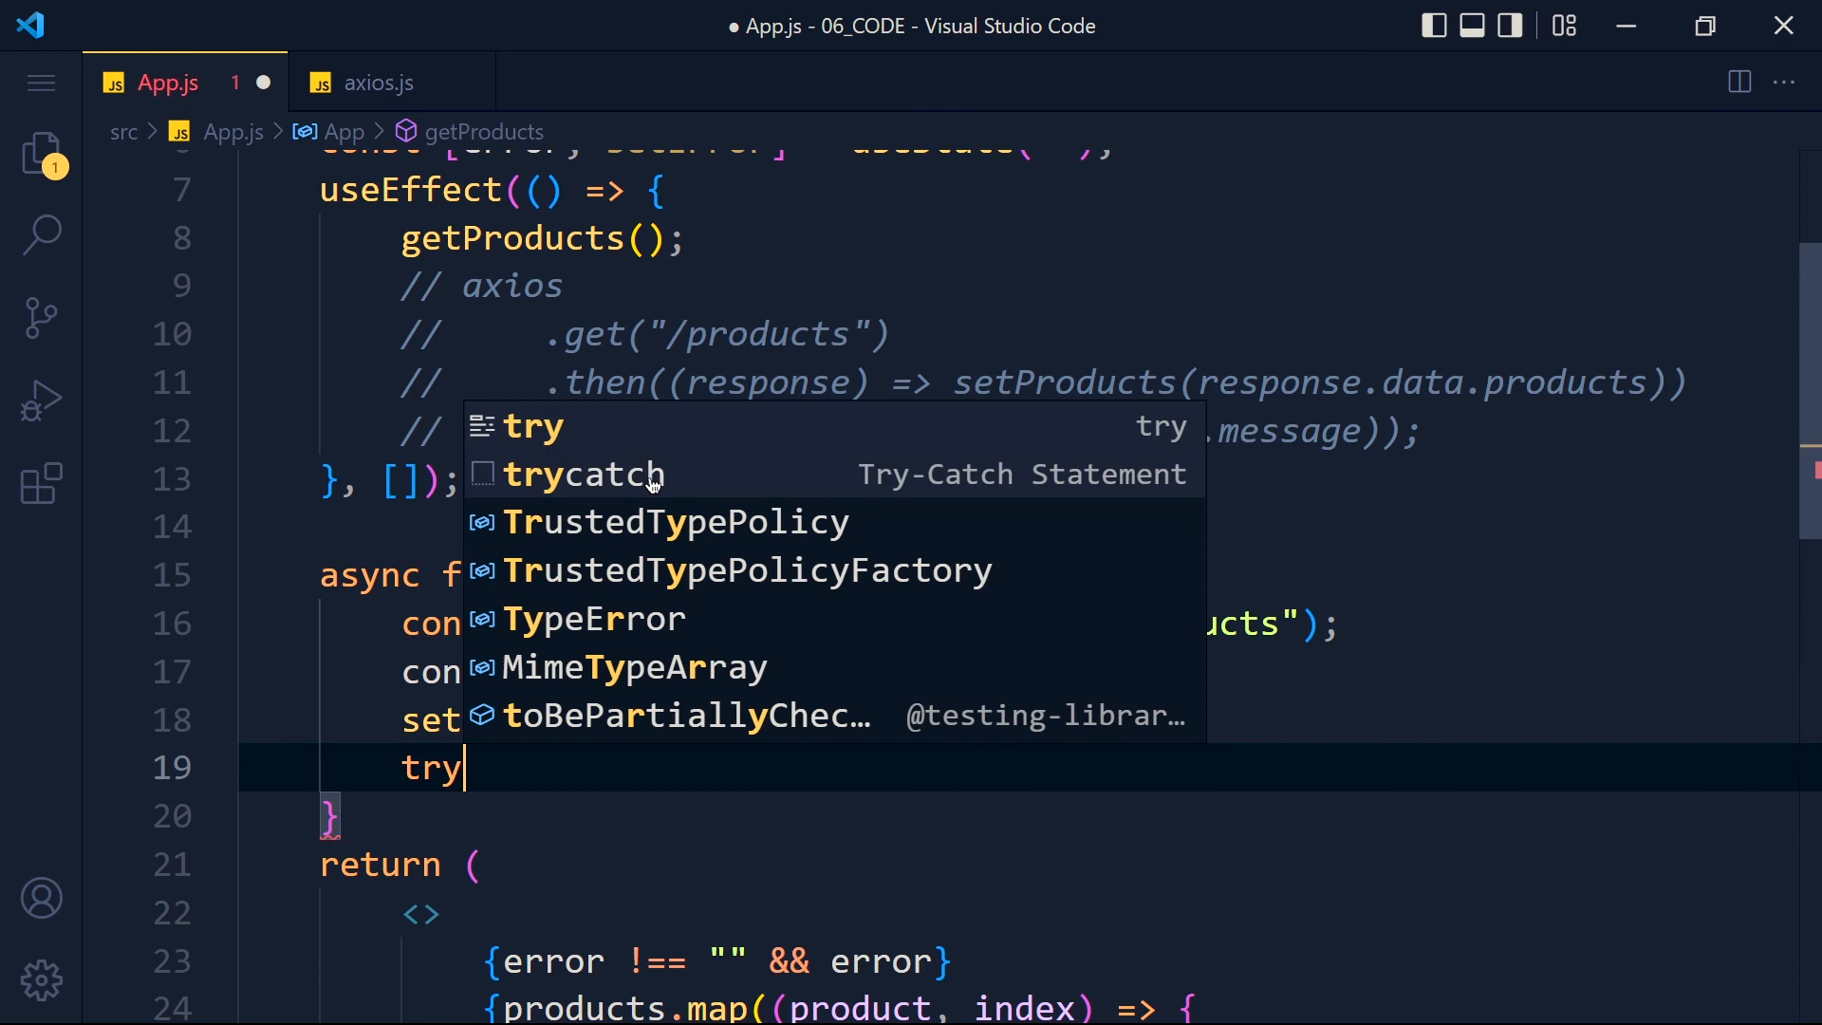
left_click(569, 474)
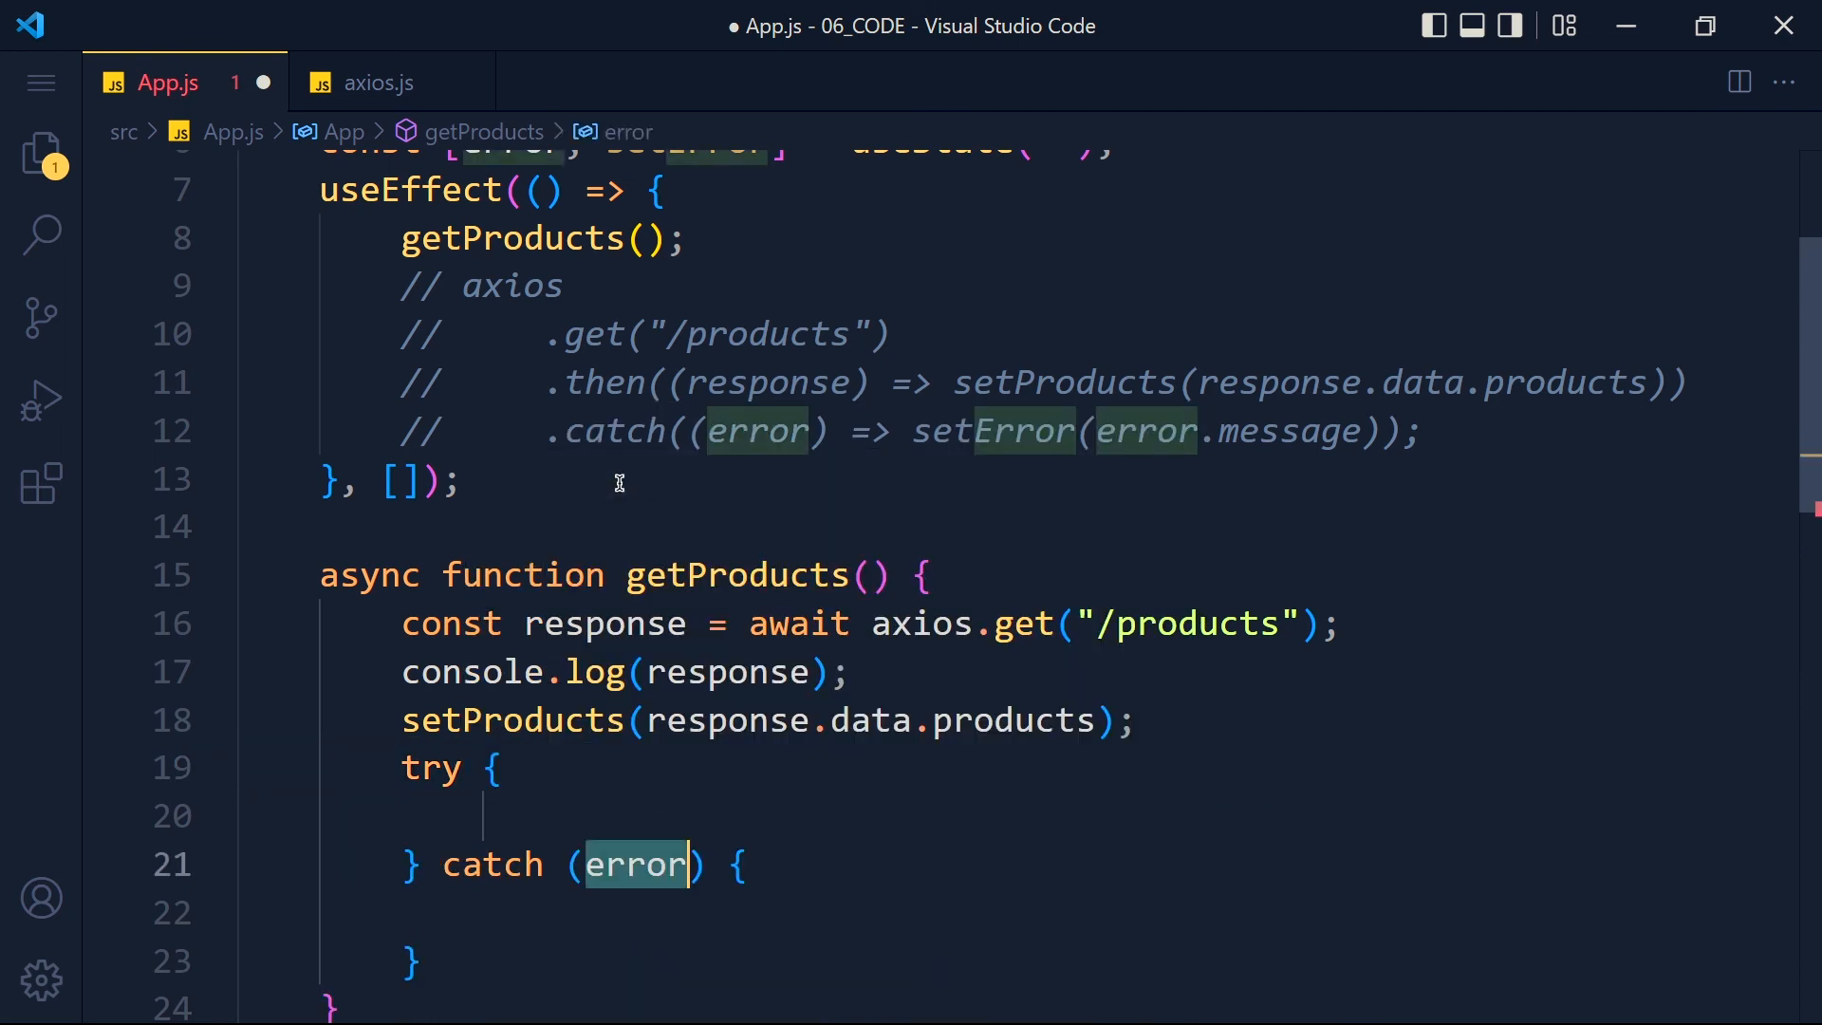
scroll("down", 3)
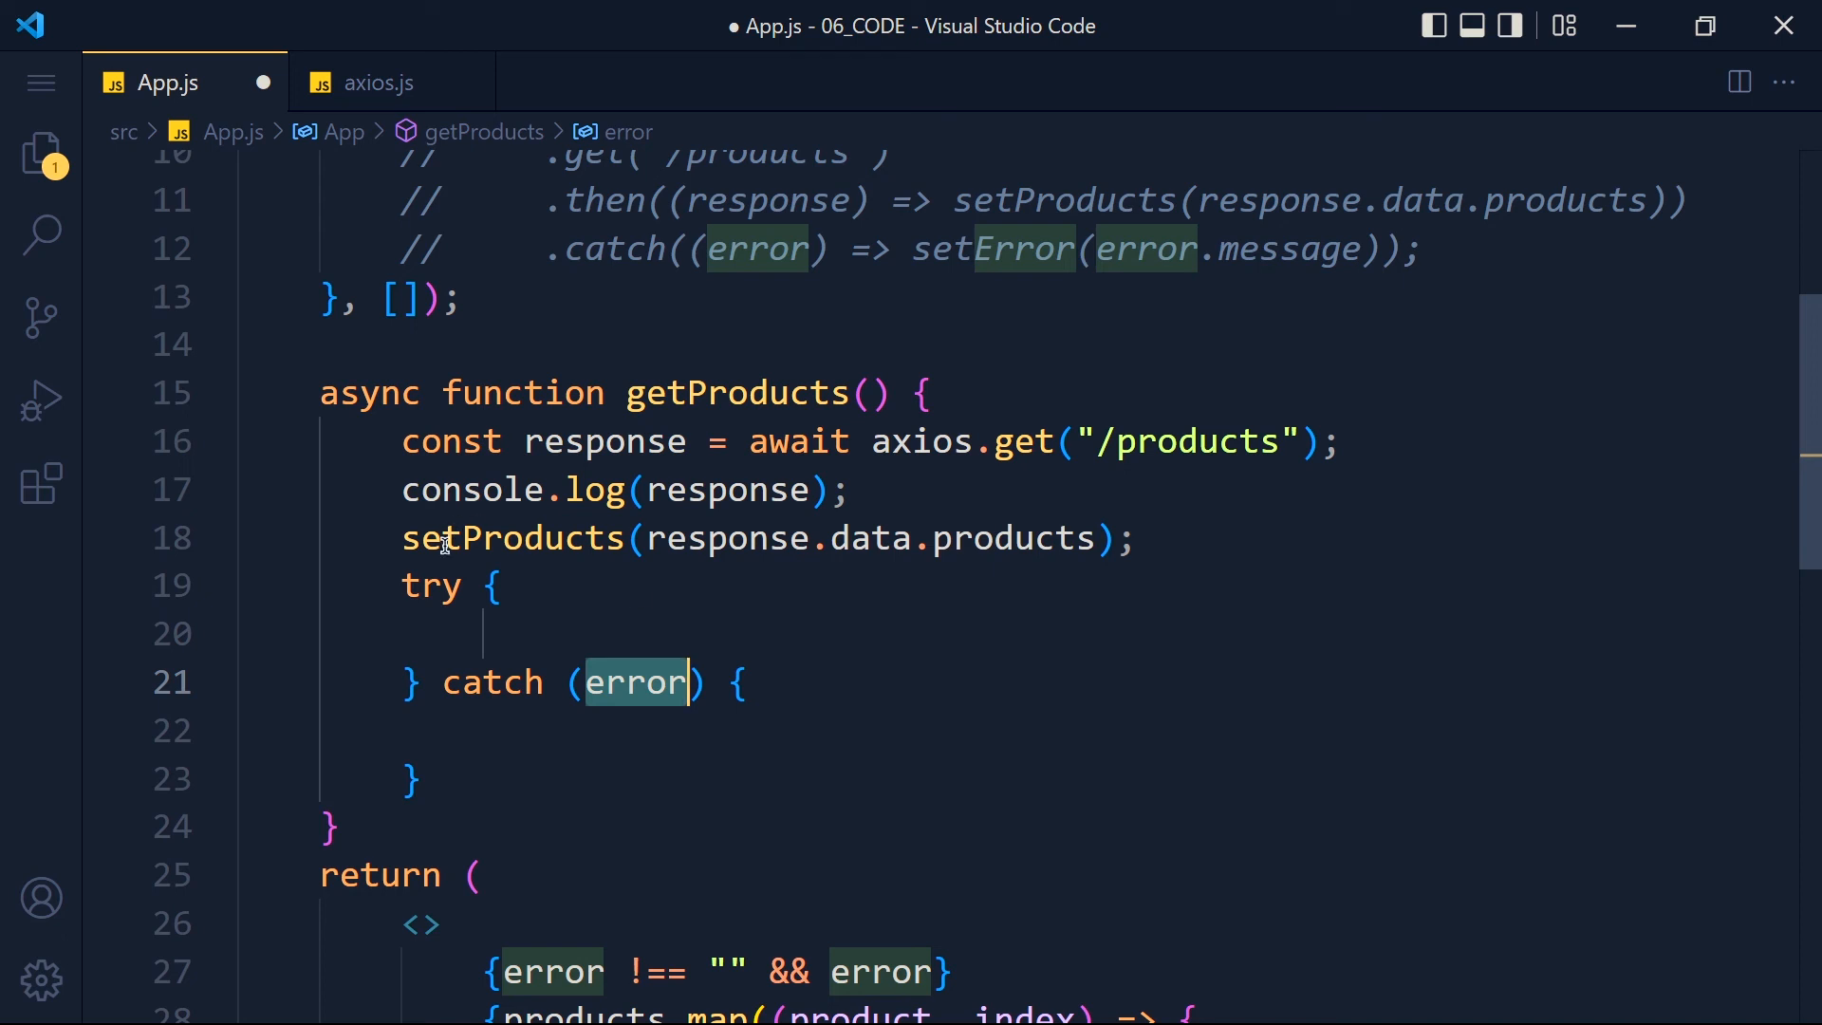
left_click(799, 632)
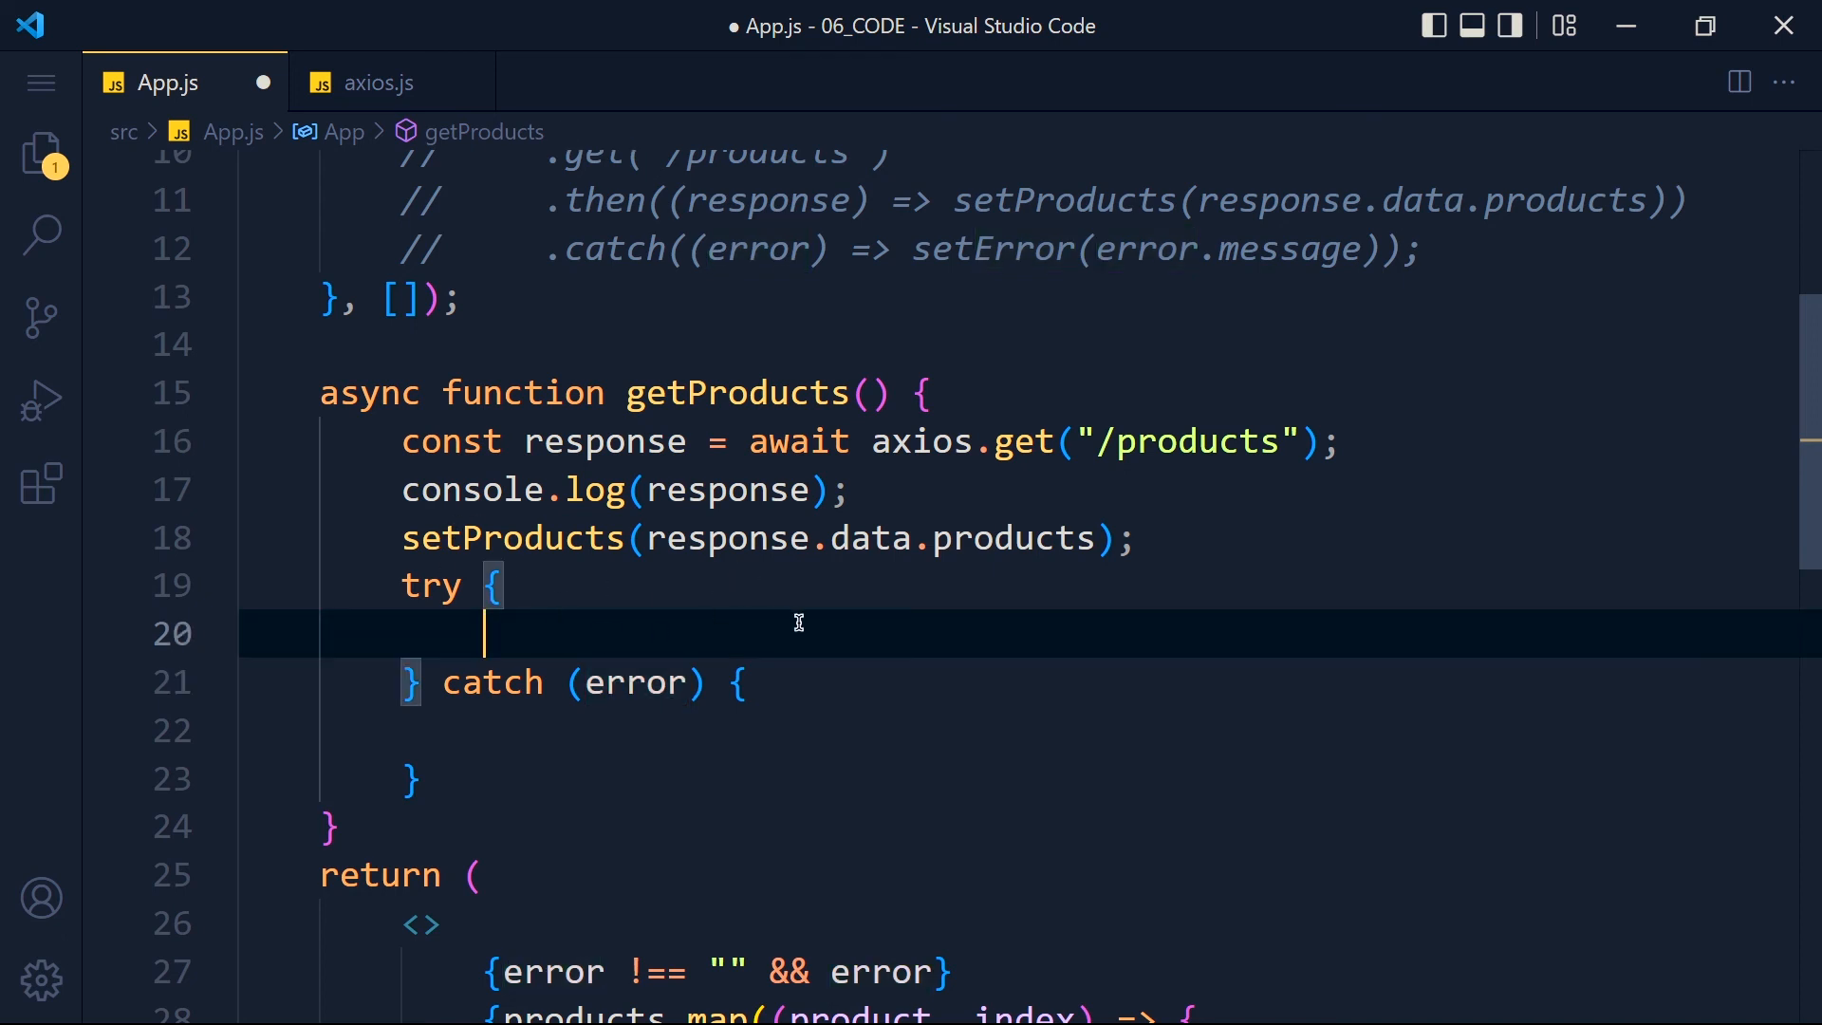
left_click(600, 728)
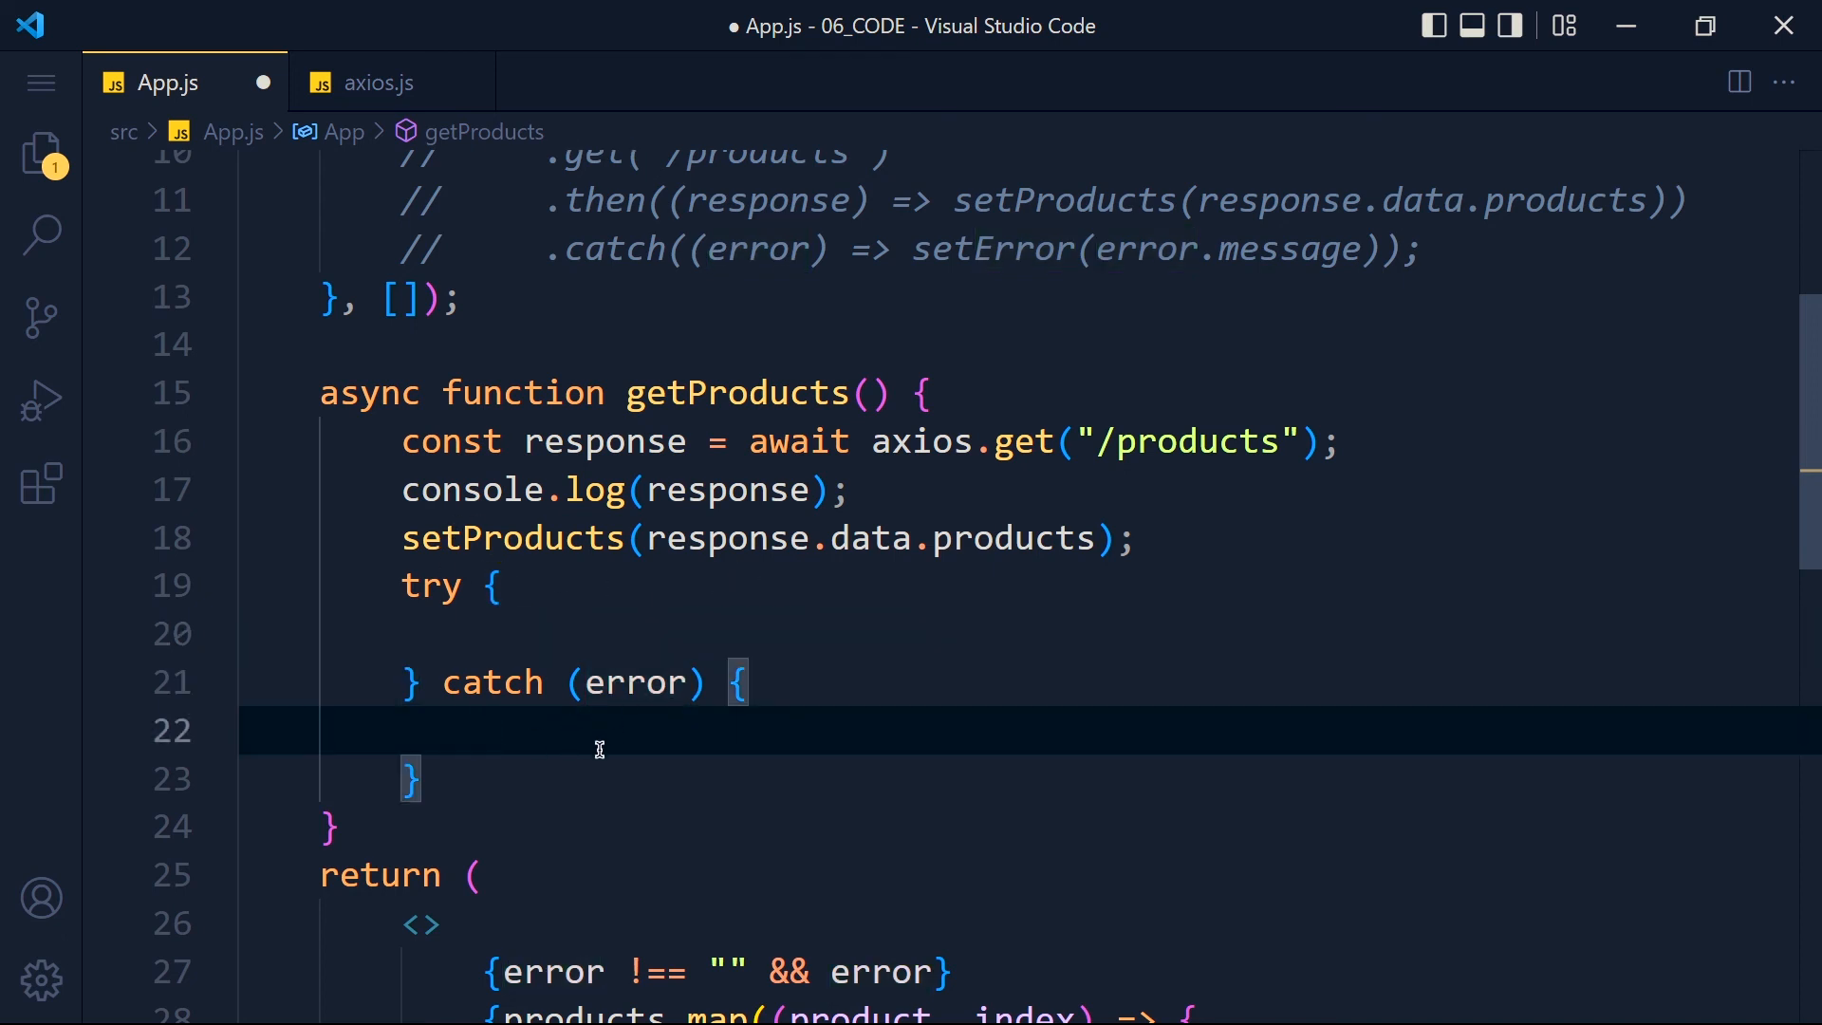
left_click(494, 587)
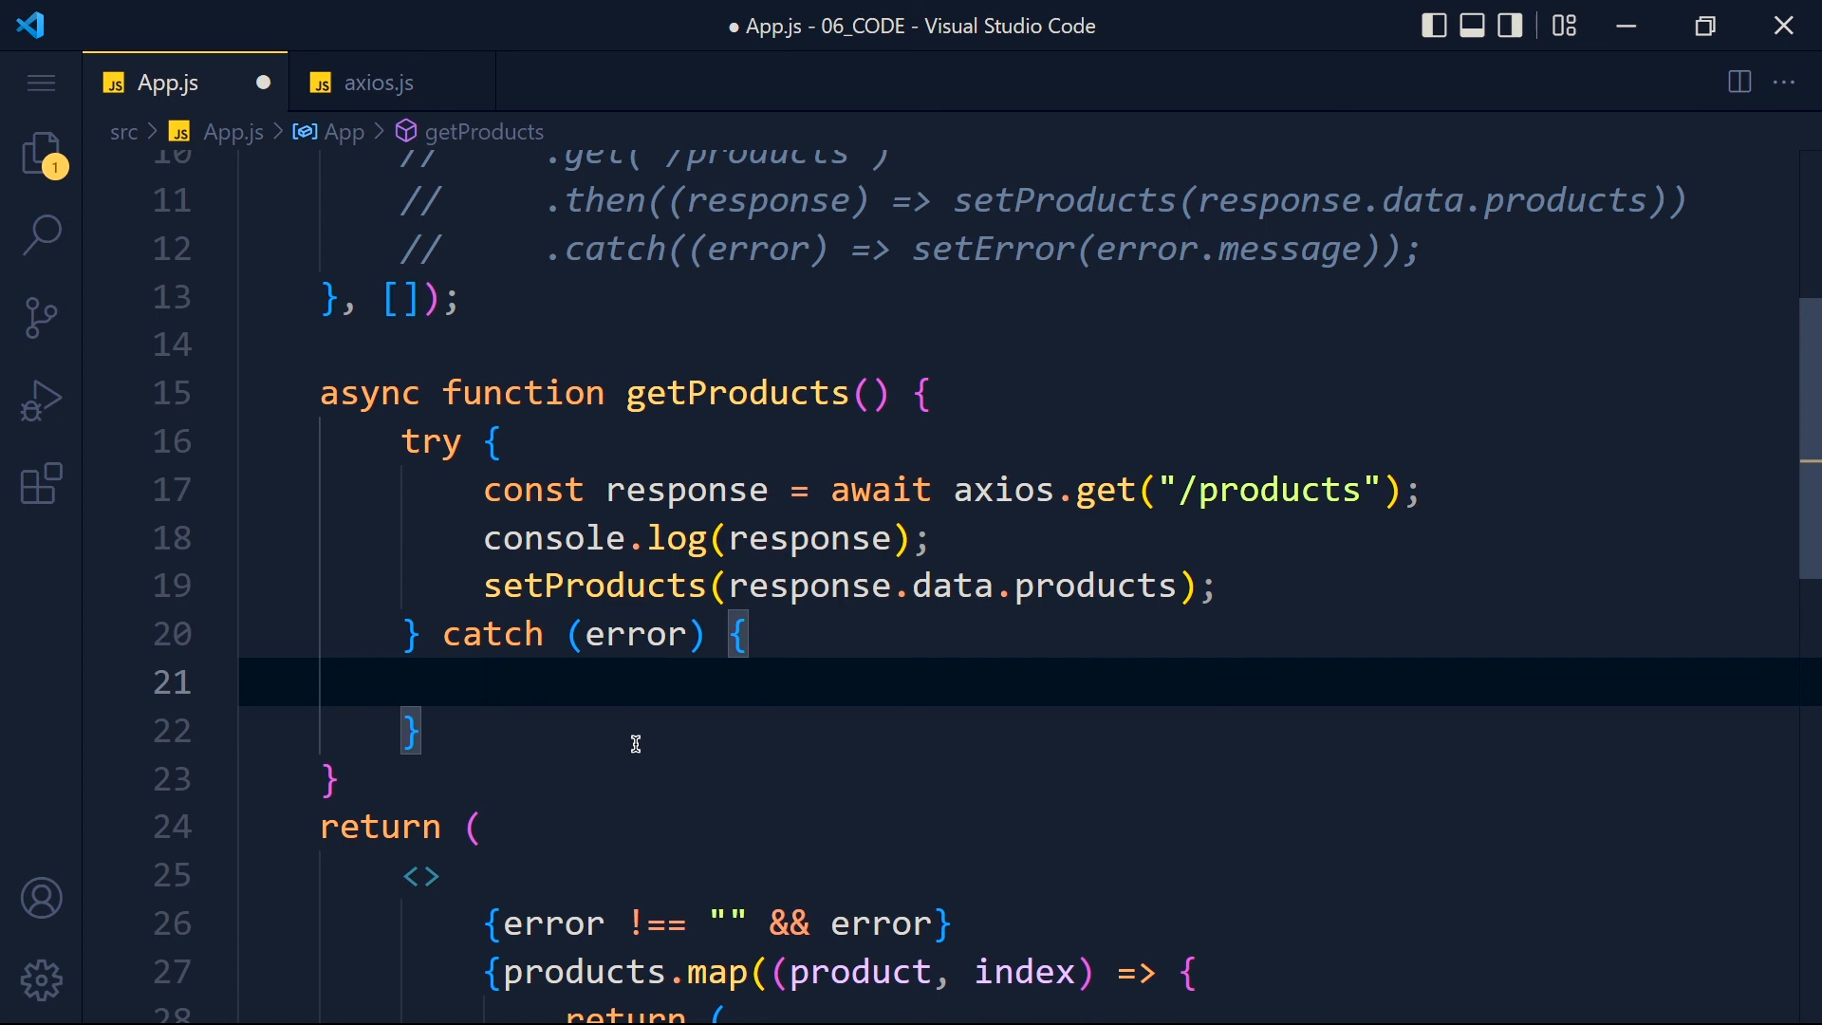
Call setError(error.message) inside the catch block
type("setError()")
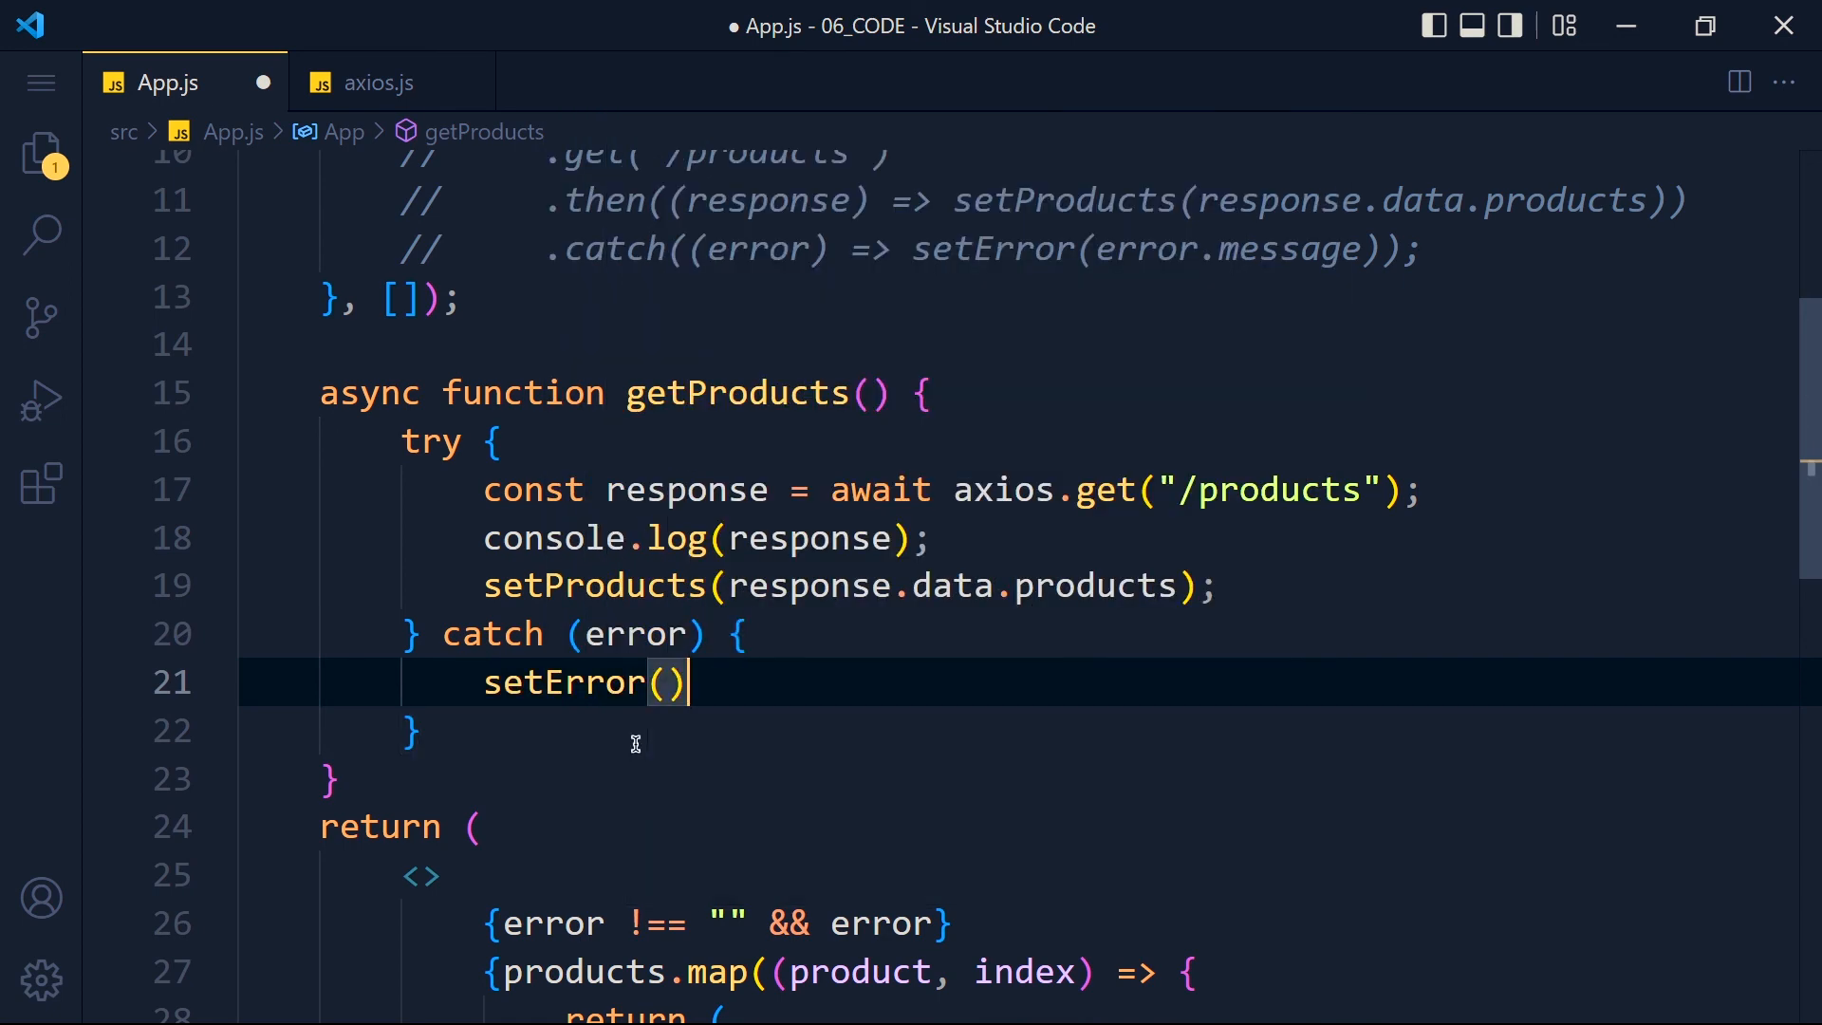
type("error.messa")
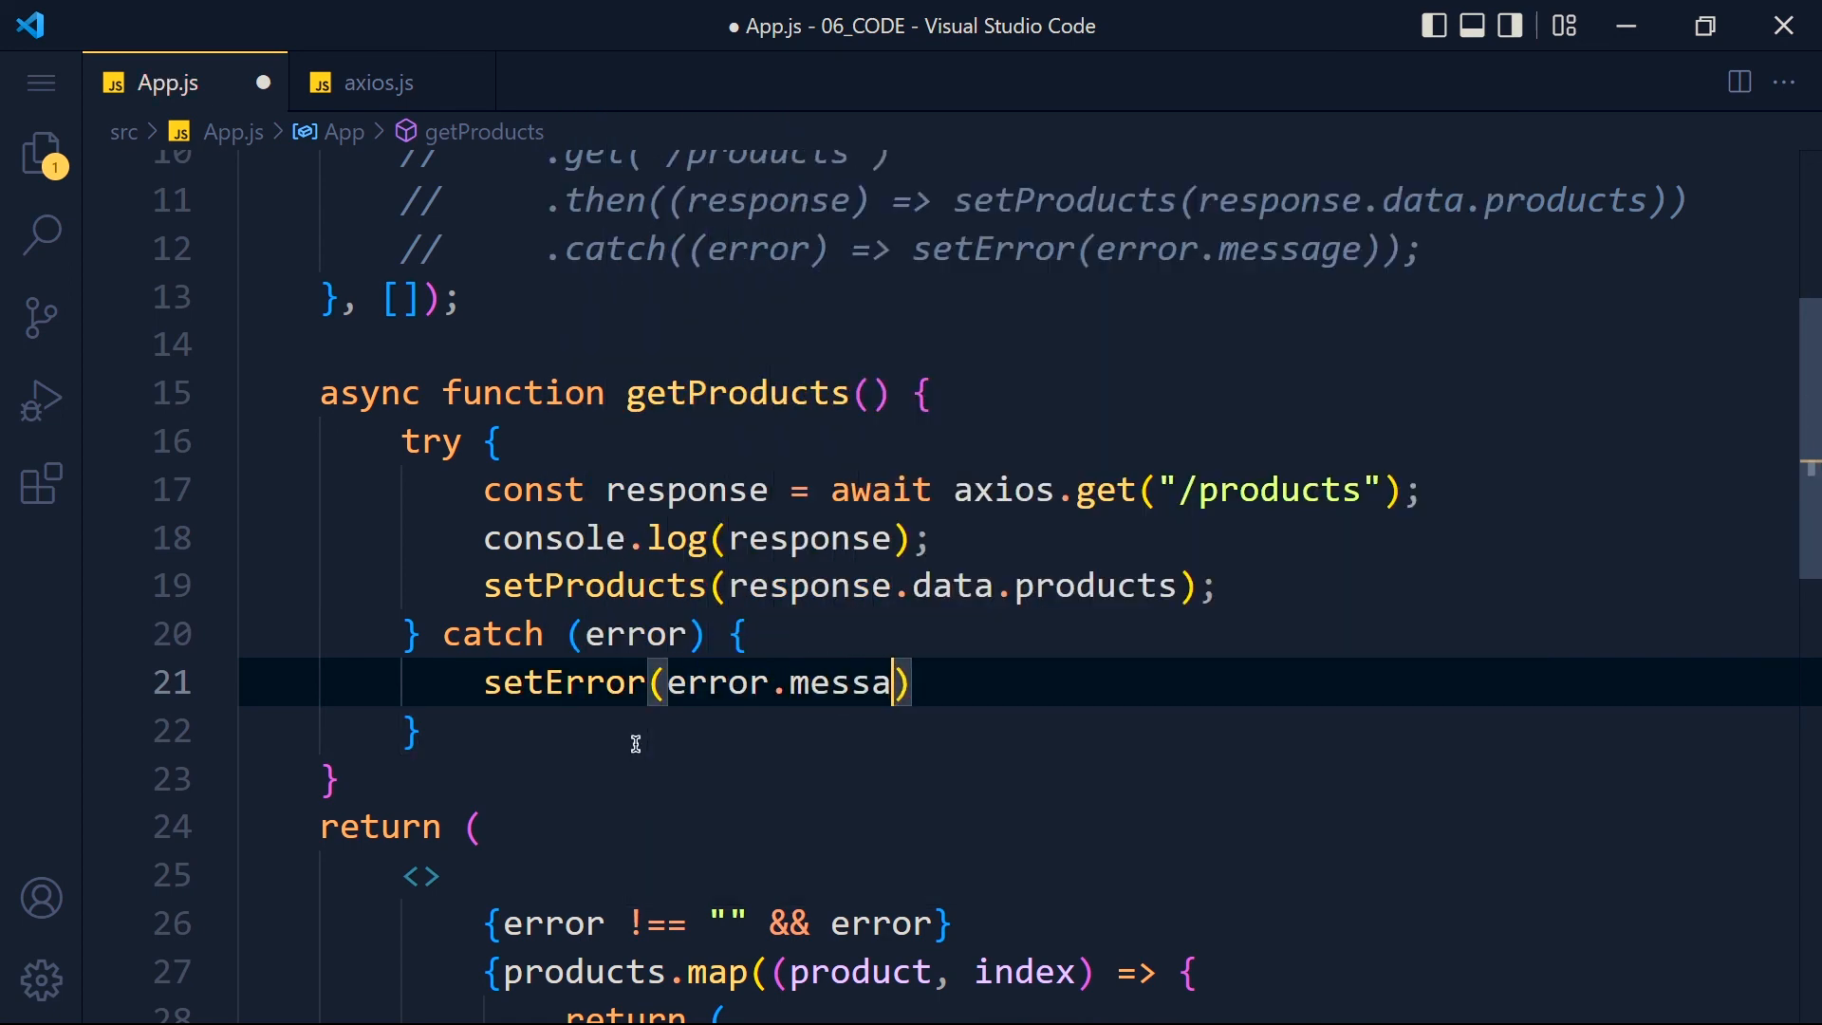
type("ge")
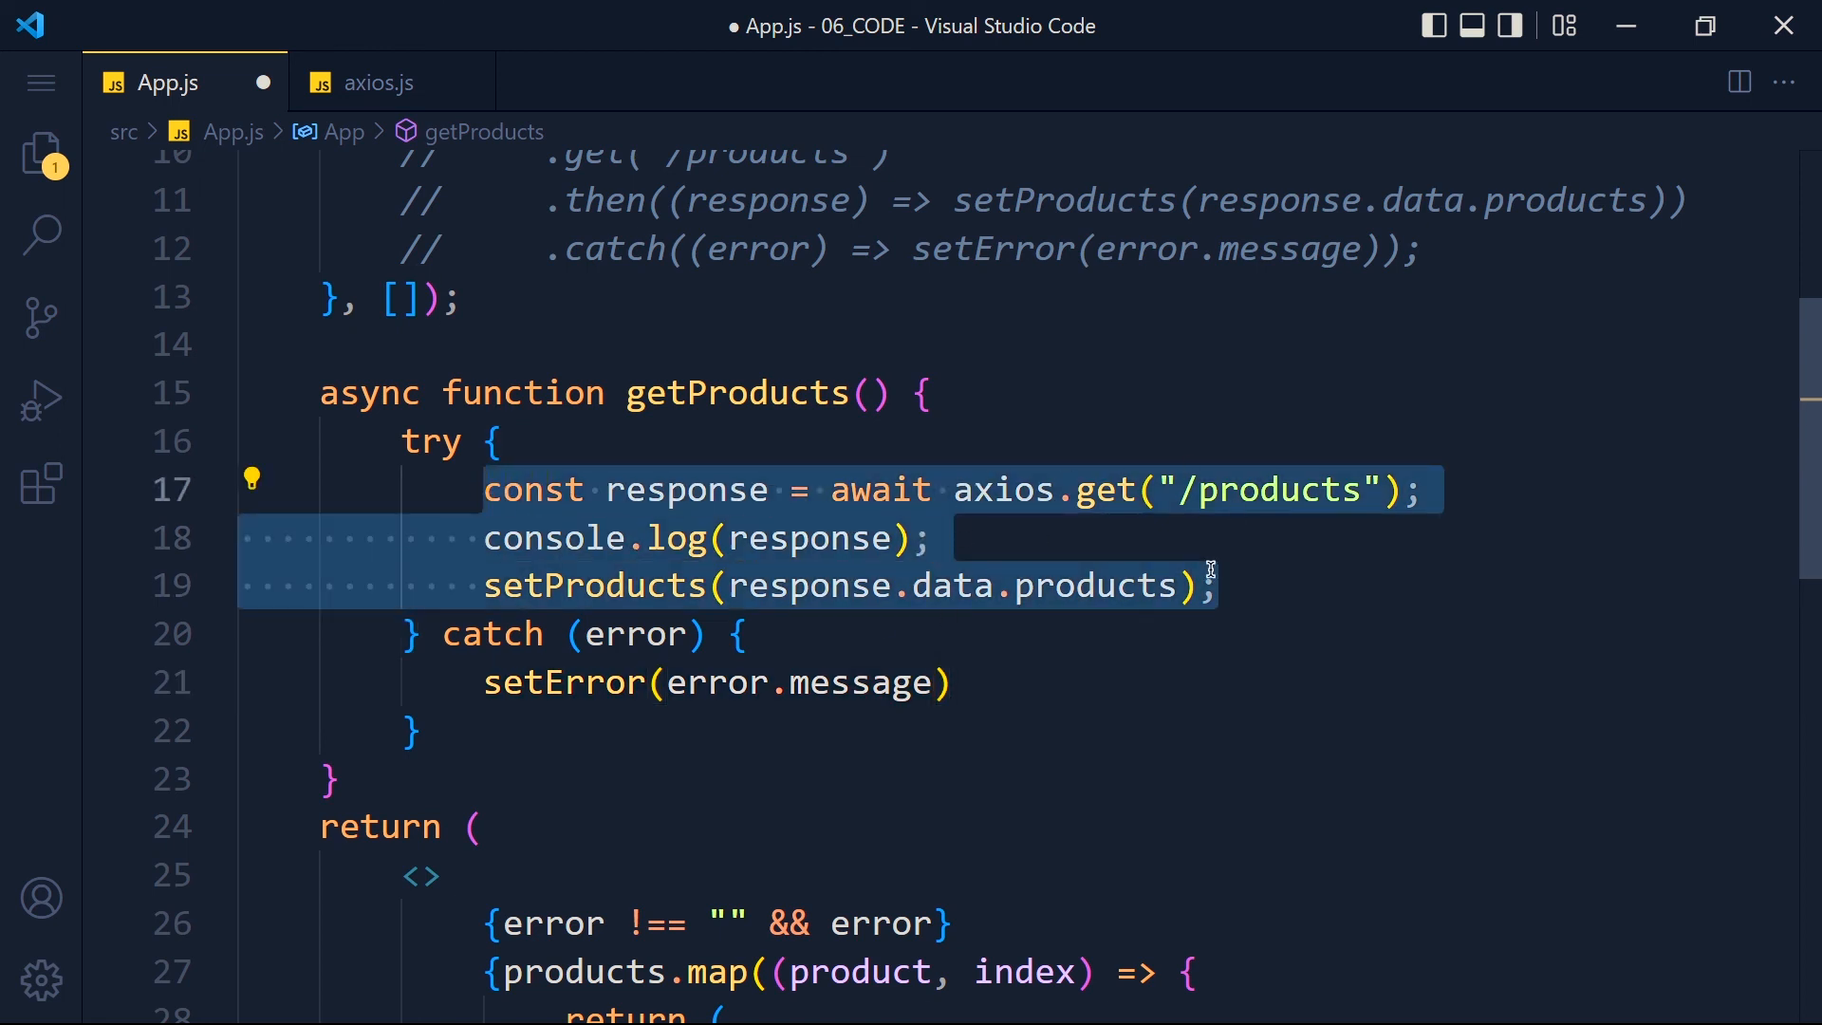
left_click(955, 682)
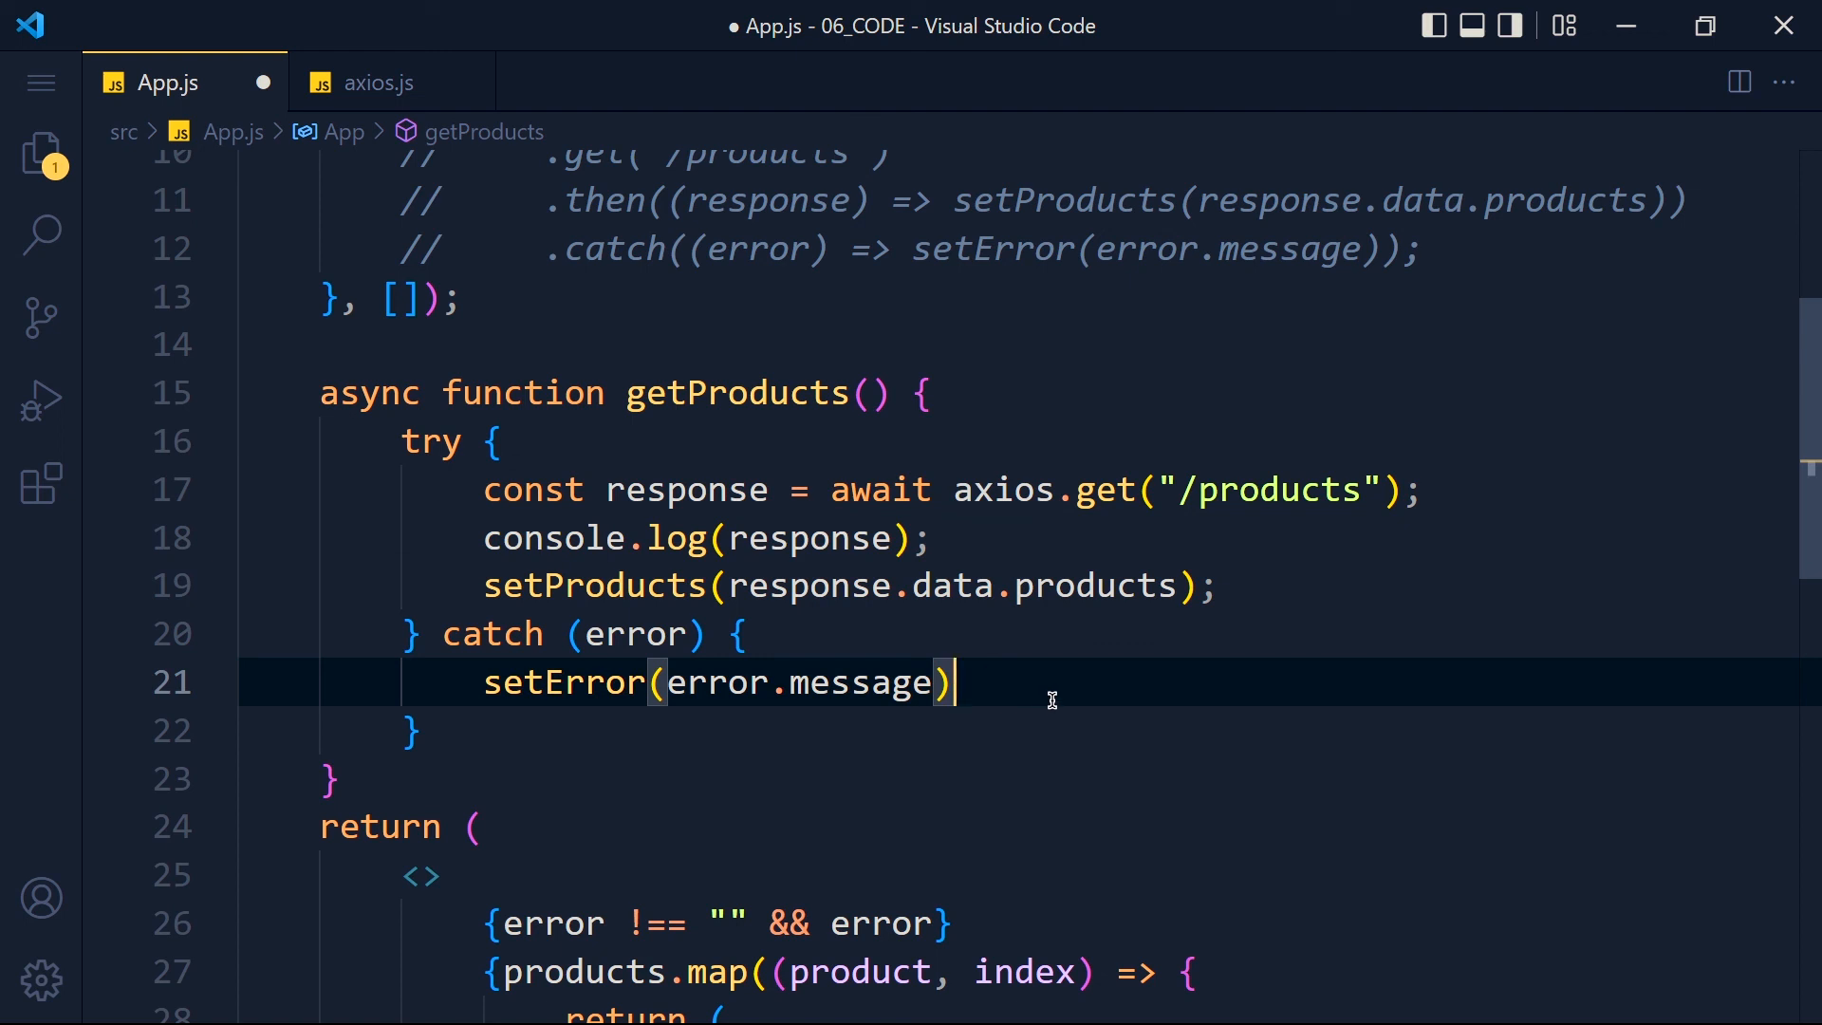
mouse_move(1327, 524)
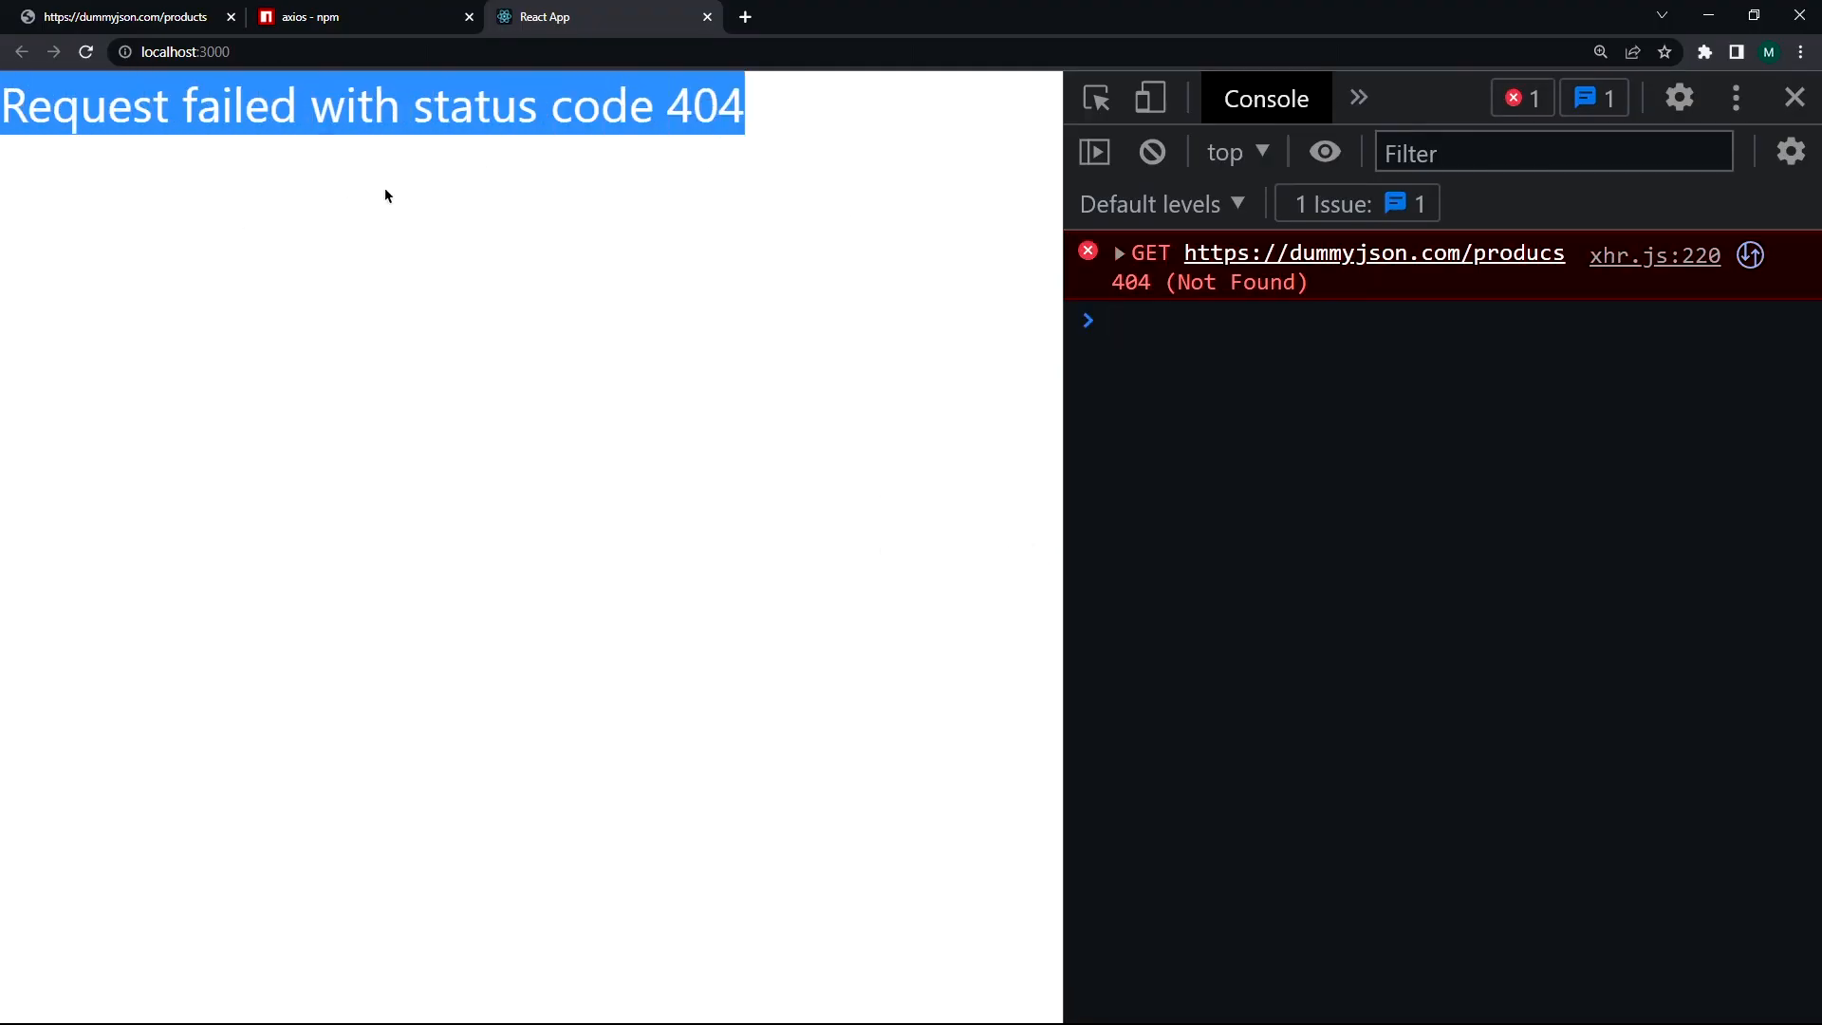
mouse_move(689, 288)
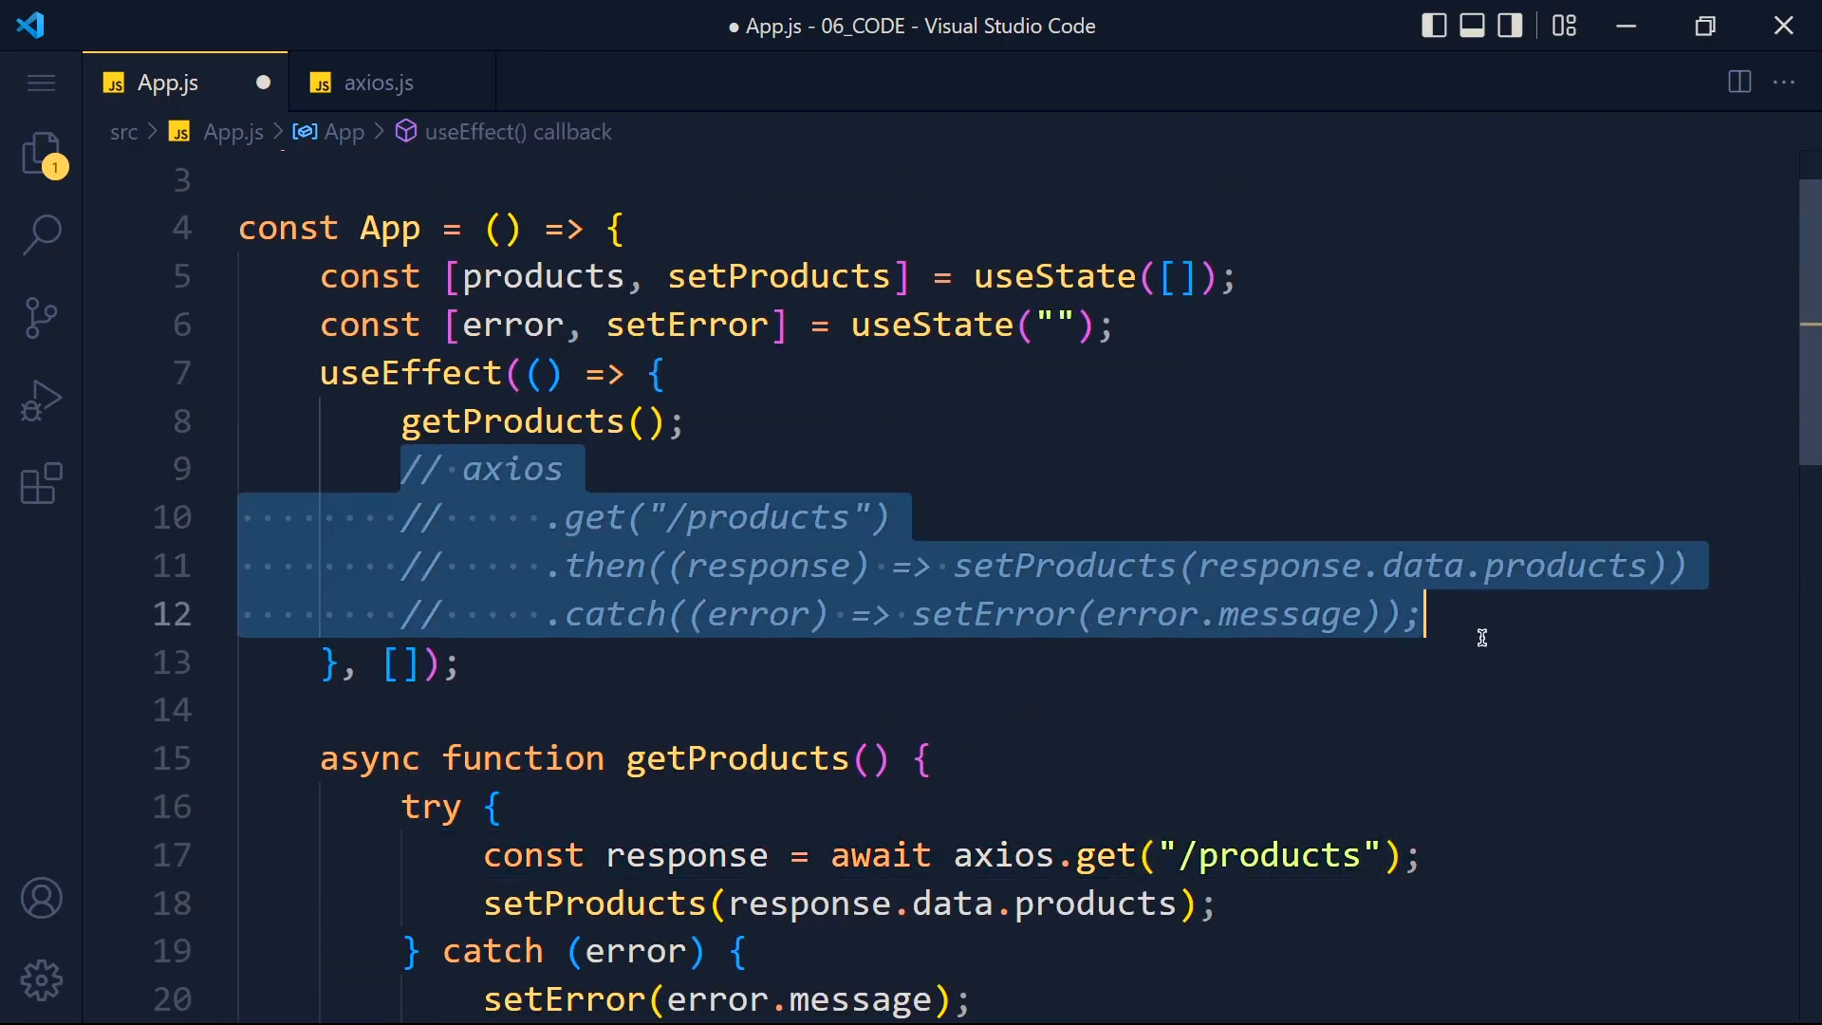
Remove the console.log(response) line and finish the setError statement in the try/catch
scroll("down", 3)
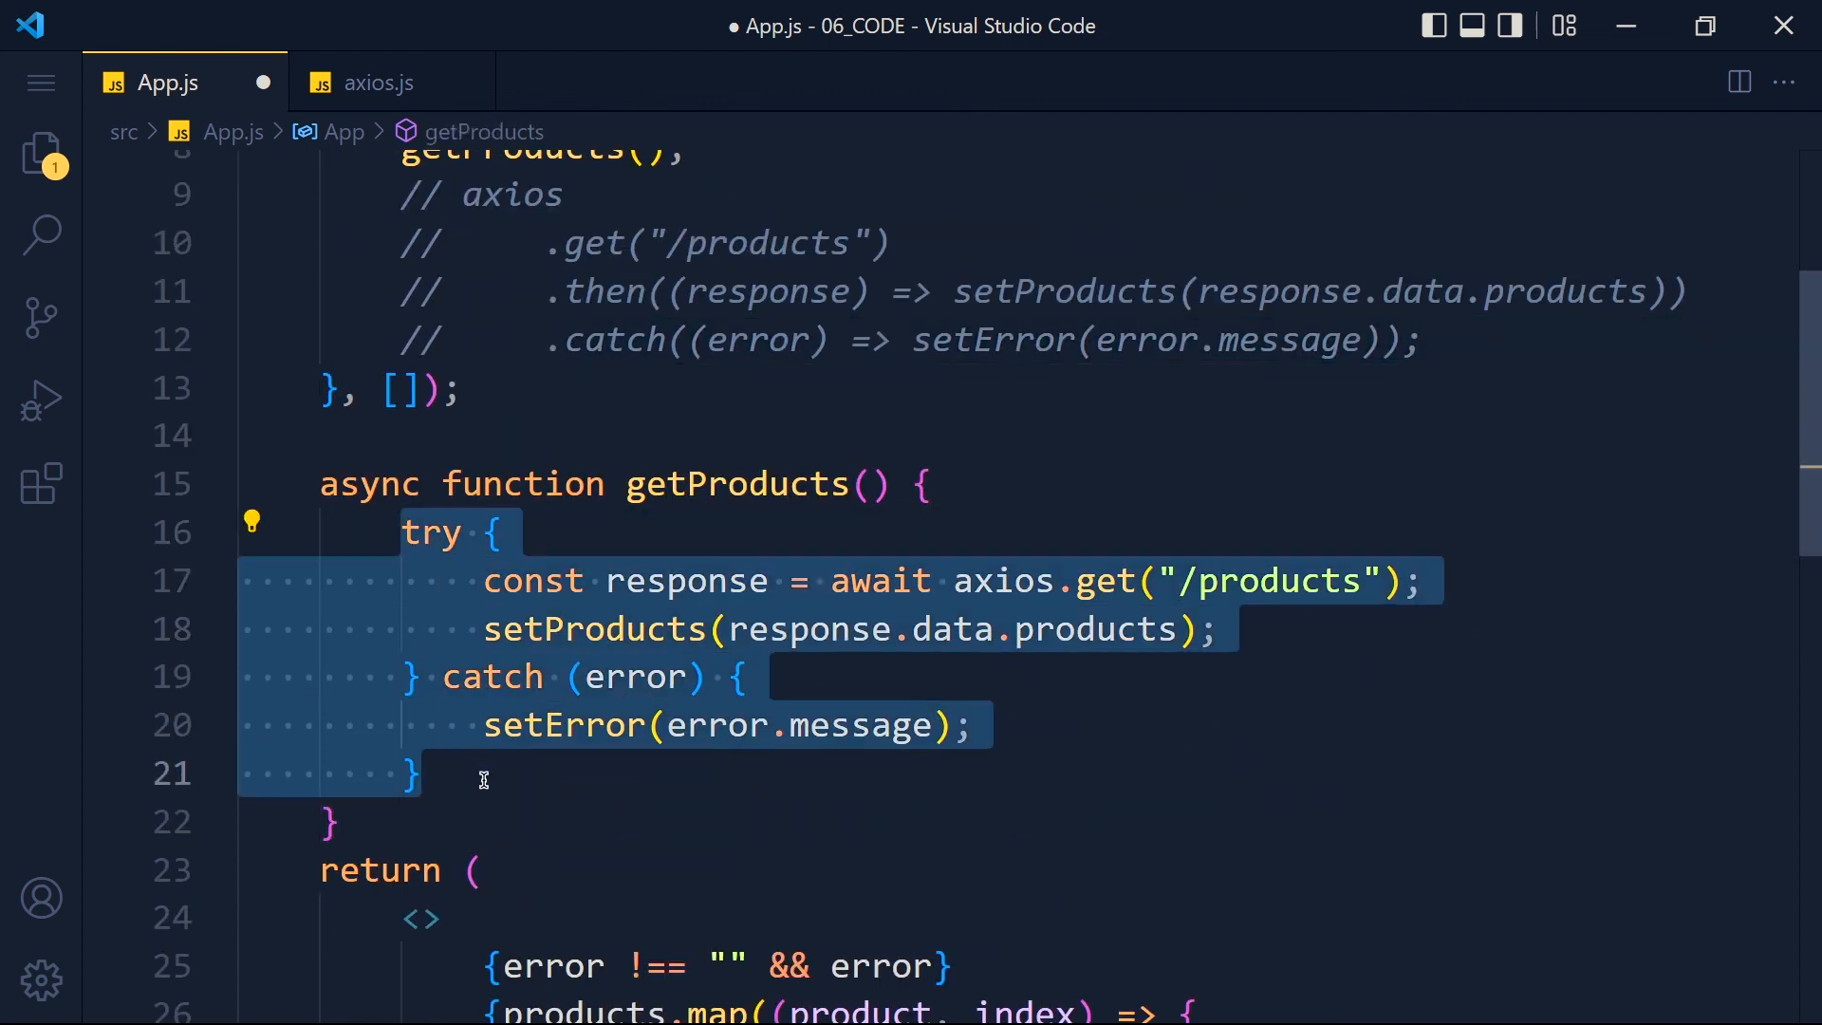
left_click(581, 772)
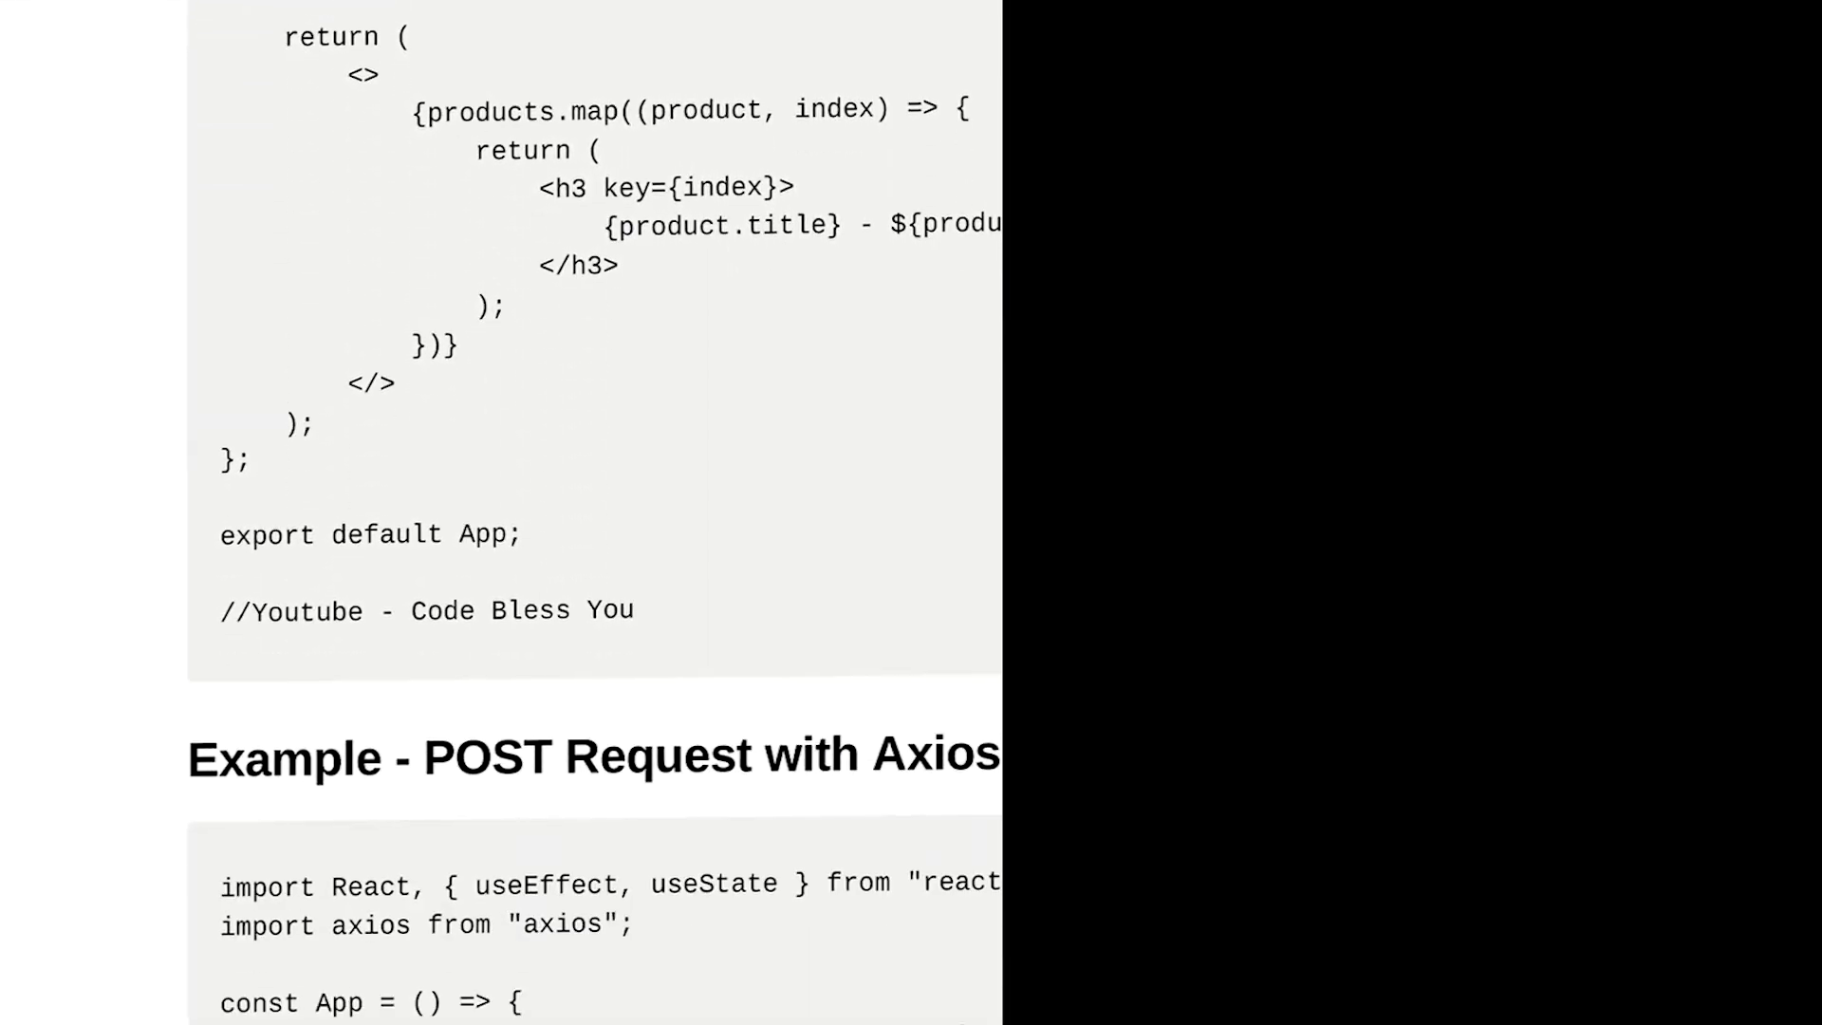
scroll("down", 3)
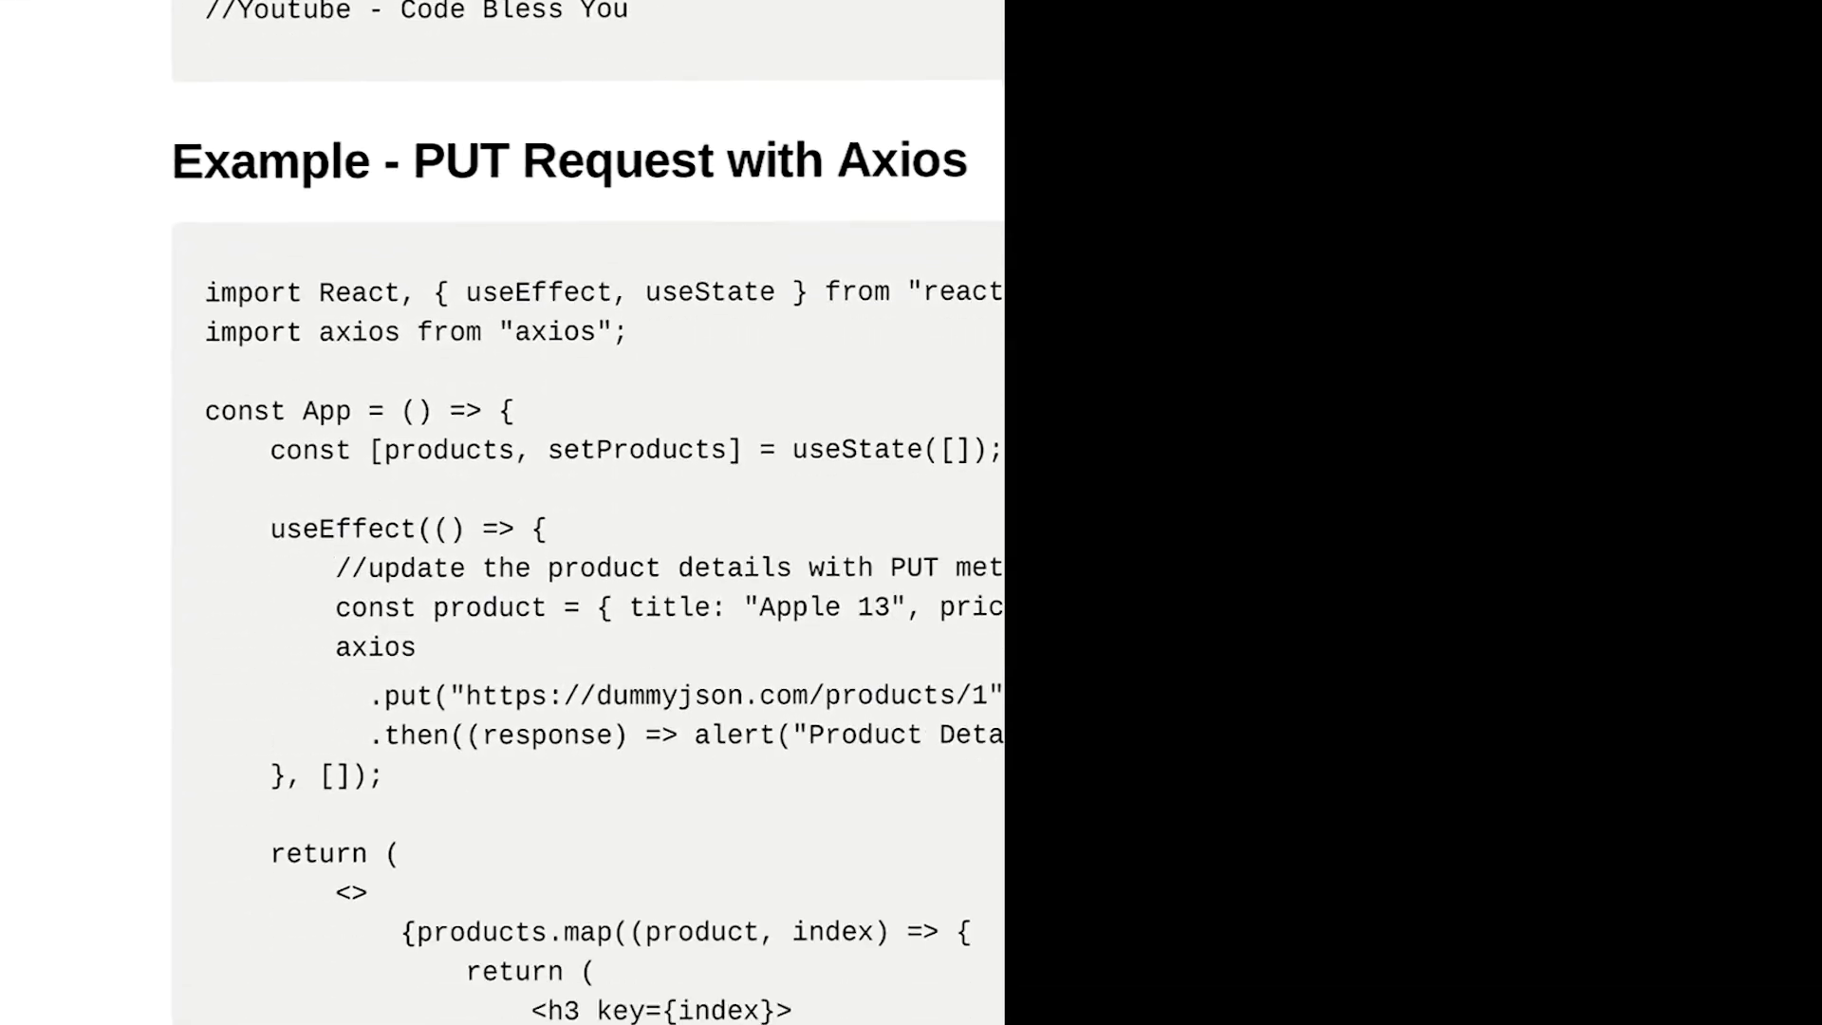
scroll("down", 3)
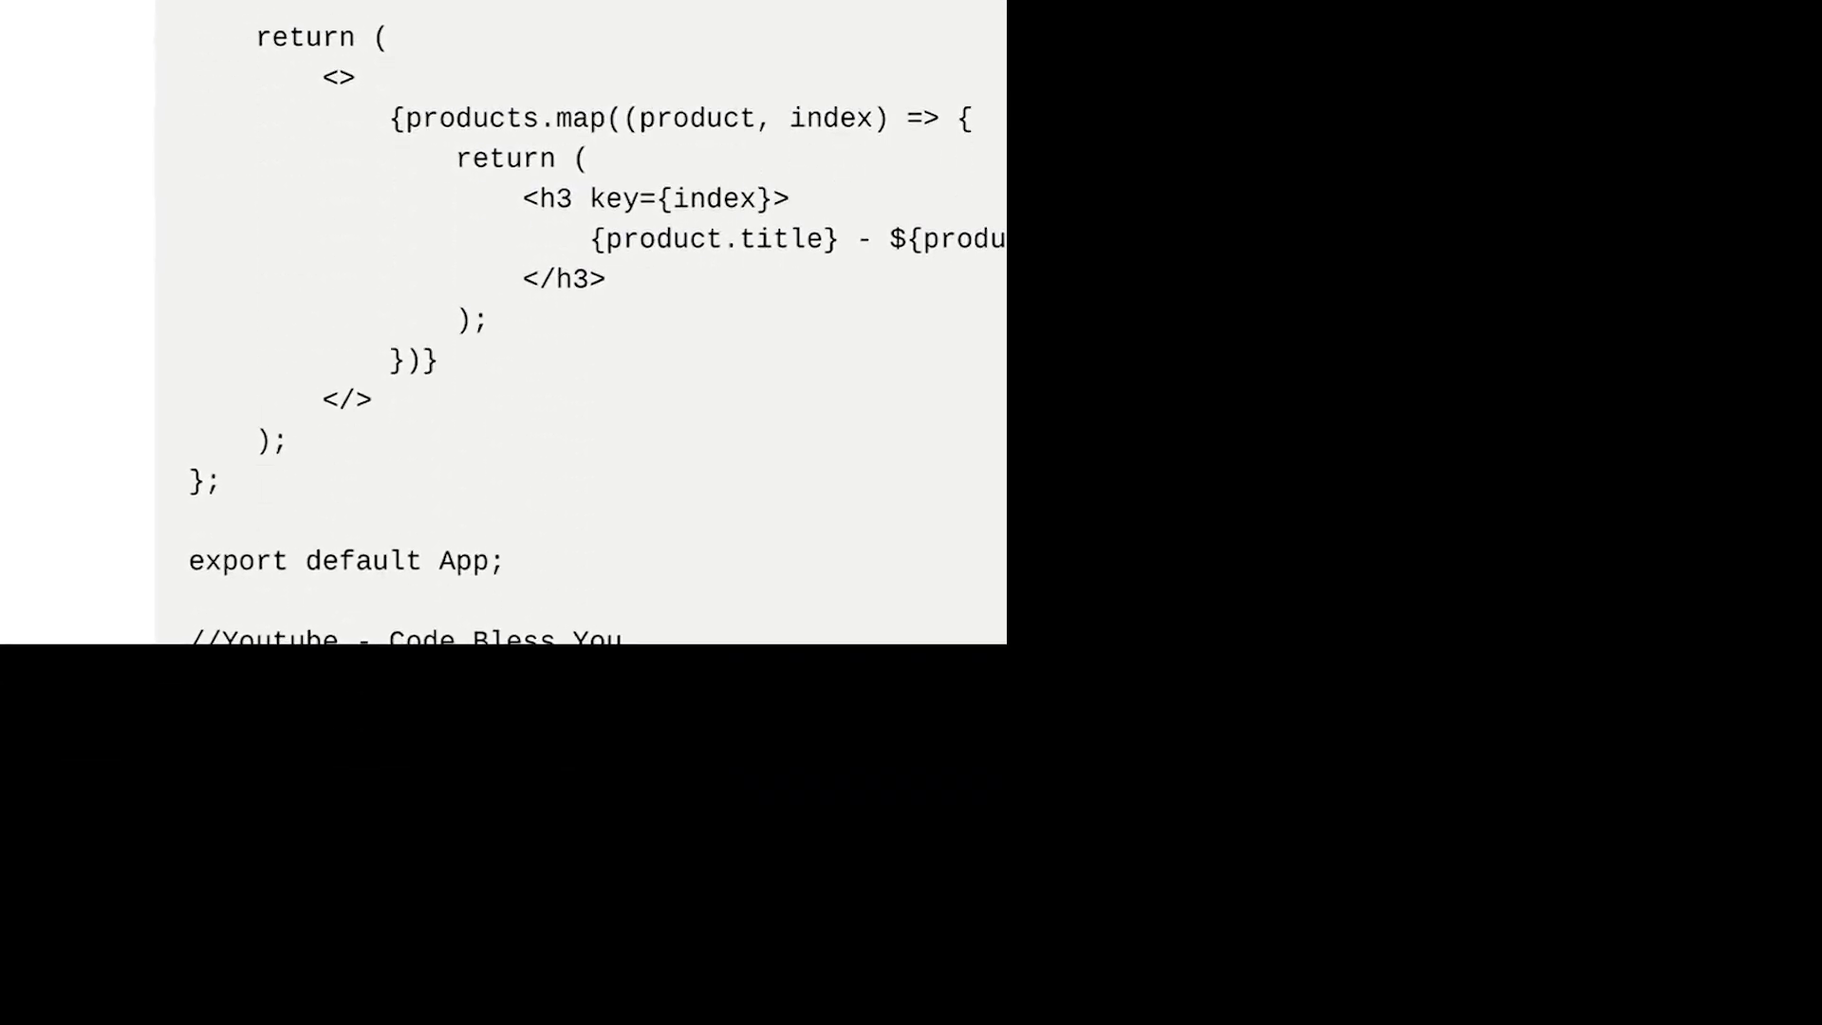